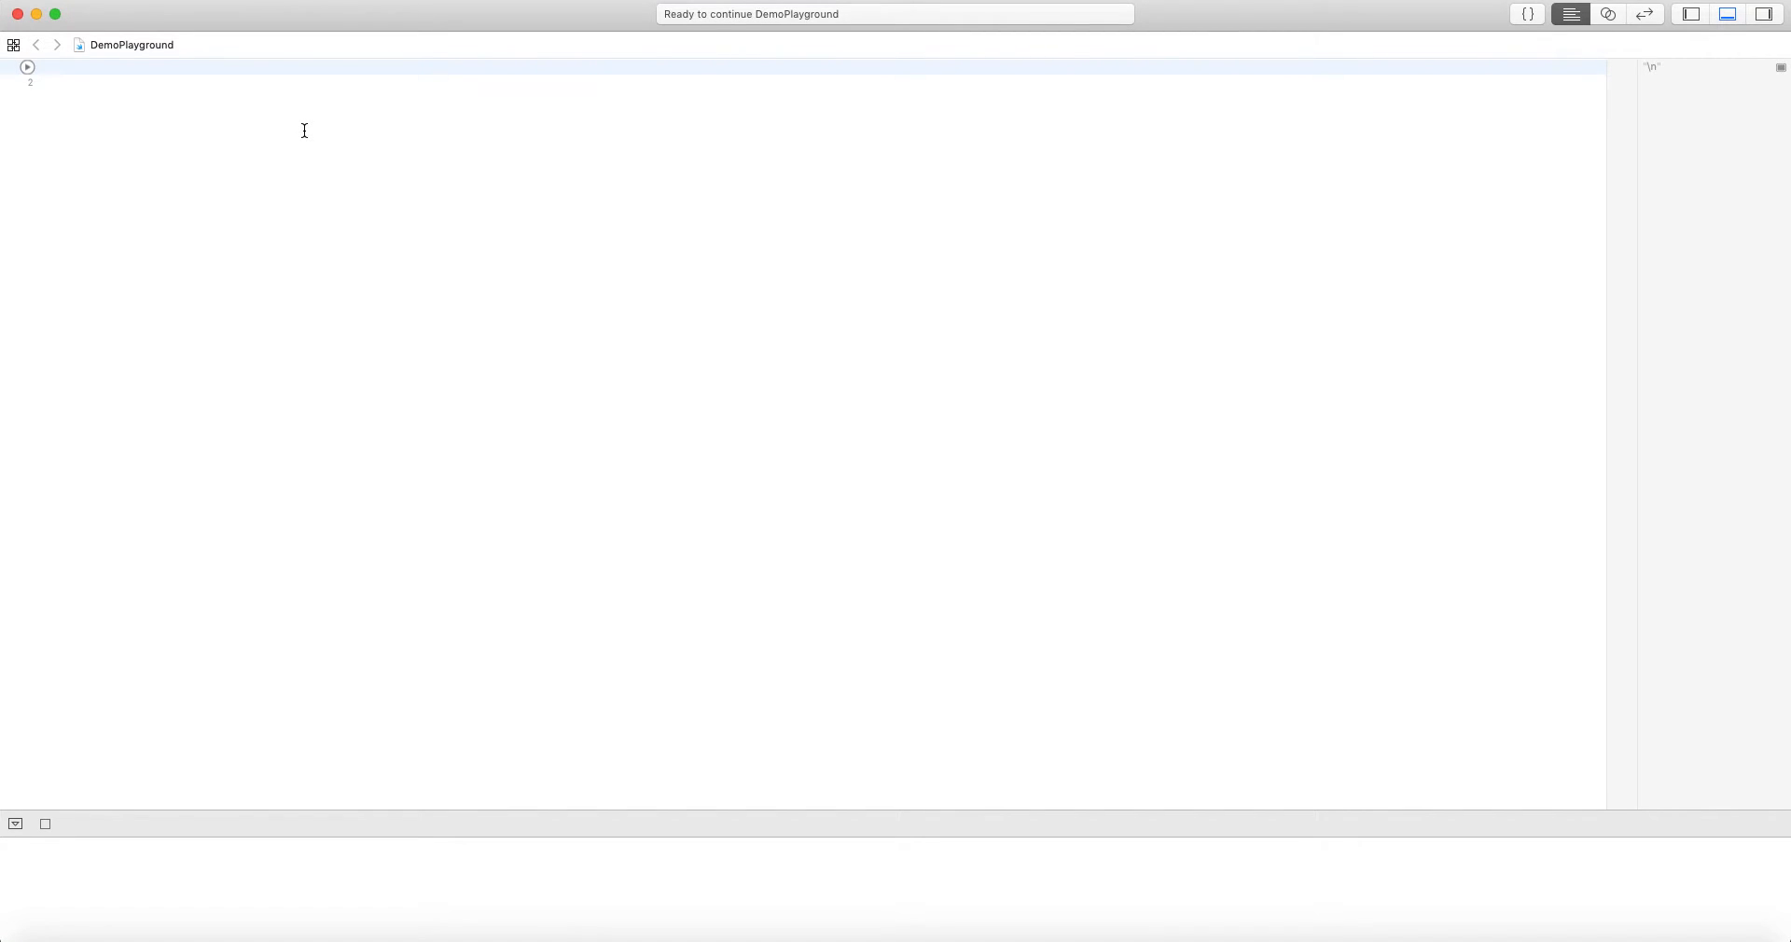
Write let array = ["a","b","c","d"] with print(array) and run to show the array
text(let a)
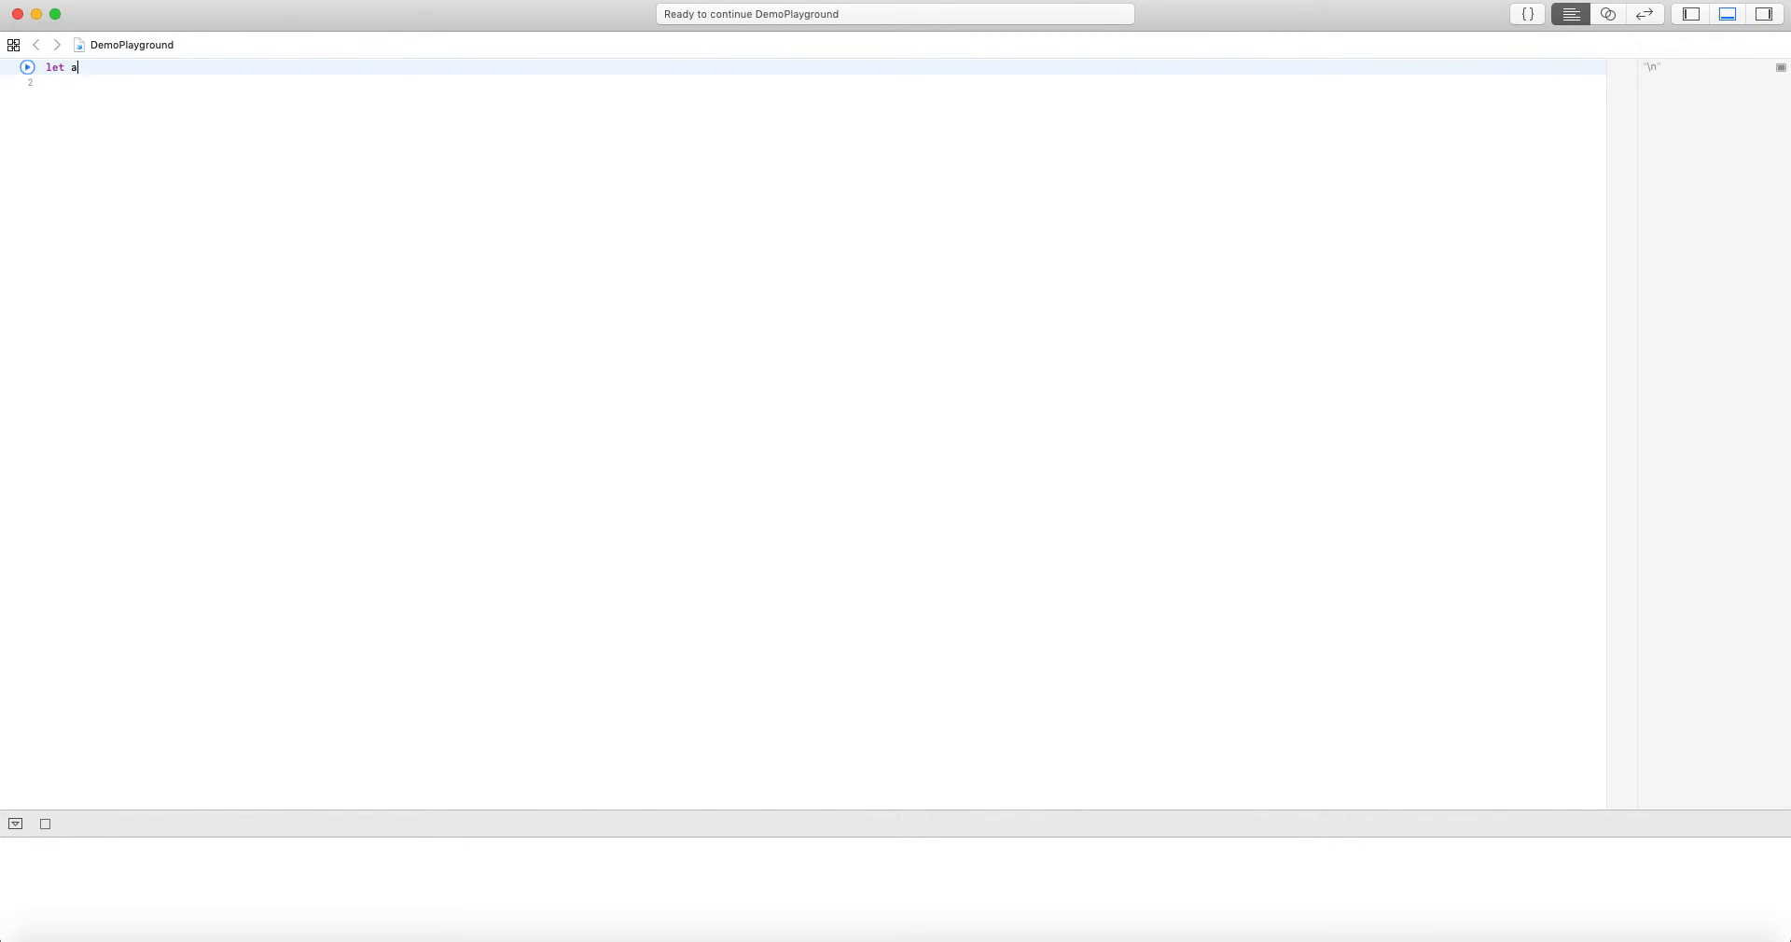
text(rray)
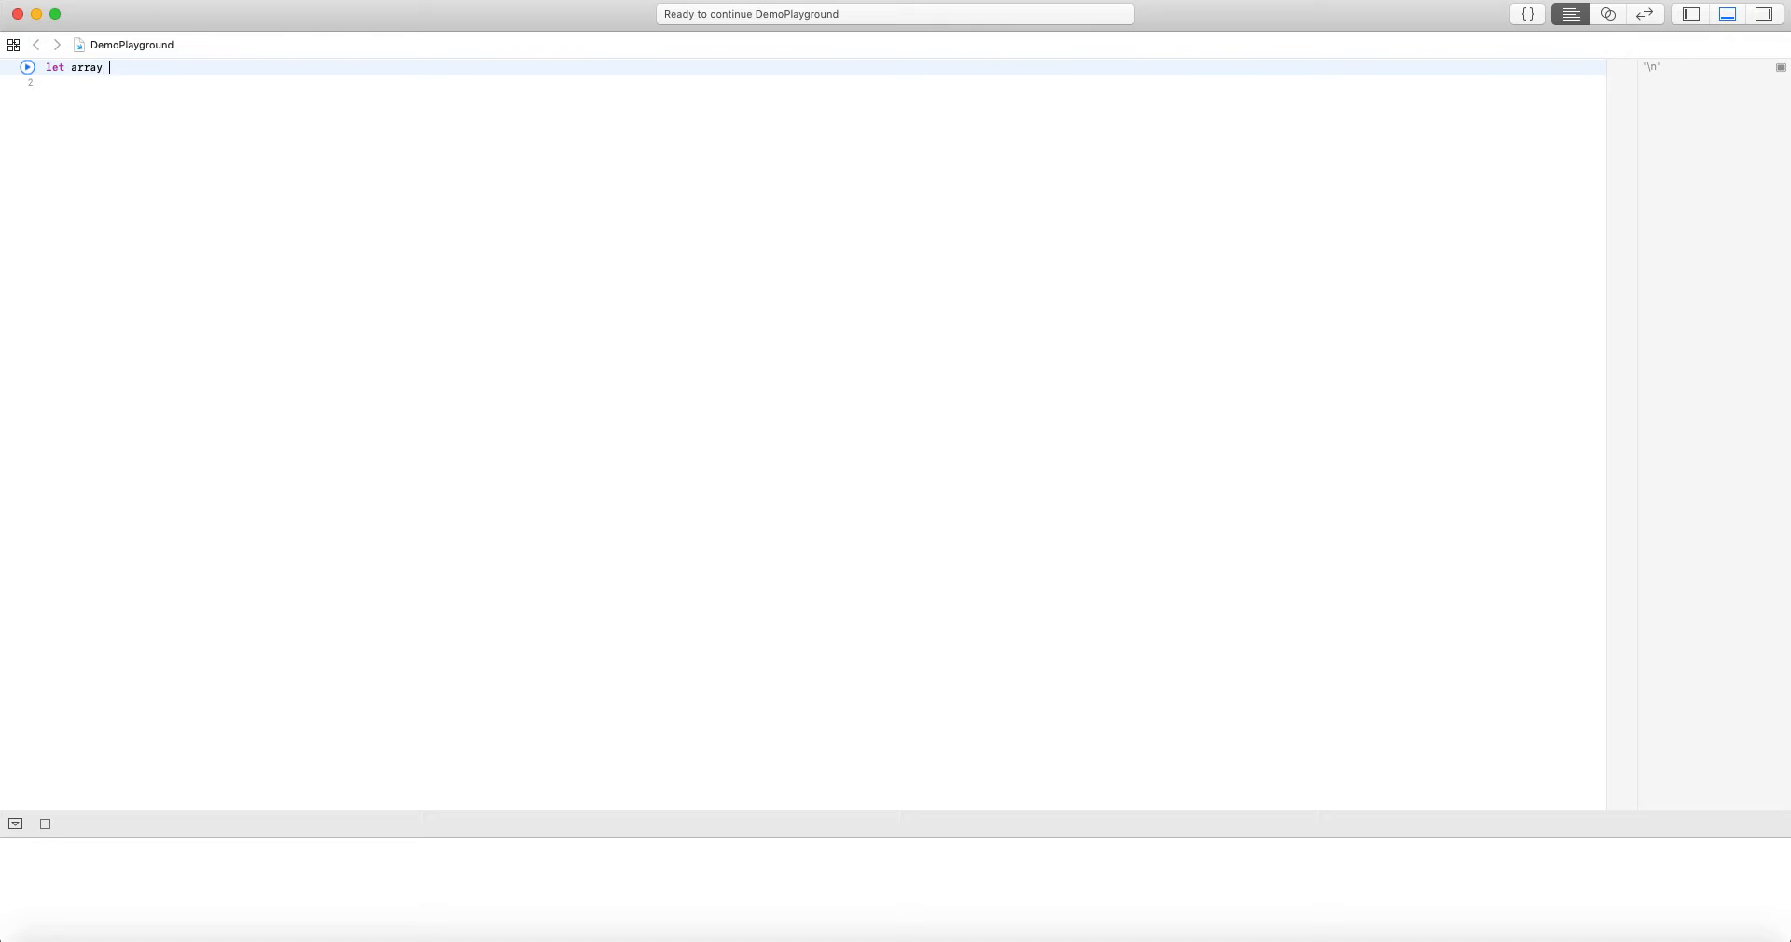
text(=)
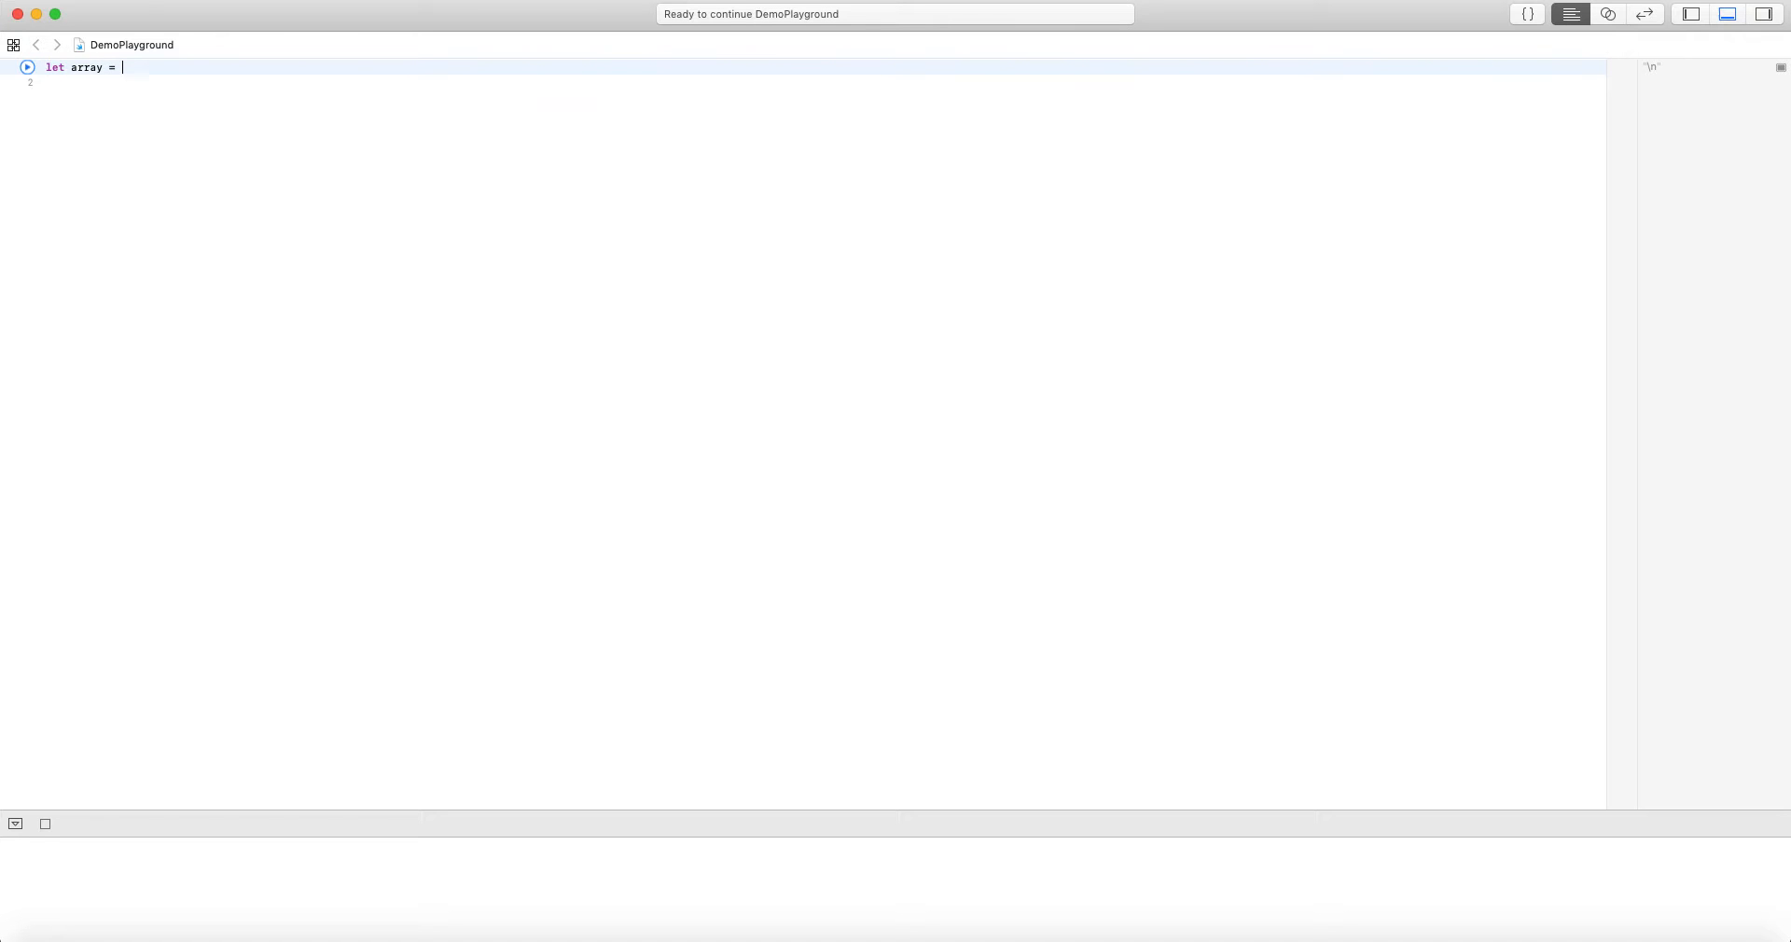
text(["a","b","c",)
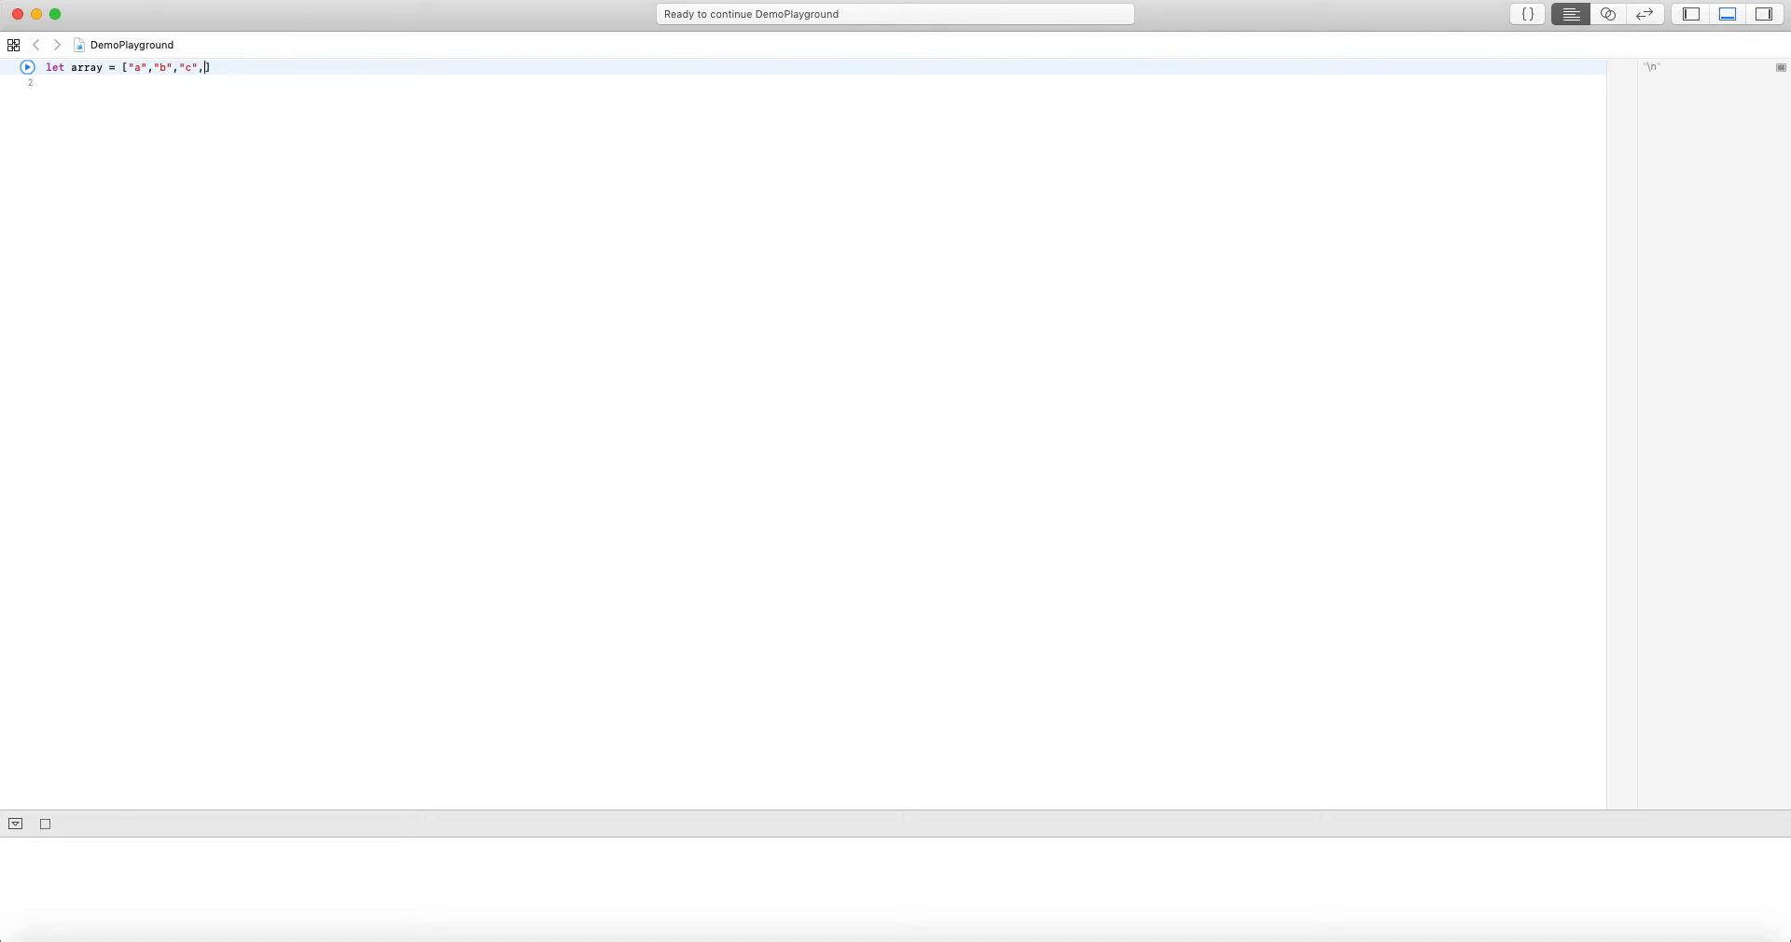
text("d")
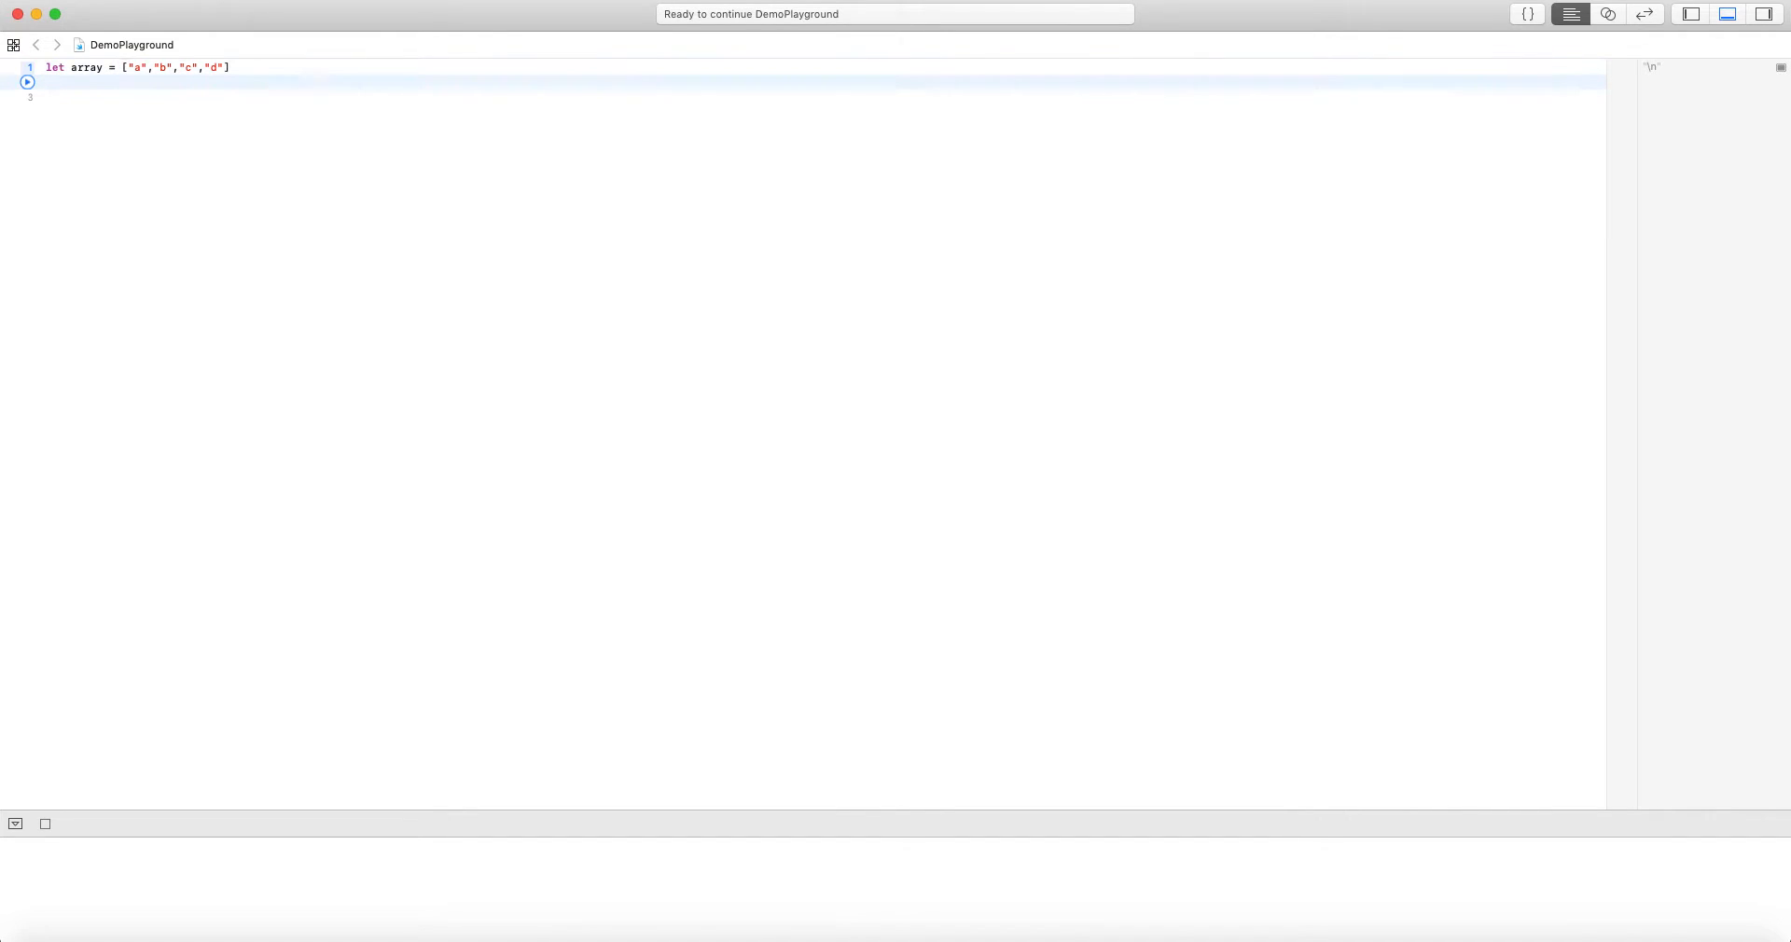
text(print (array))
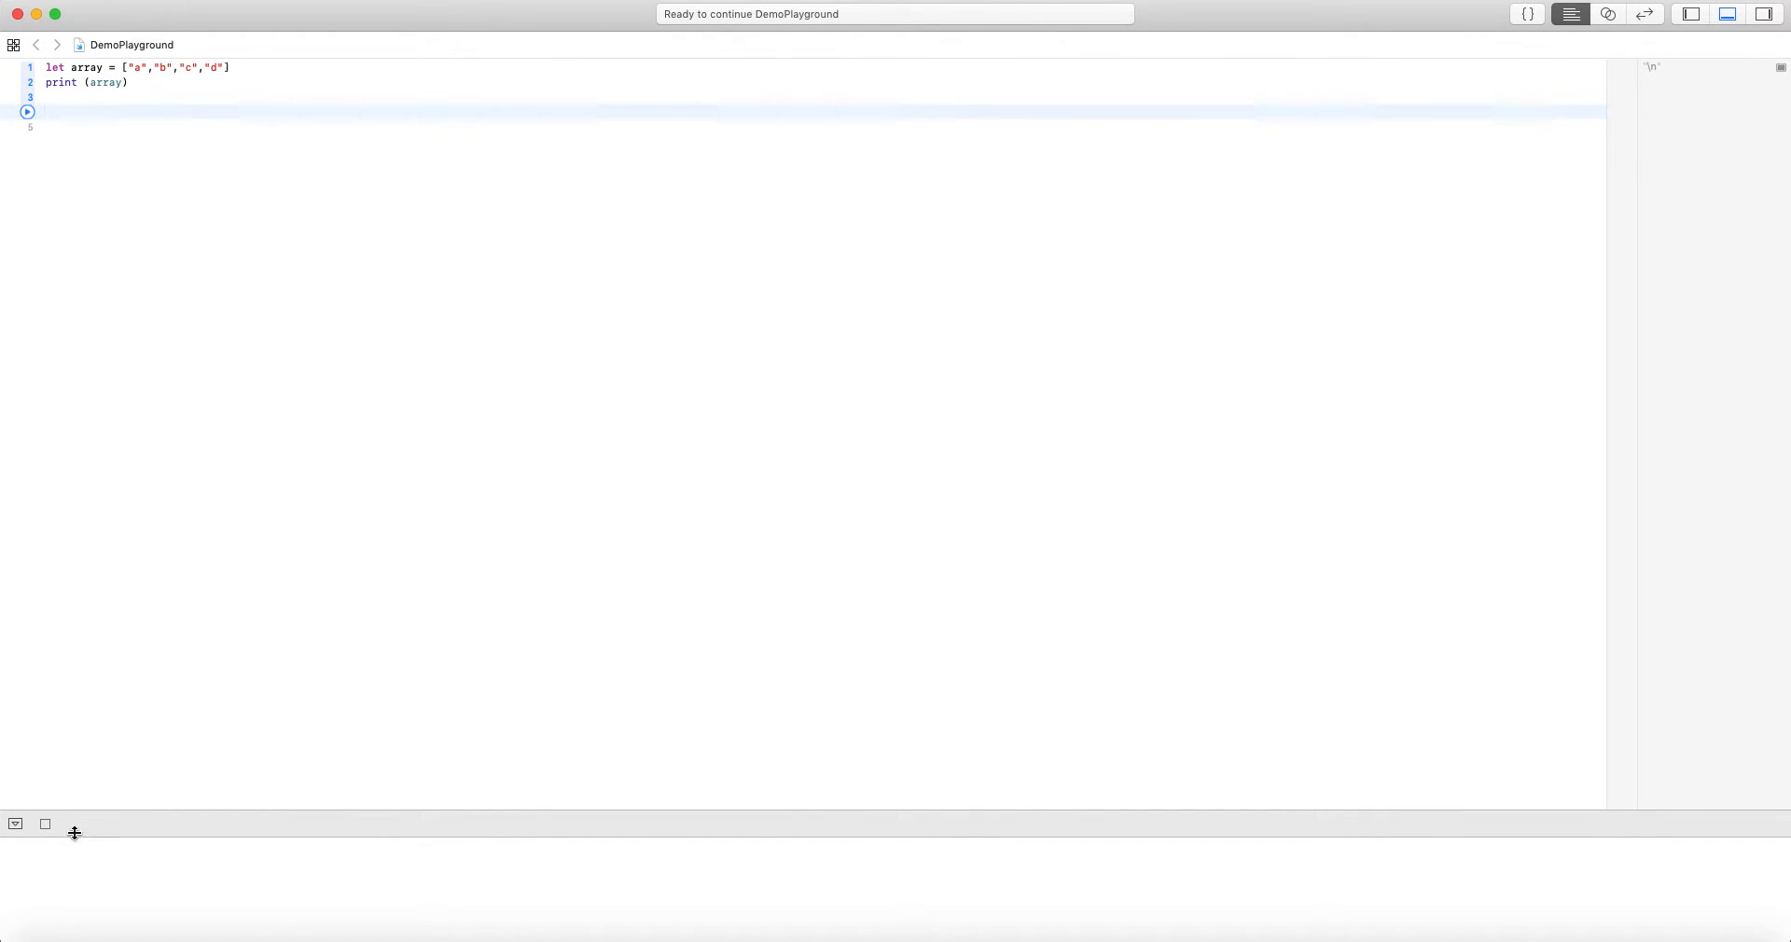
click(28, 112)
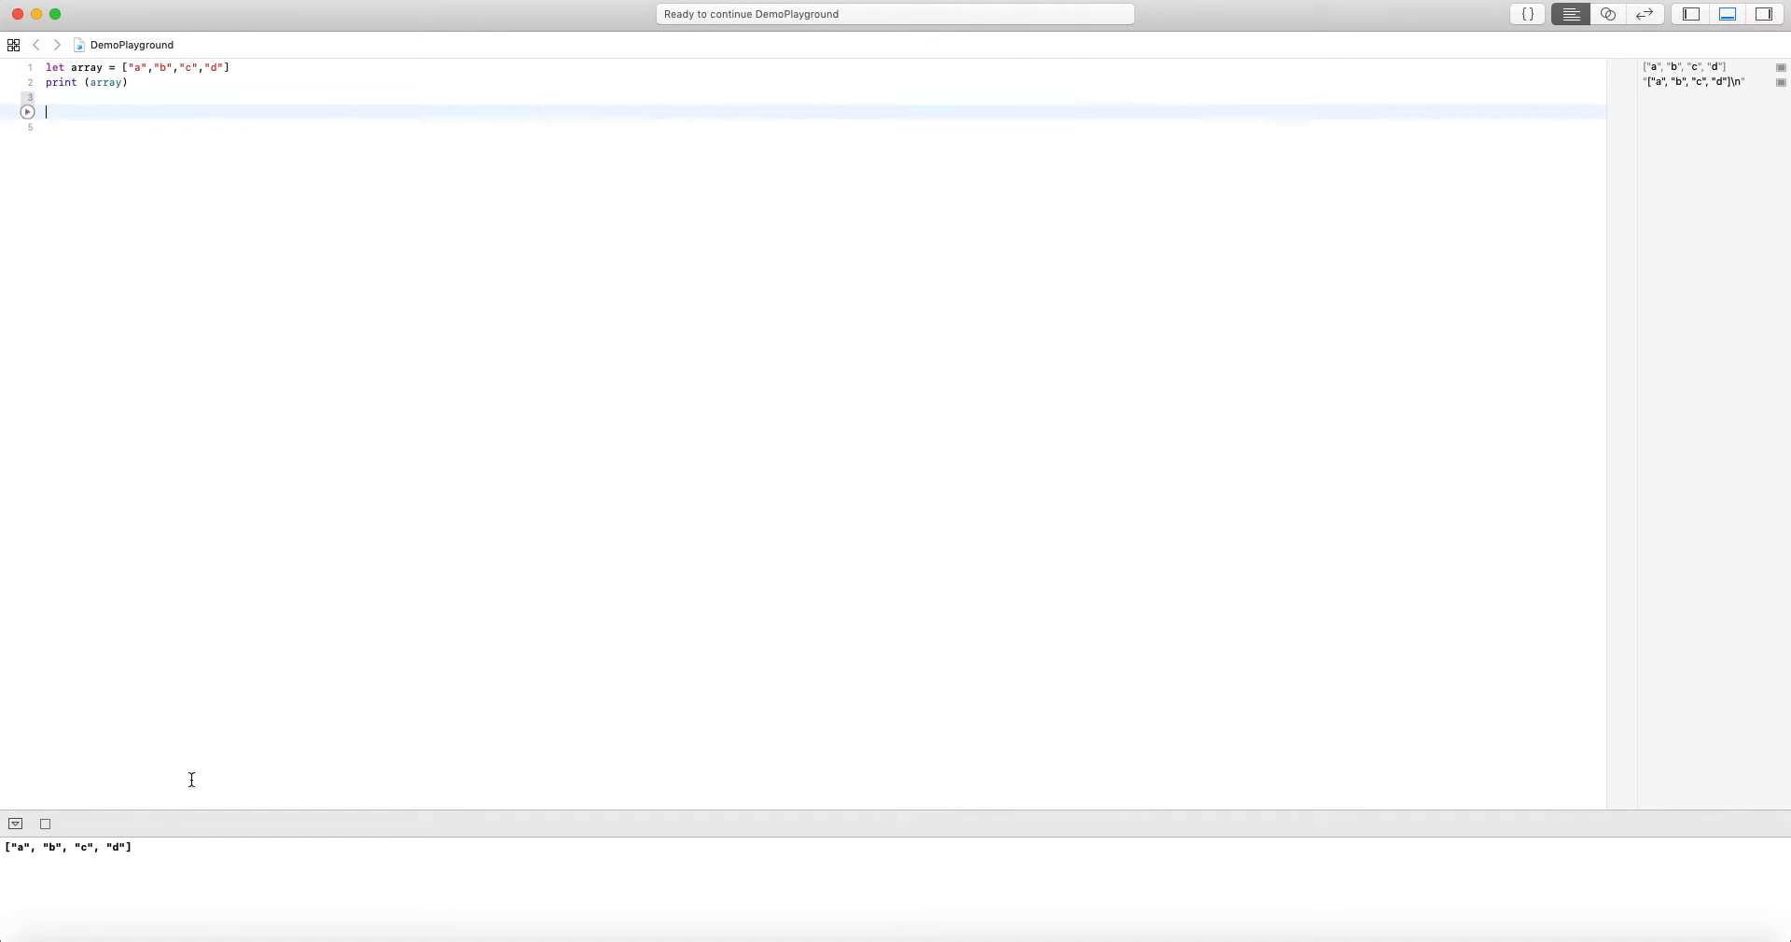
click(69, 847)
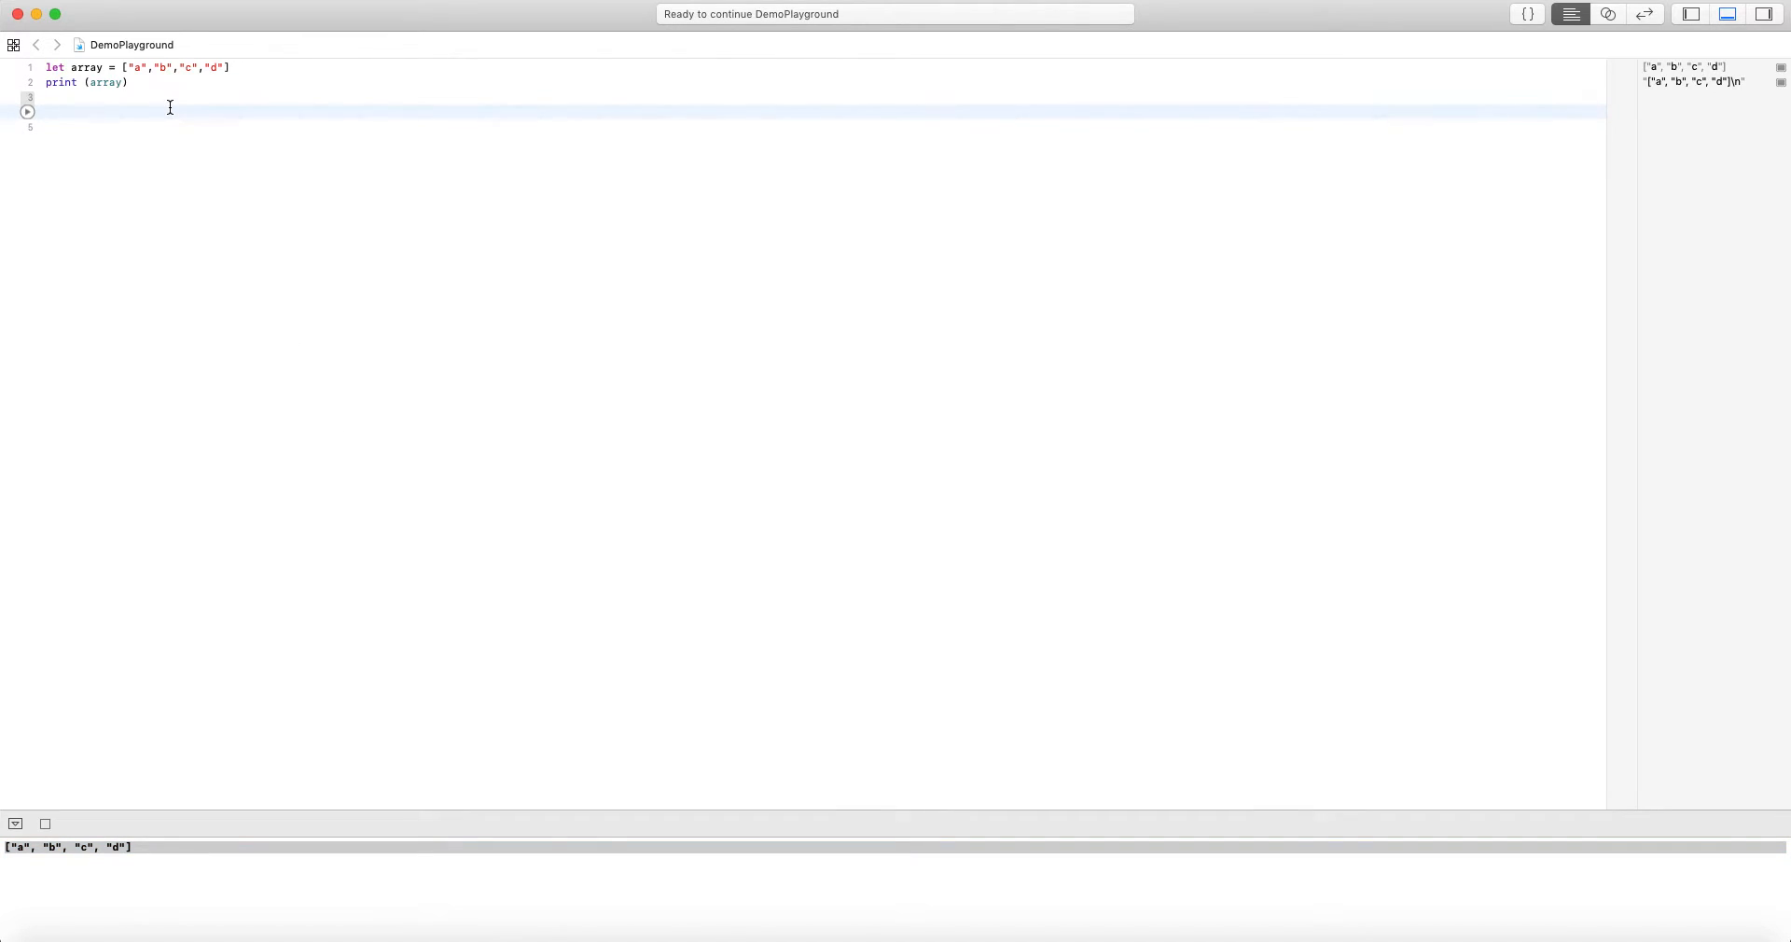
Add print(array[0]) and print(array[3]) and run, printing a and d
text(print (array)
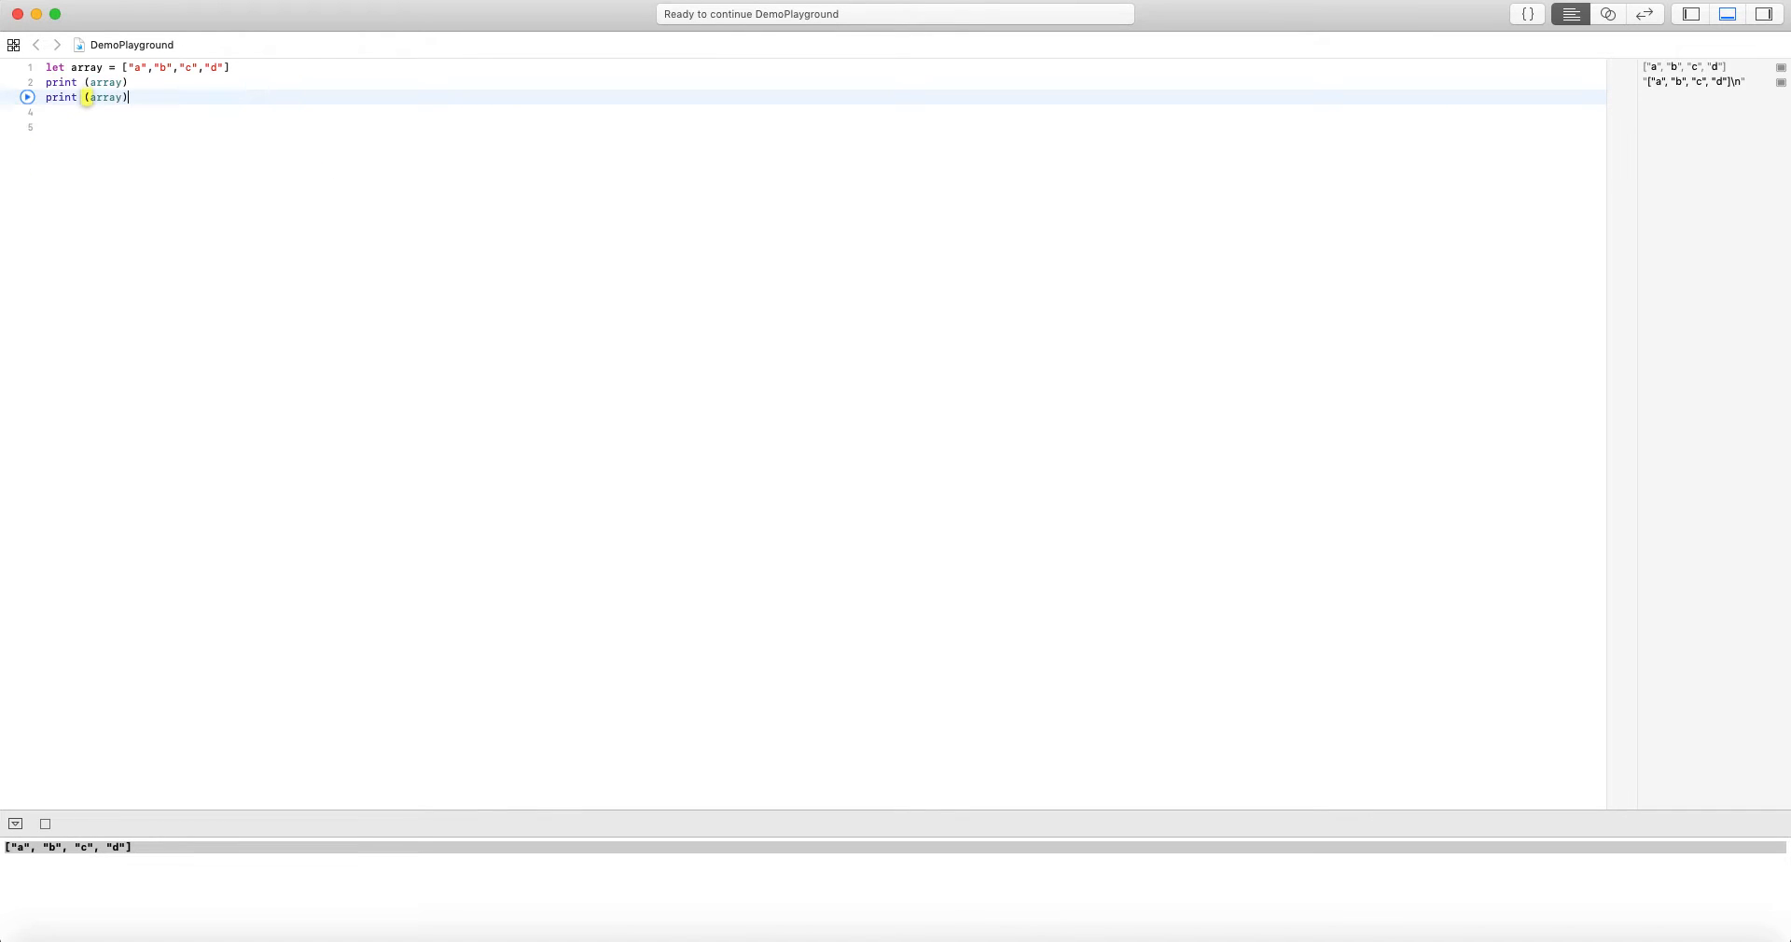
click(28, 97)
text(print)
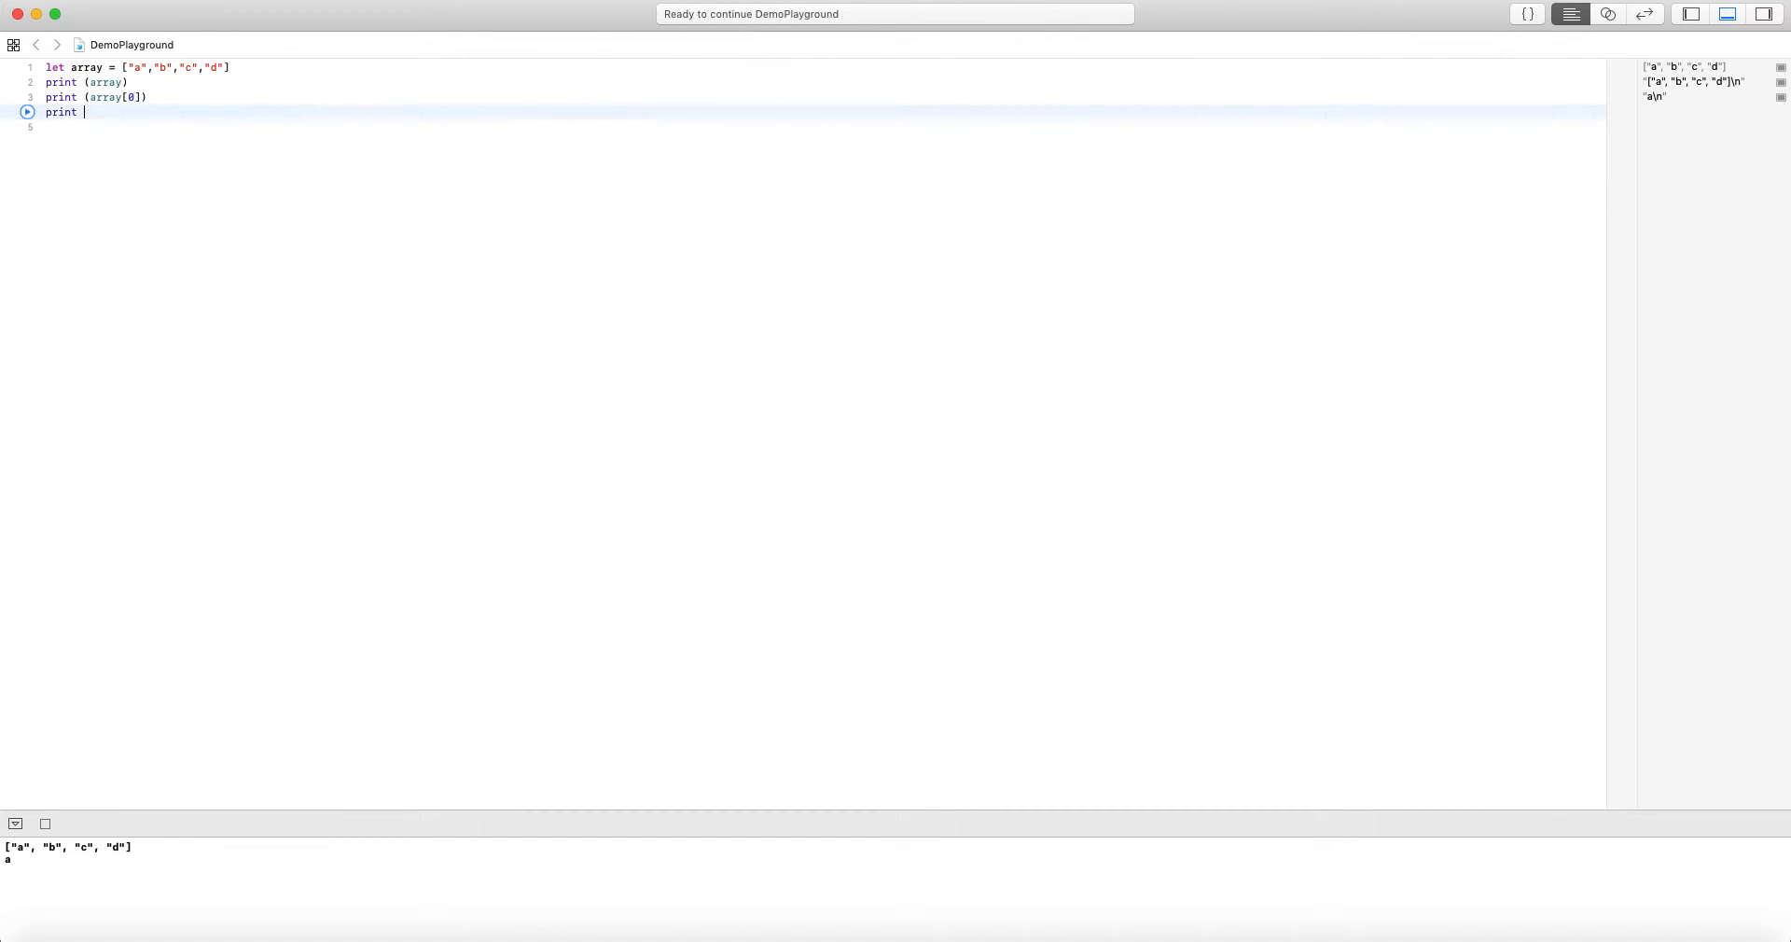
text((arrayp))
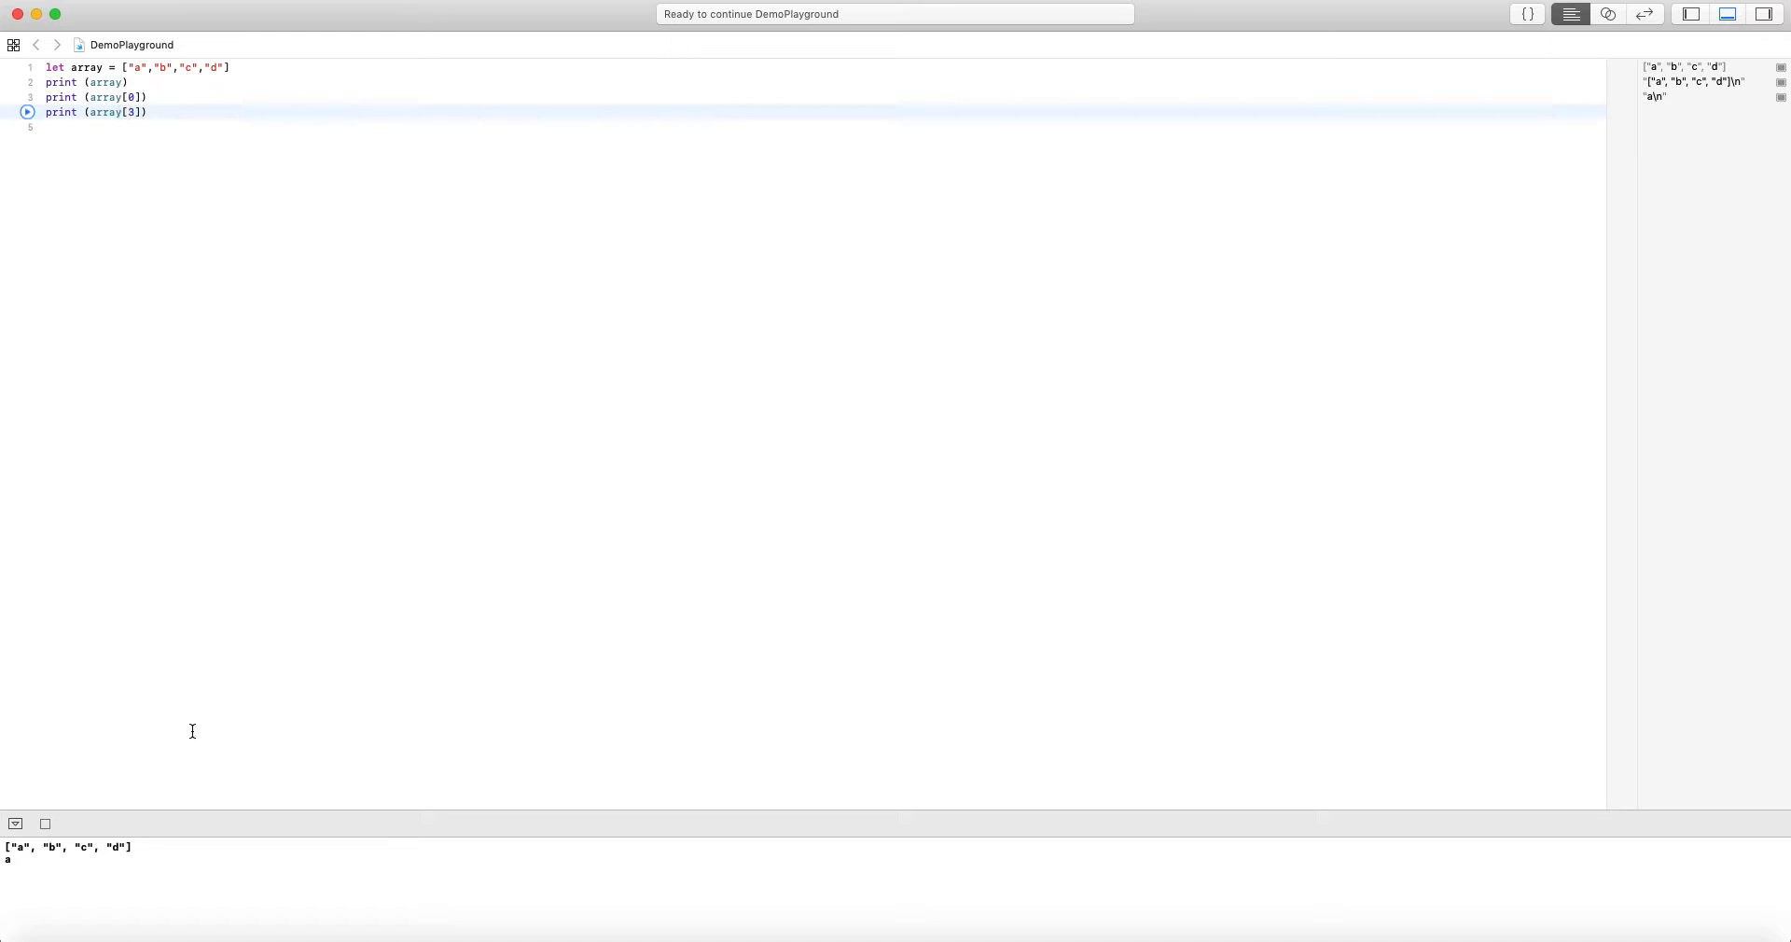
click(26, 112)
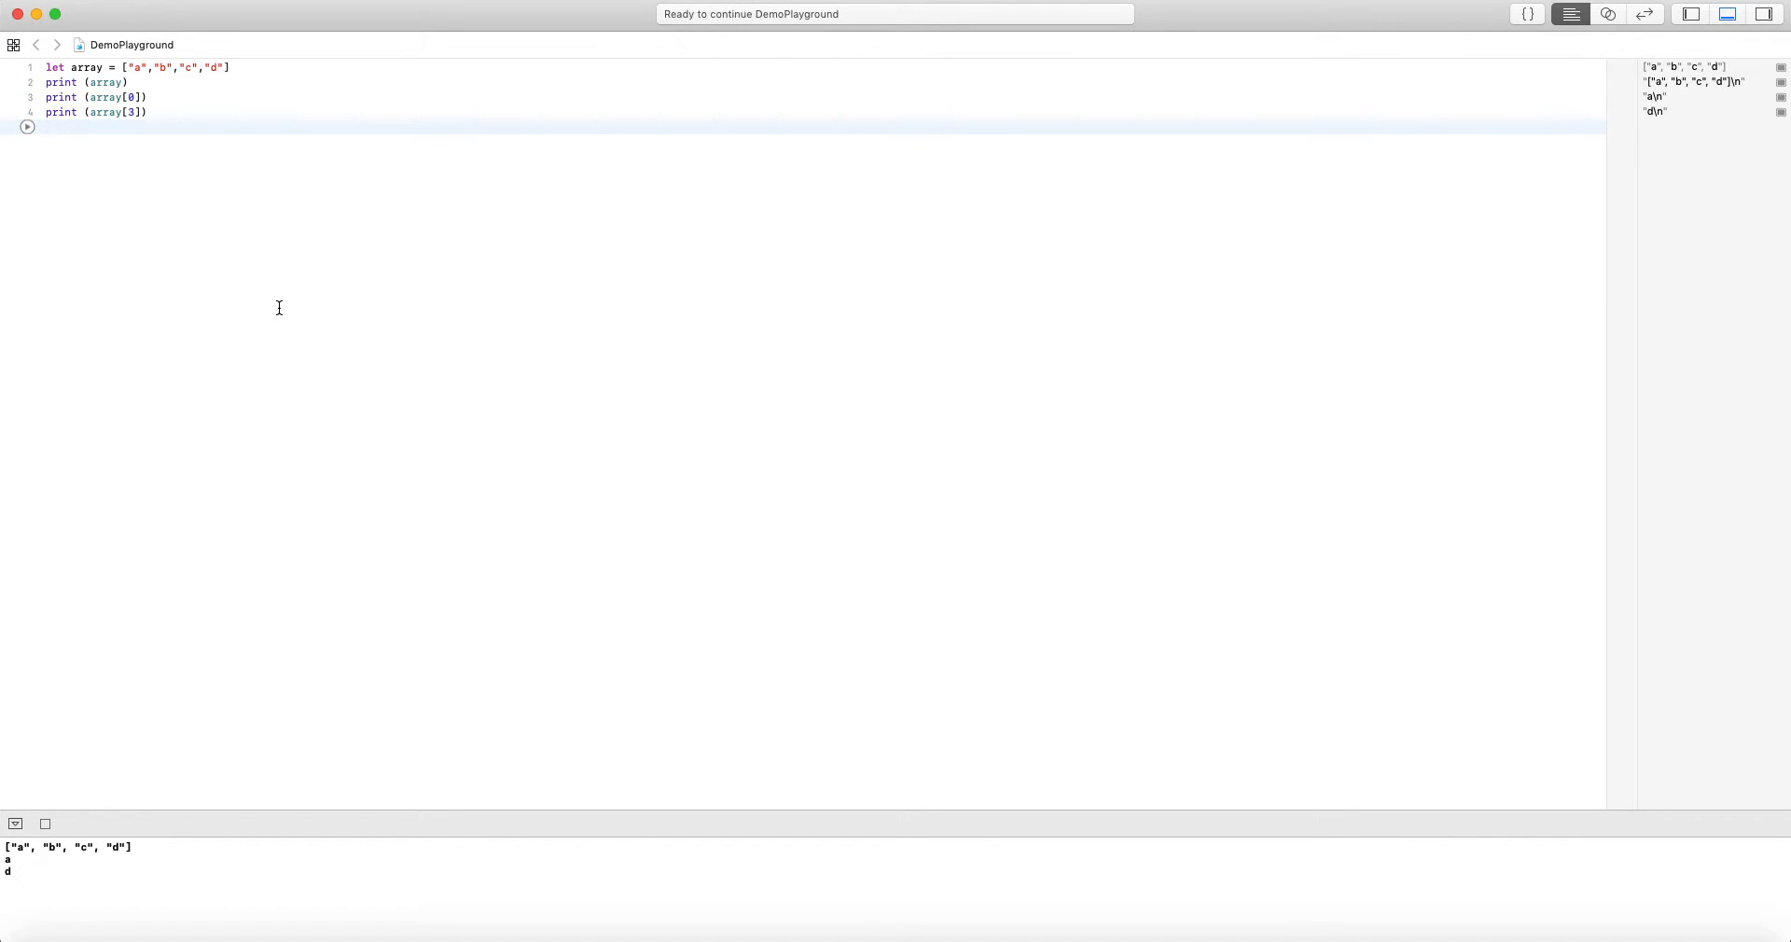
Add a print(array[4]) line below the existing prints
text(print)
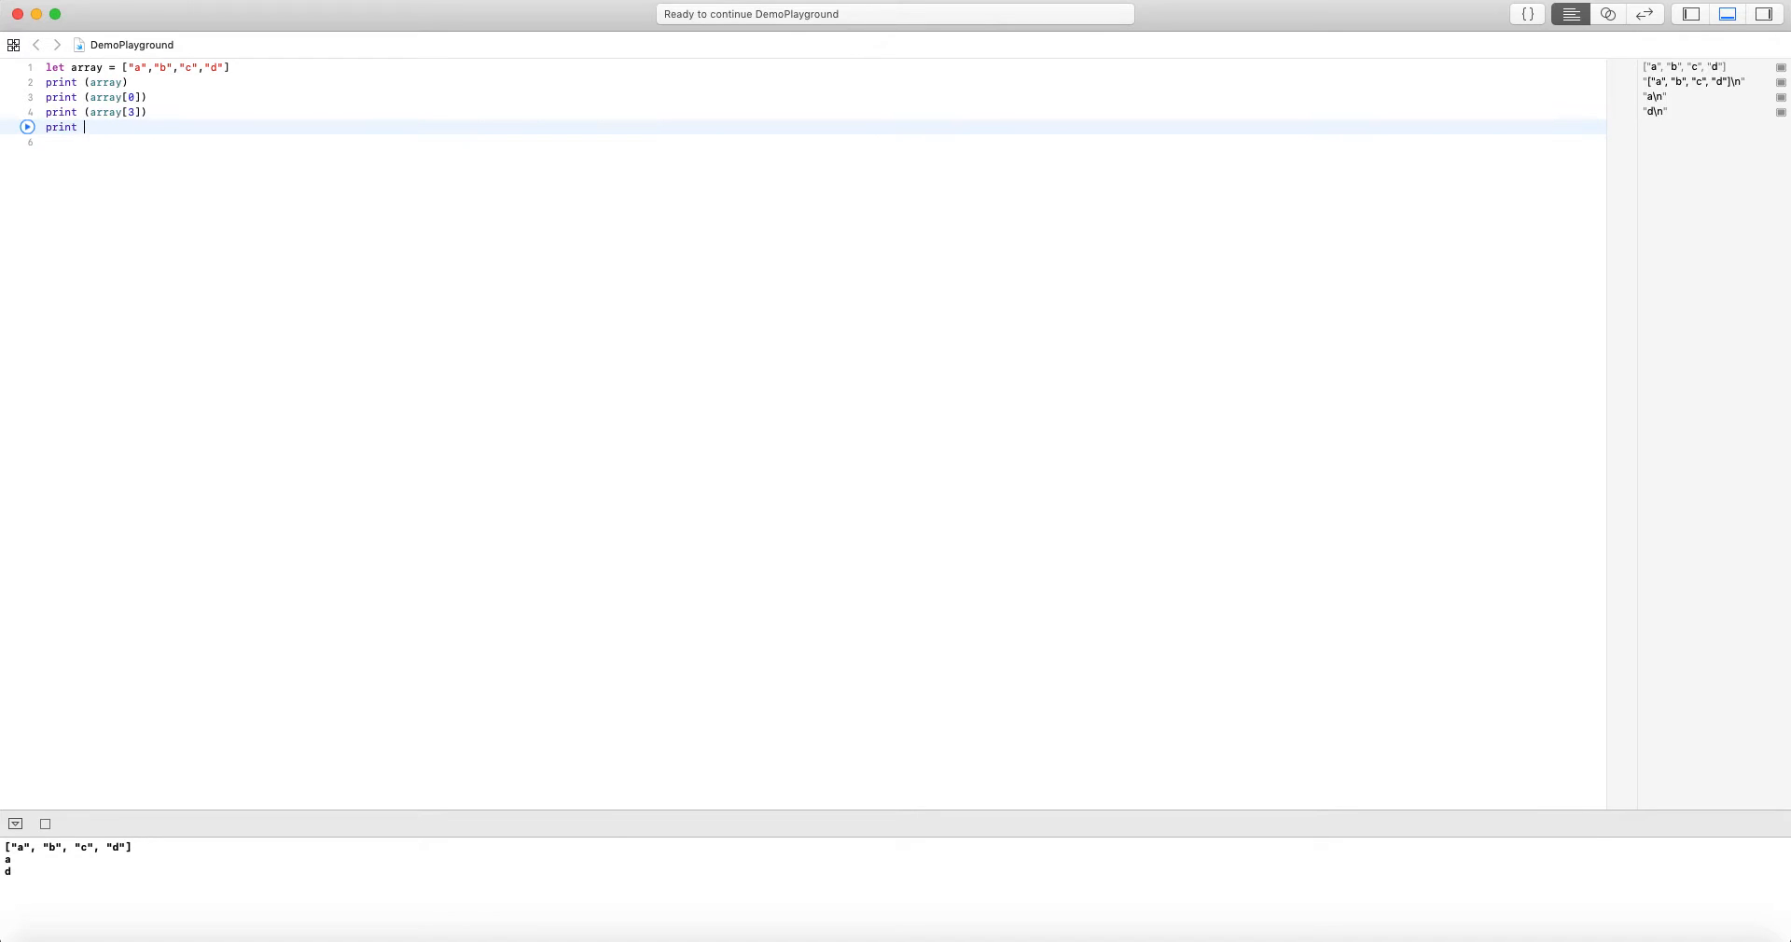
text((array[4]))
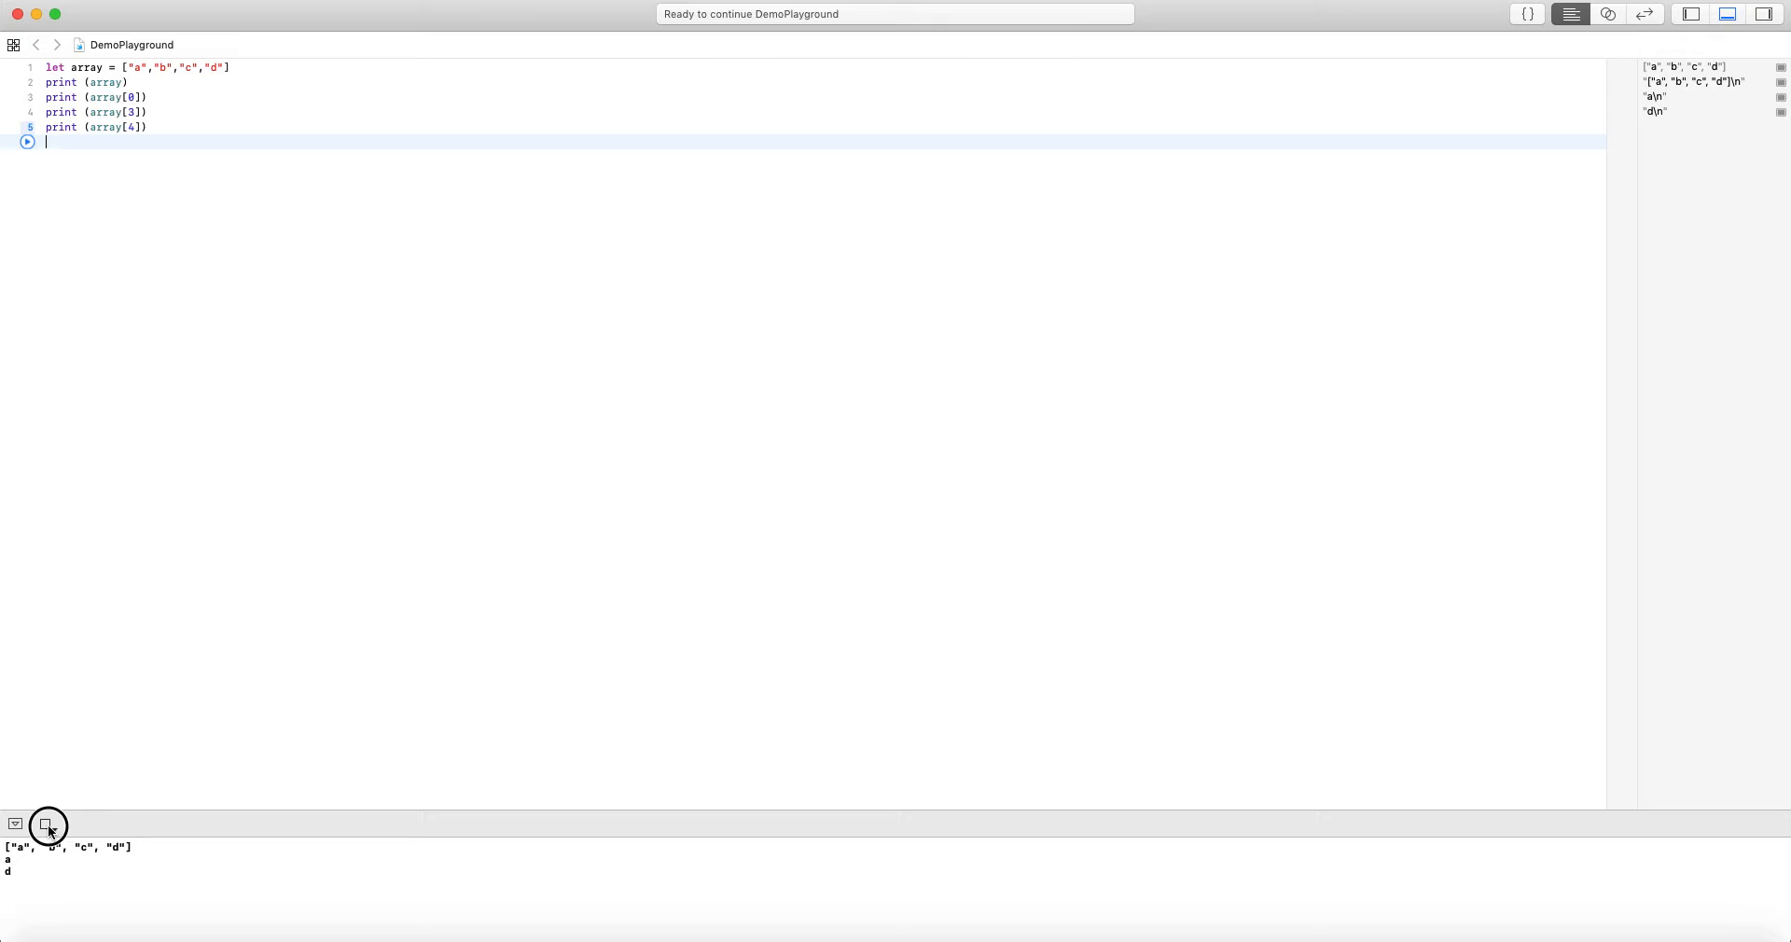
Run to hit the index-out-of-range crash, then write print(array.last) giving Optional("d")
click(45, 824)
text(//)
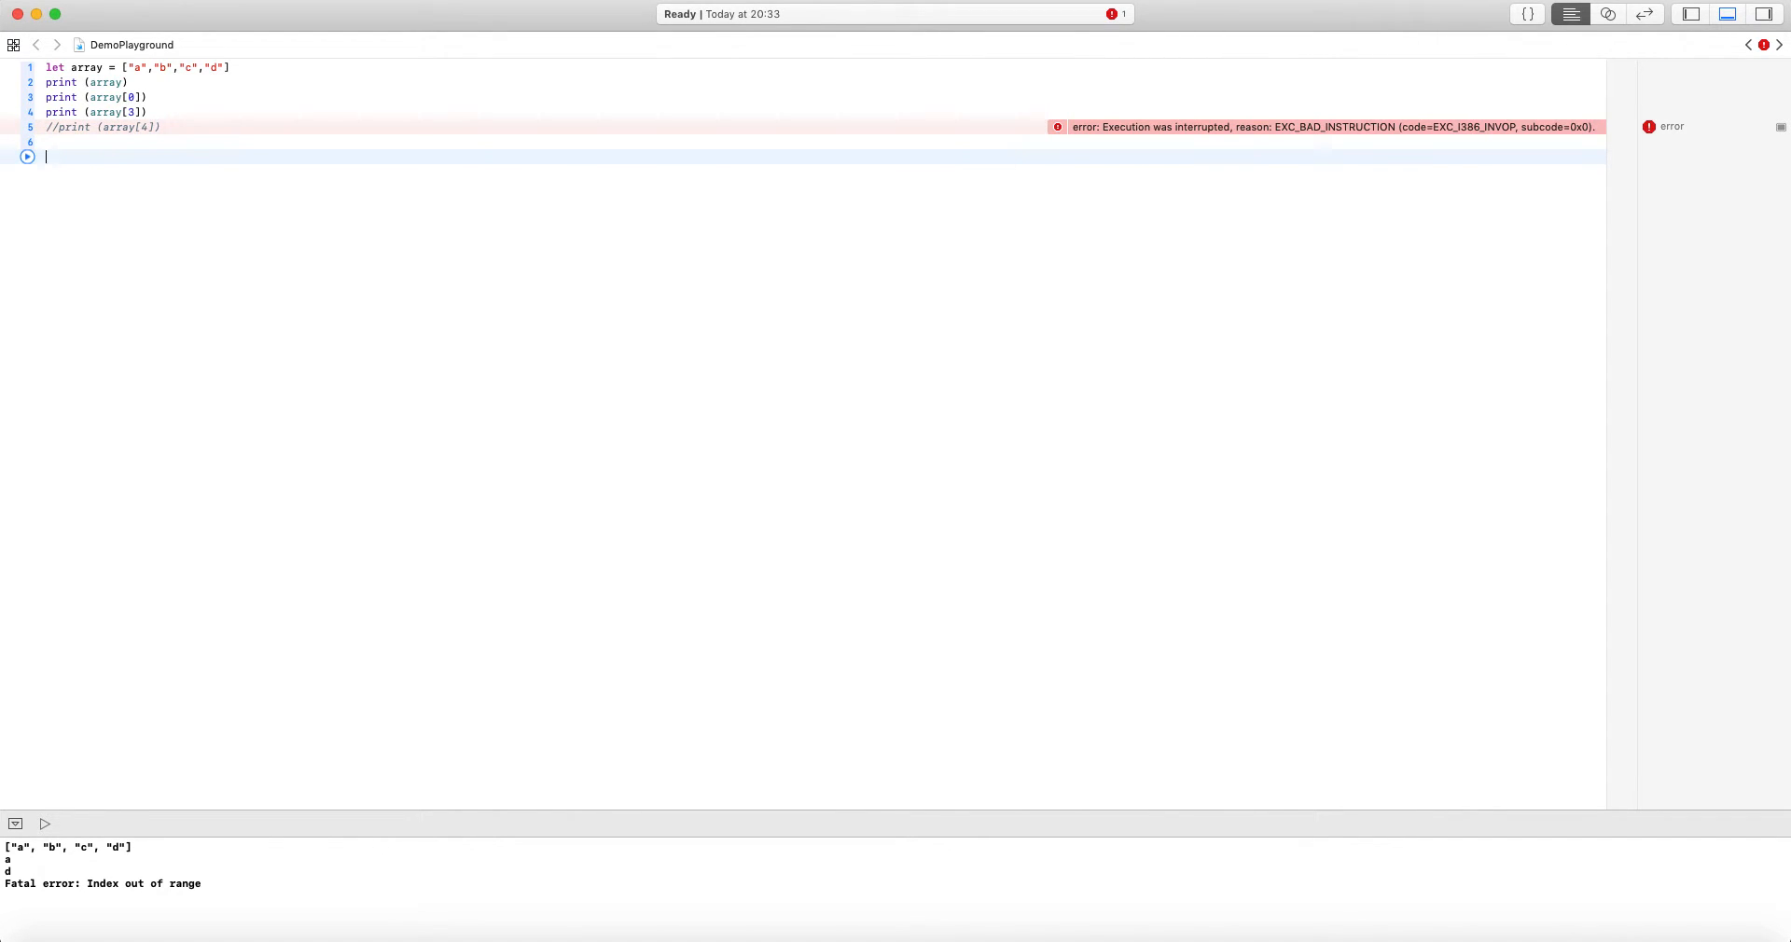
text(print)
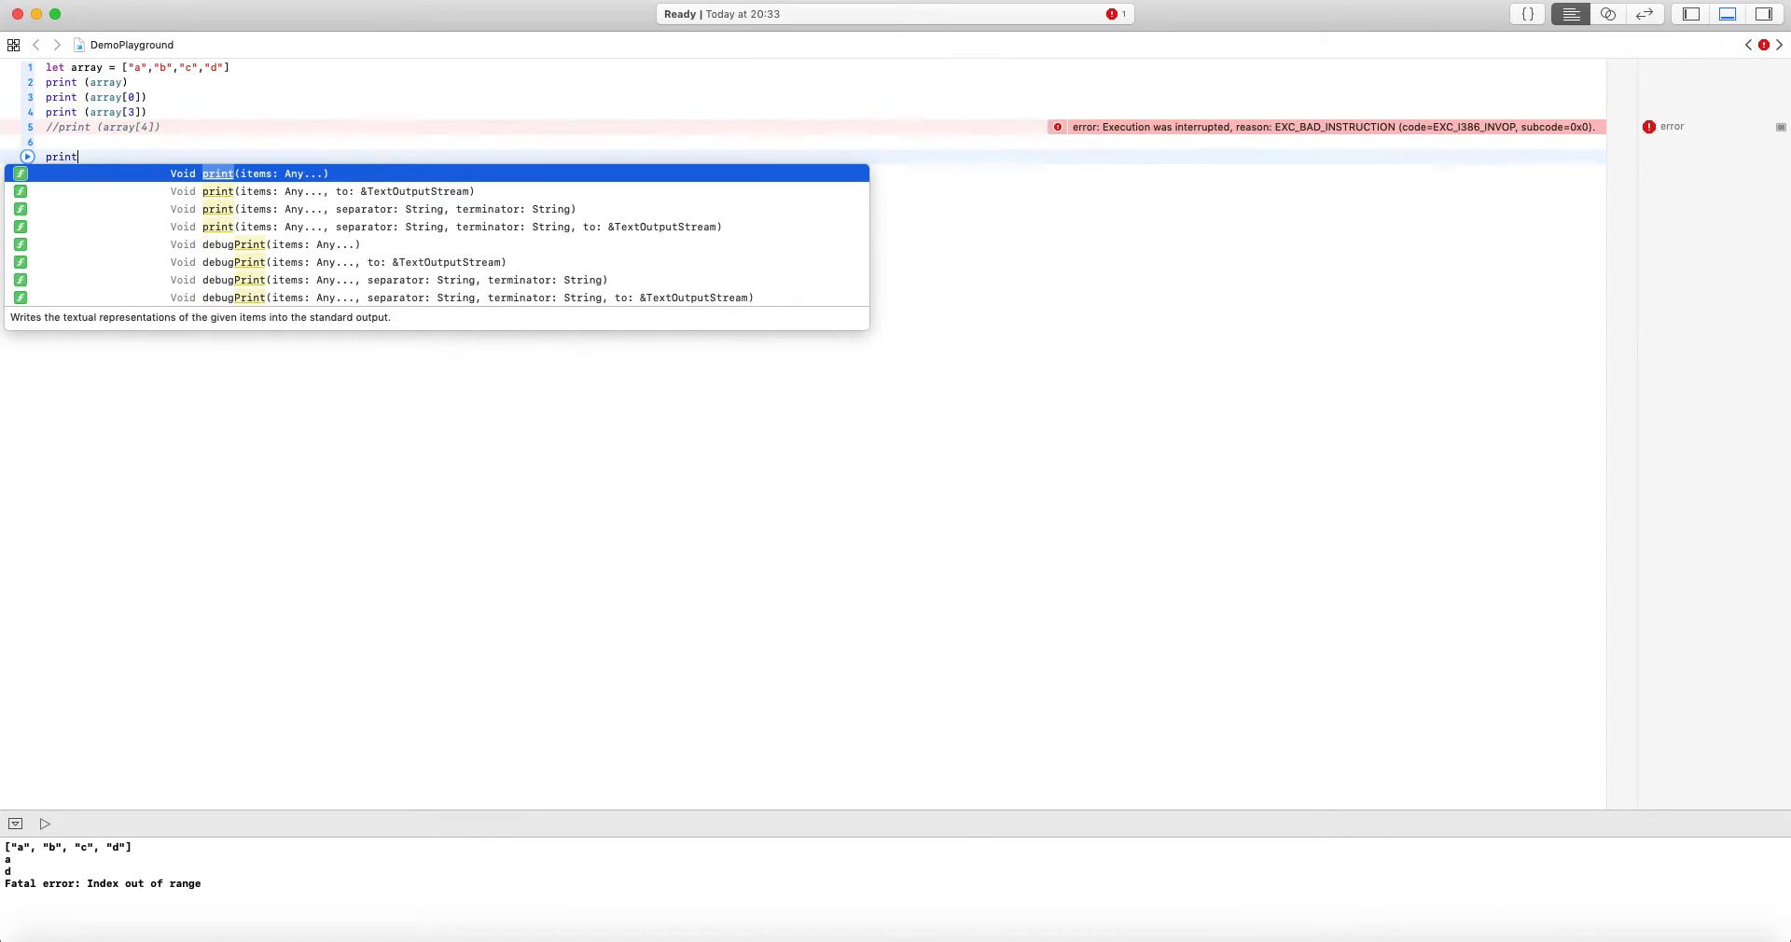
text((array)
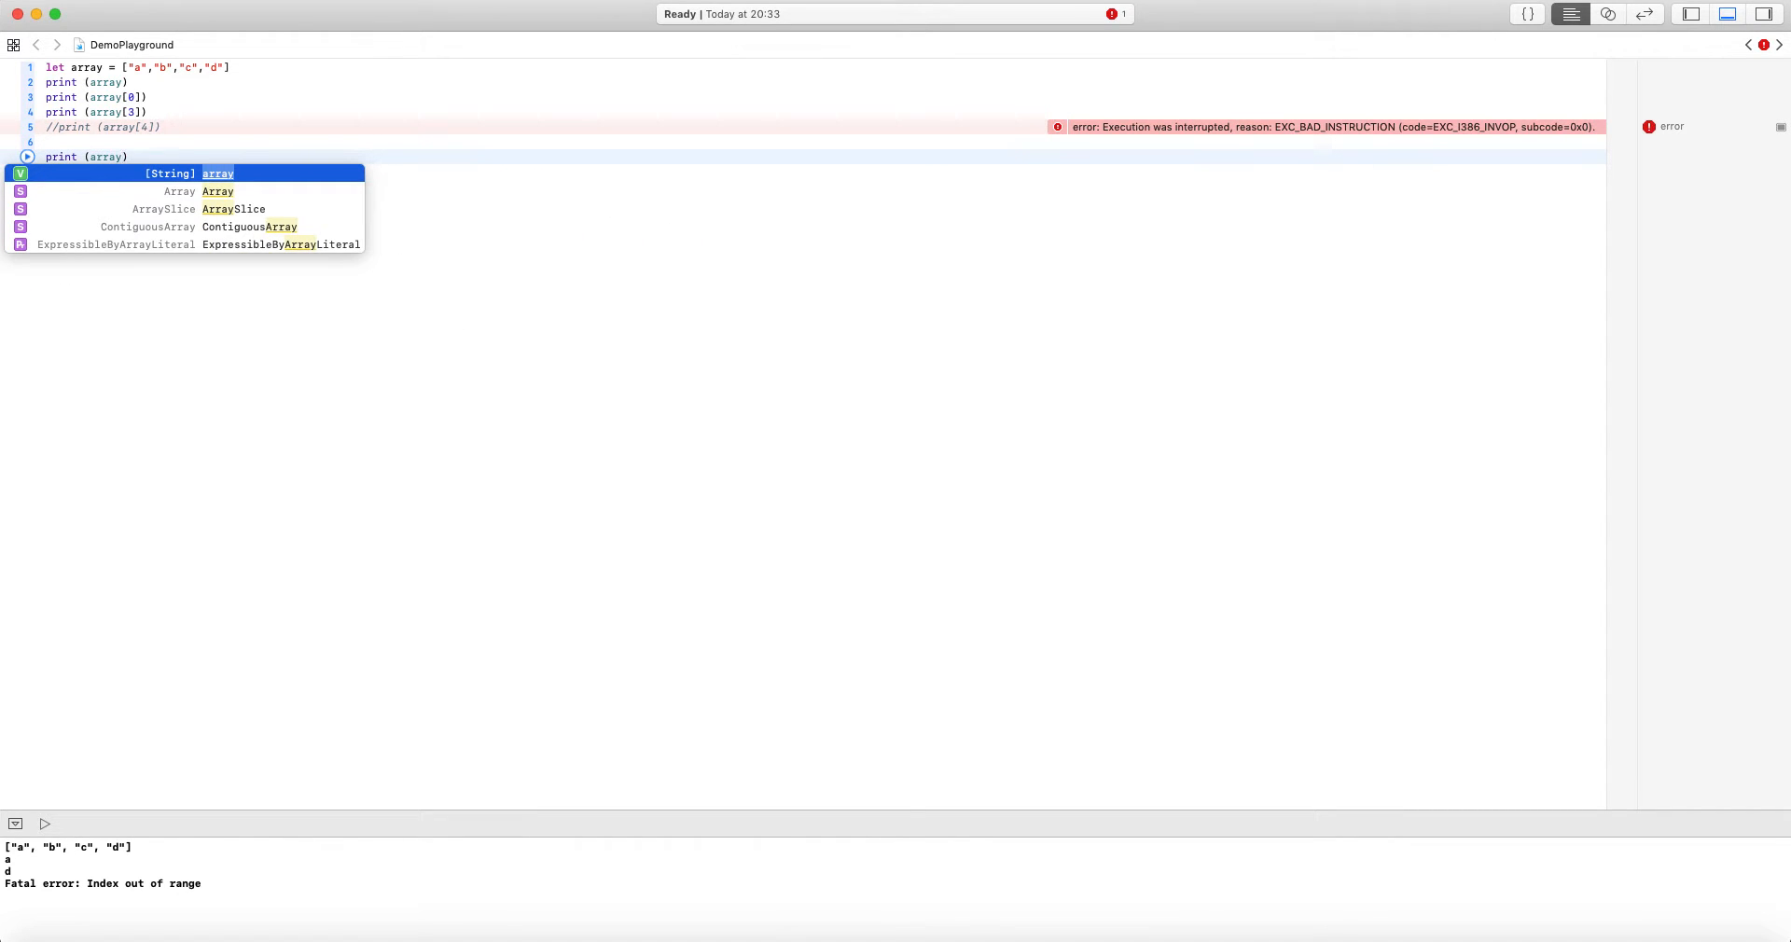
text(.last)
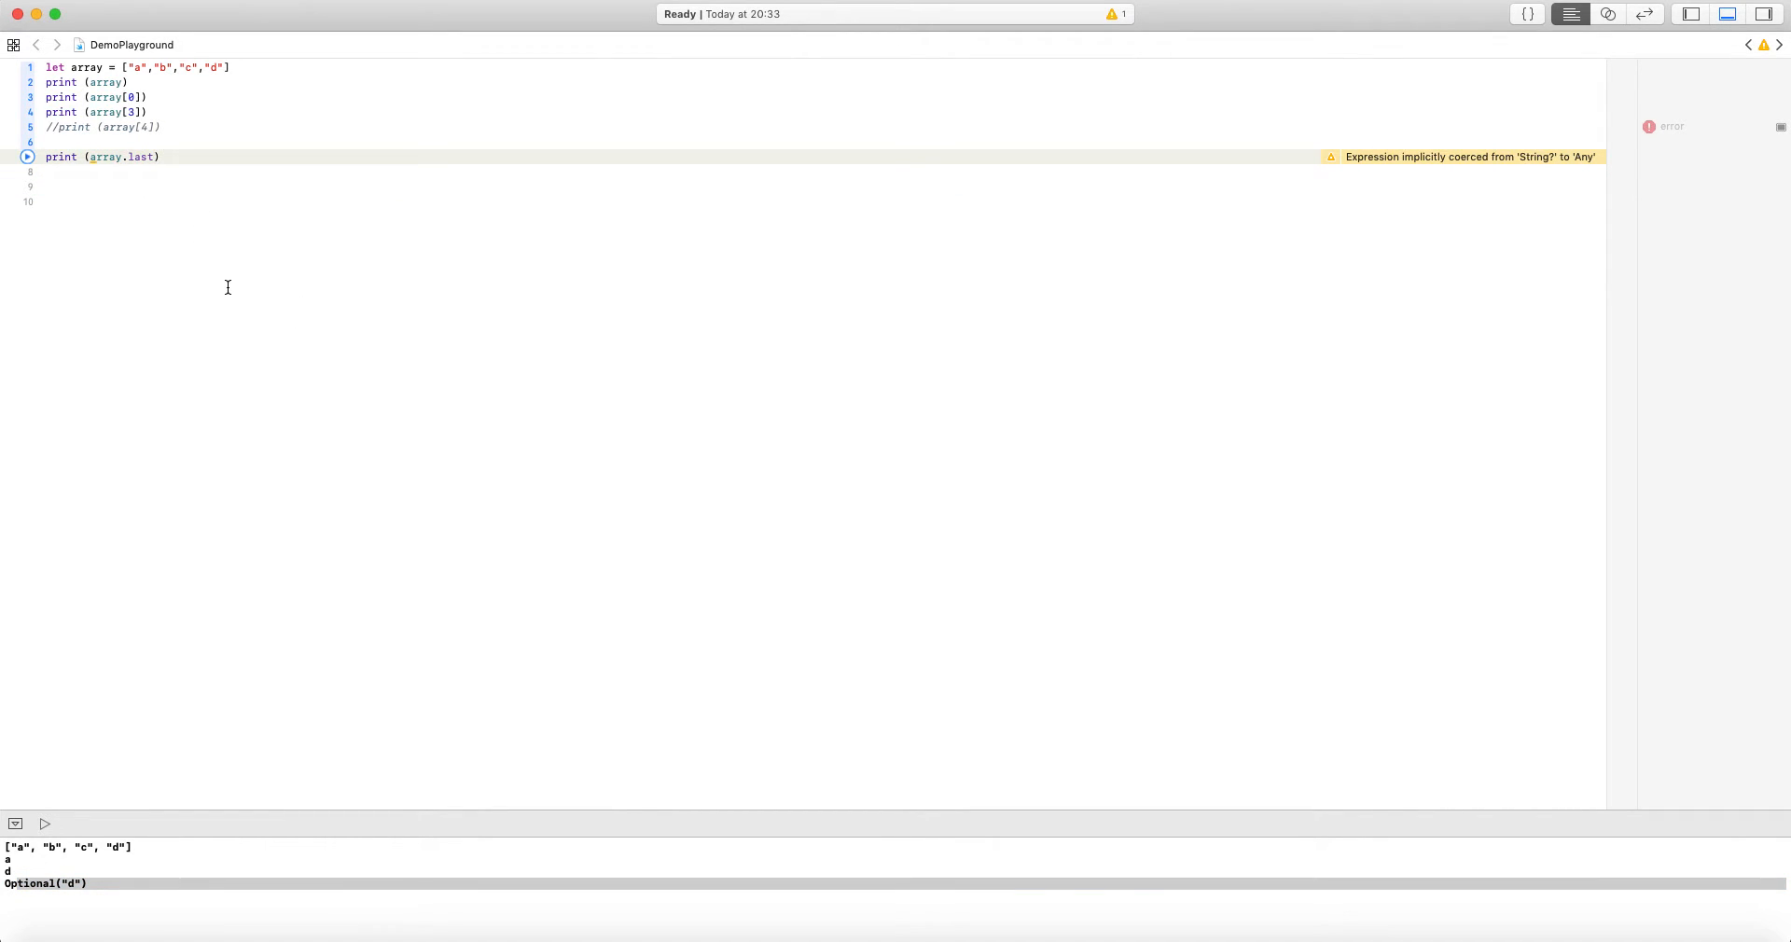
Force-unwrap with array.last! then array.first!, printing d and a
text(!)
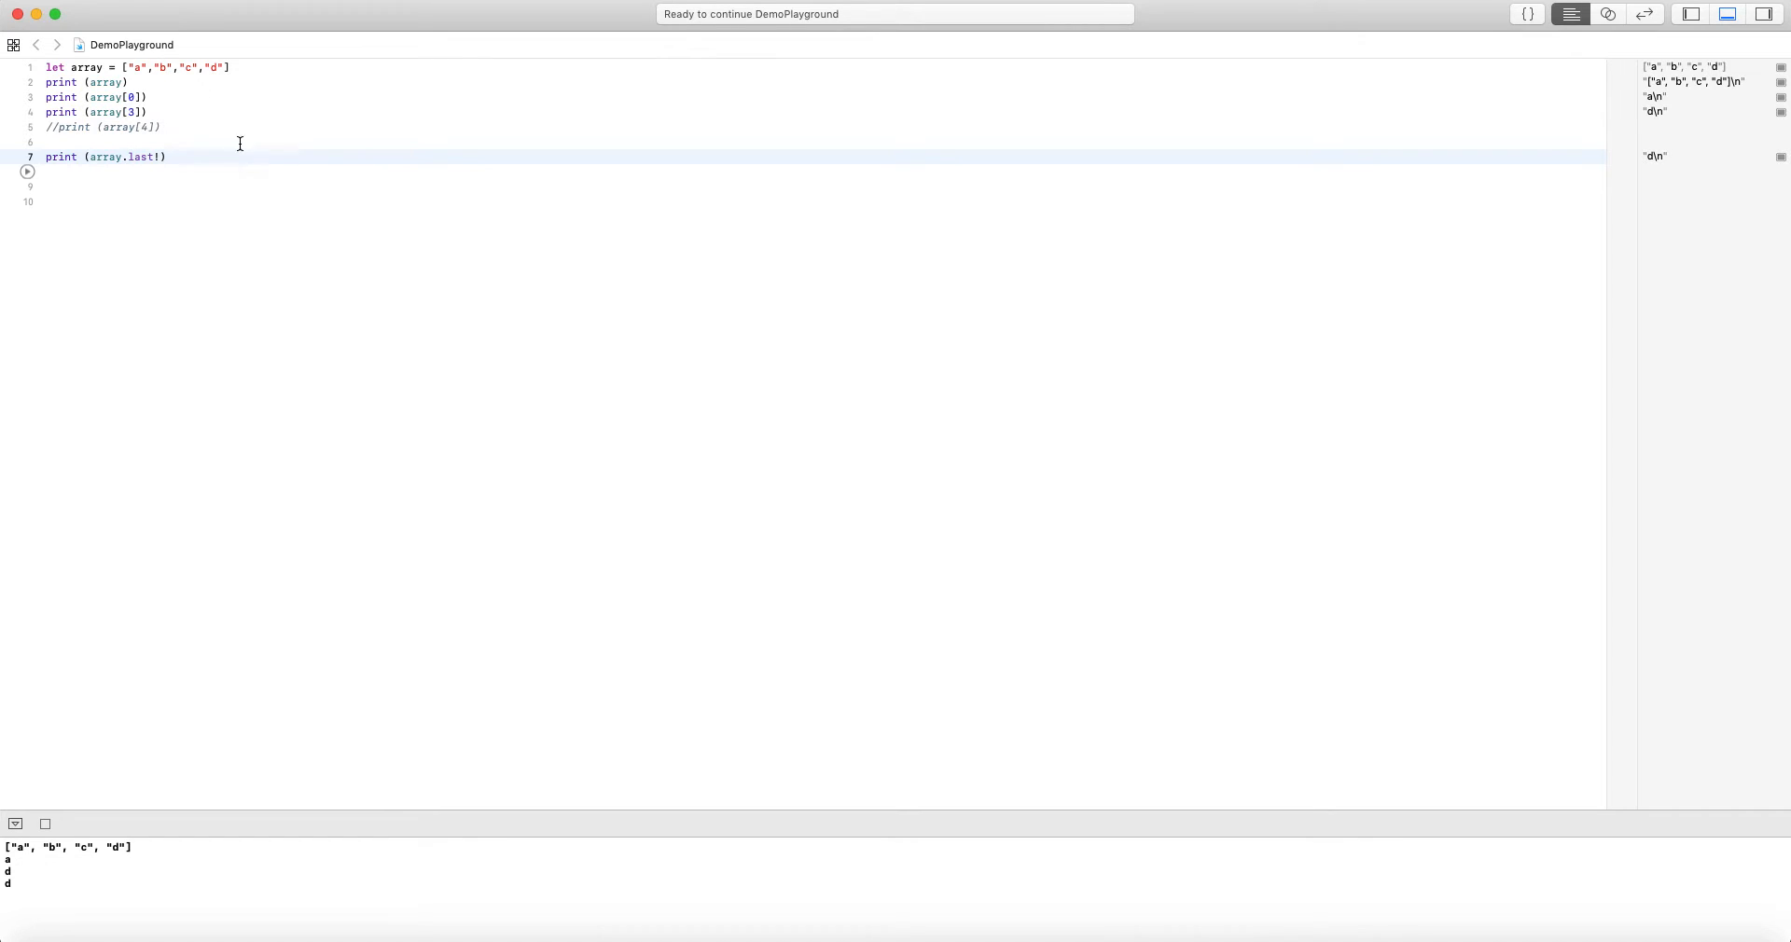
key(Backspace)
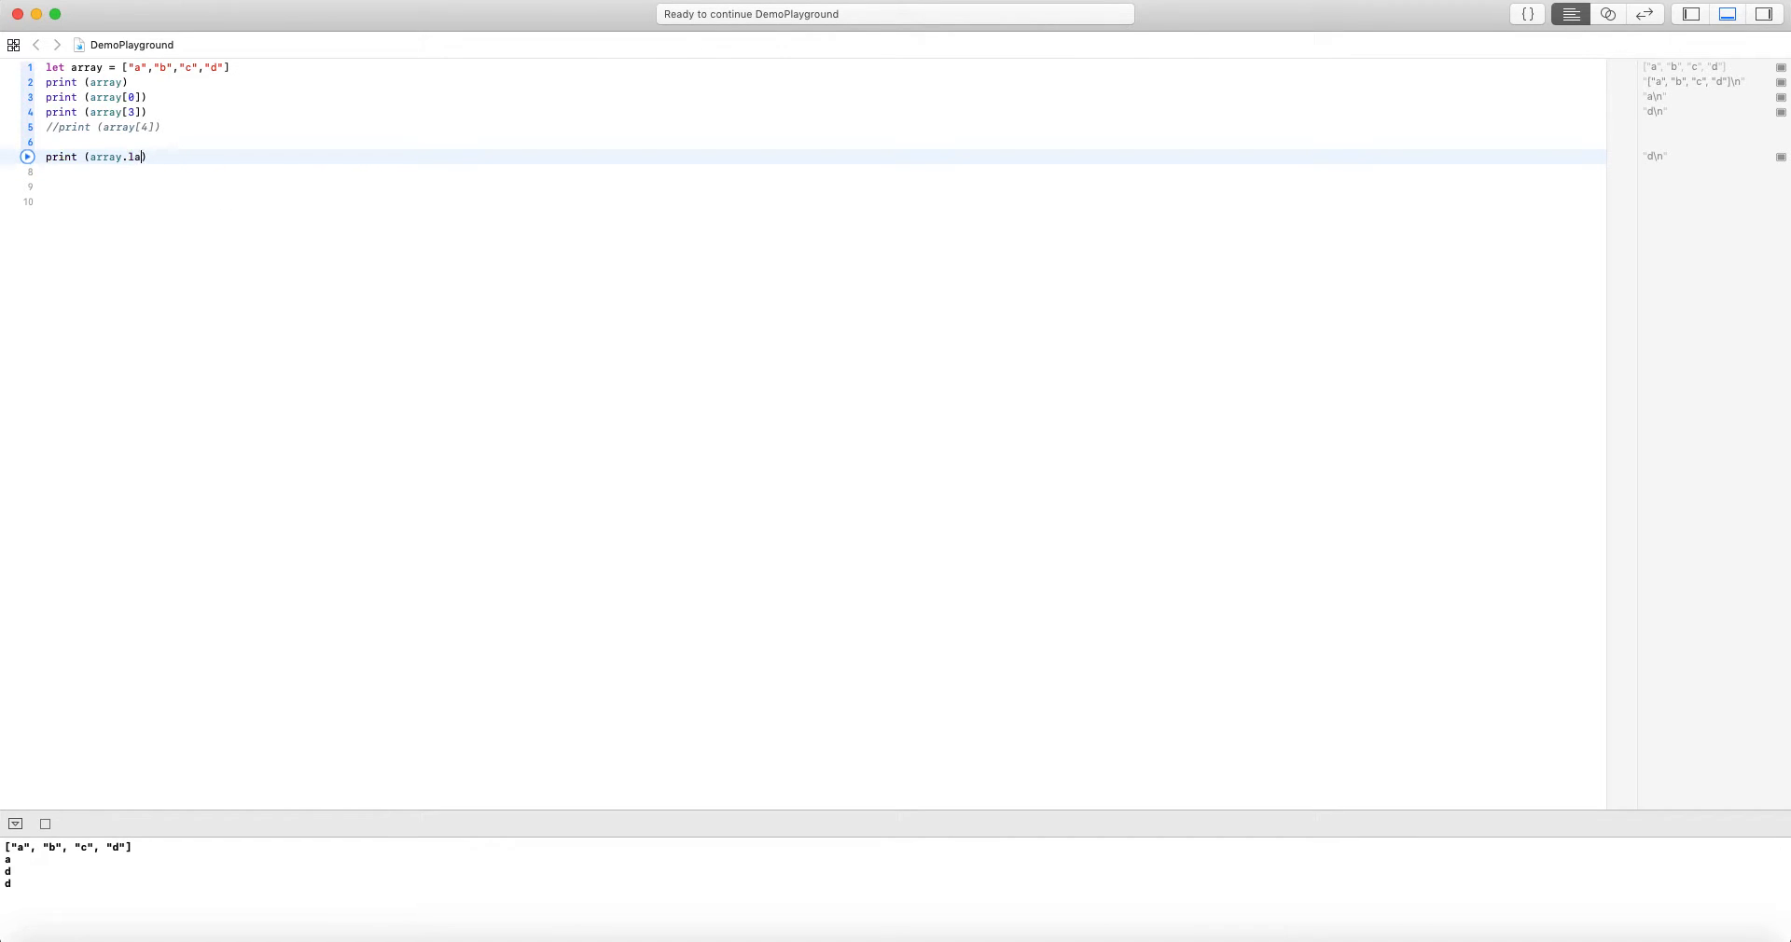
text(first)
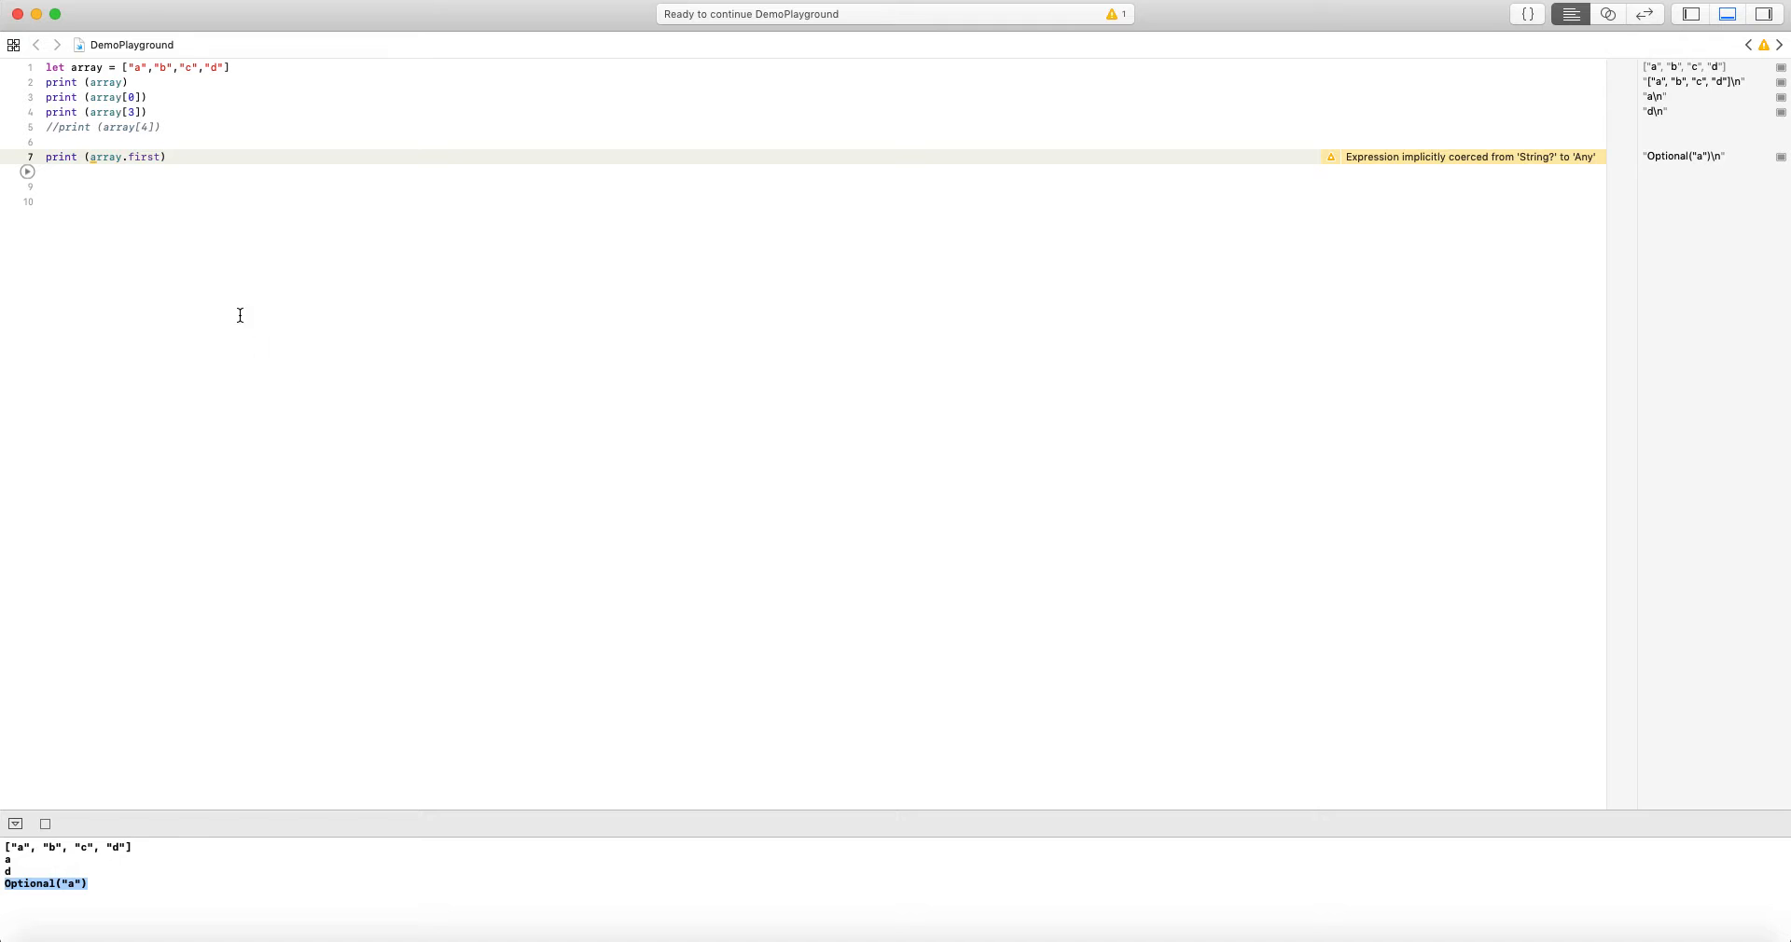
text(!)
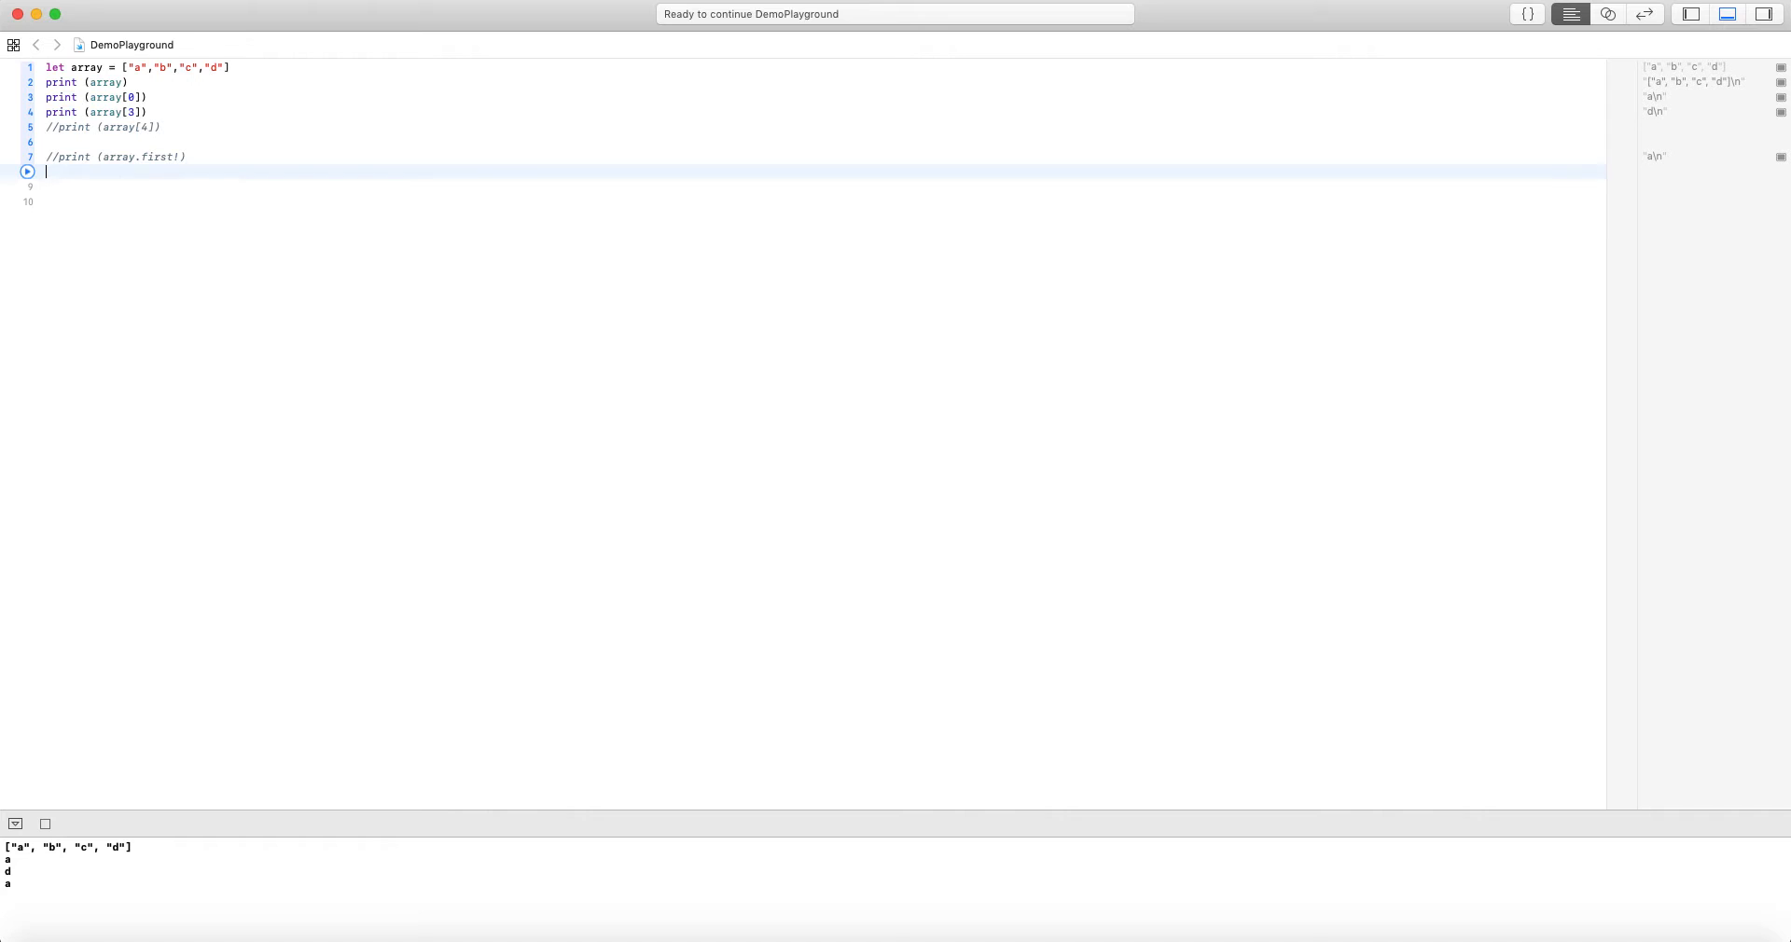
Declare func getForthElement(arr: [String]) -> String? signature
text(func get)
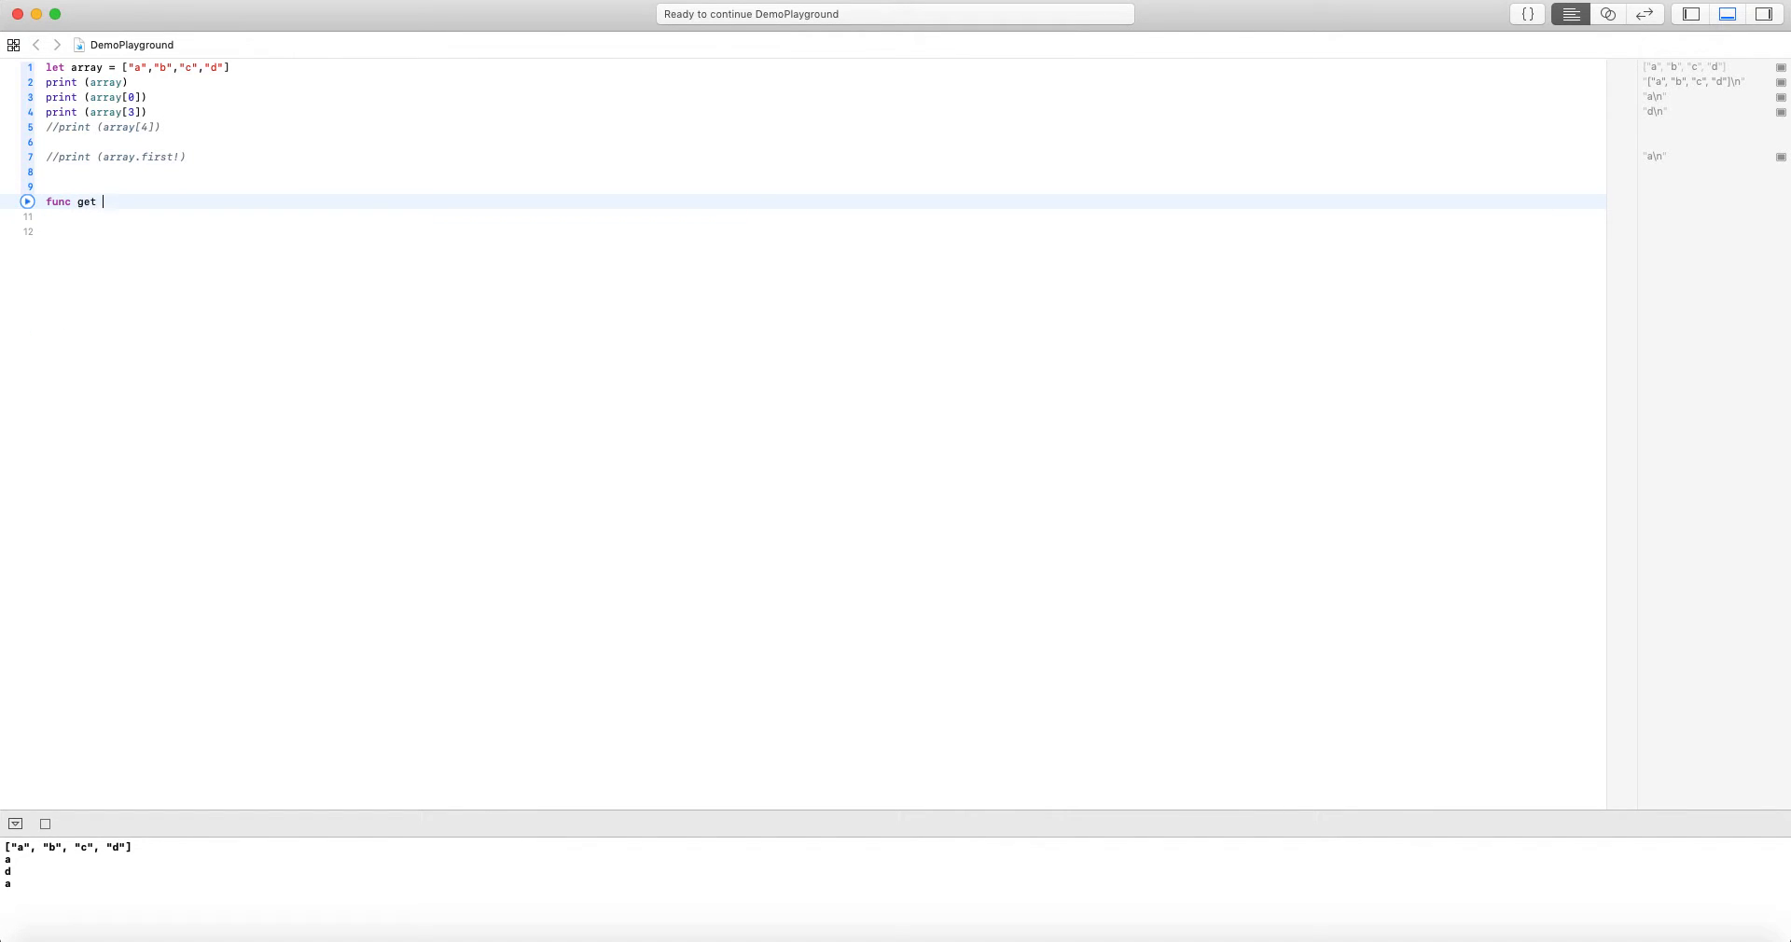
text(Fo)
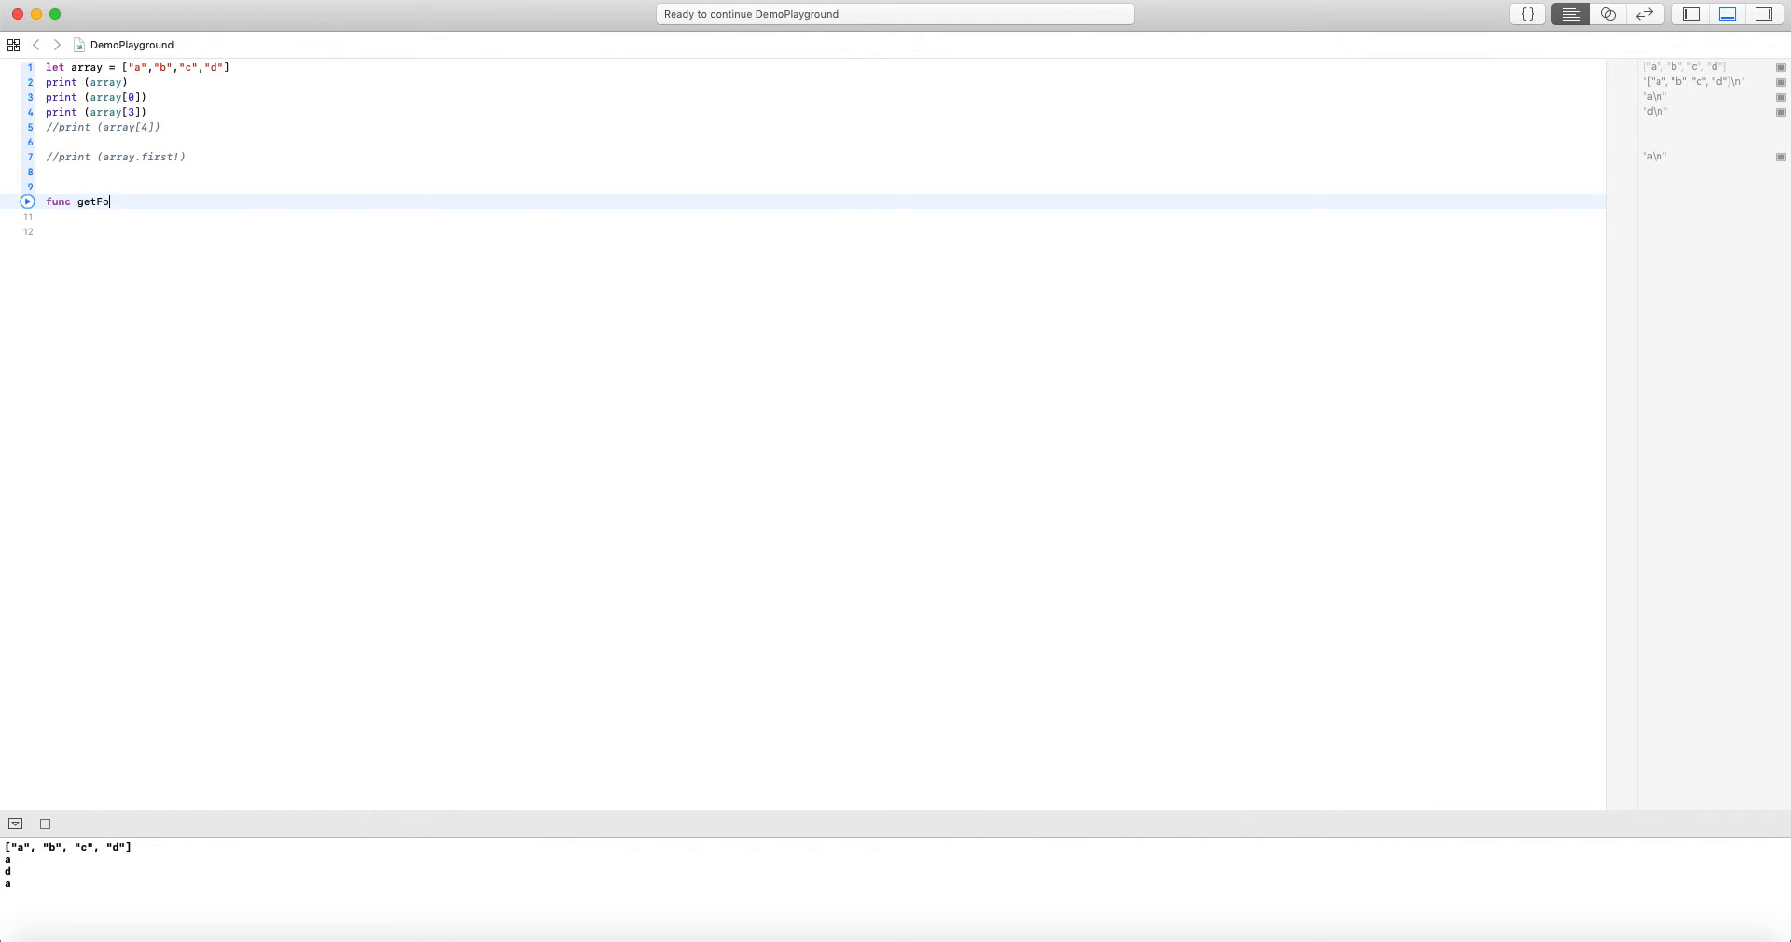
text(rthEleement()
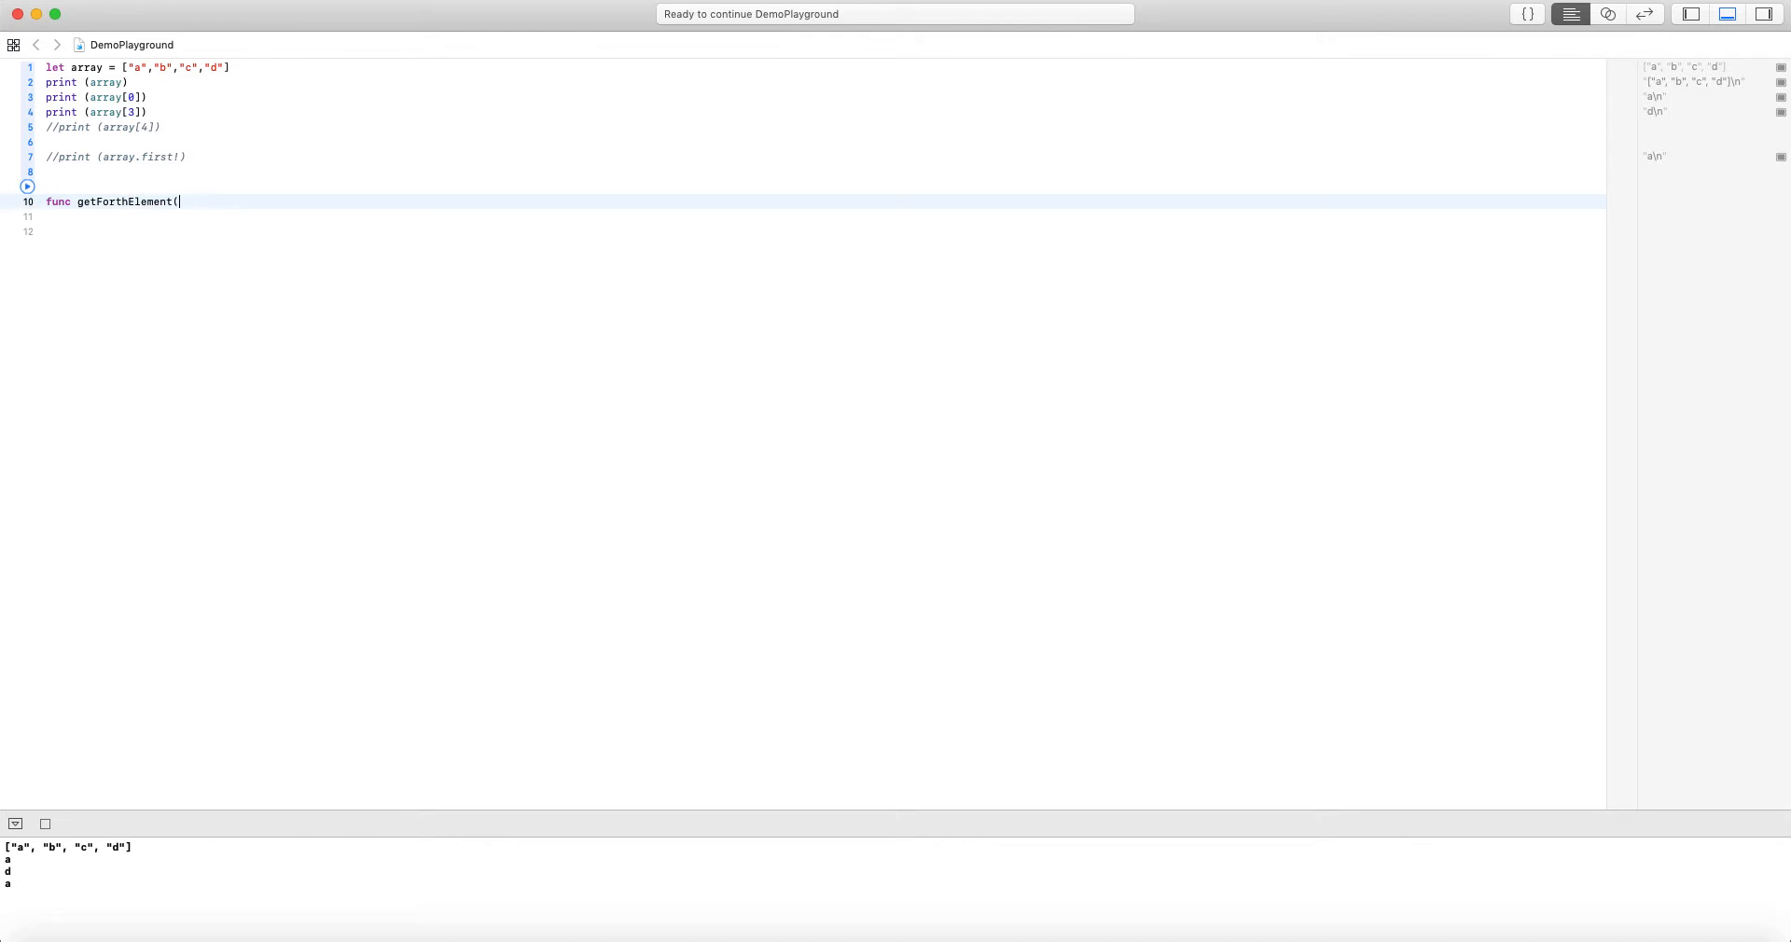
text(arrL)
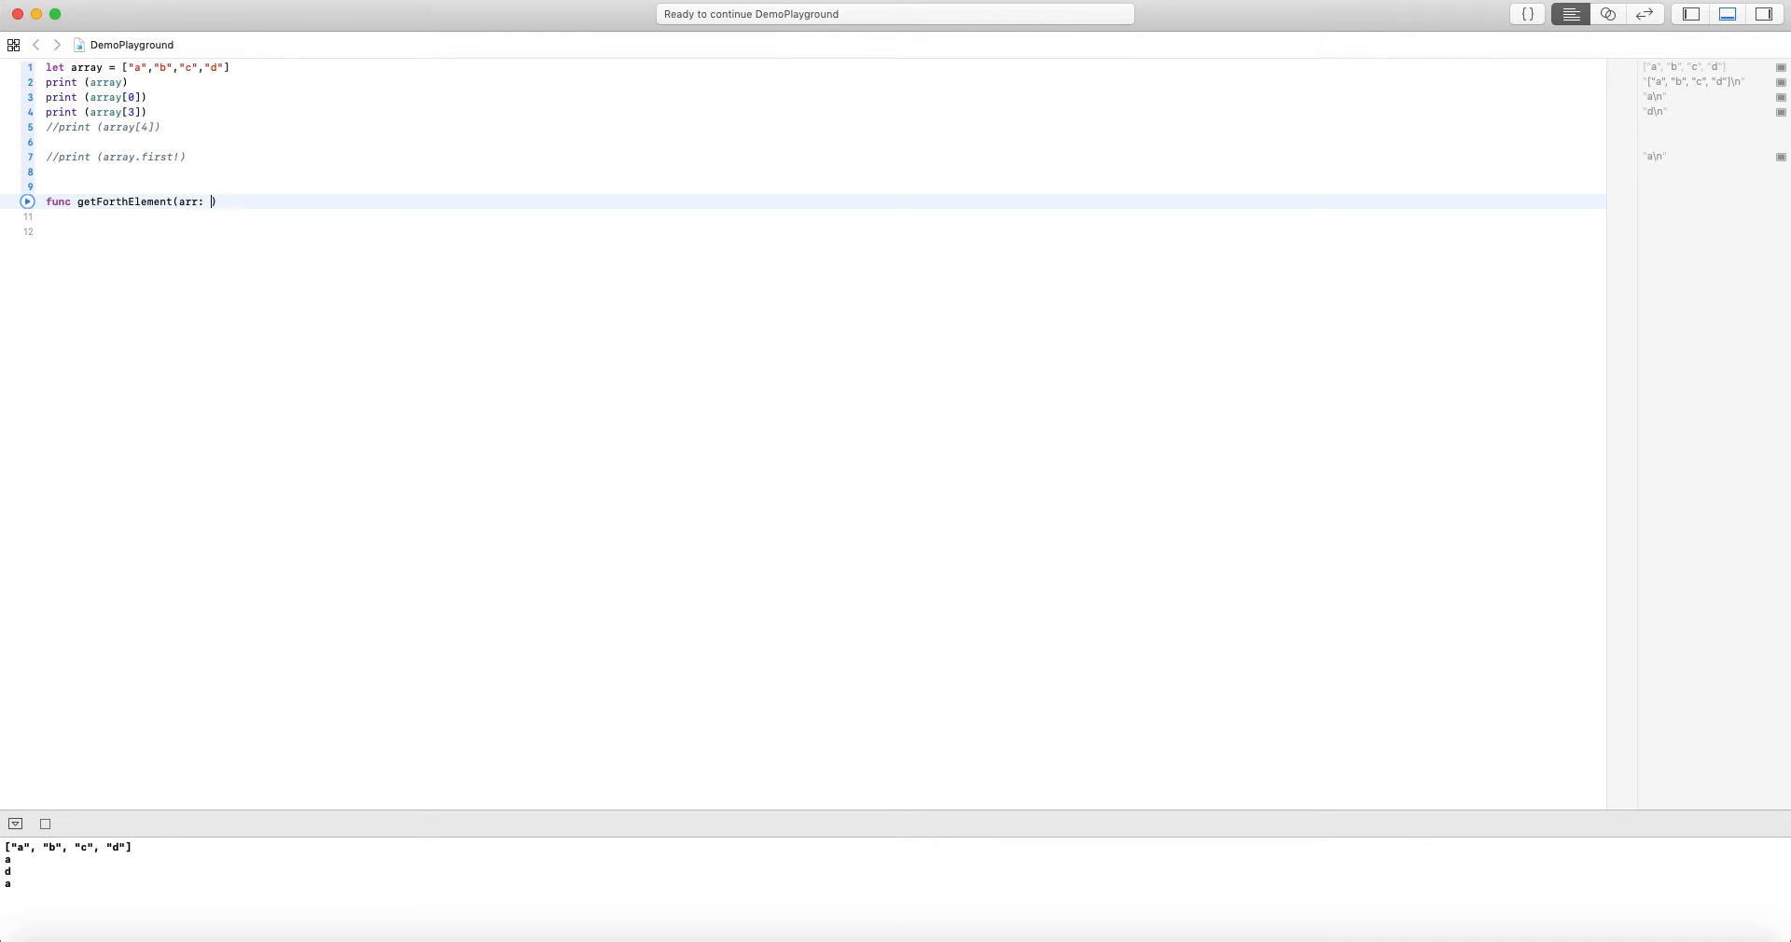
text([Sti)
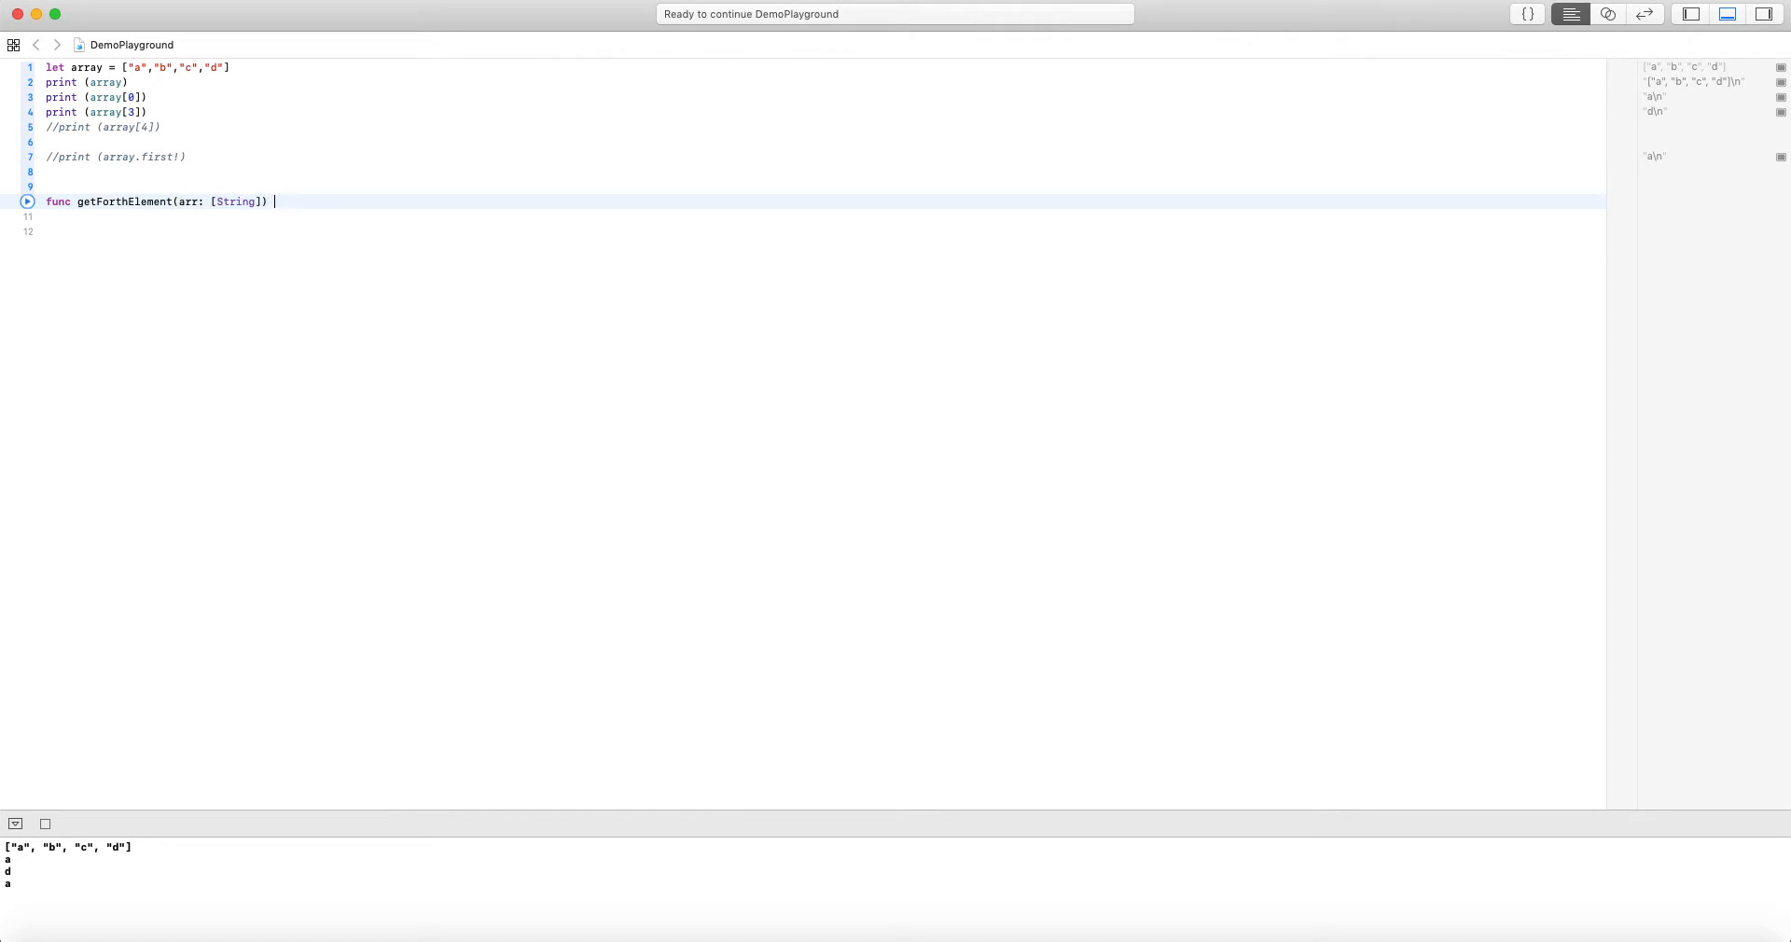
text(-> String? {)
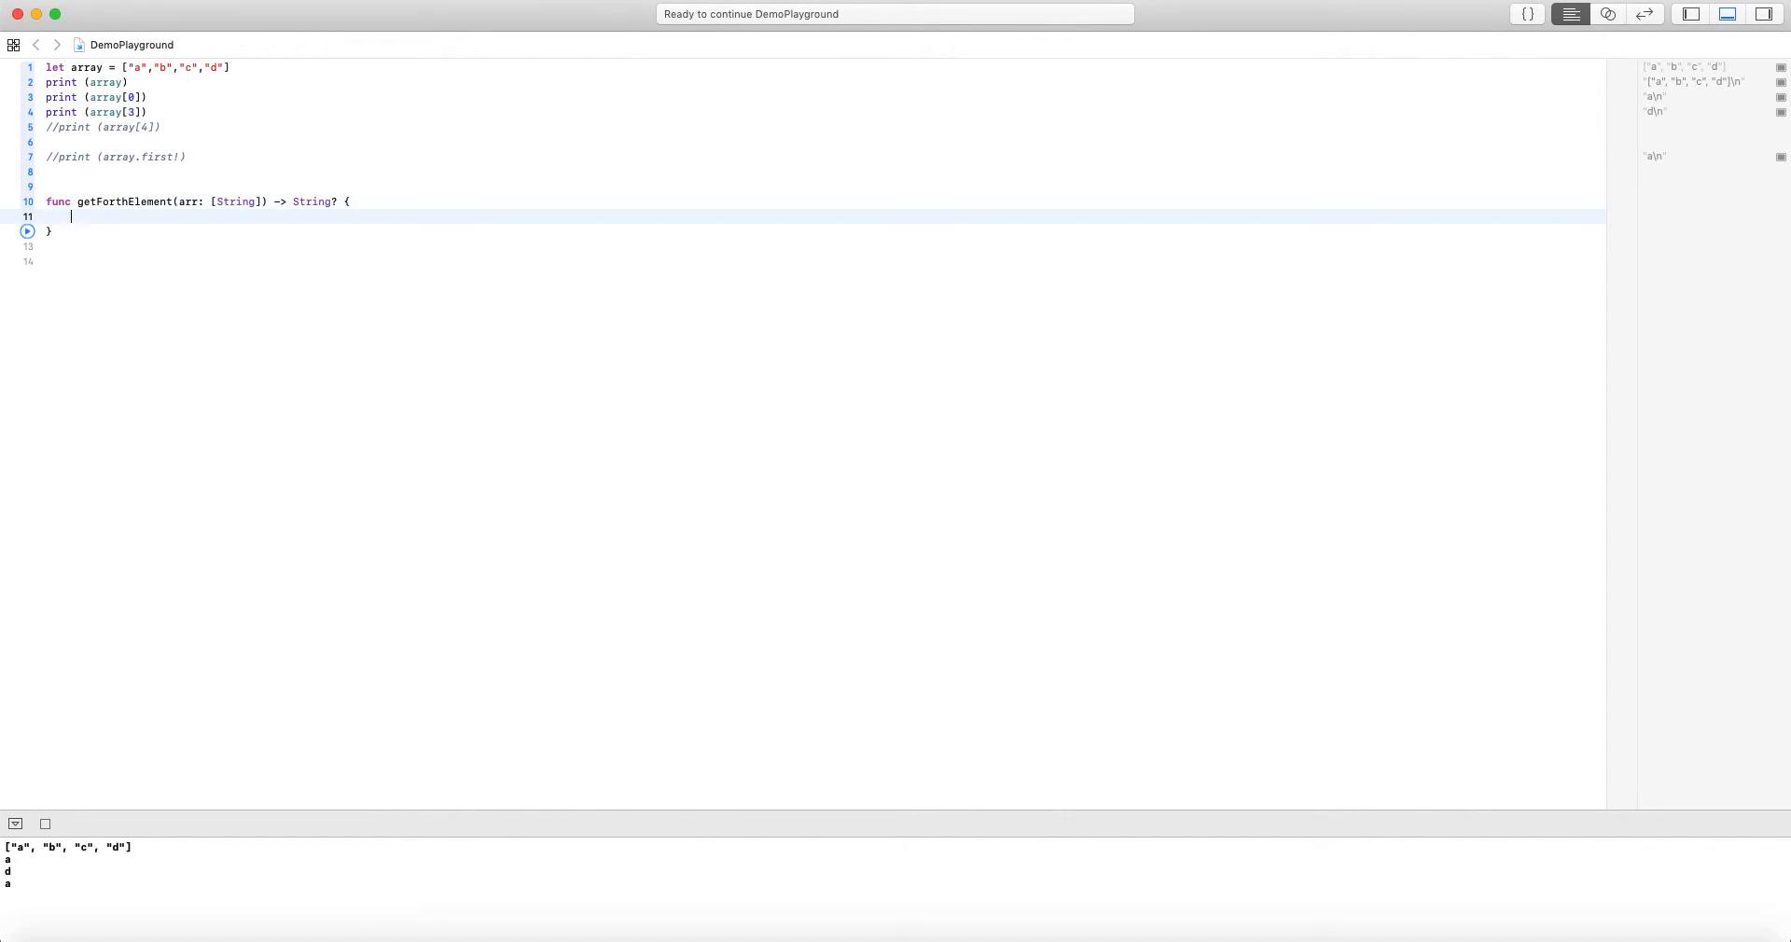
Guard array.count >= 4 else return nil, then return arr[3]
text(guar)
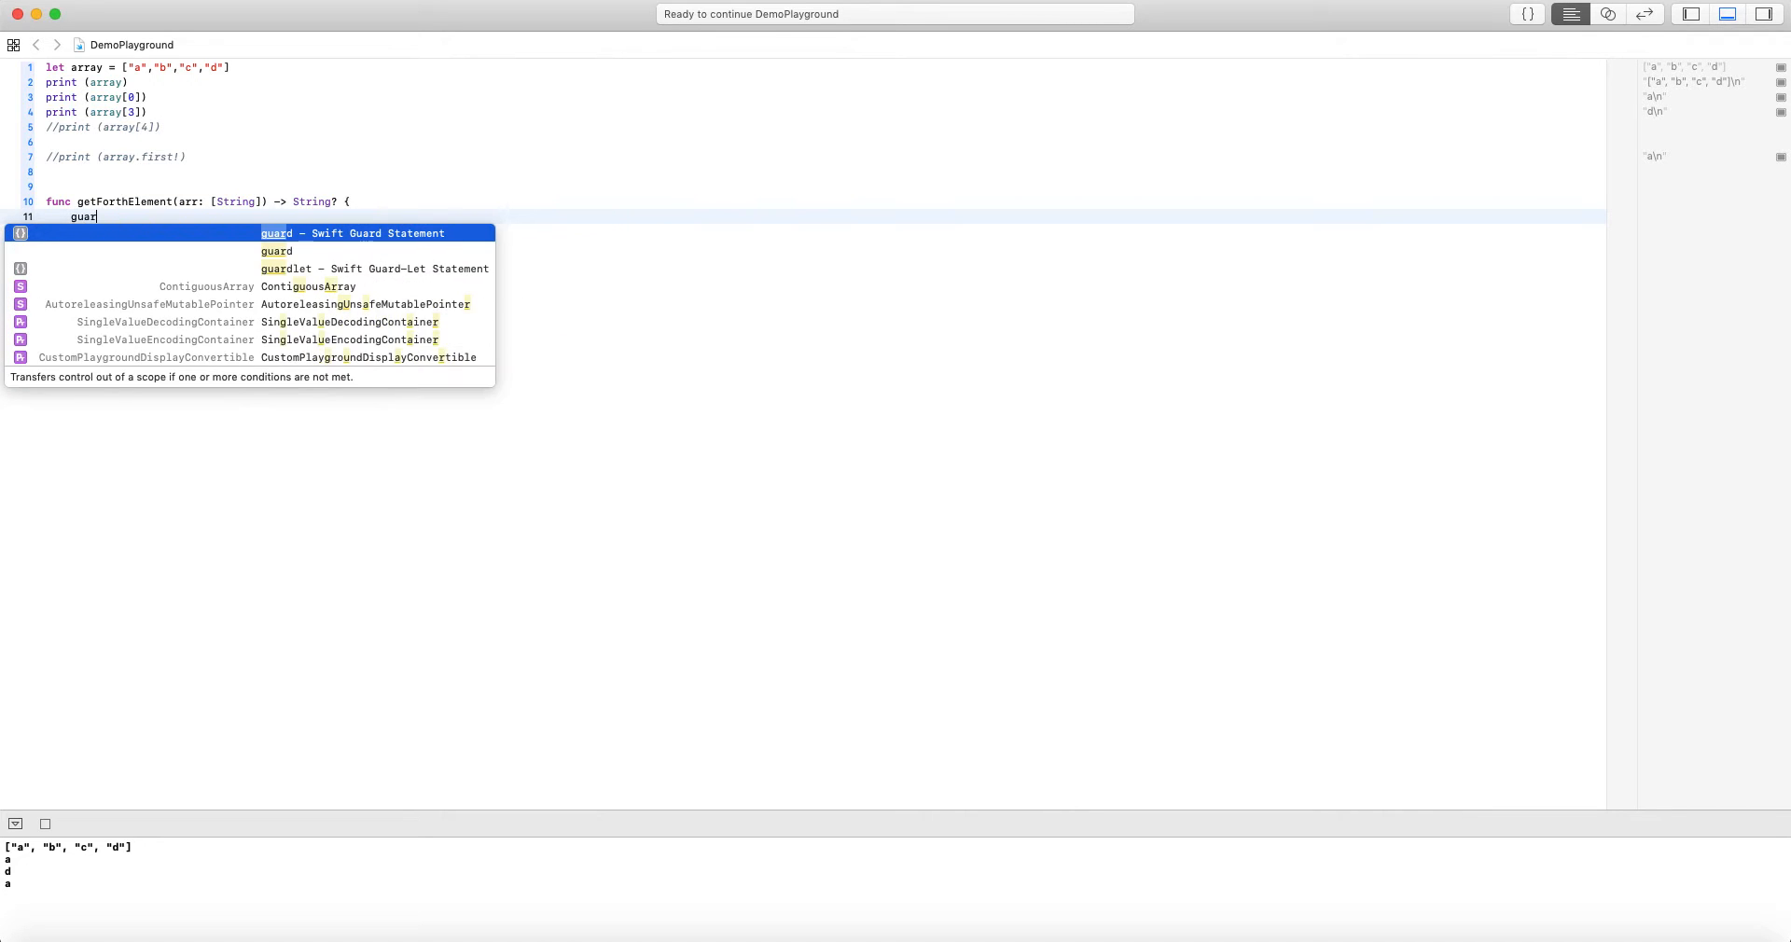
key(enter)
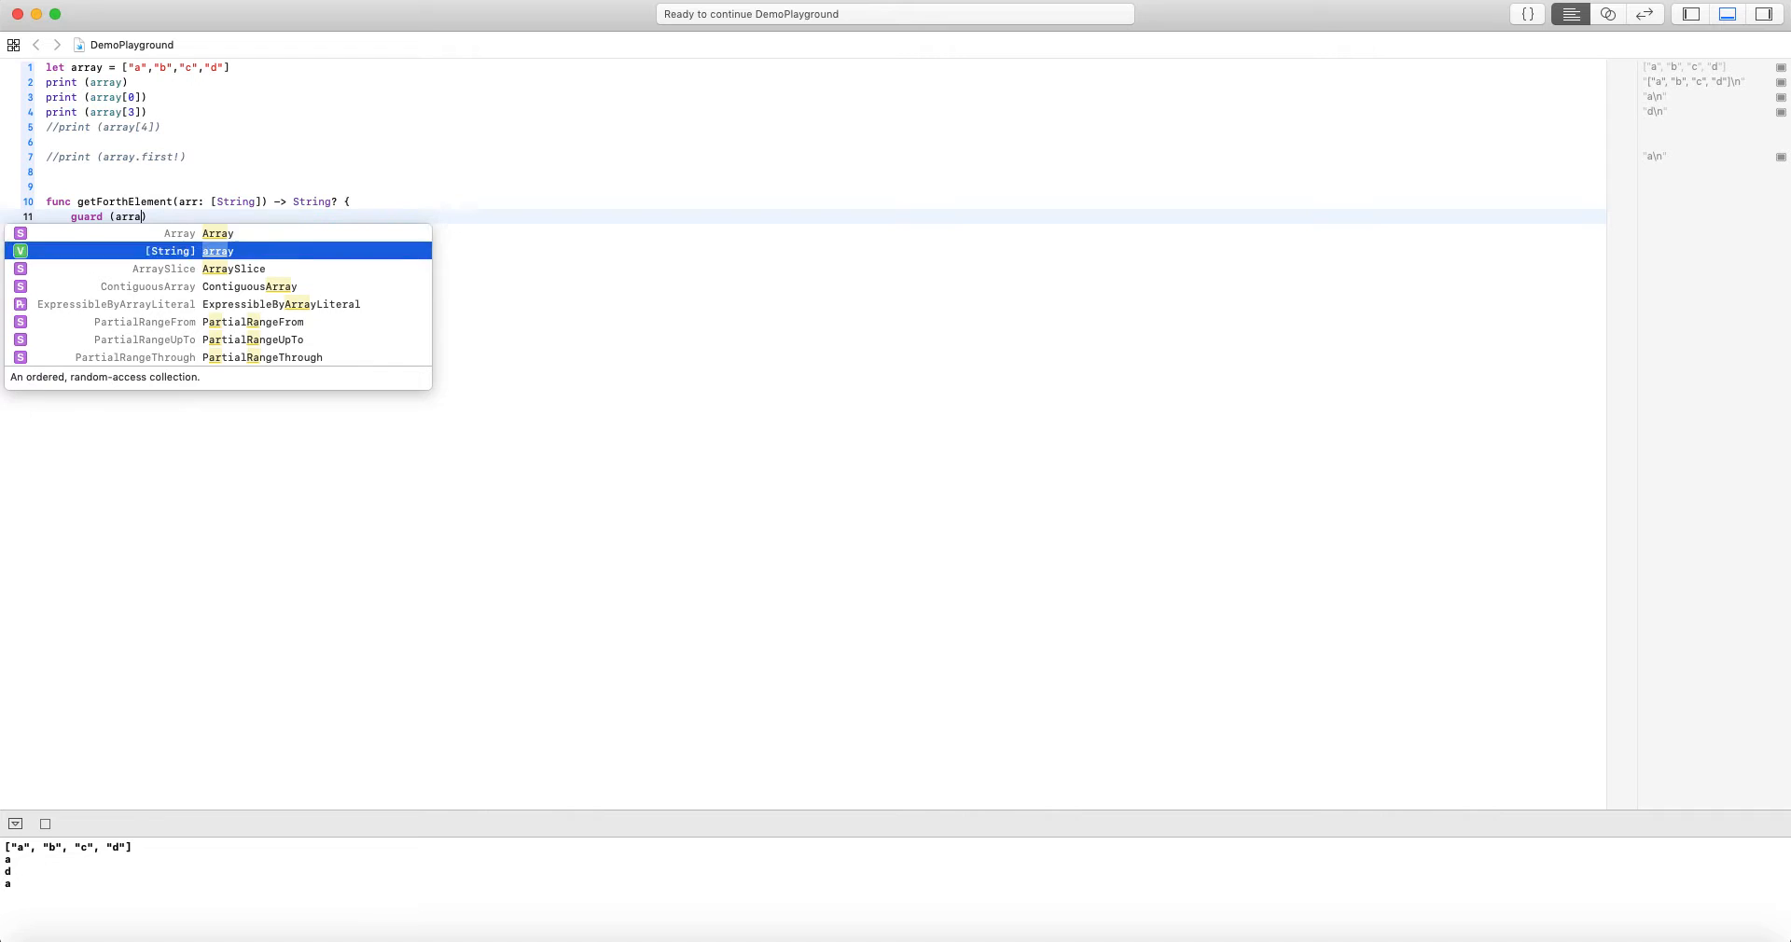
text(.count > 4)
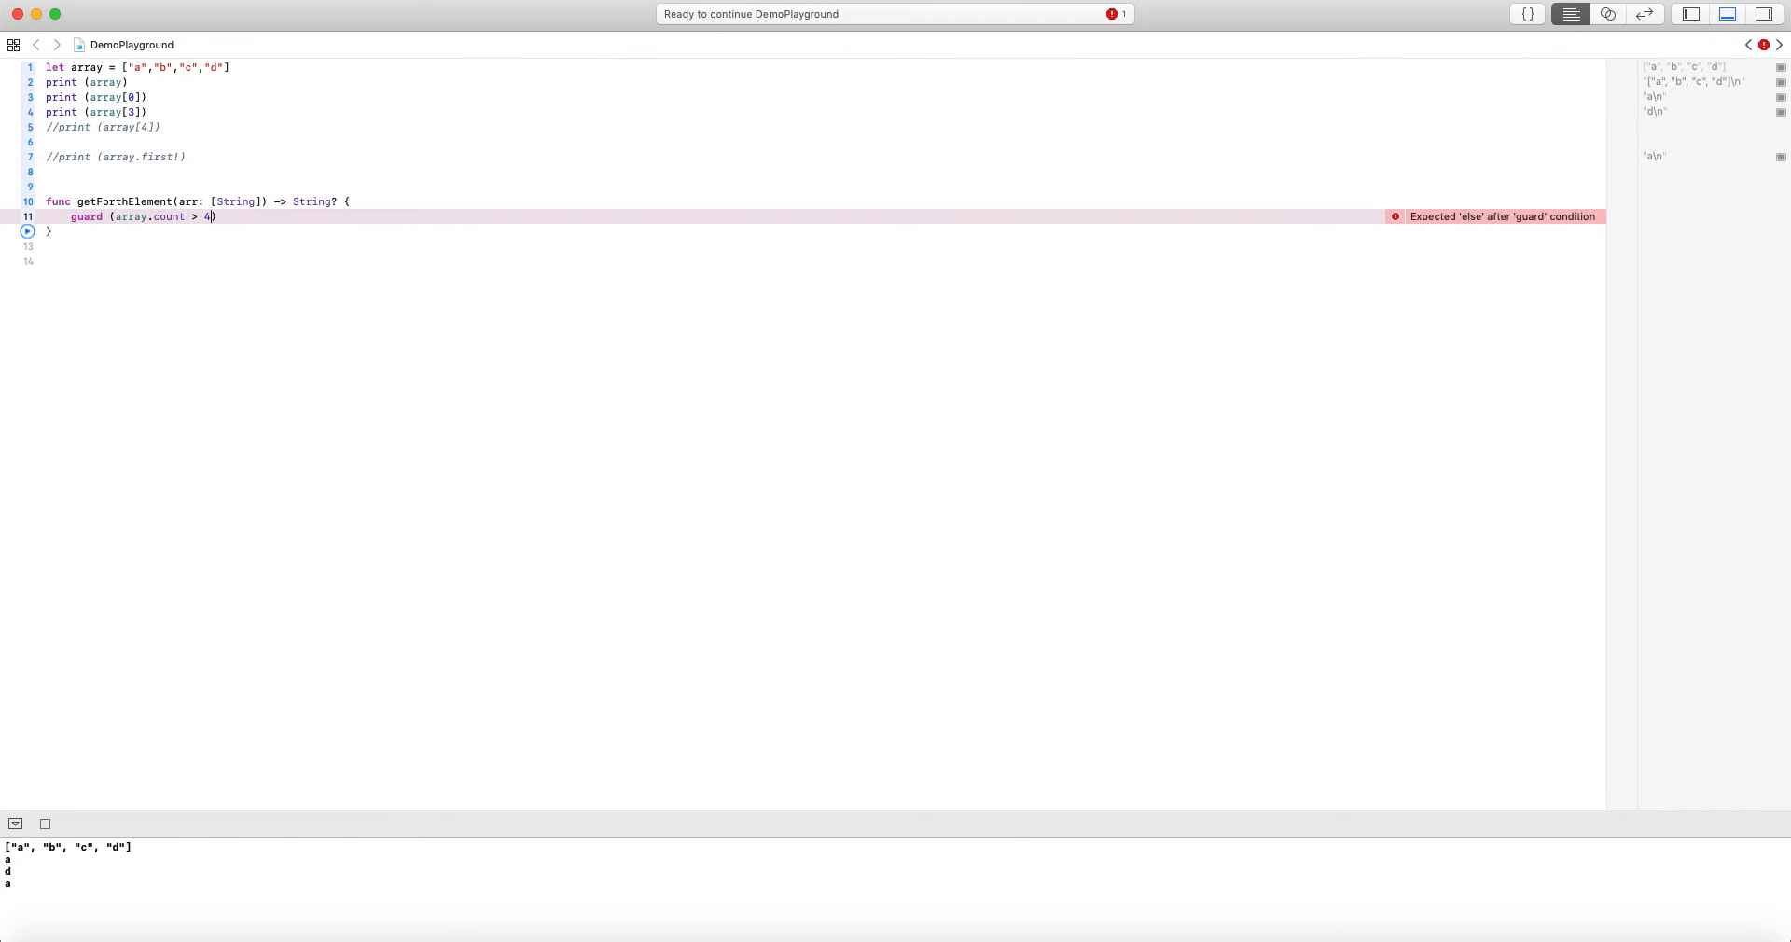
text(=)
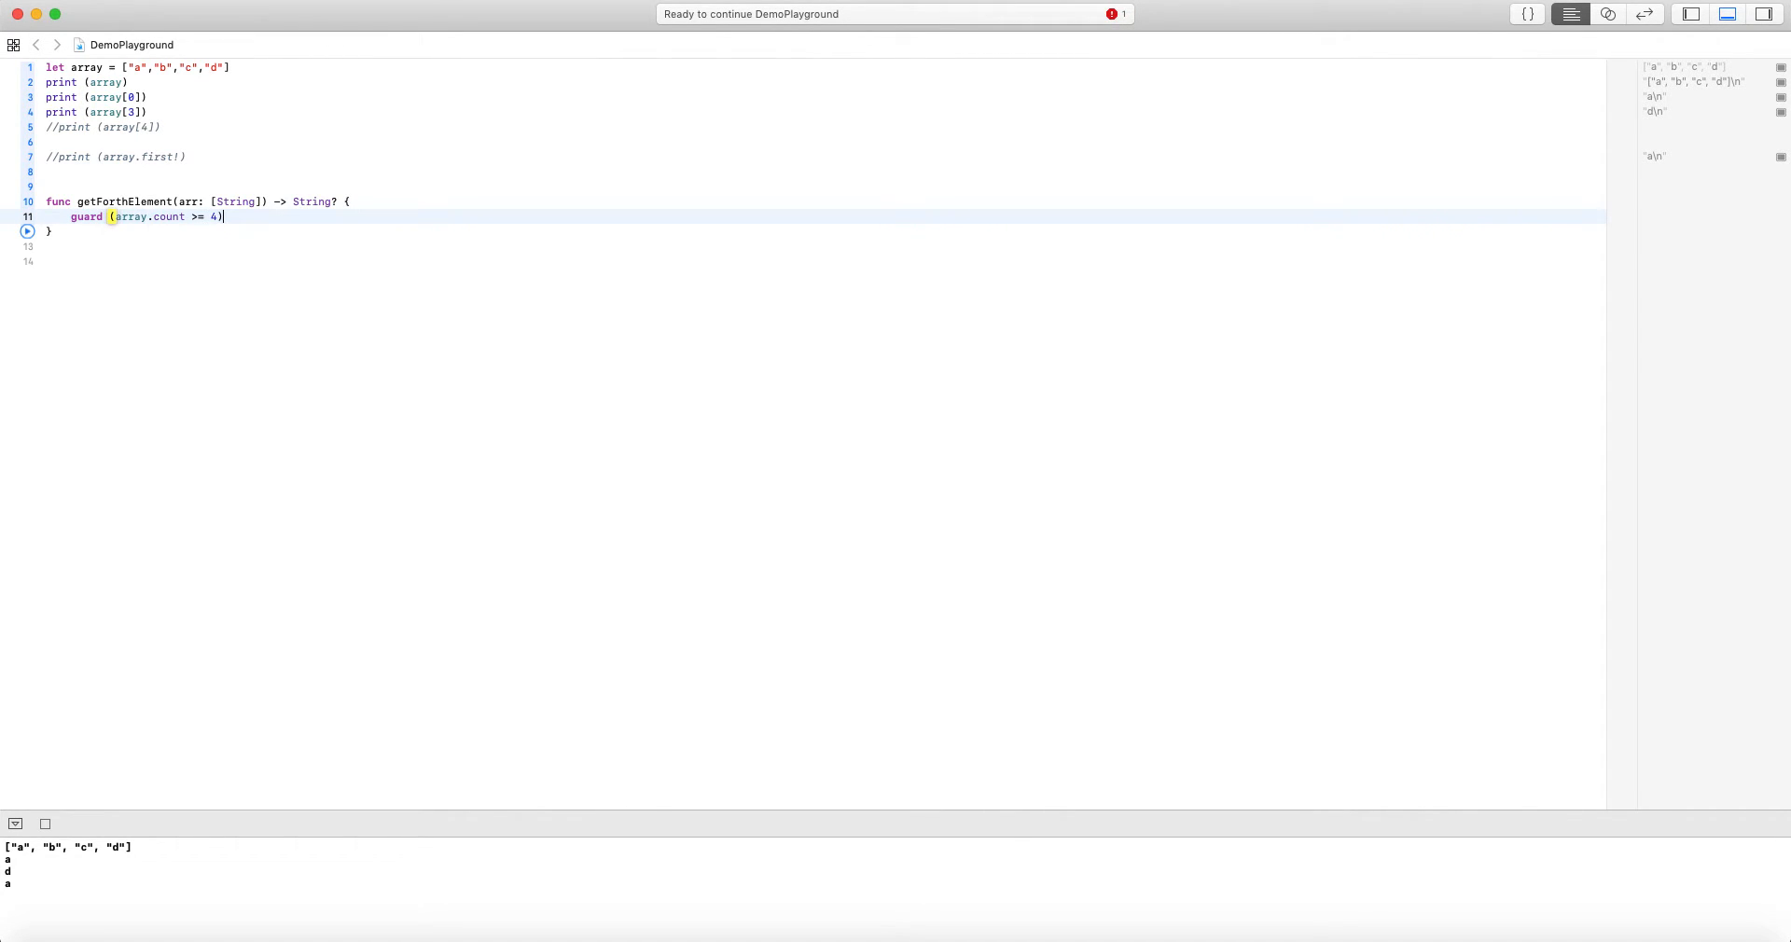
text(ele)
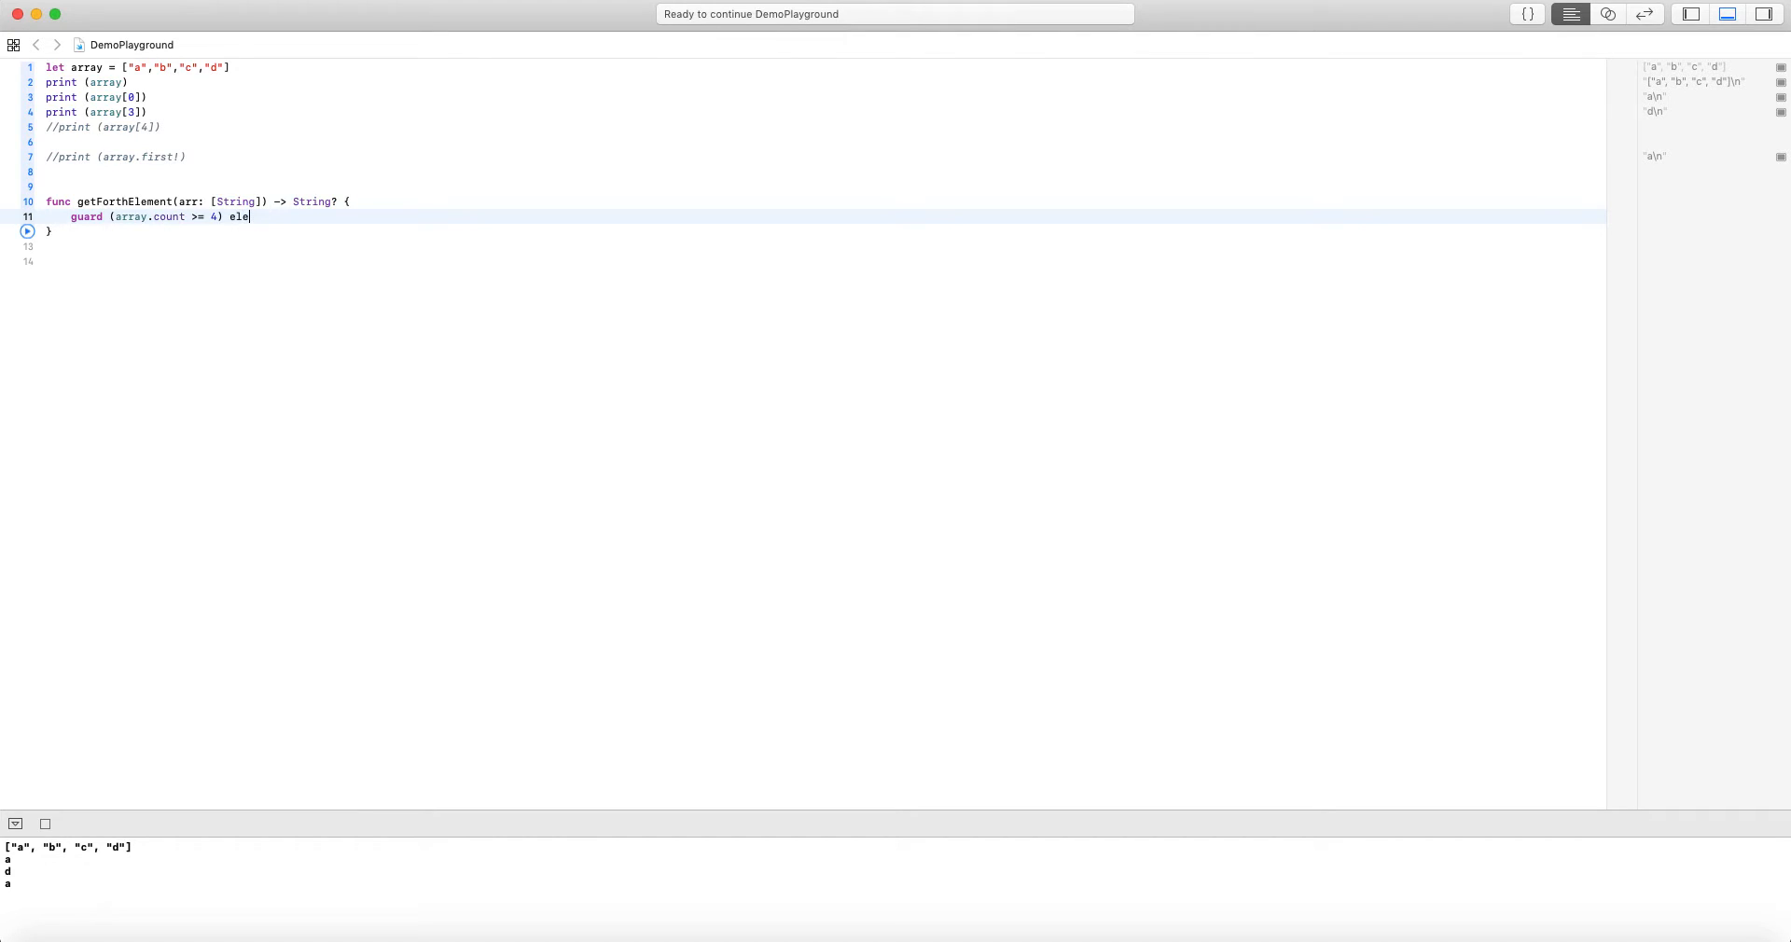
text(se)
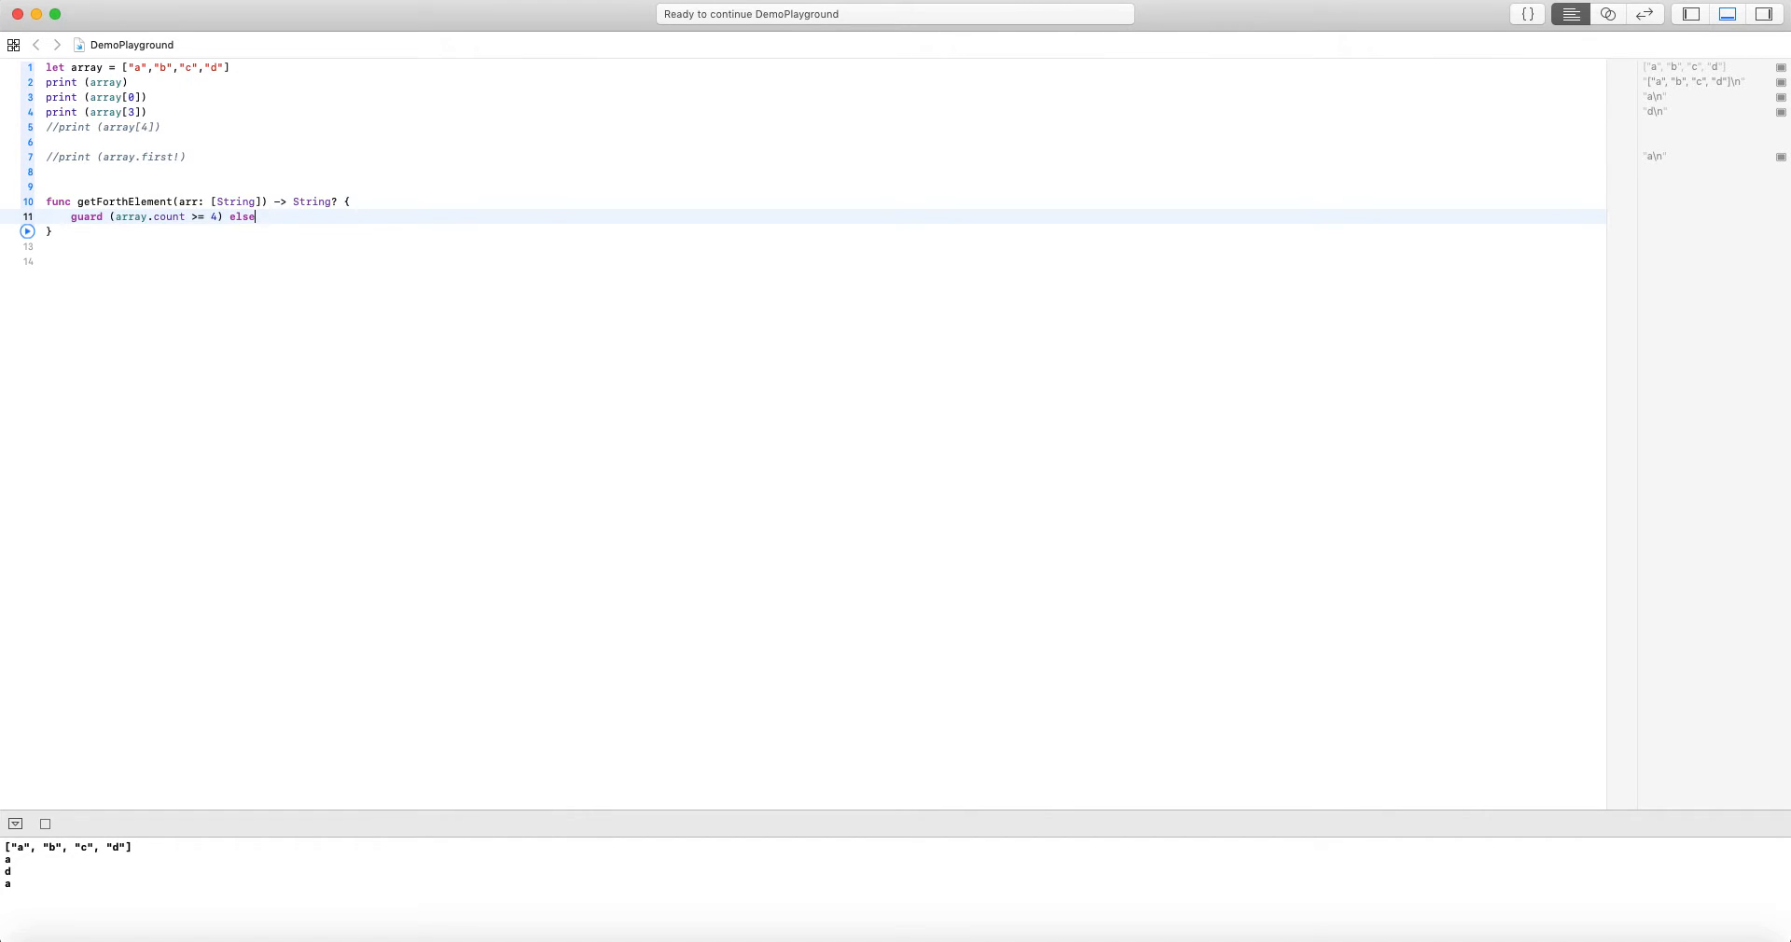
text({}r)
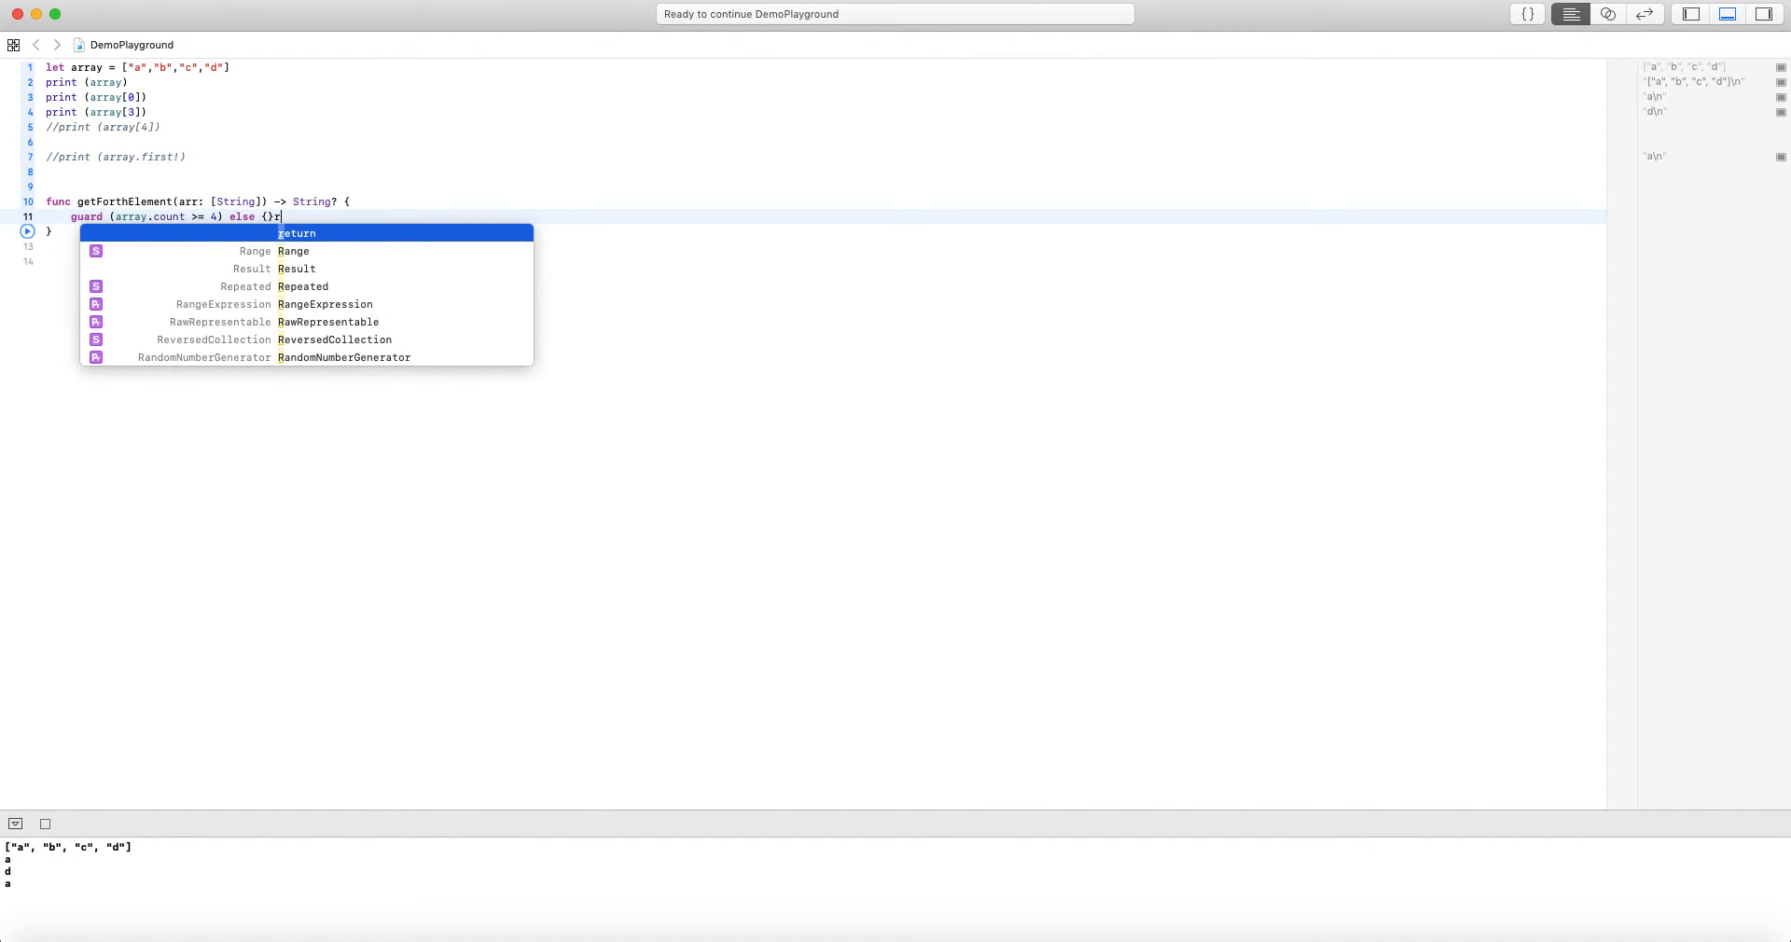
text(eturn nil)
text(retur)
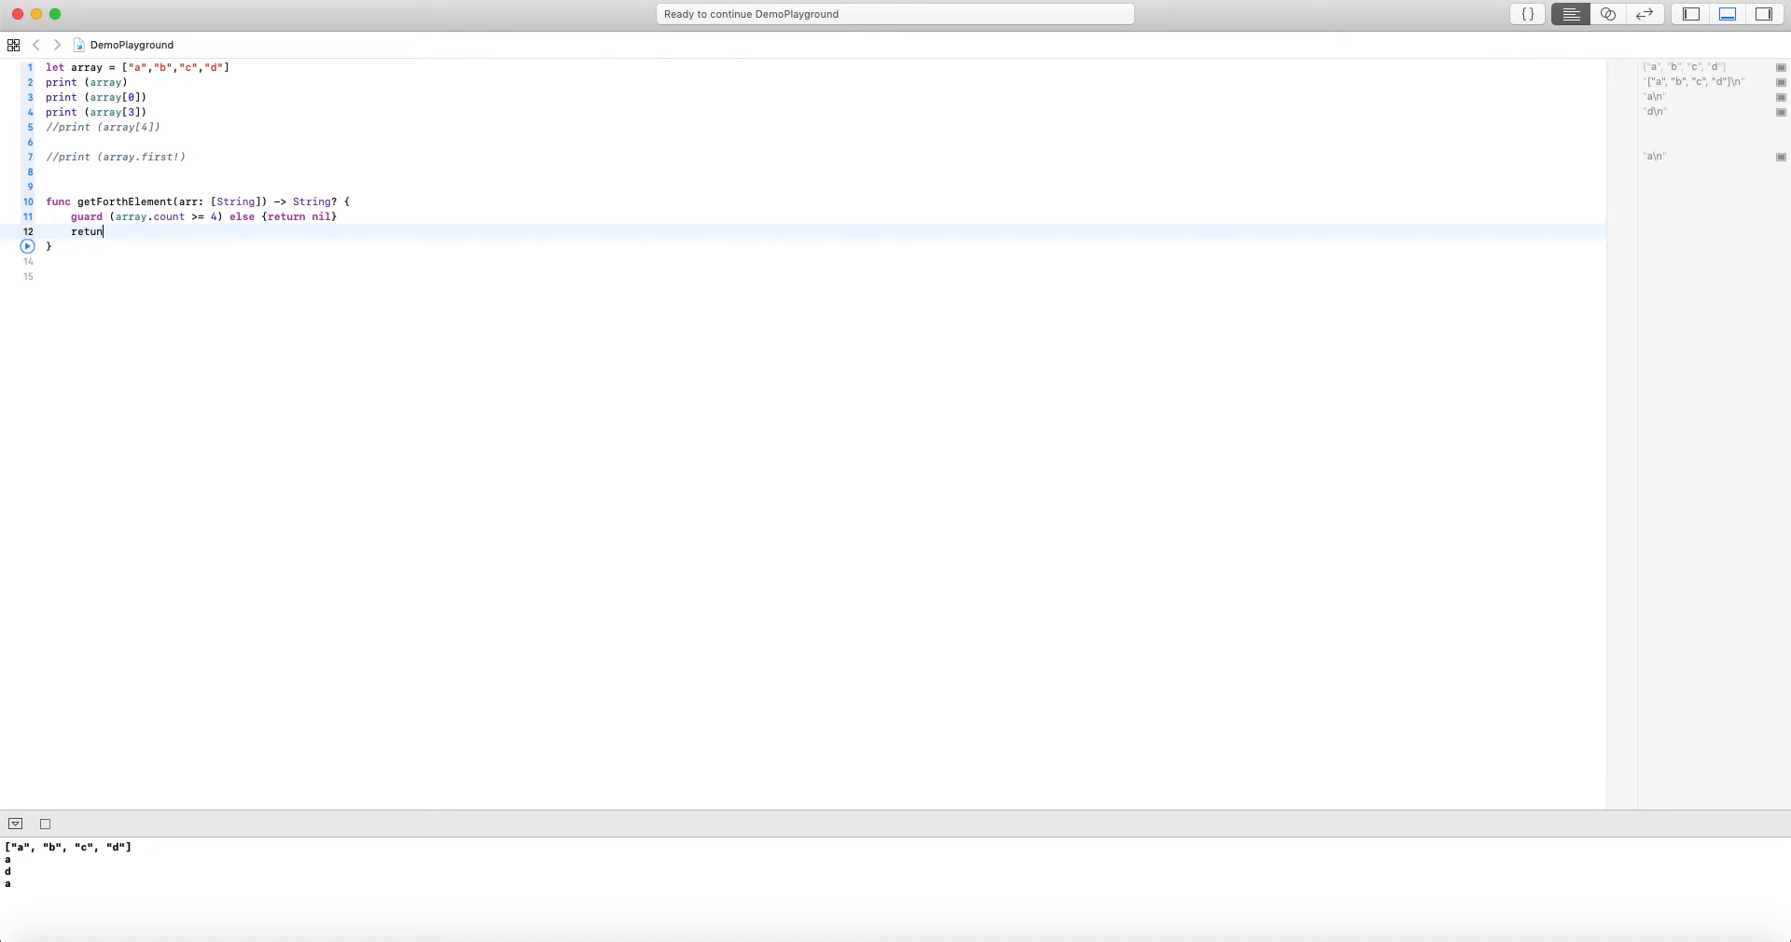
text(a)
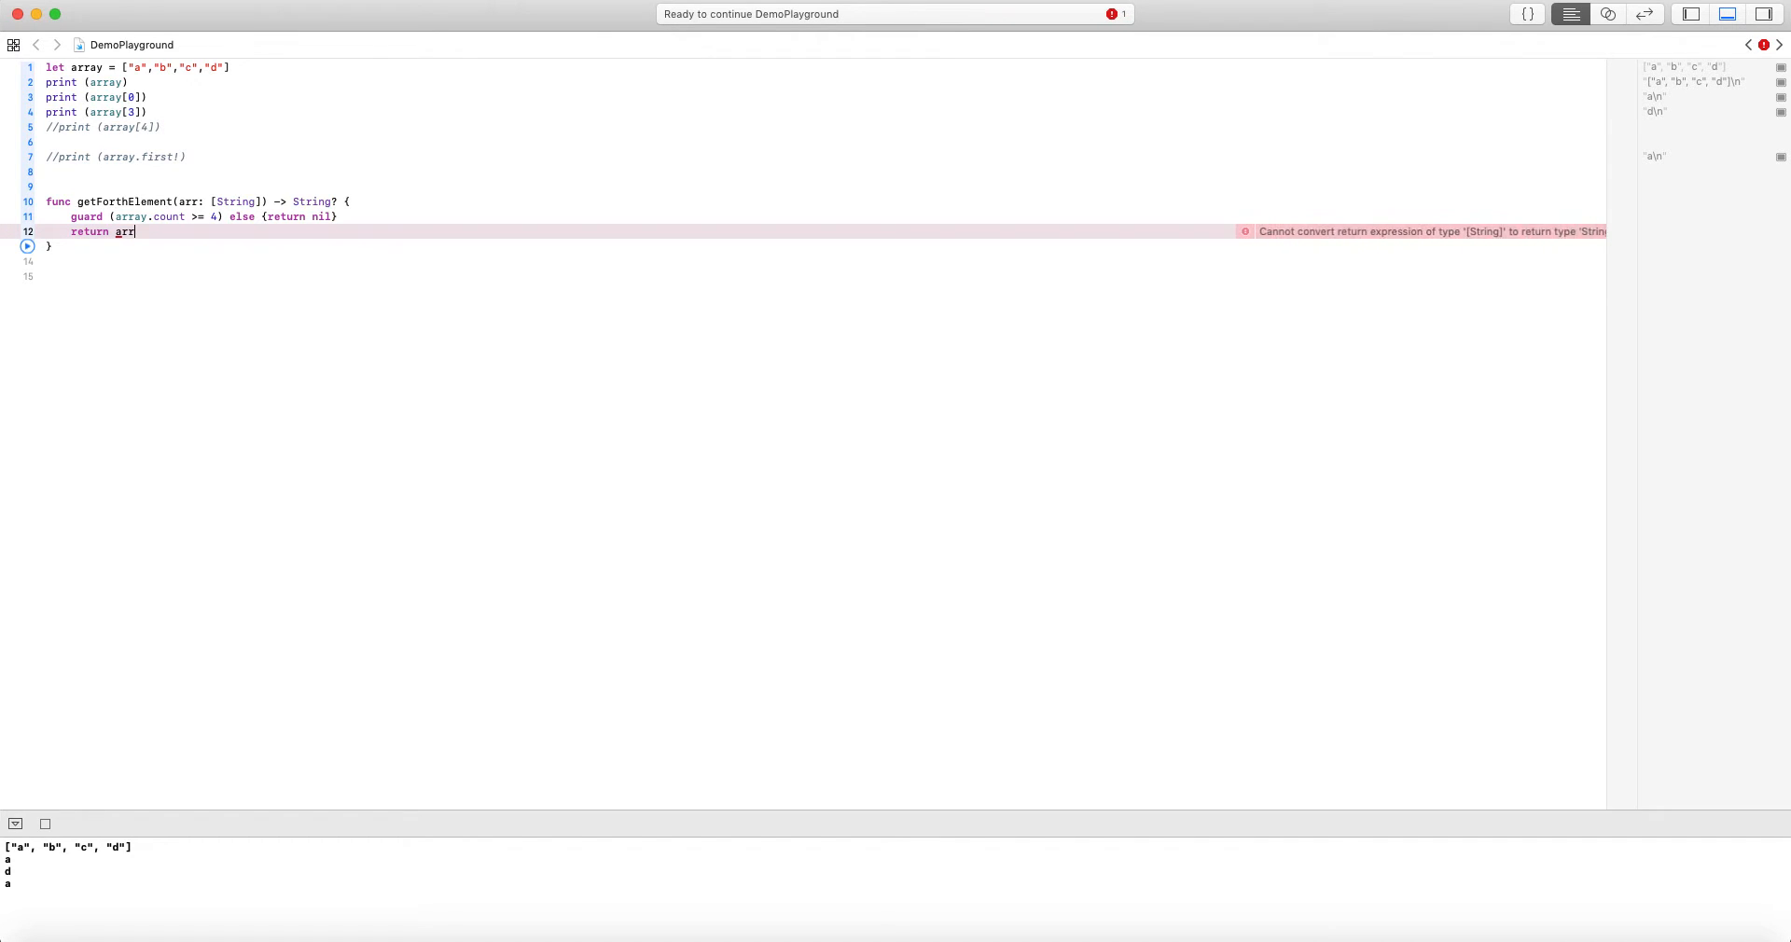
text([3])
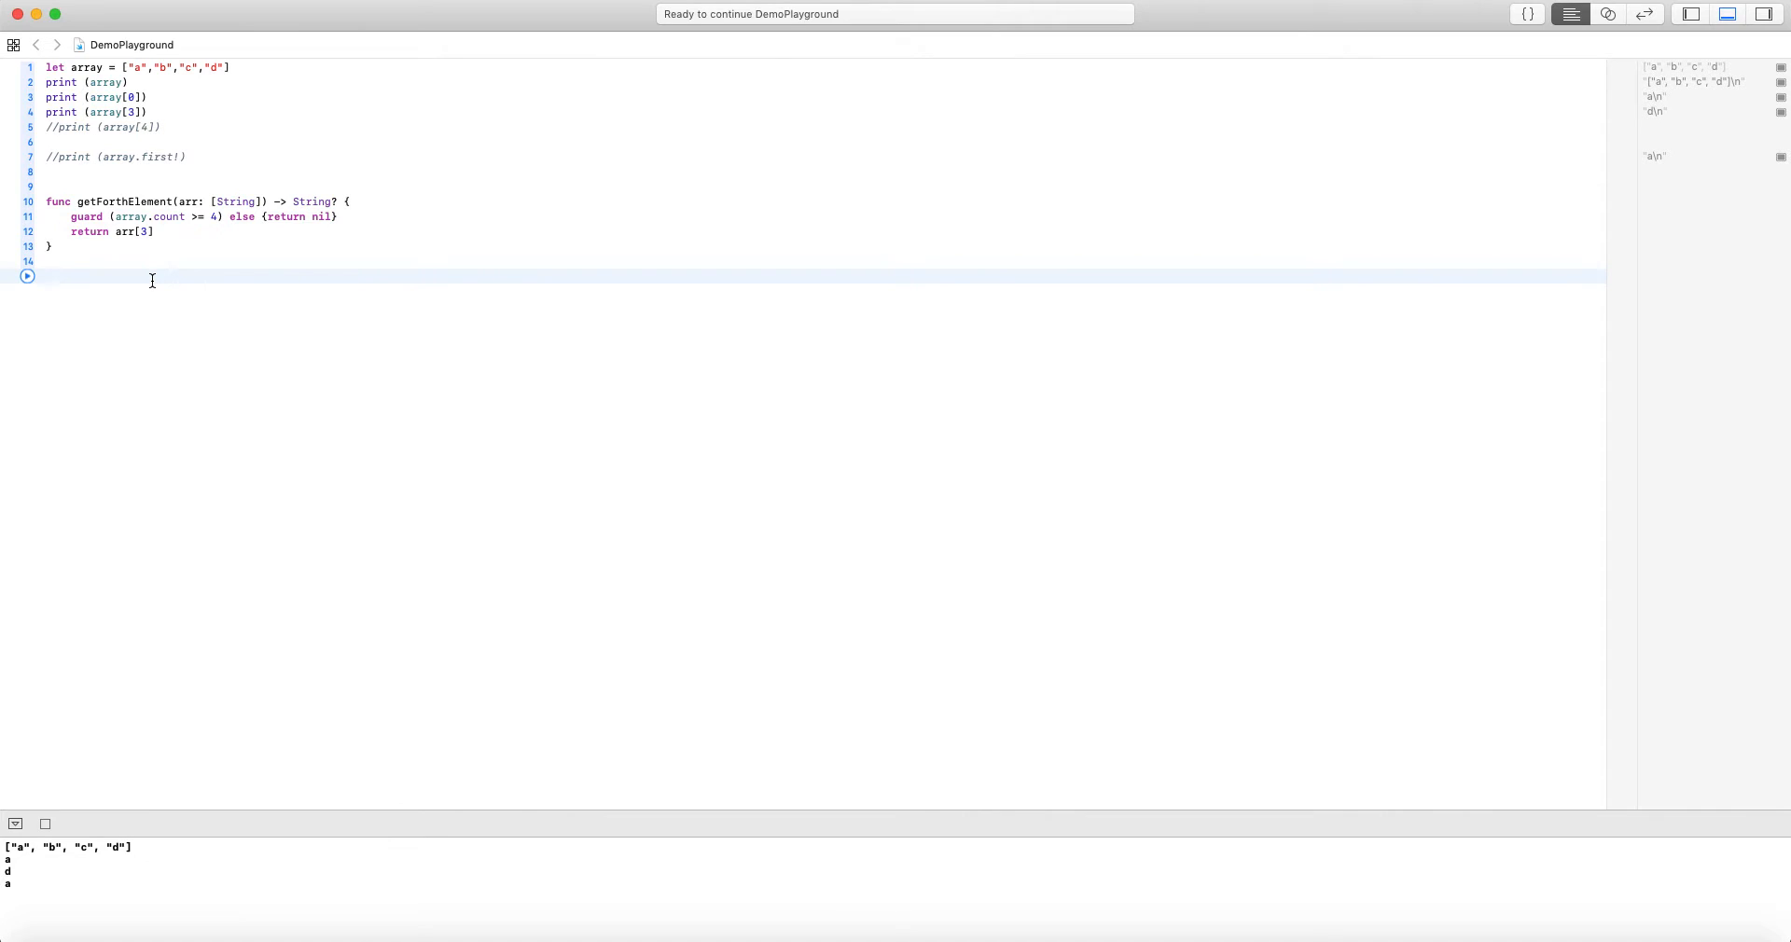
Call getForthElement(arr: array) so the playground shows "d"
text(getForthElement(arr: array)
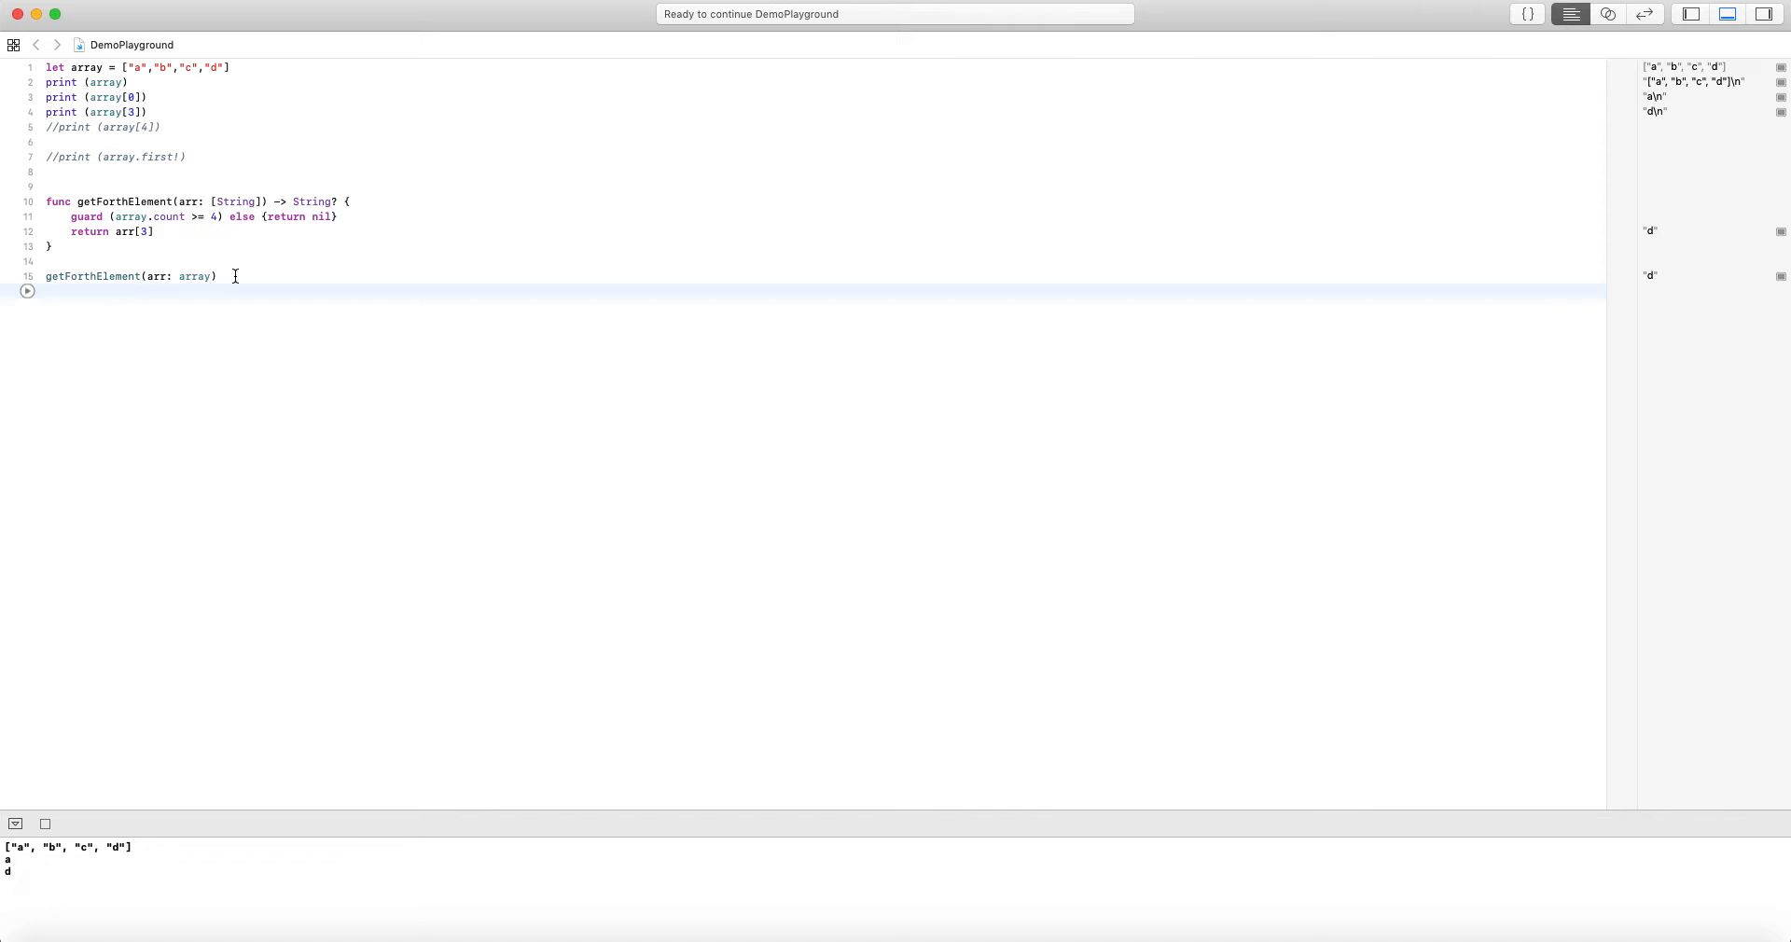
mouse_move(280, 192)
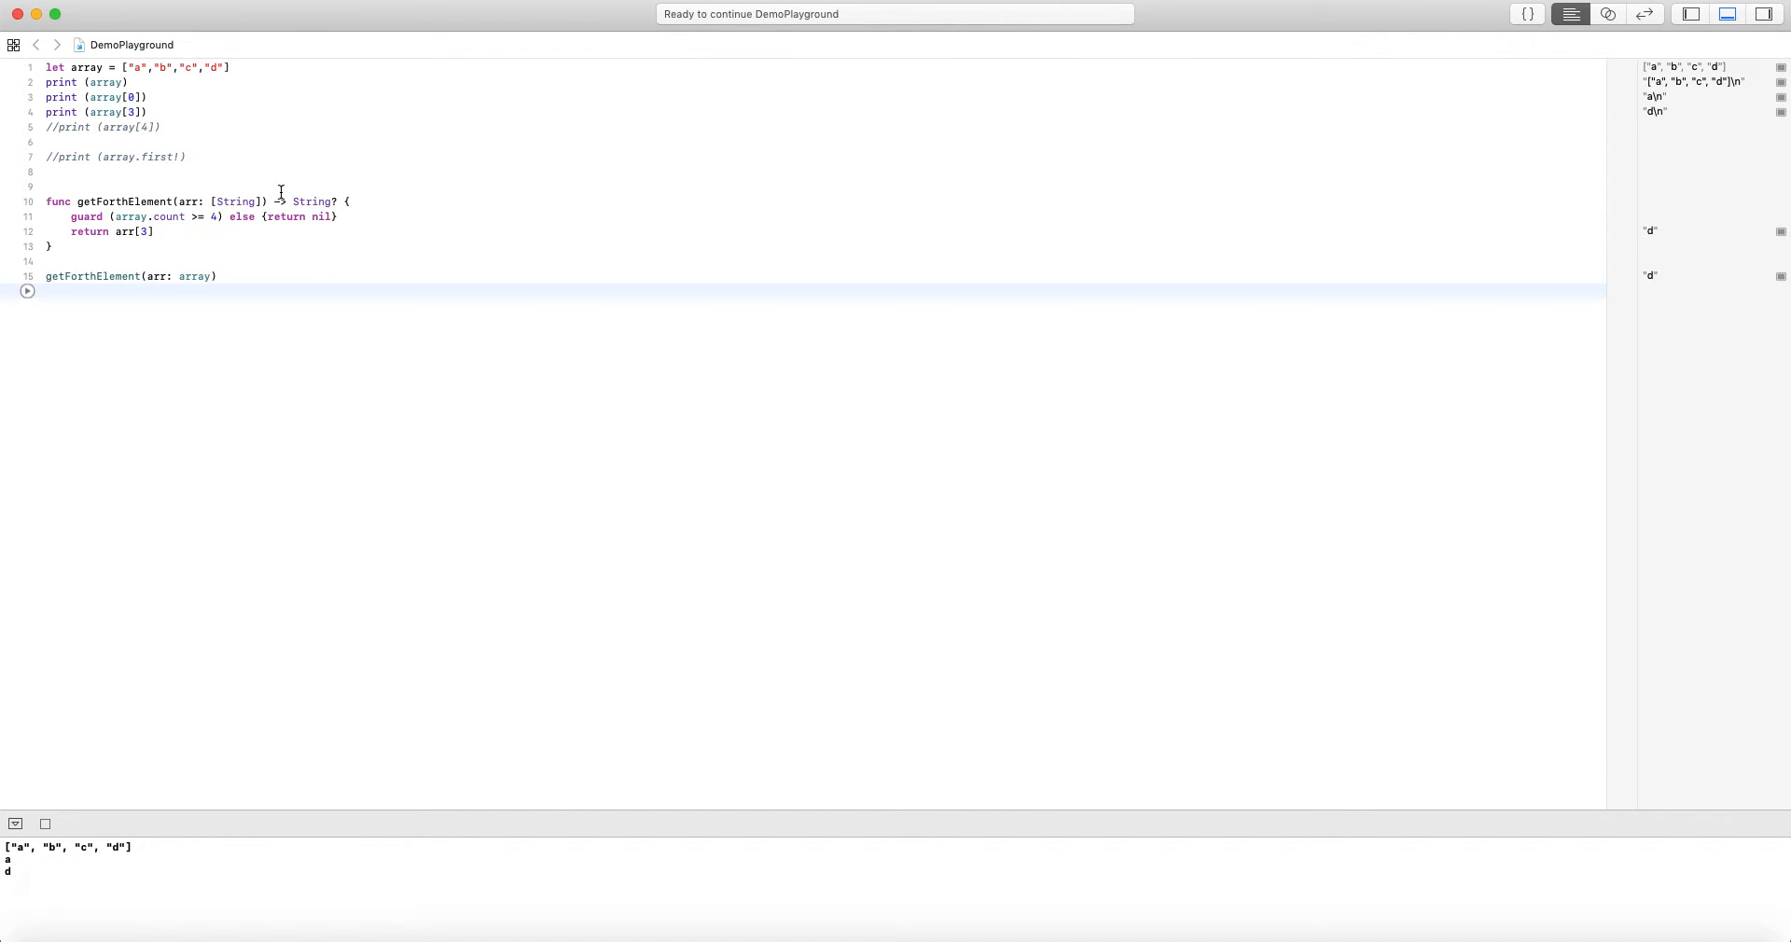
mouse_move(300, 343)
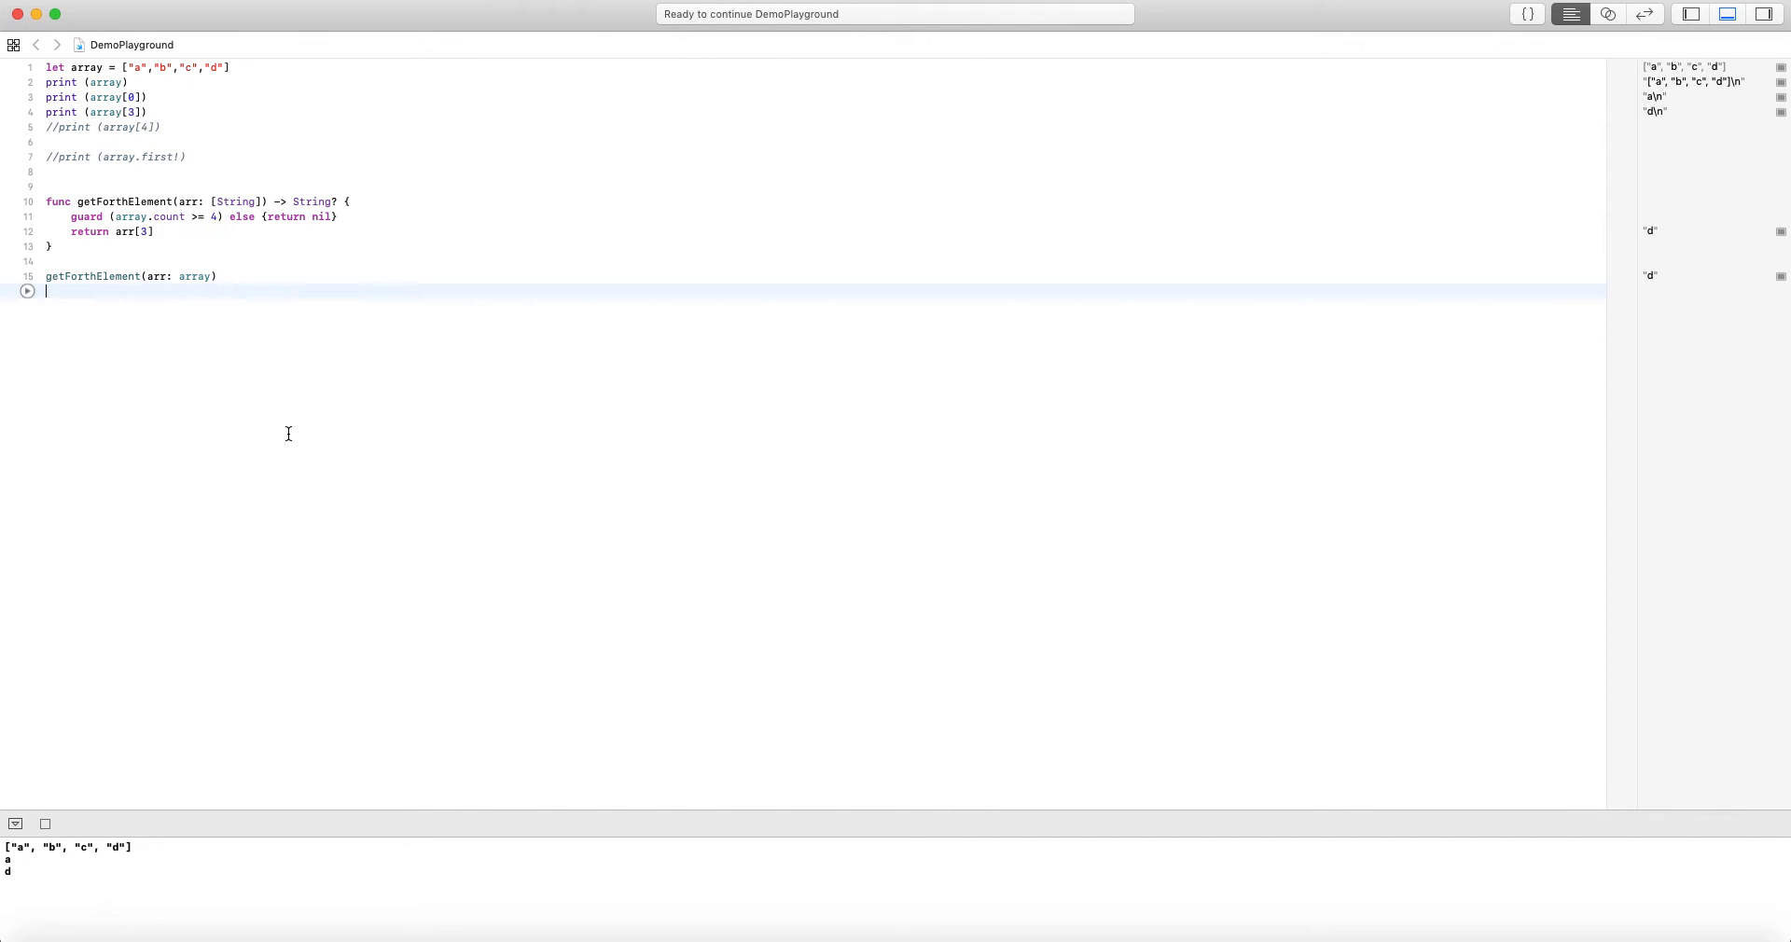
mouse_move(276, 435)
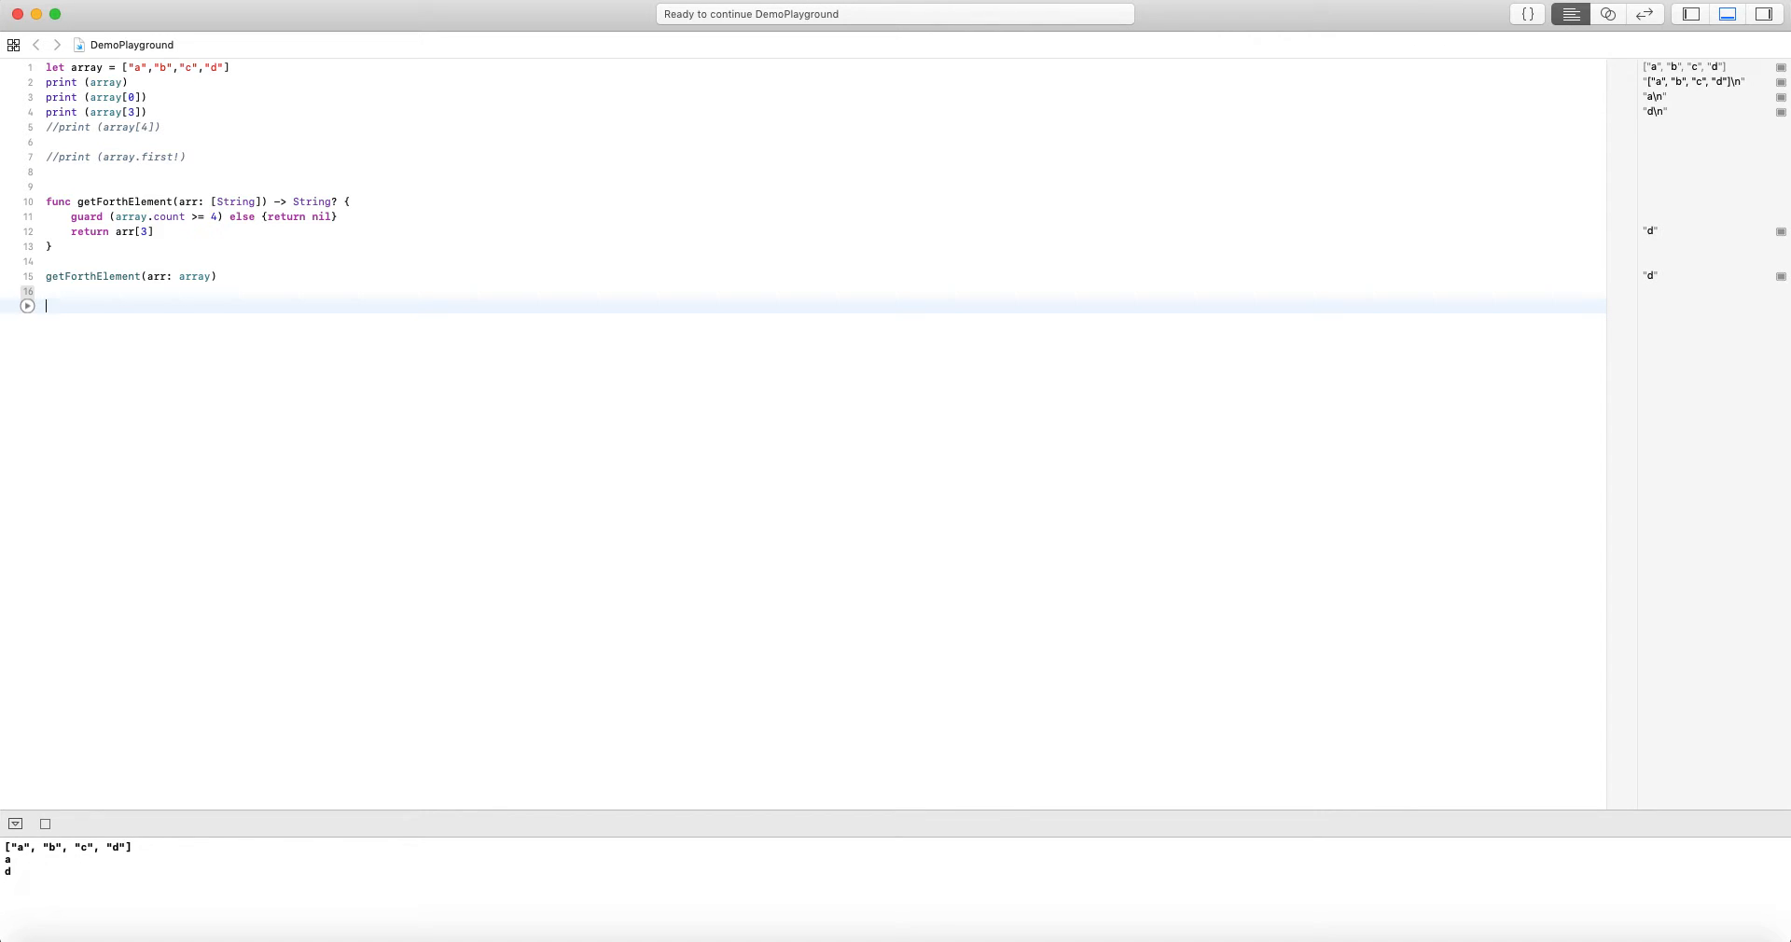
Define let sliceOfArray = array[1...3] and run, giving ["b", "c", "d"]
text(let)
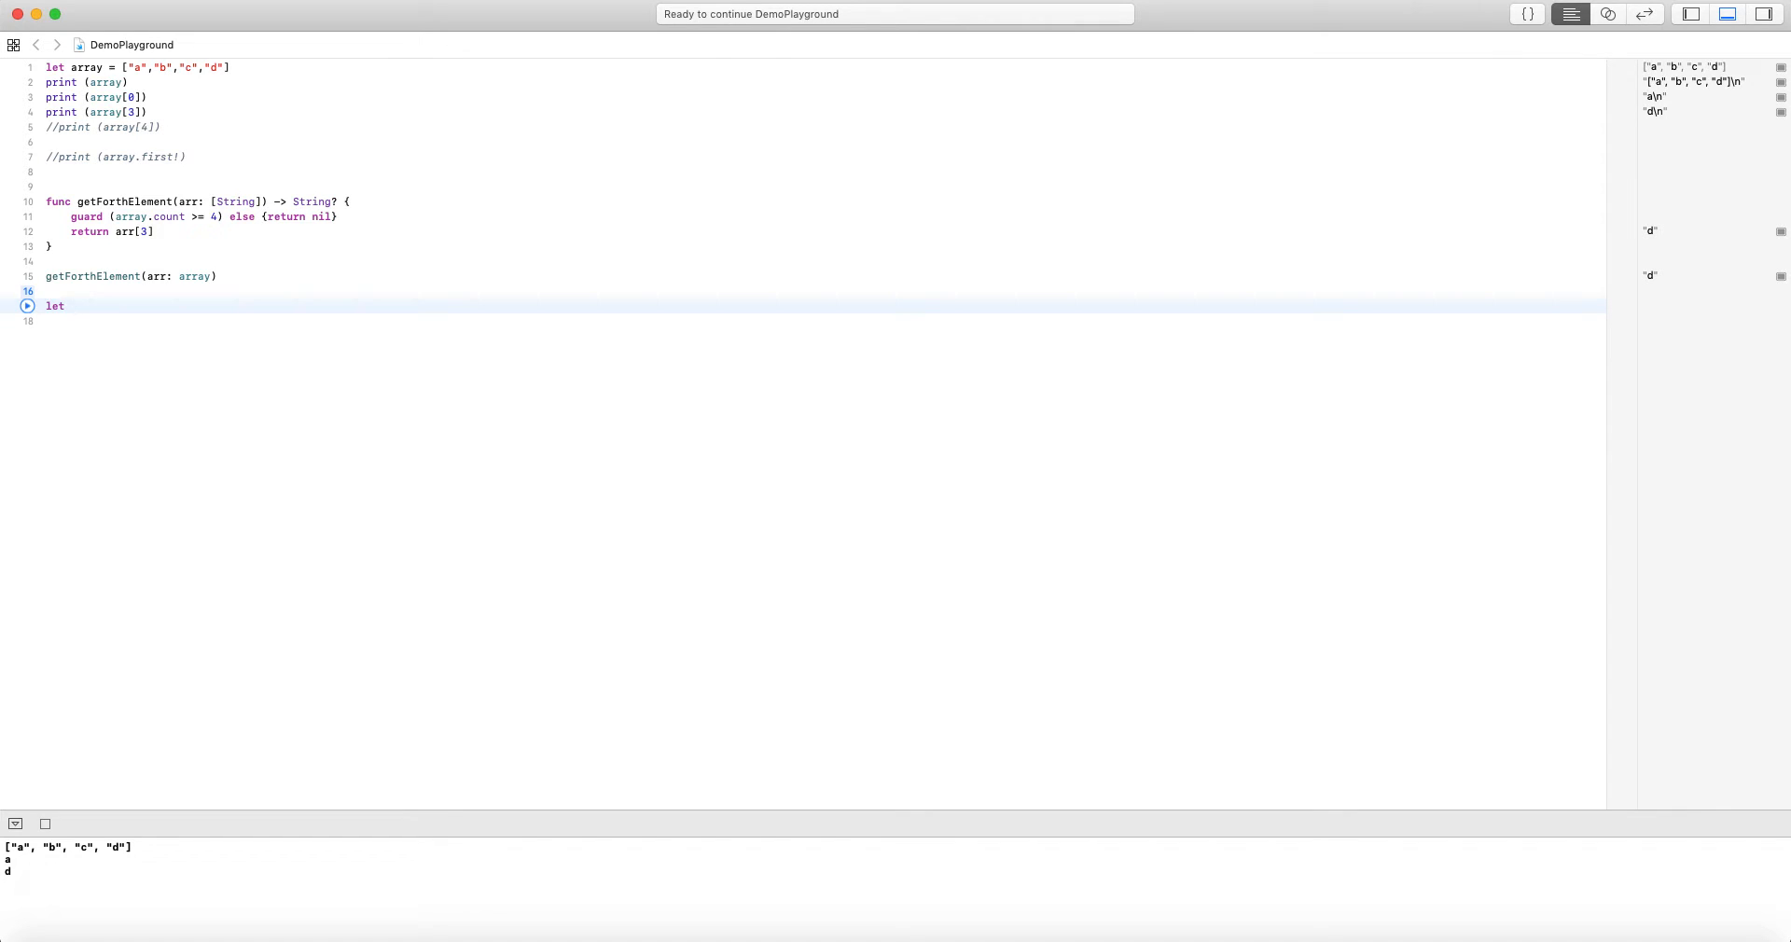
text(slice)
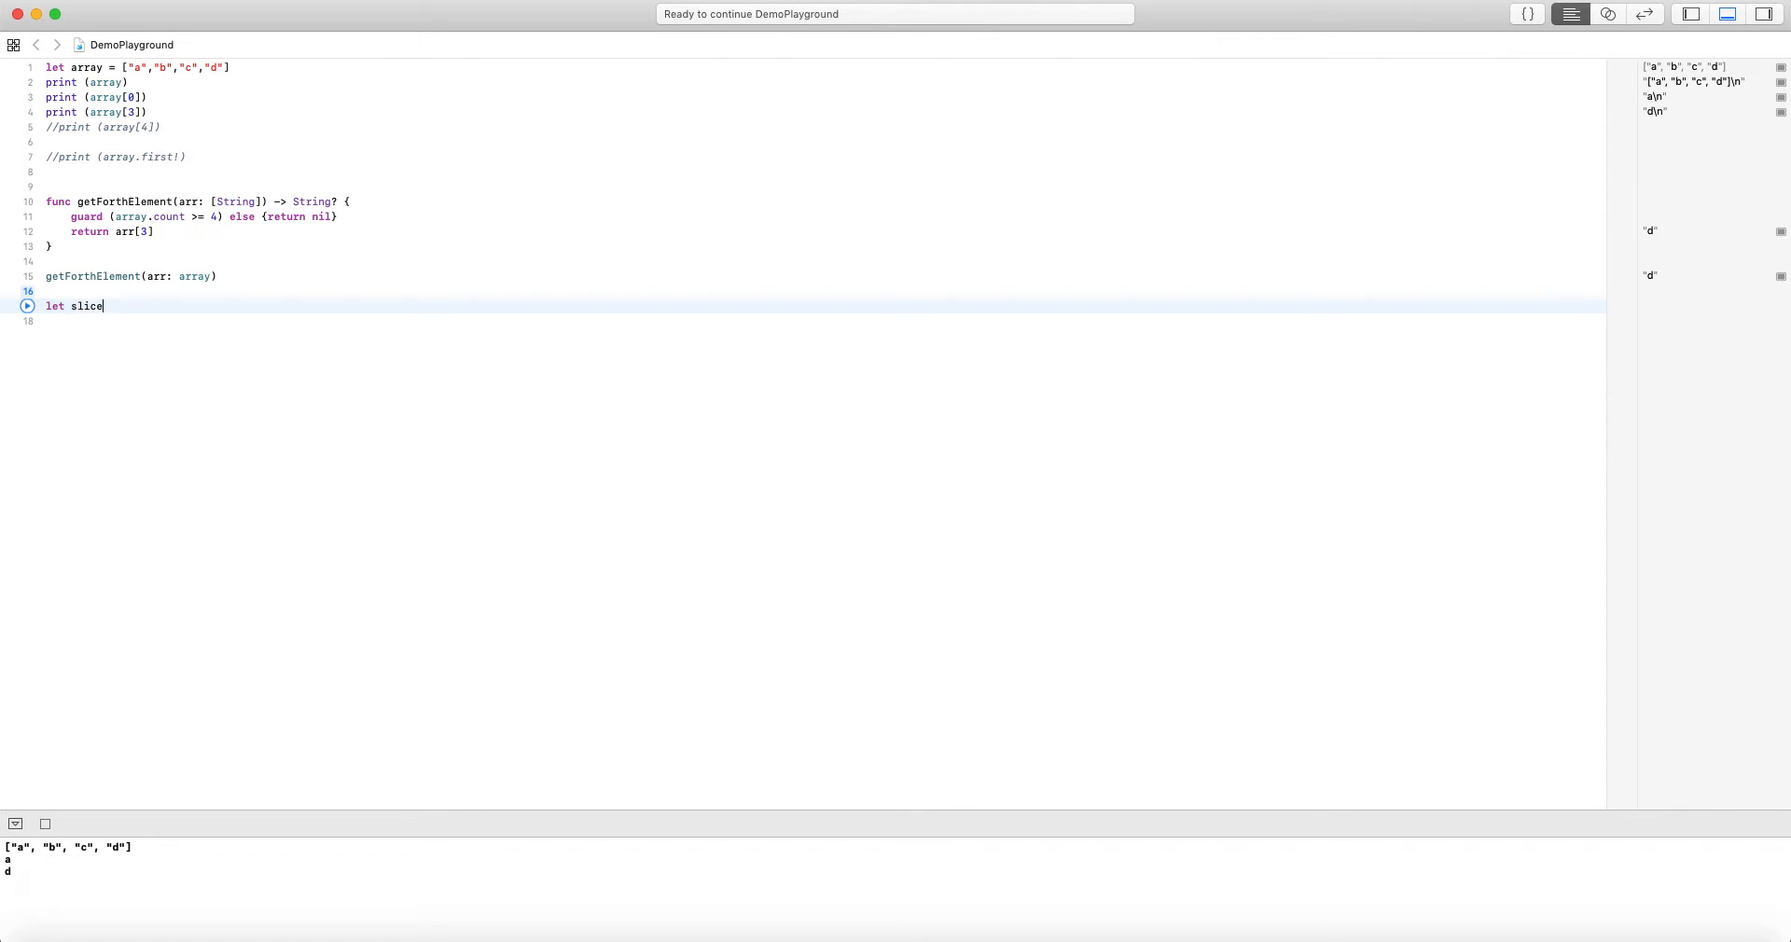
text(OfArray =)
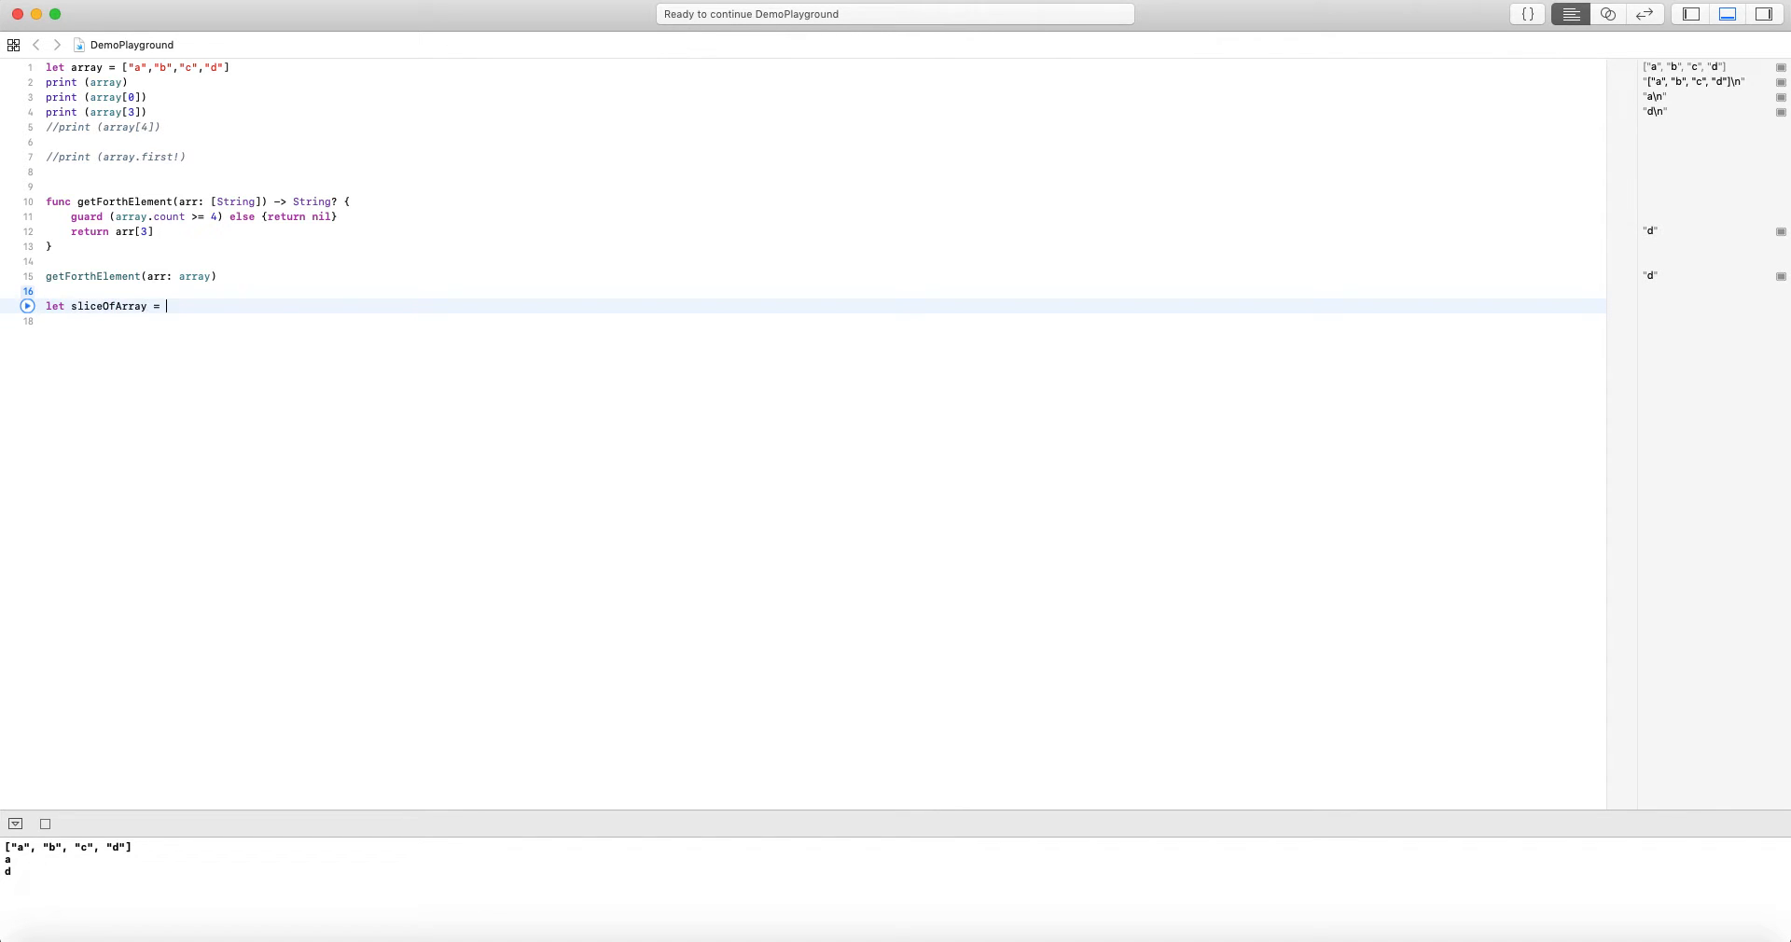
text(array[1...3)
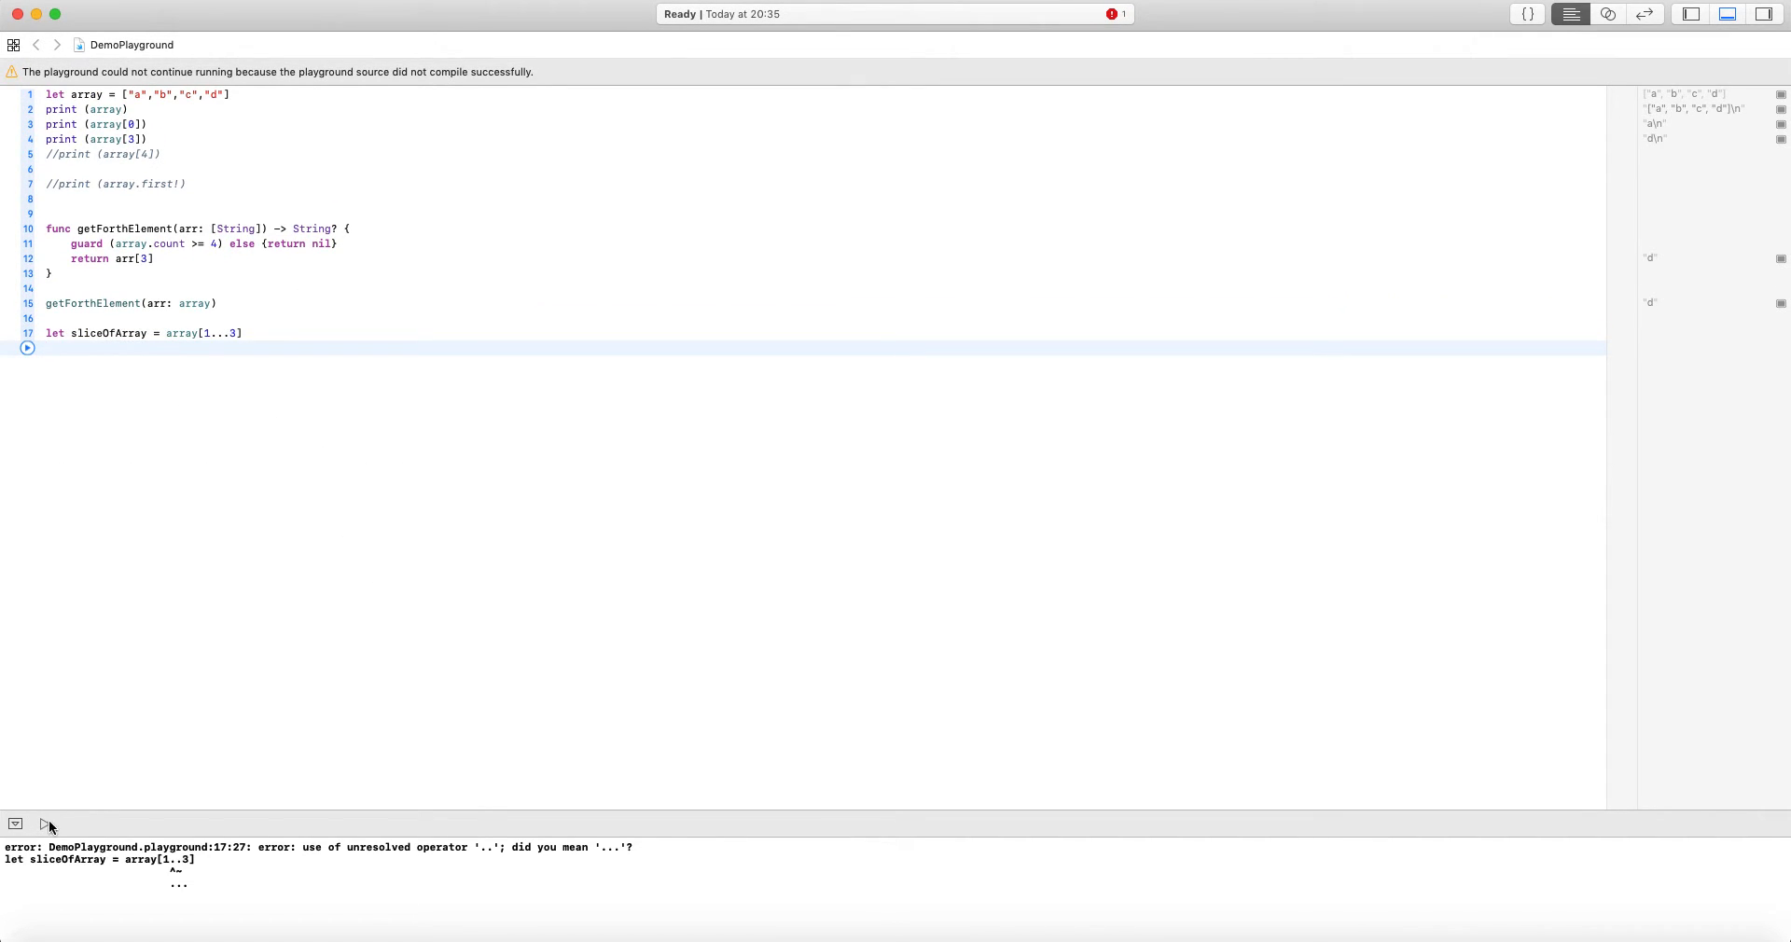
click(43, 823)
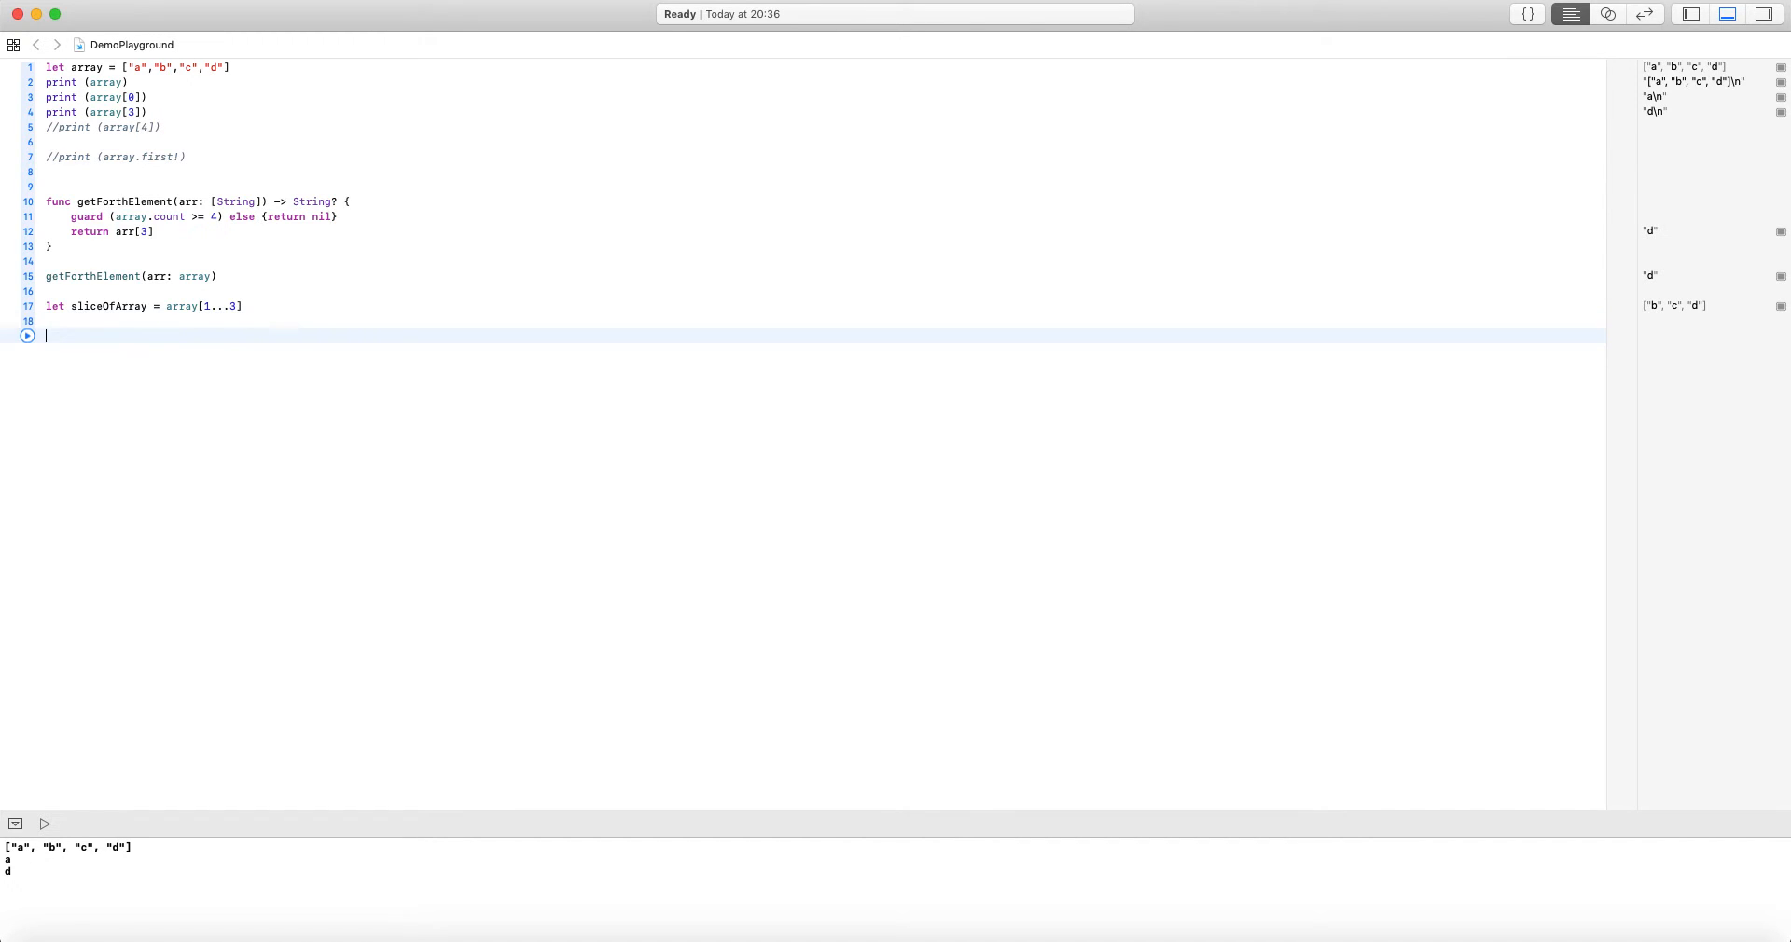
Test sliceOfArray[0], see the out-of-bounds crash, and delete that line
text(sliceOfArray)
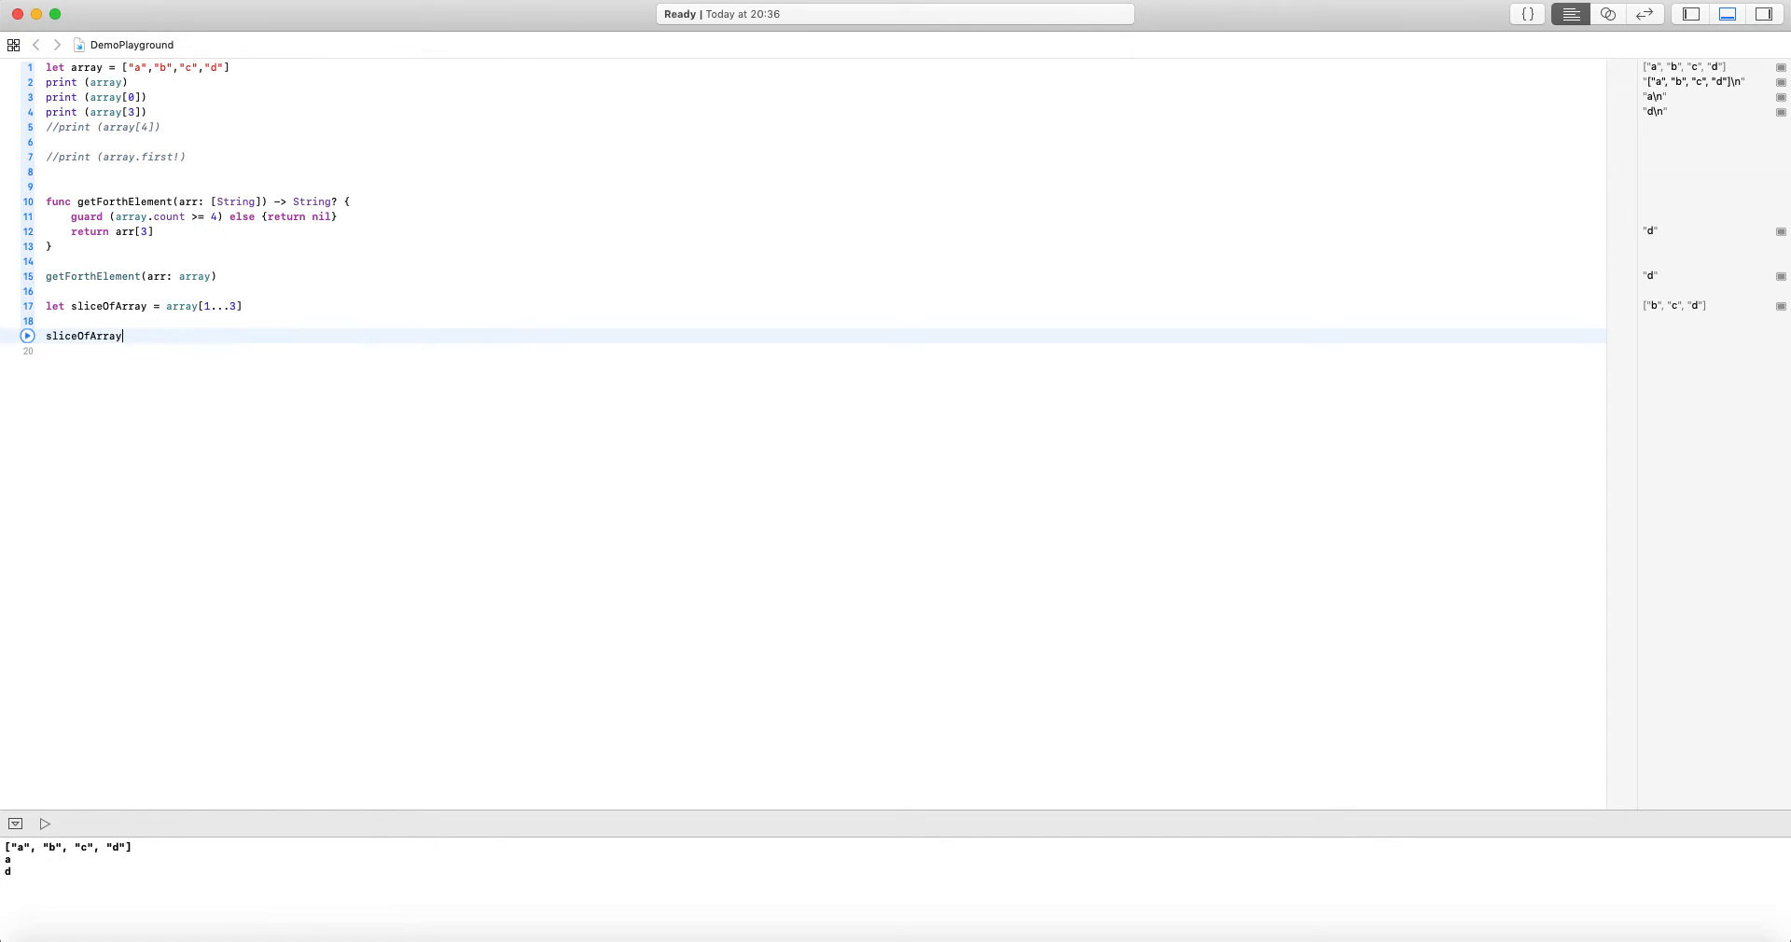
text([0])
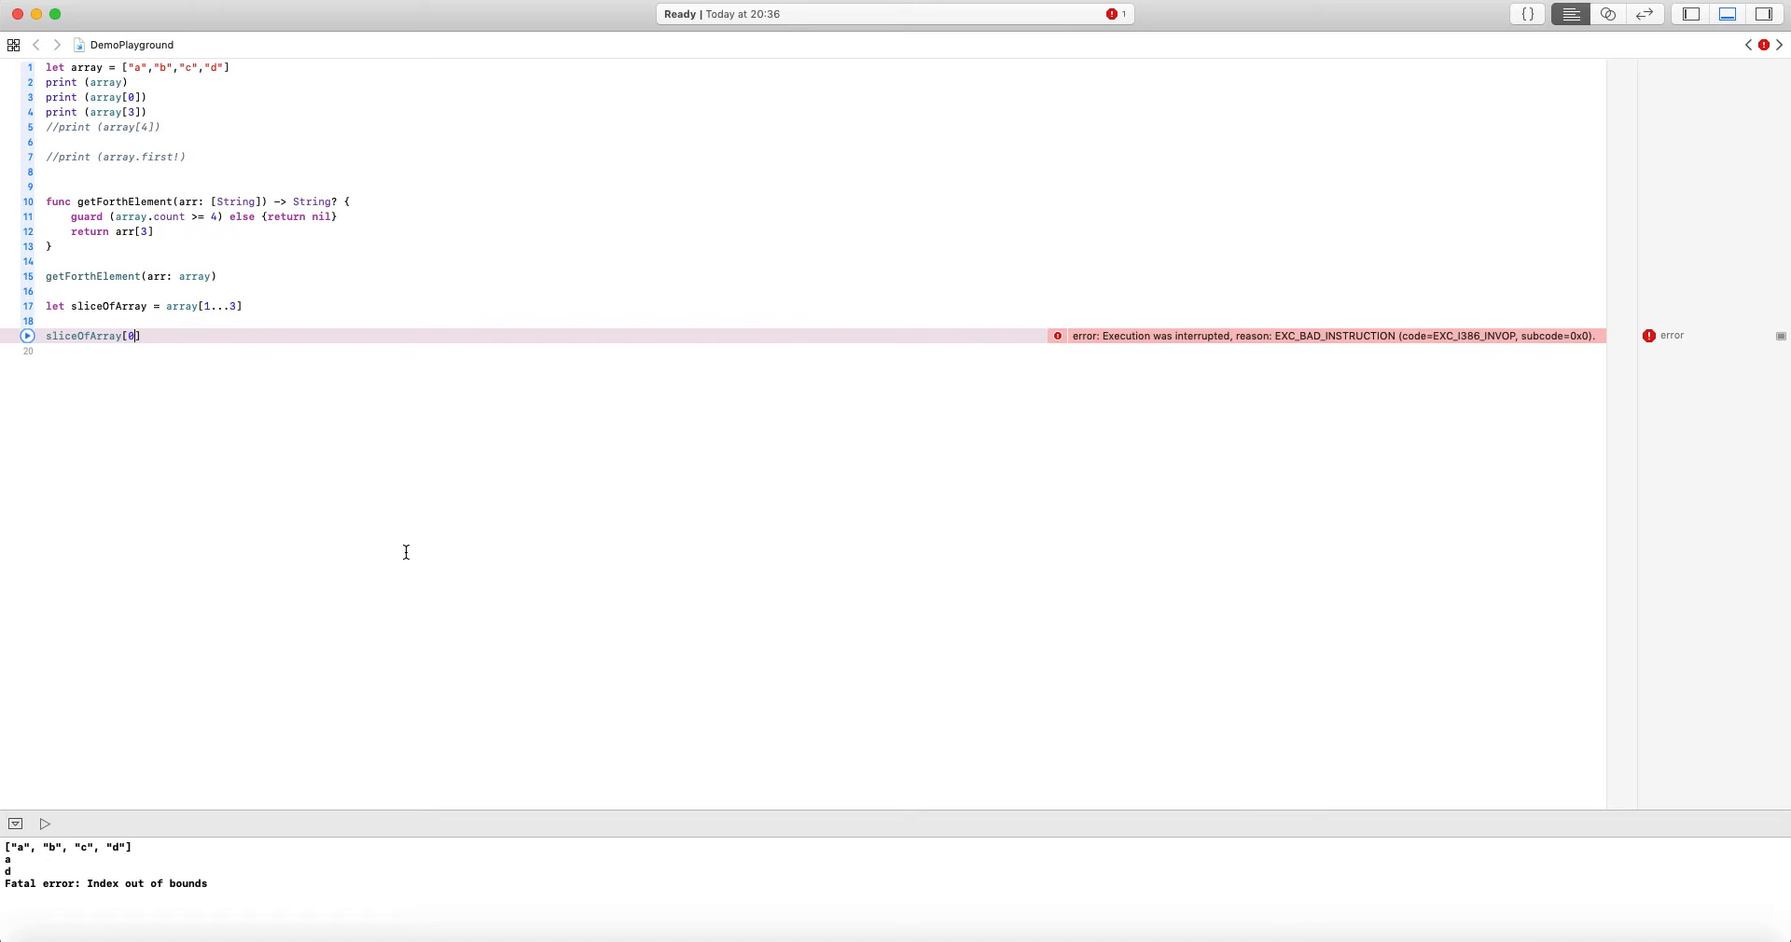
click(26, 336)
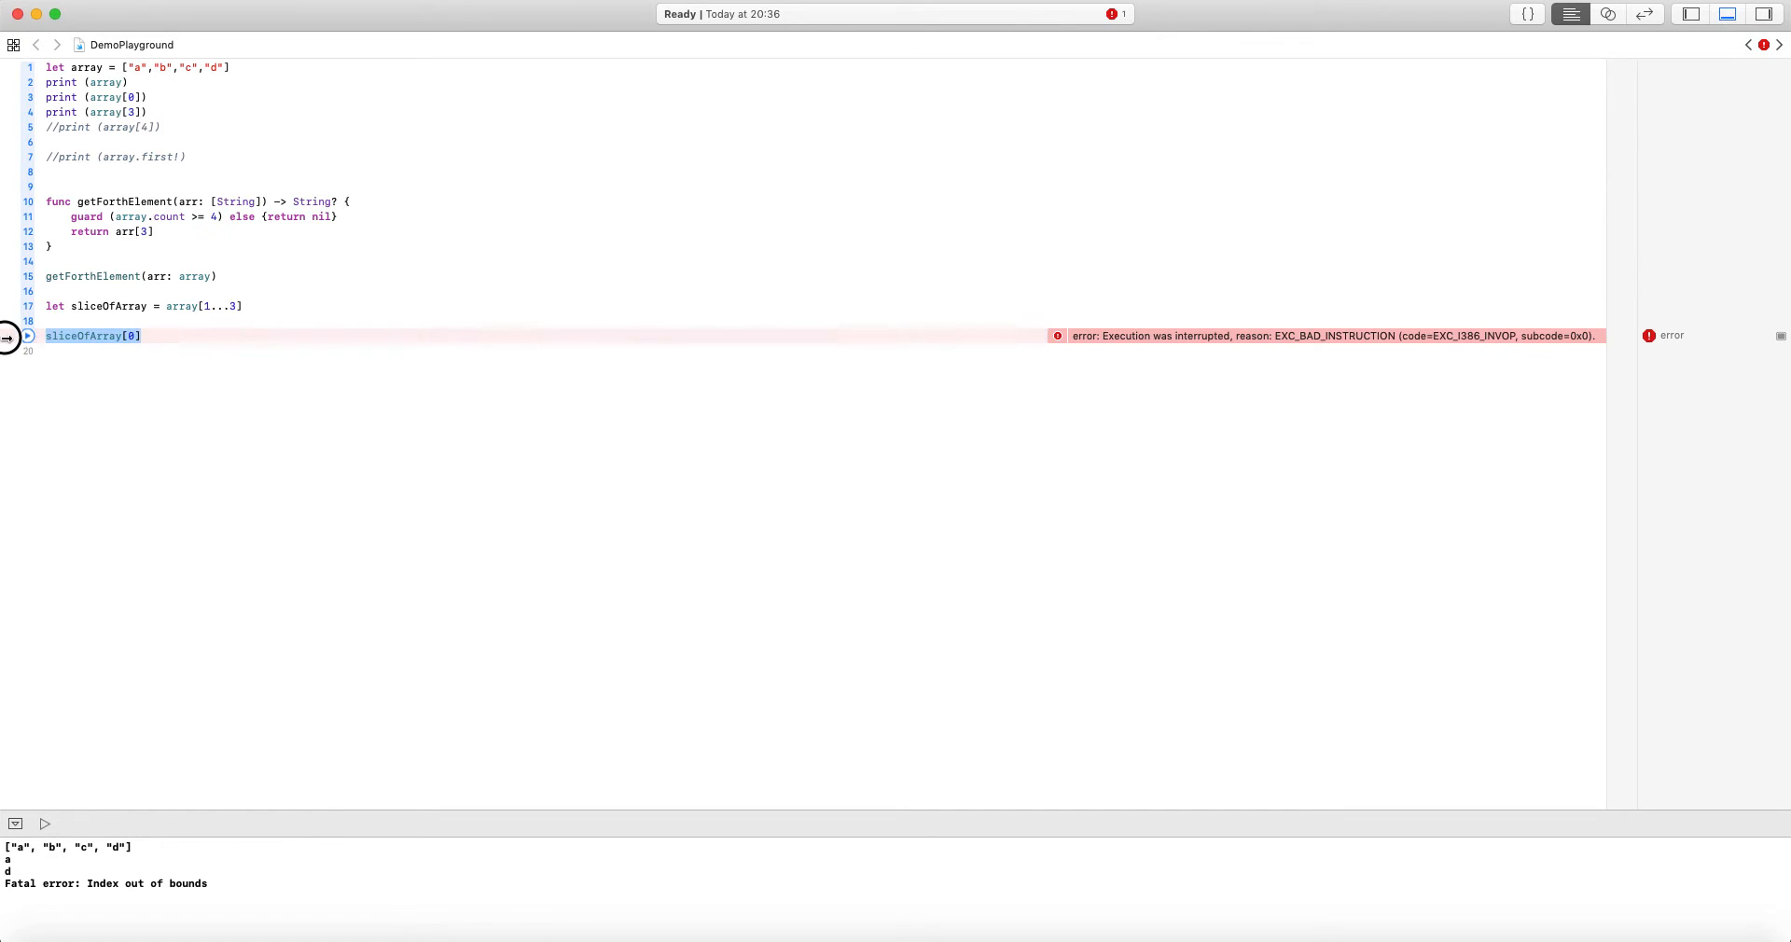
key(Backspace)
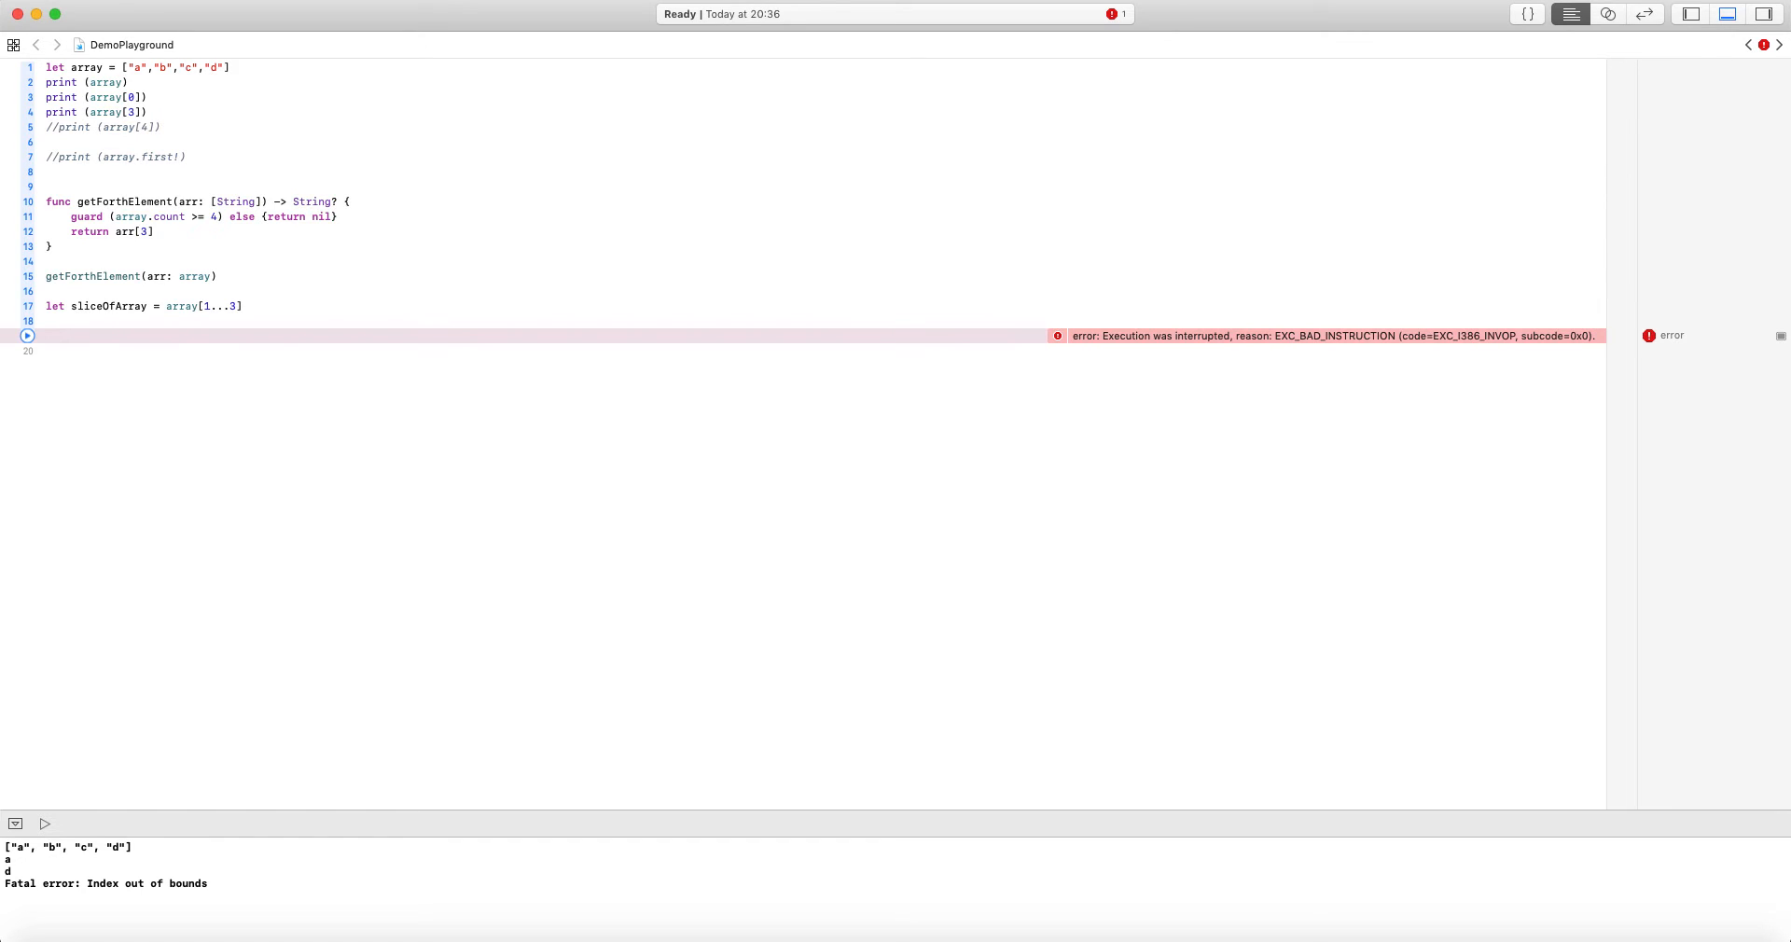
Set let target = 1 and check it against sliceOfArray's startIndex and endIndex
text(let target = 0)
click(823, 350)
text(if target)
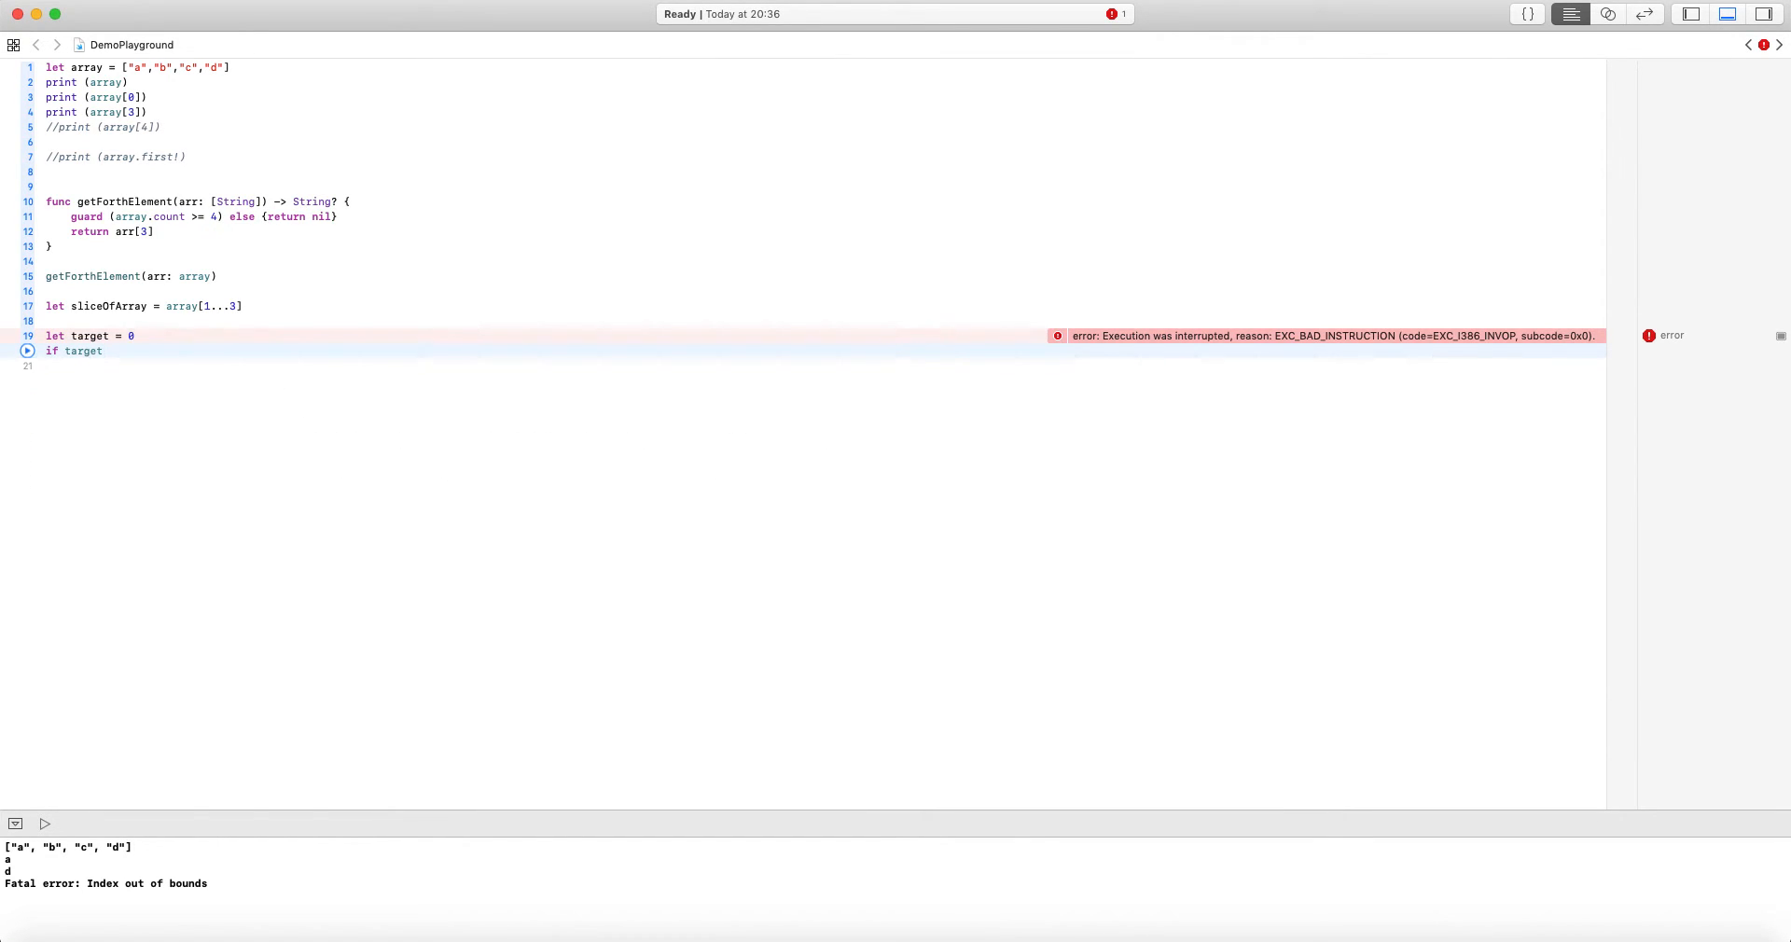
text(>= sliceOfArray.startIndex && target)
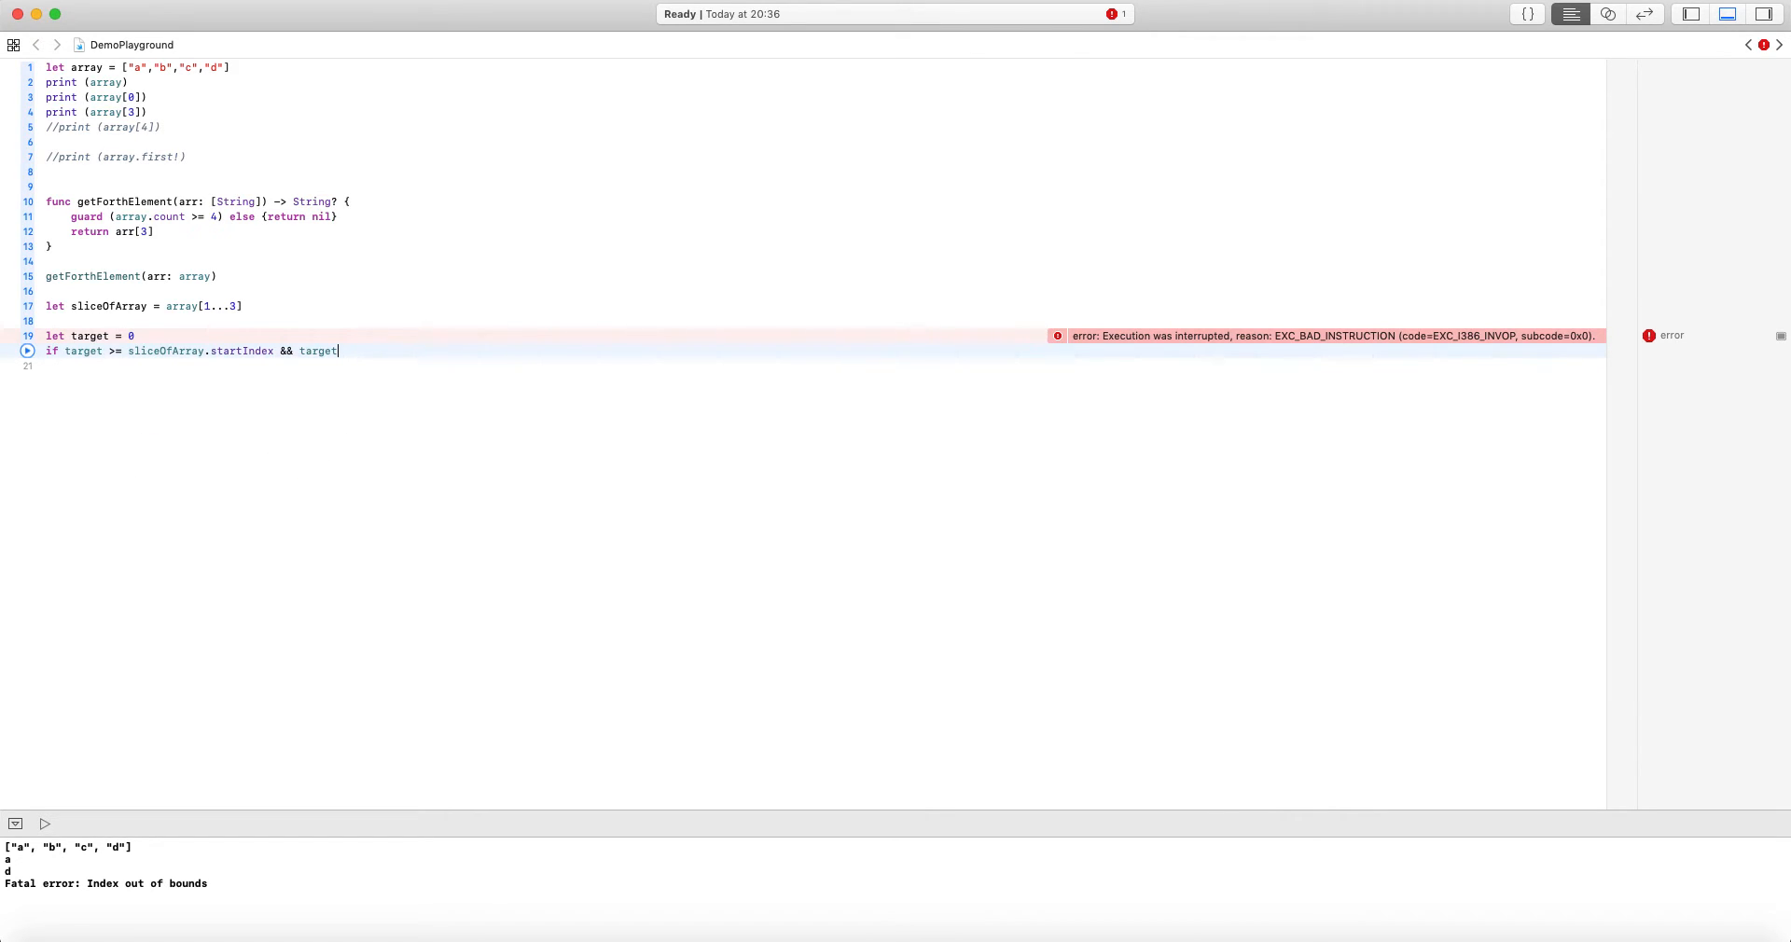
text(< sliceOfArray)
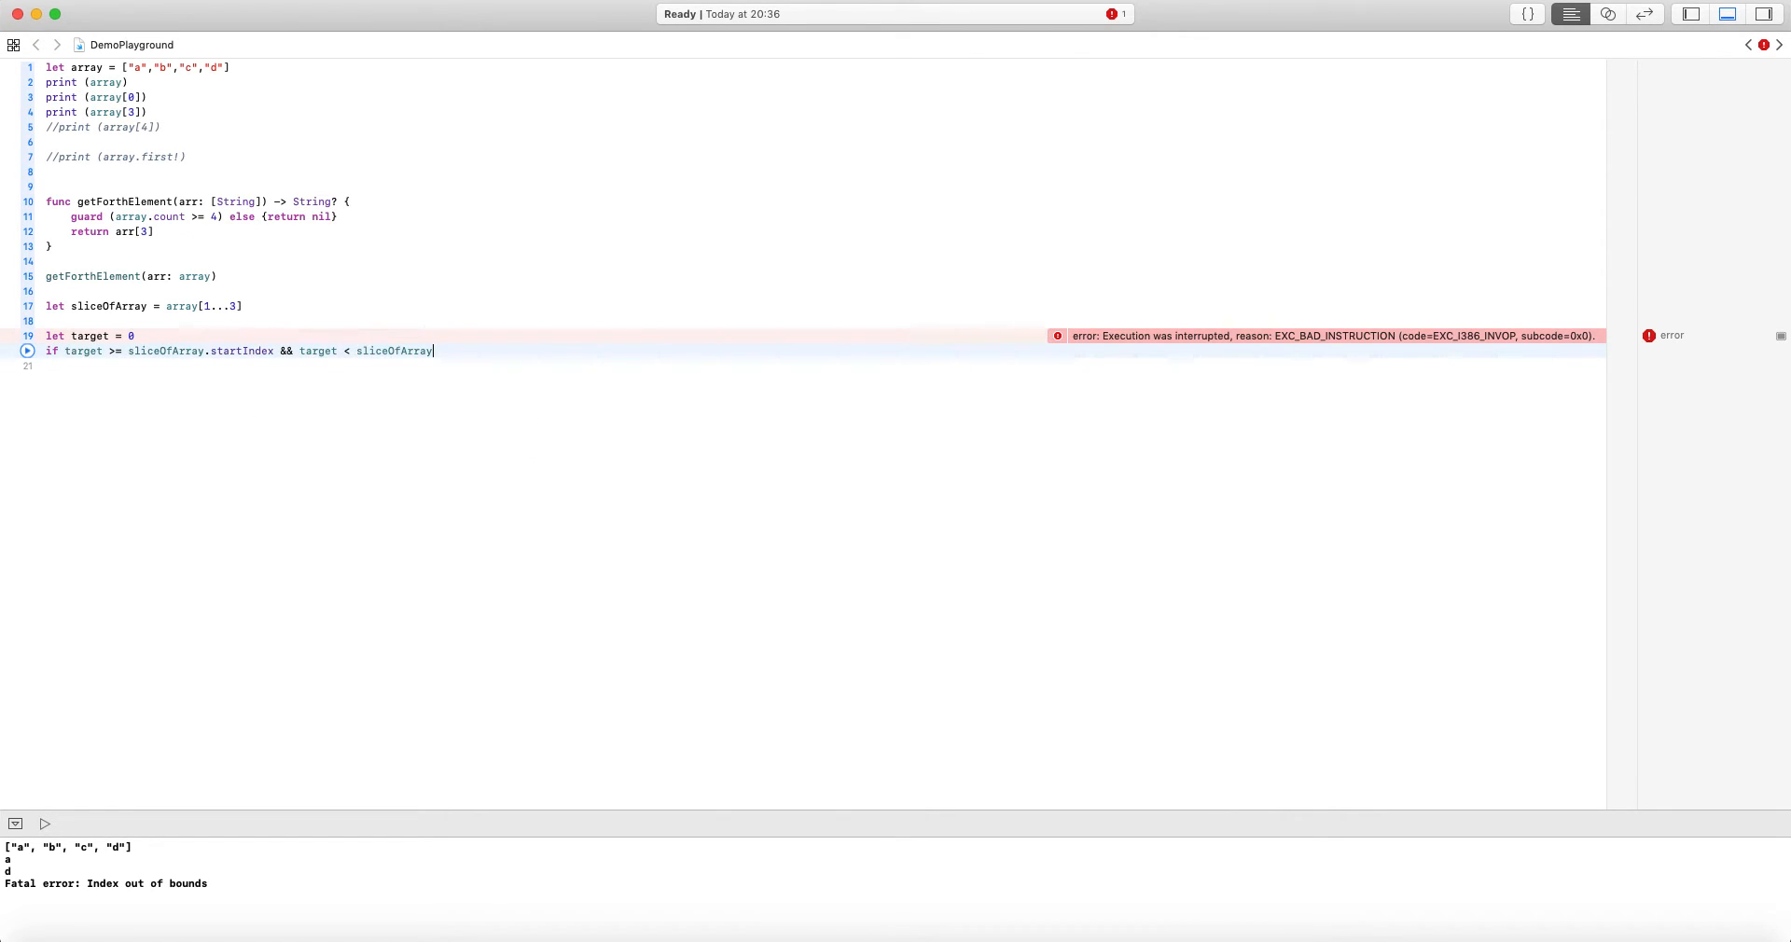
text(.endIndex {)
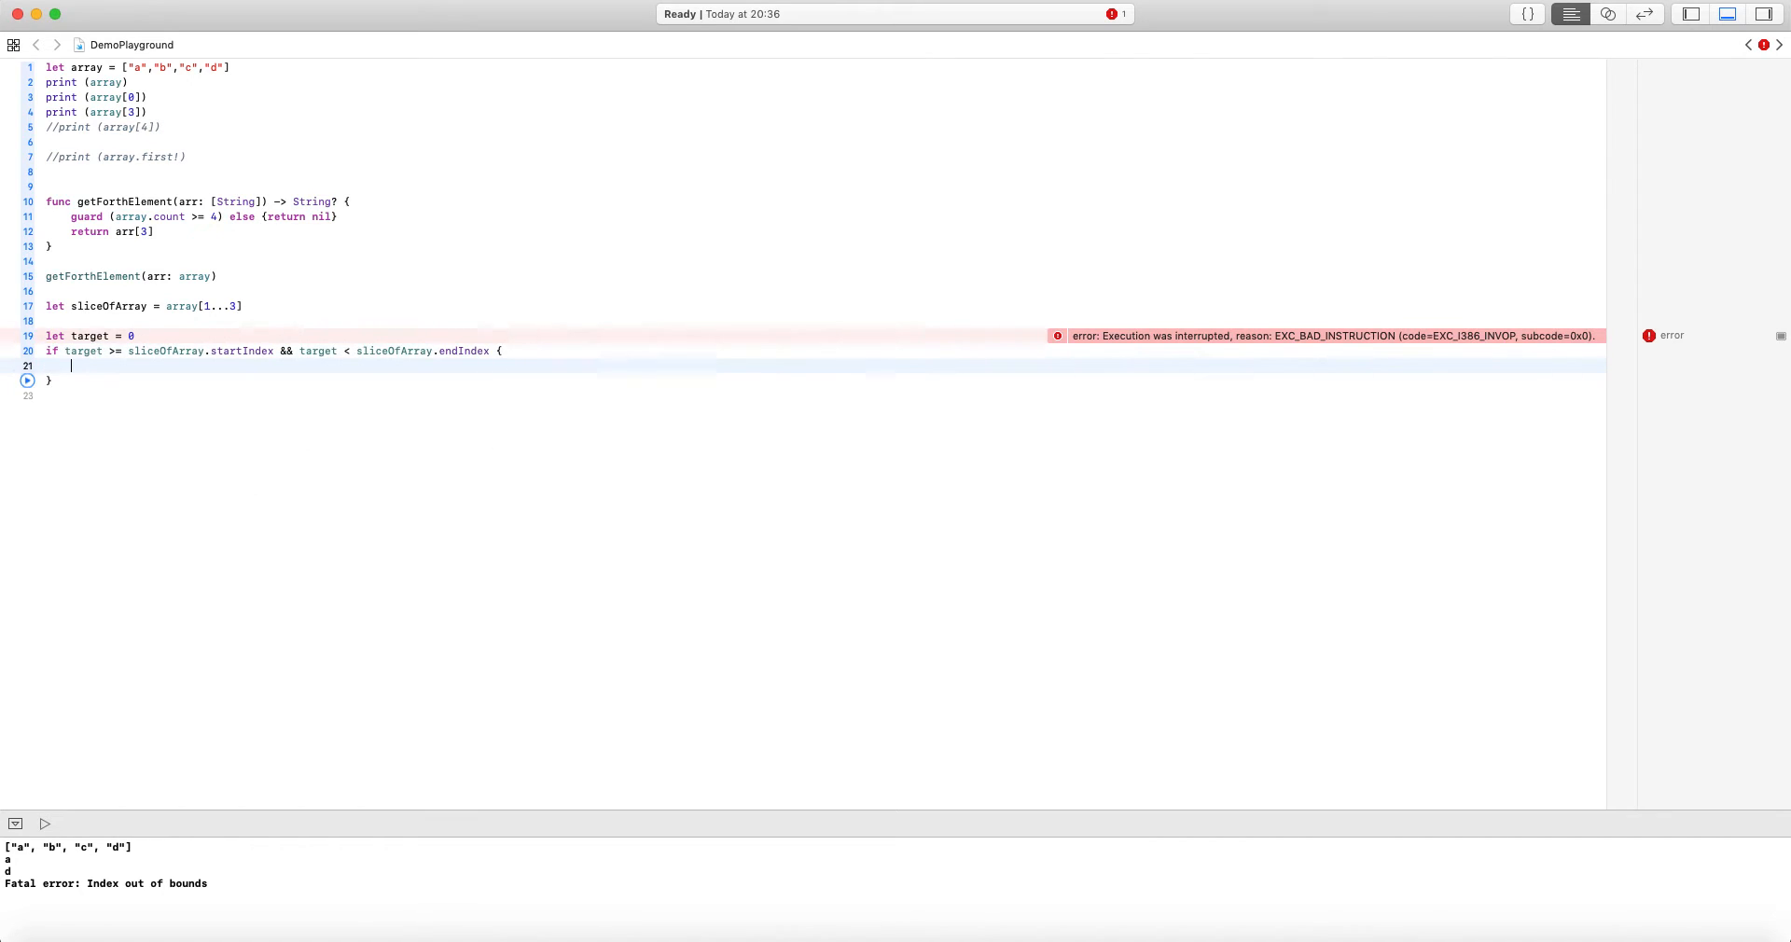
Print array[target] inside the bounds-check block
text(print)
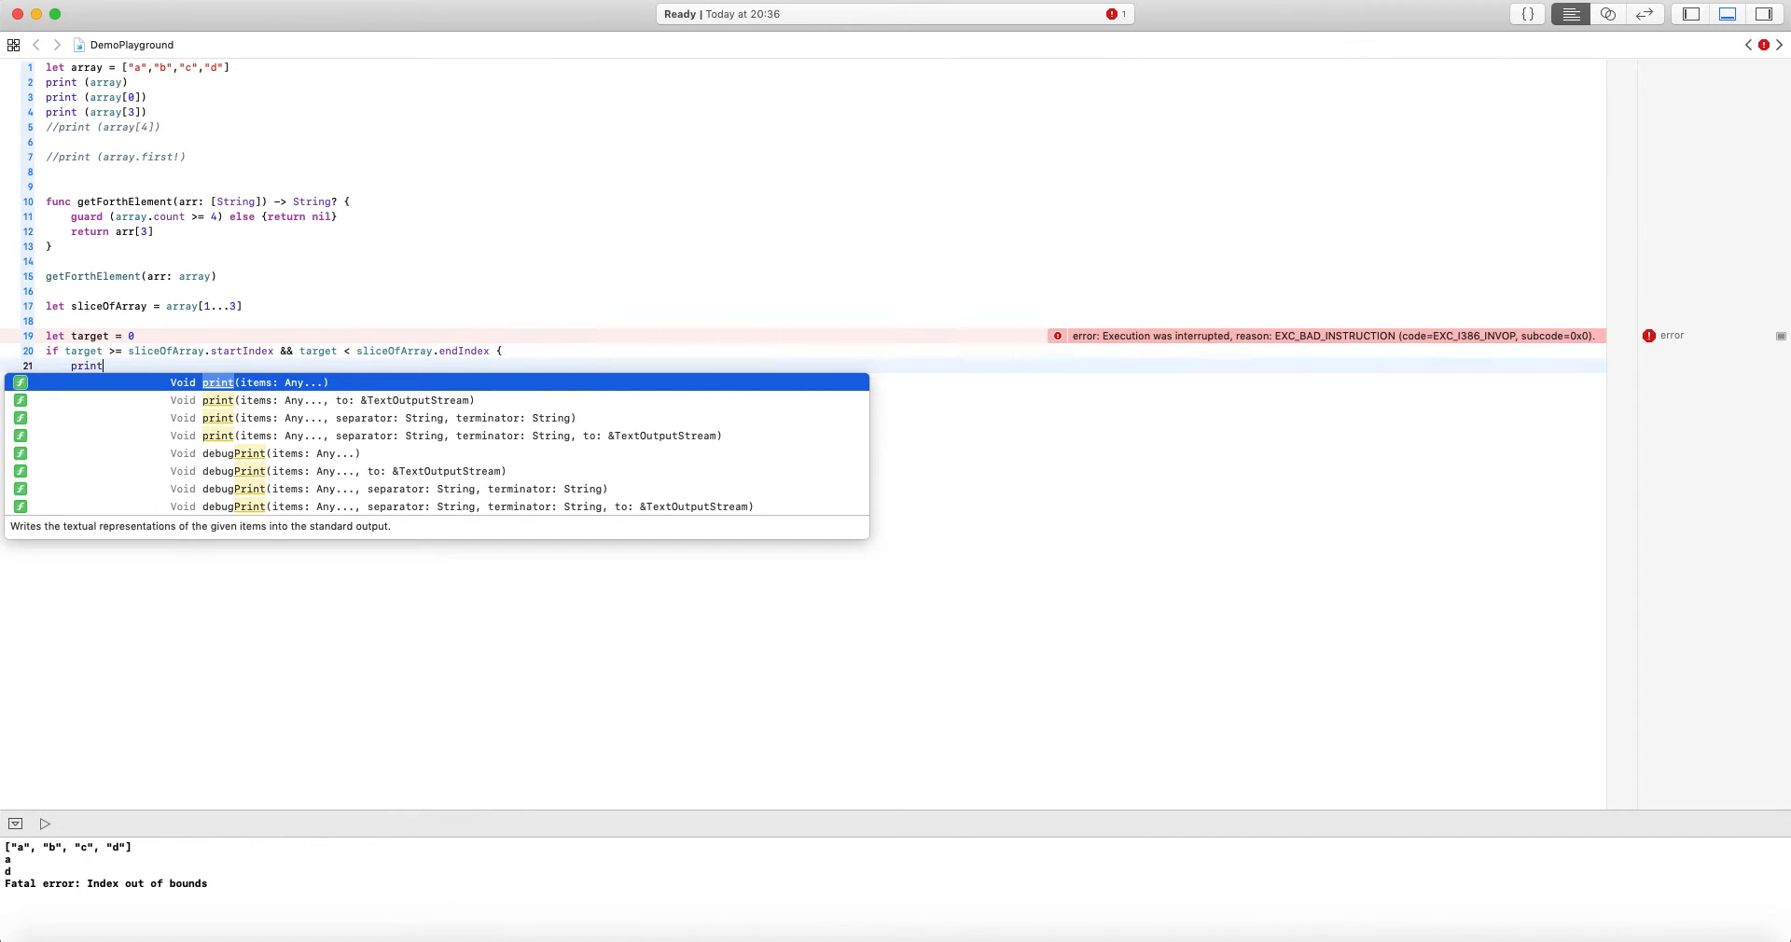
text((array))
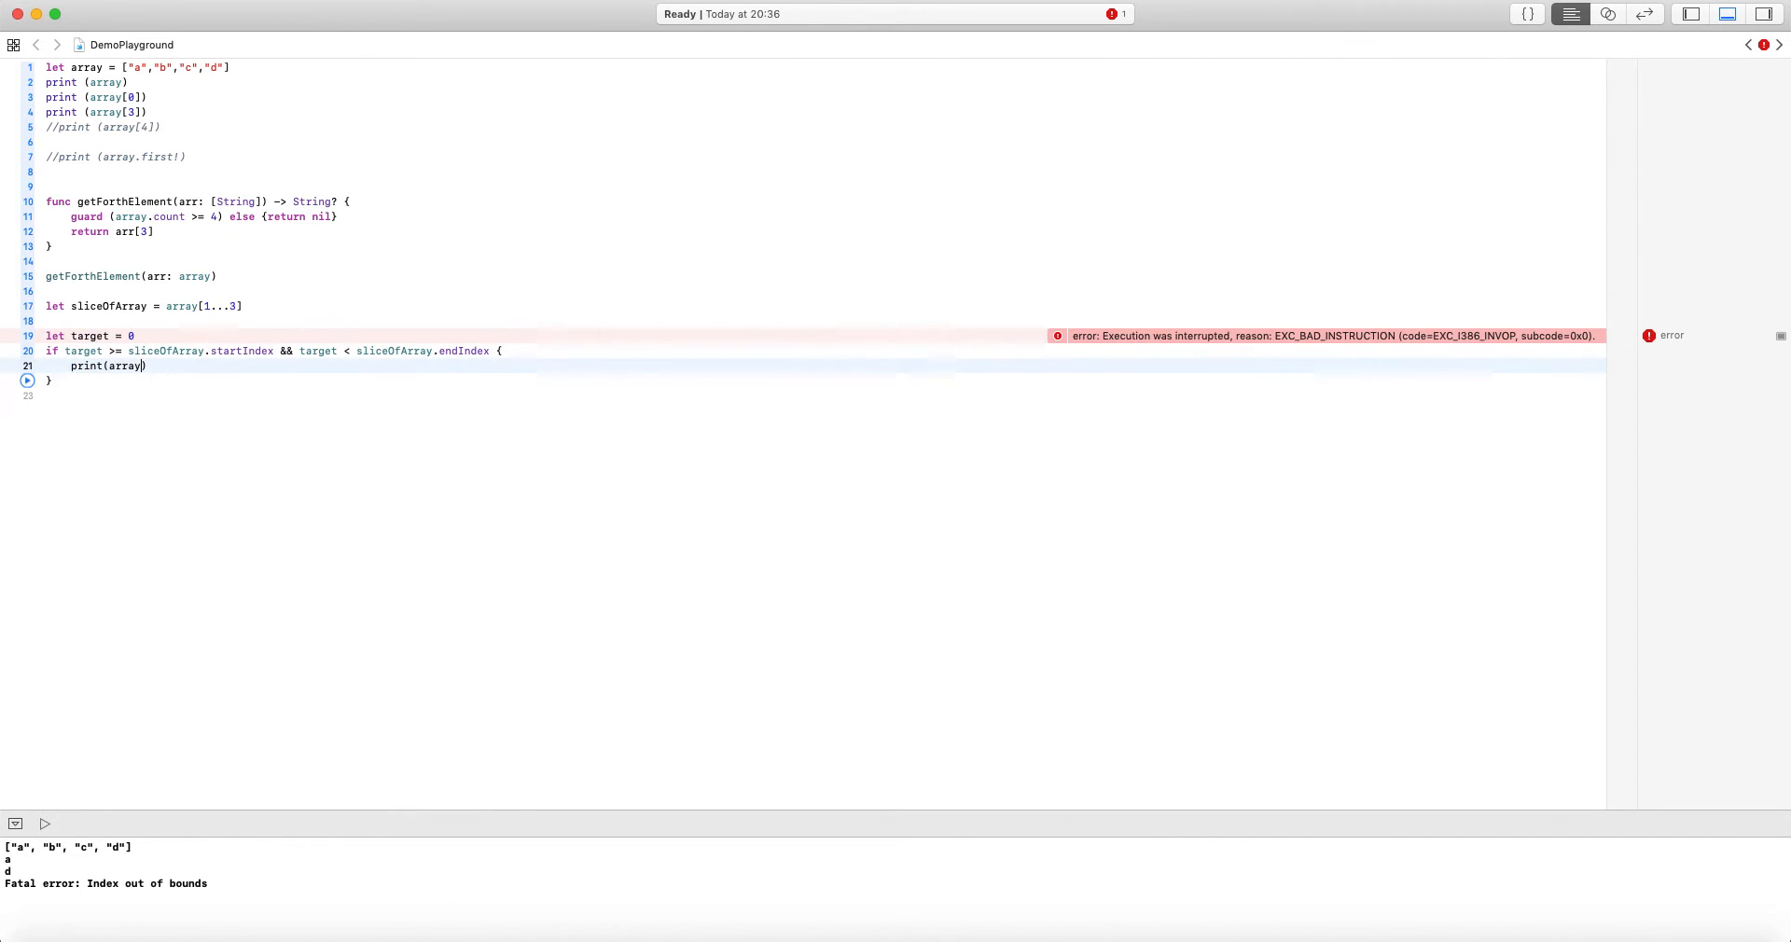
text([0)
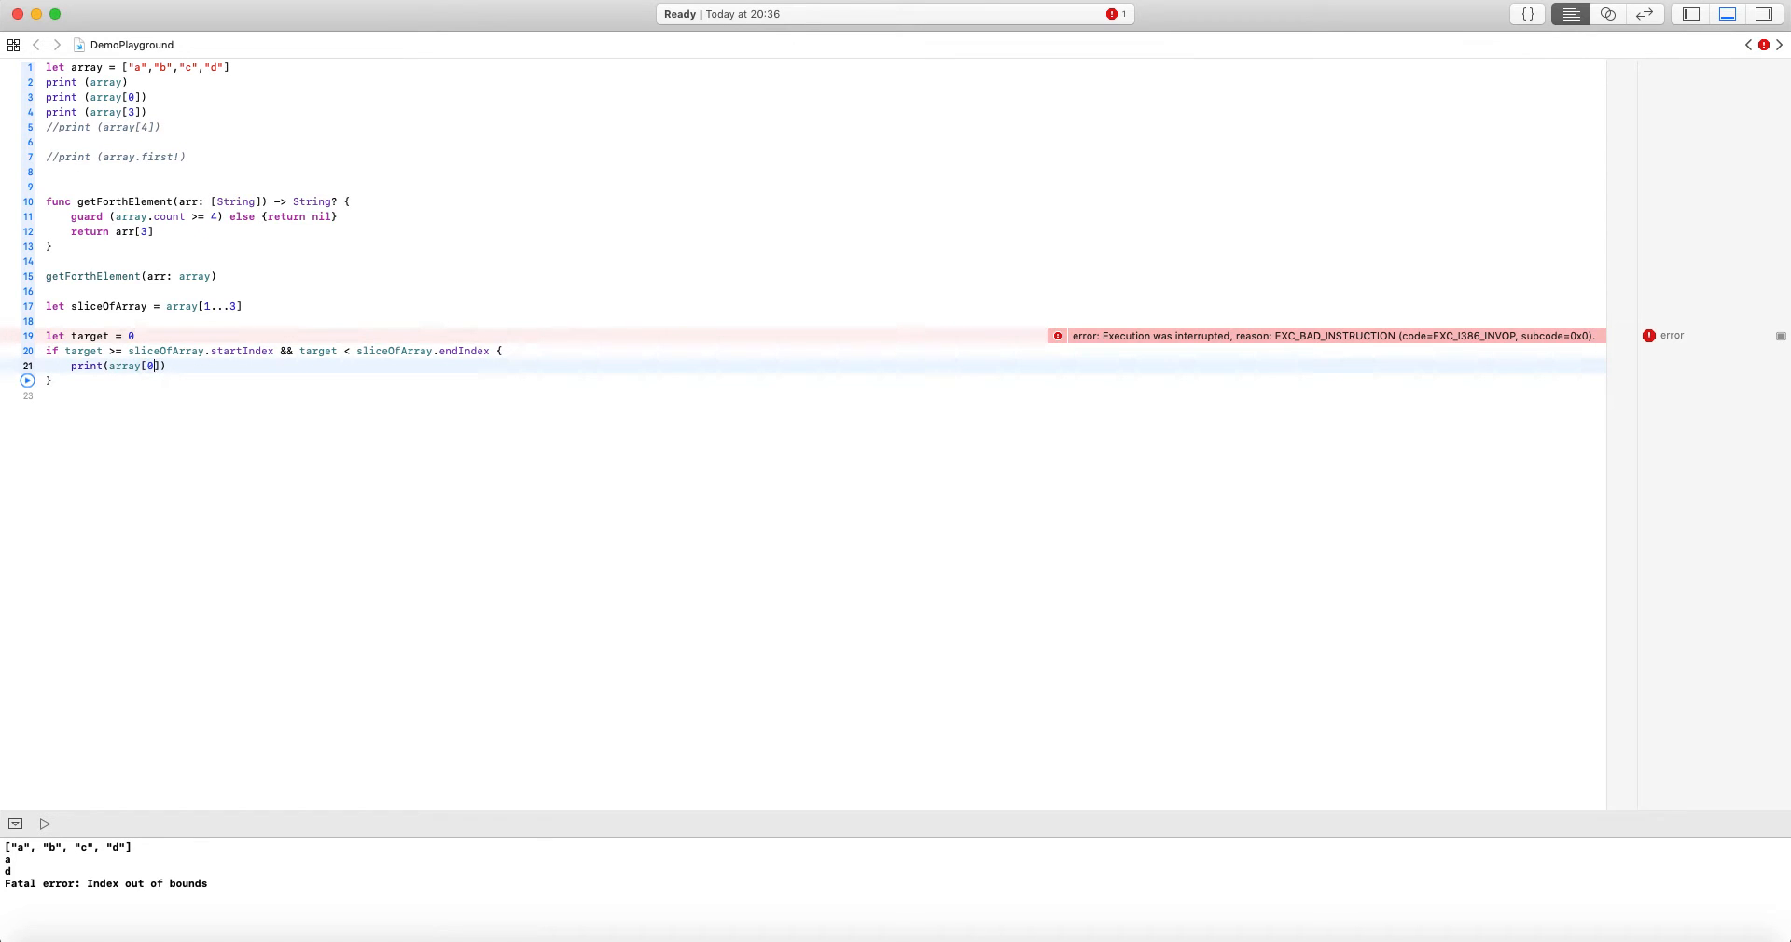
text(target)
click(823, 336)
text(1)
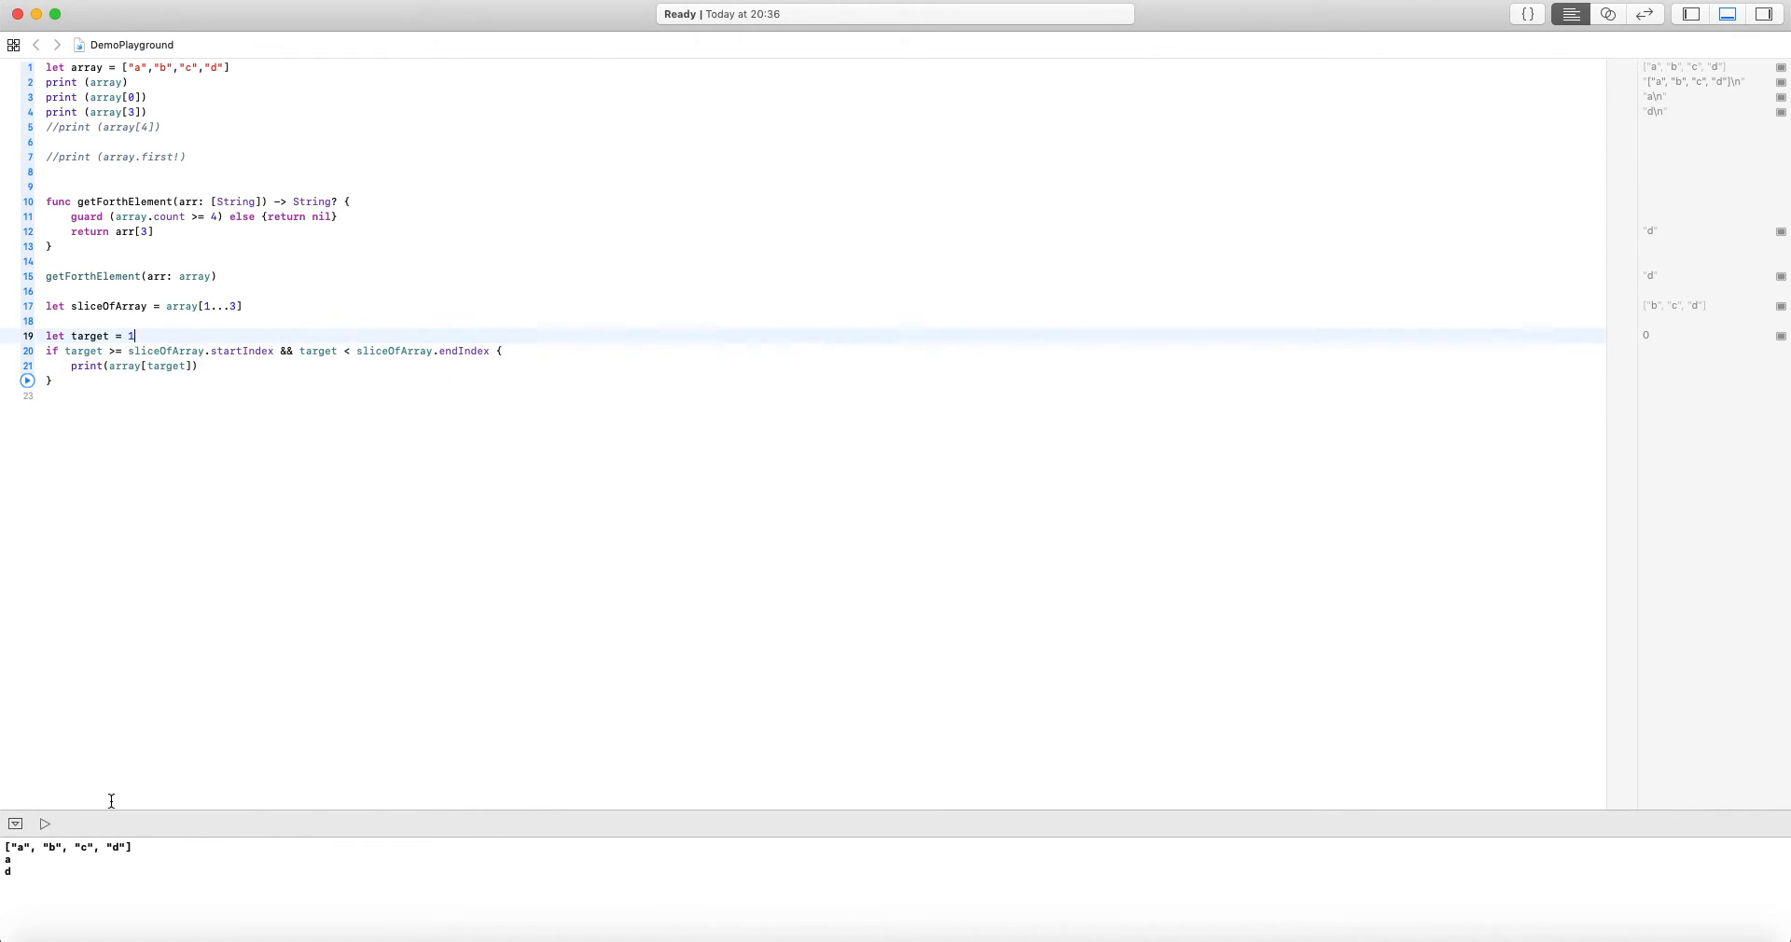
Run the target check, then add if array.indices.contains(3) printing array[3]
click(43, 823)
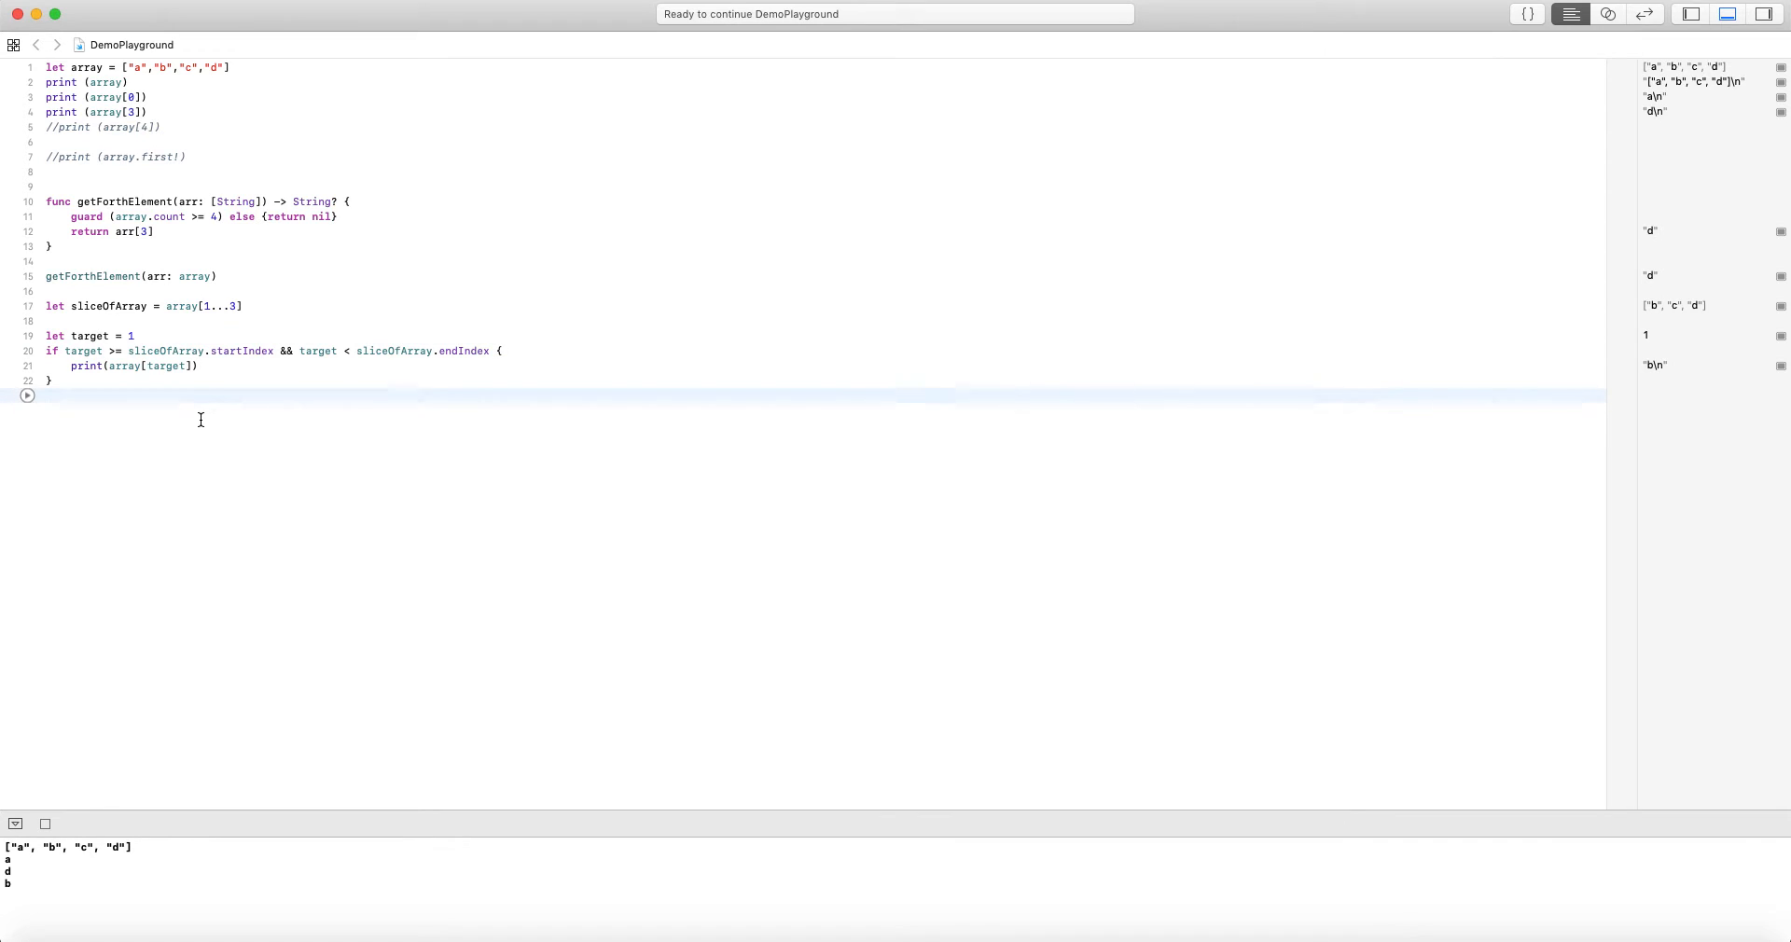
text(if array)
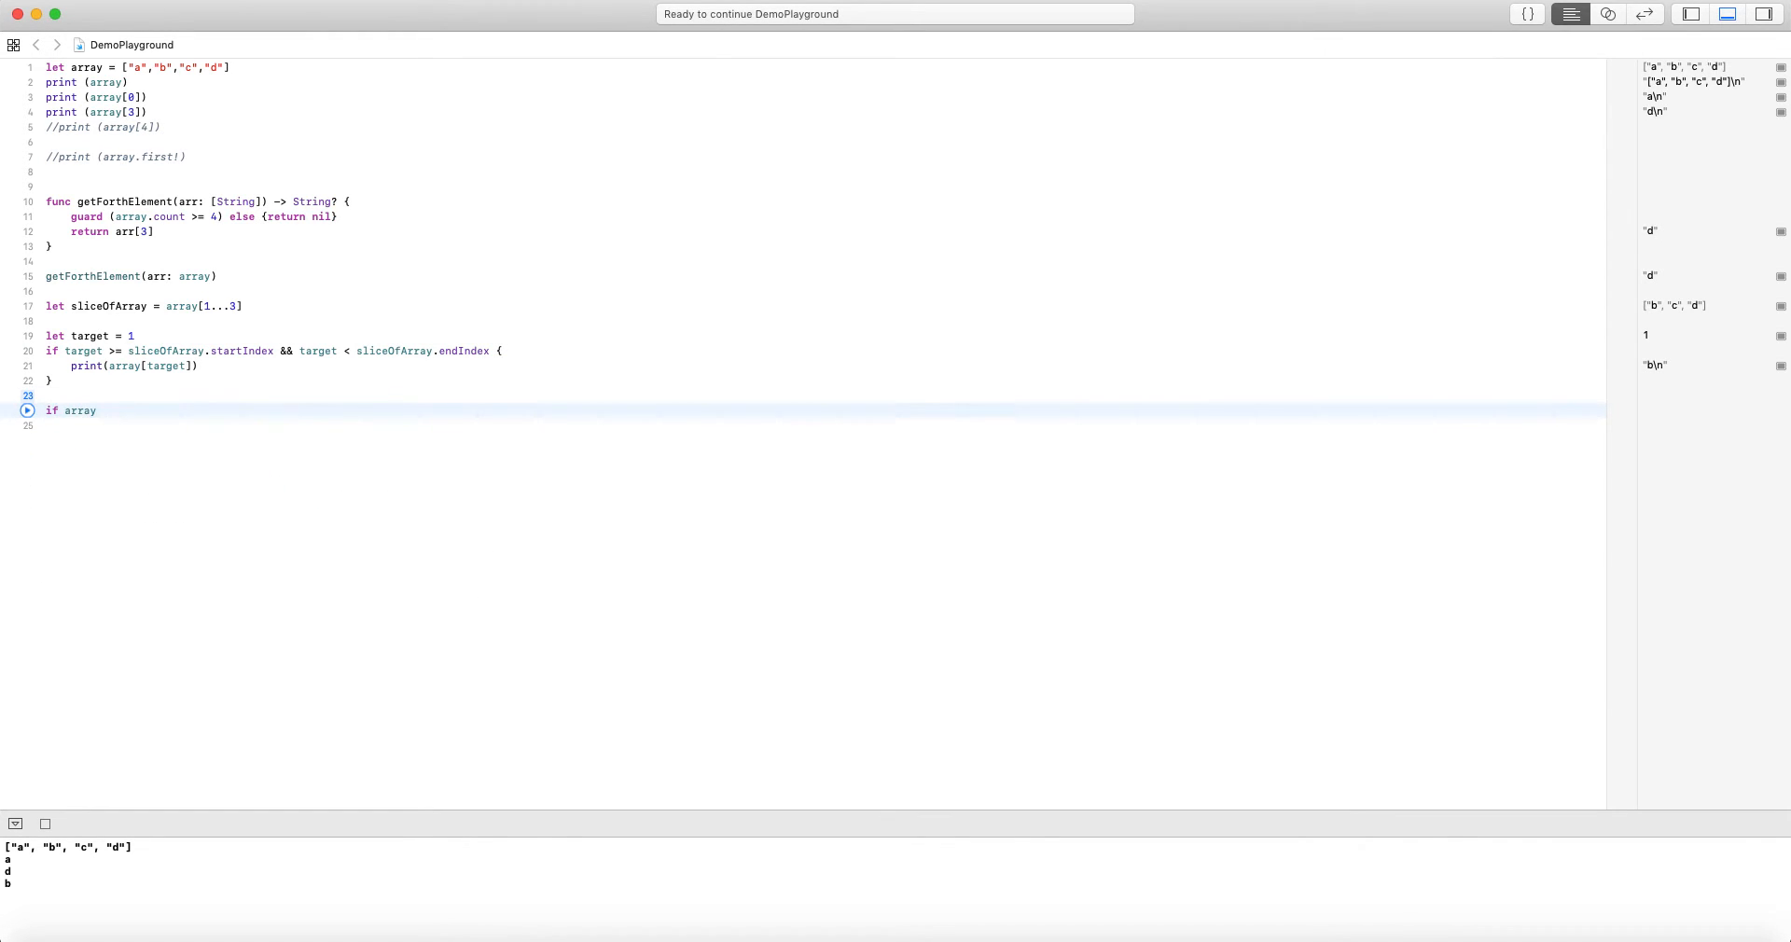
text(.indi)
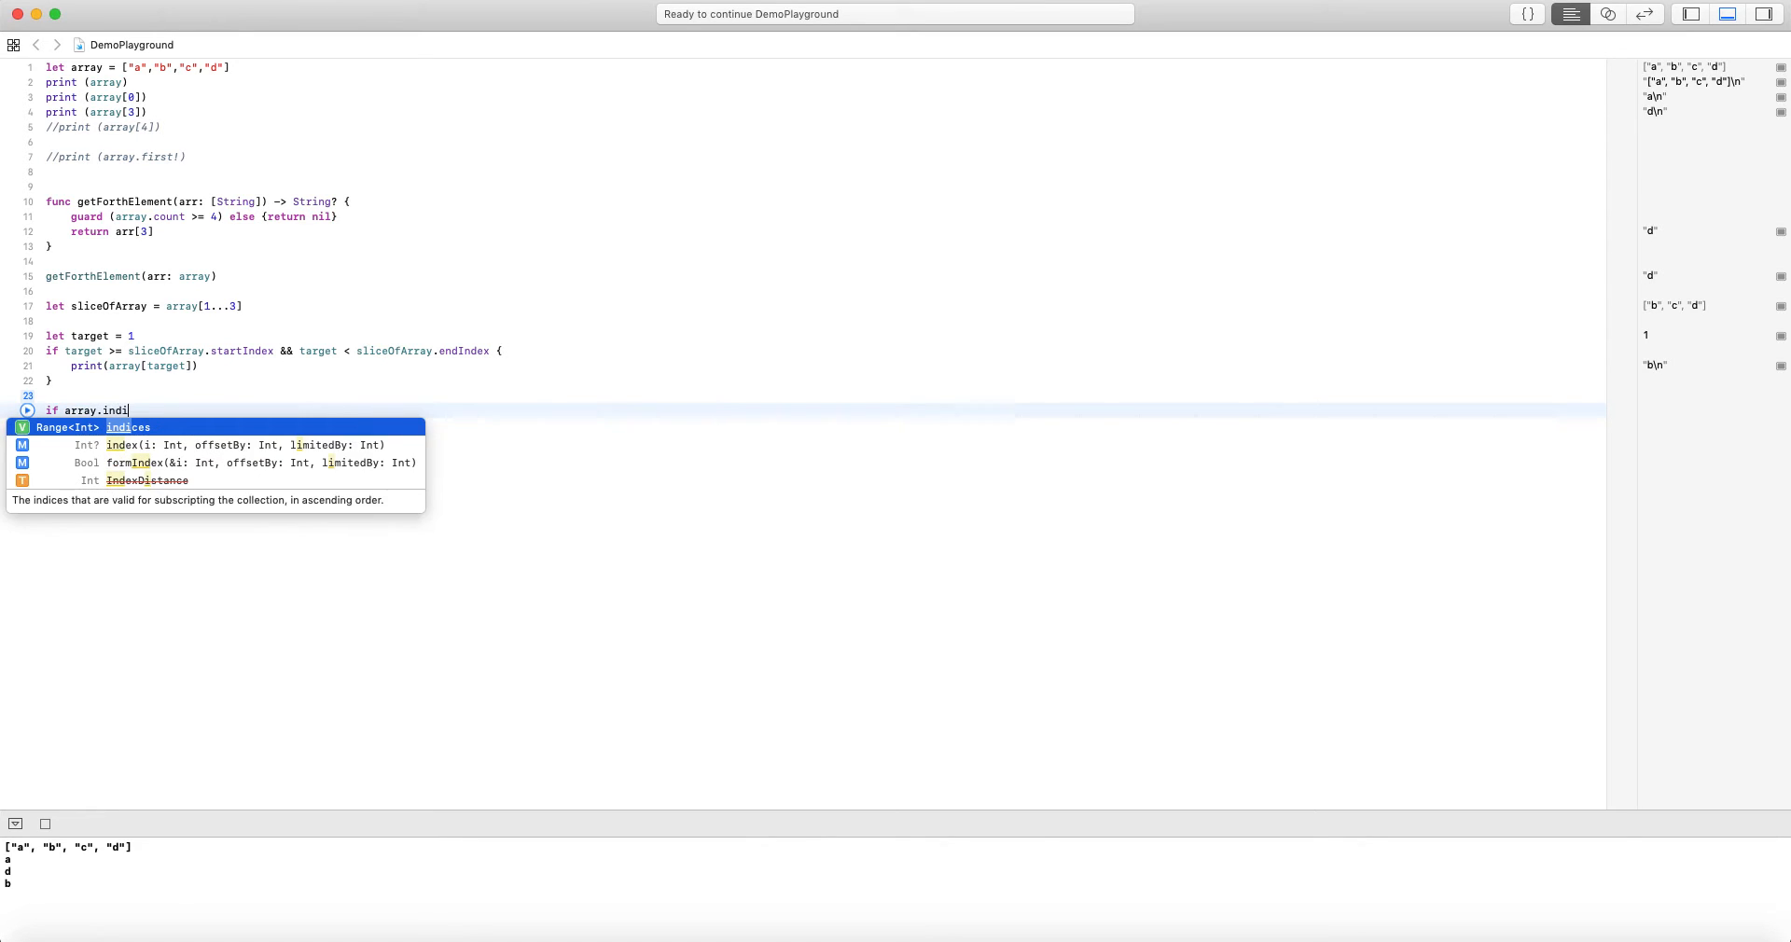
text(ces.comt)
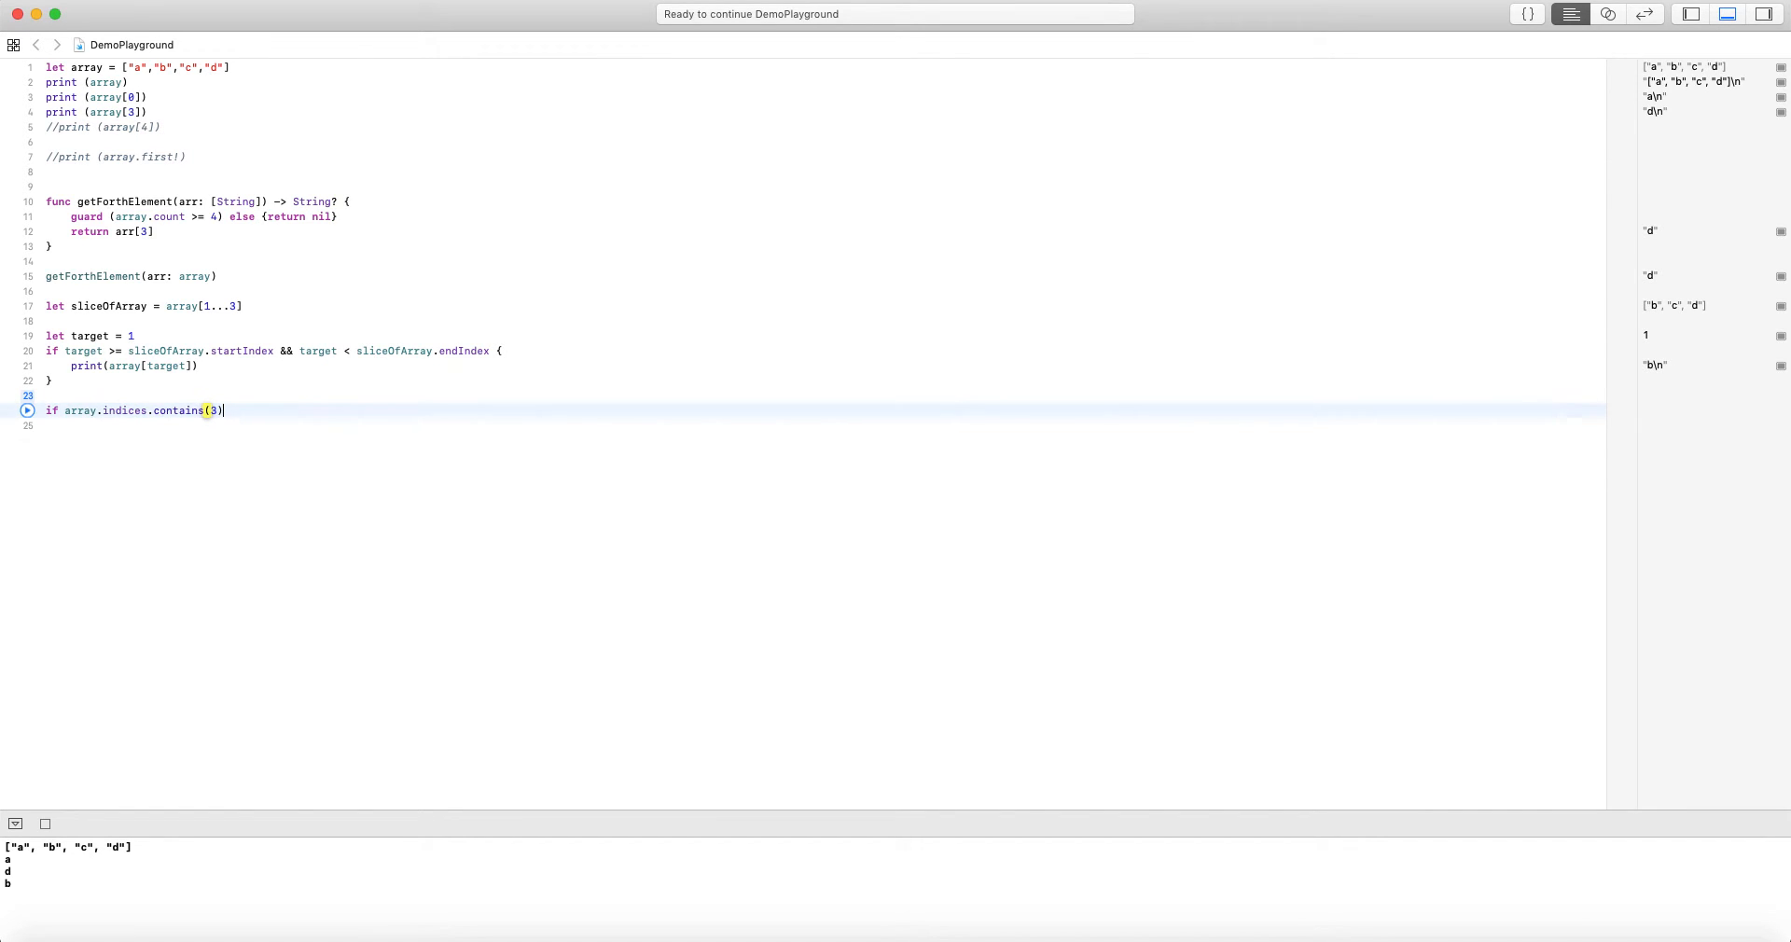
text({)
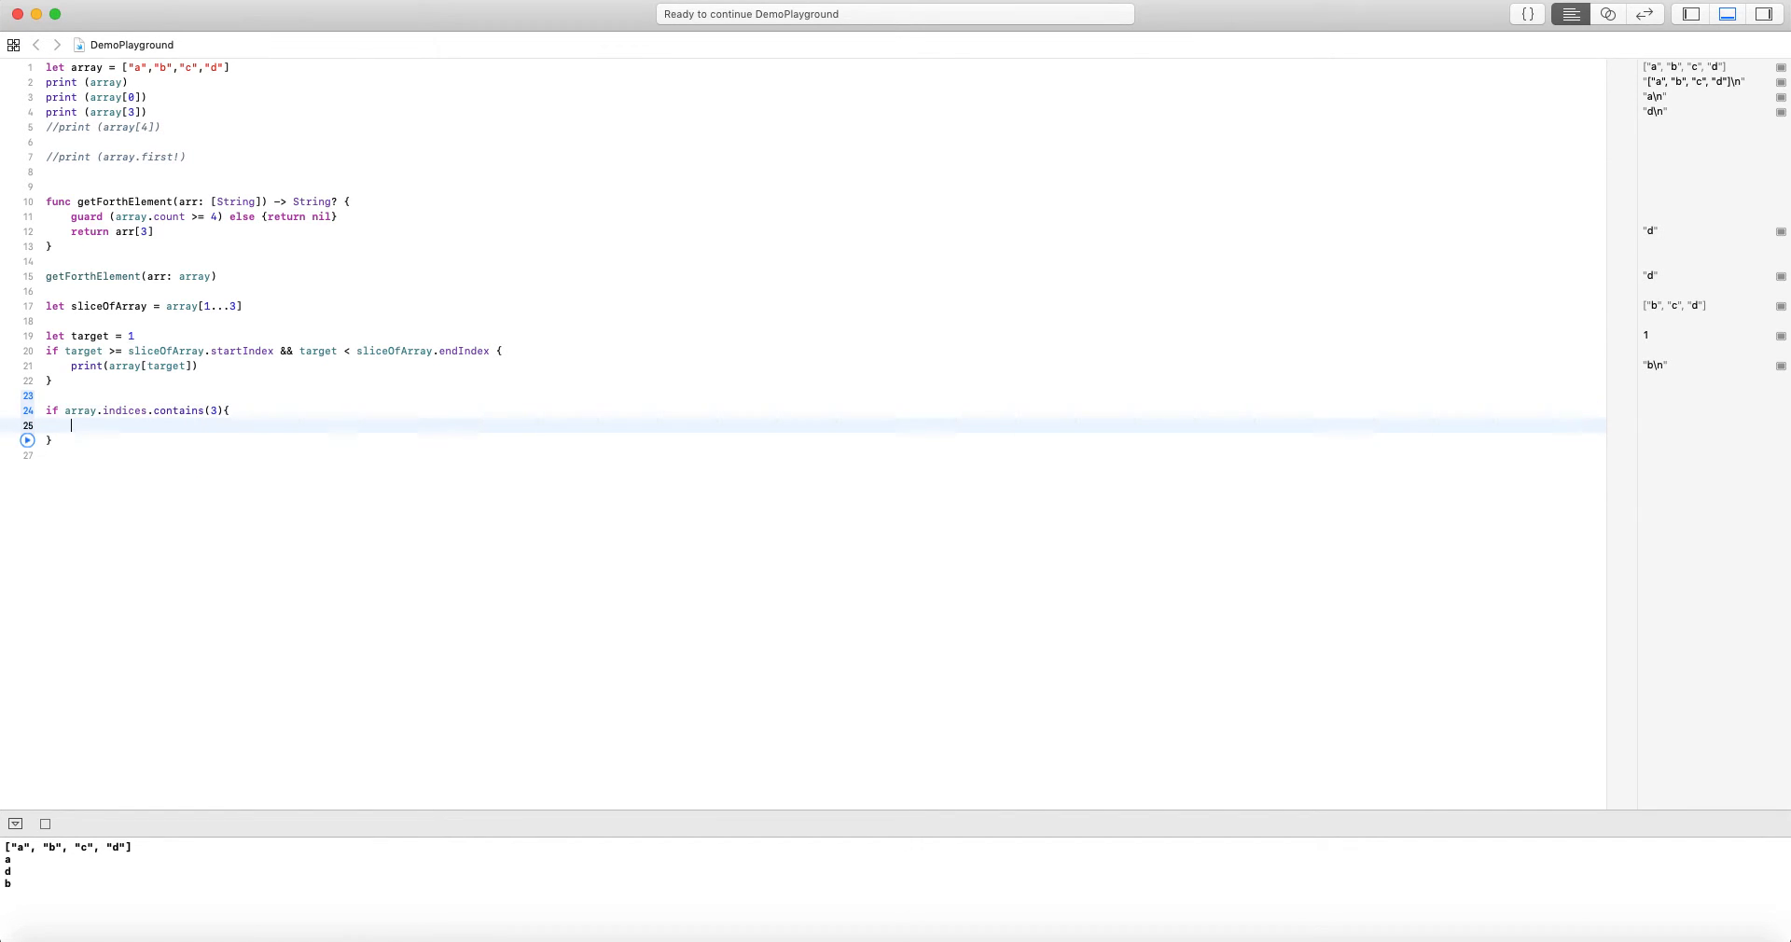
text(print)
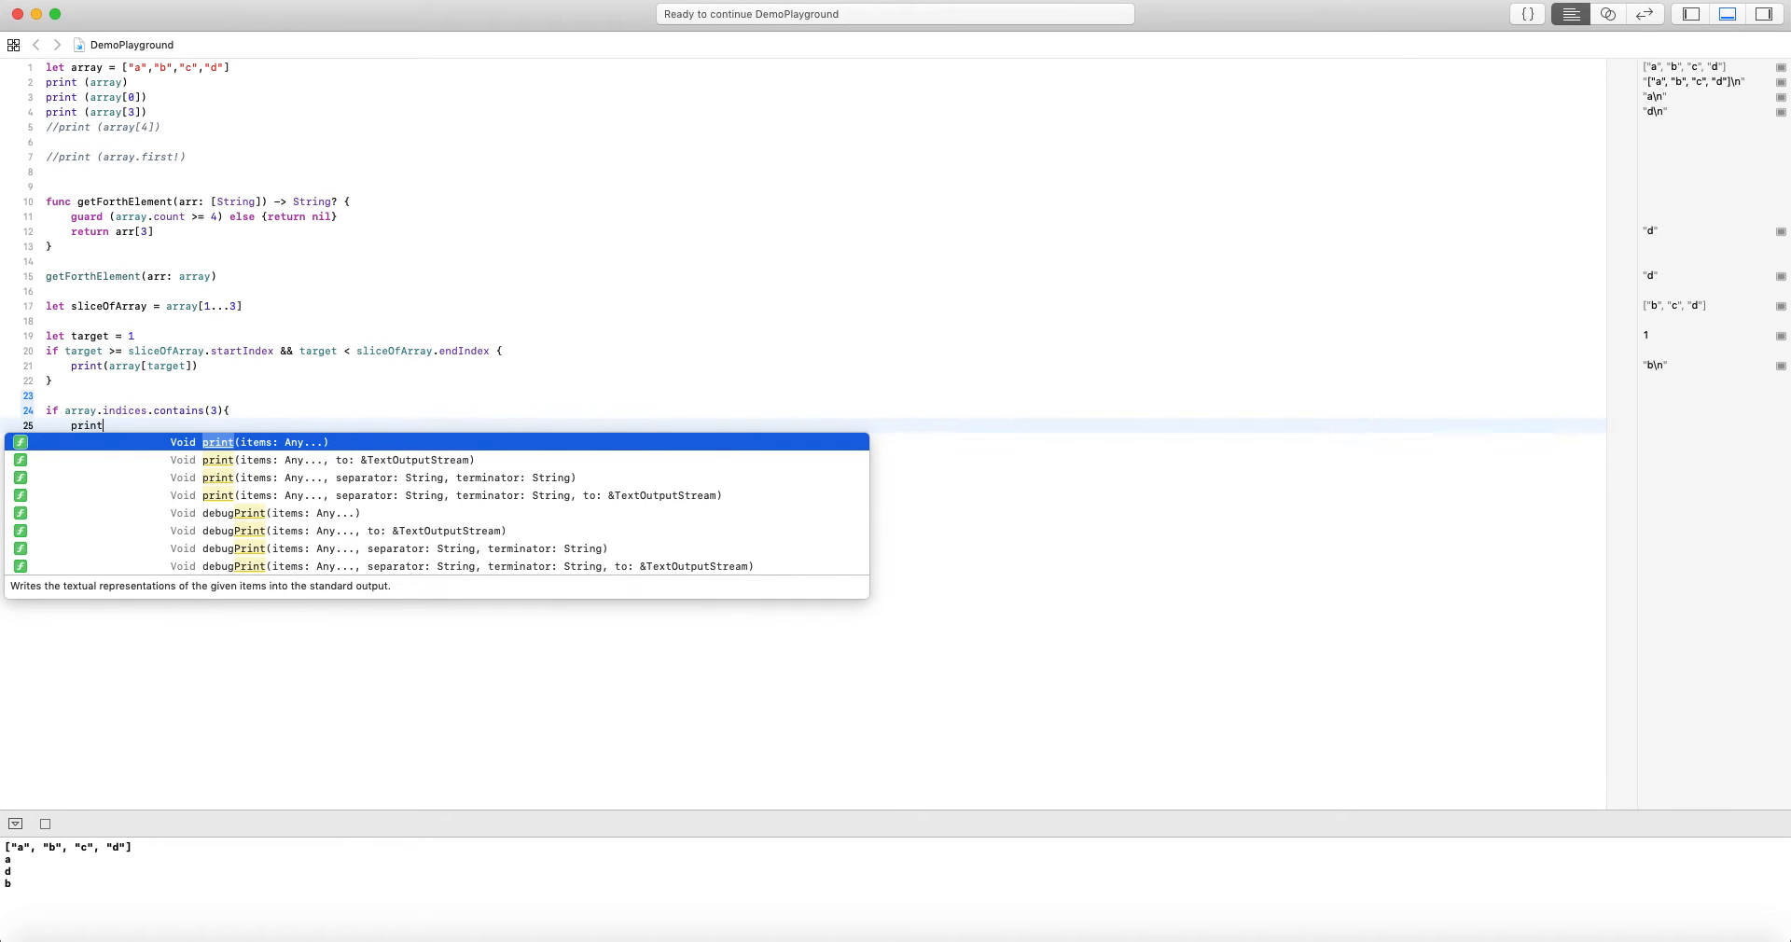
text((array[3)
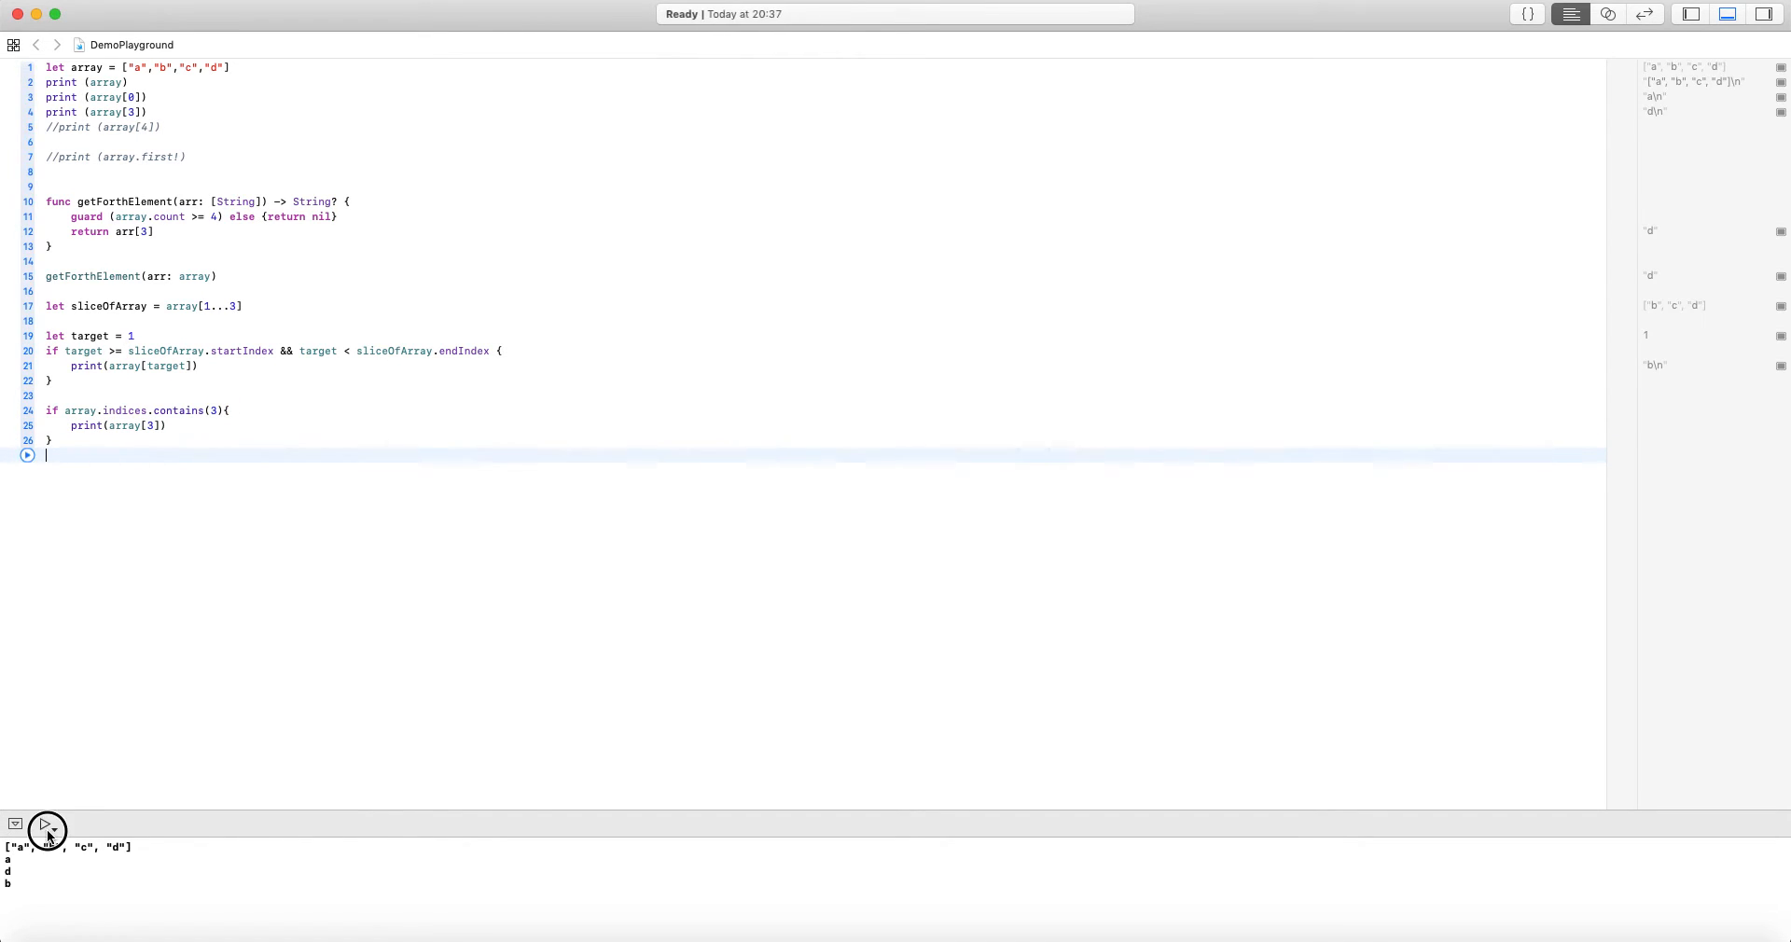
Run the playground with the indices.contains check switched to index 4 of sliceOfArray
click(46, 829)
text(4)
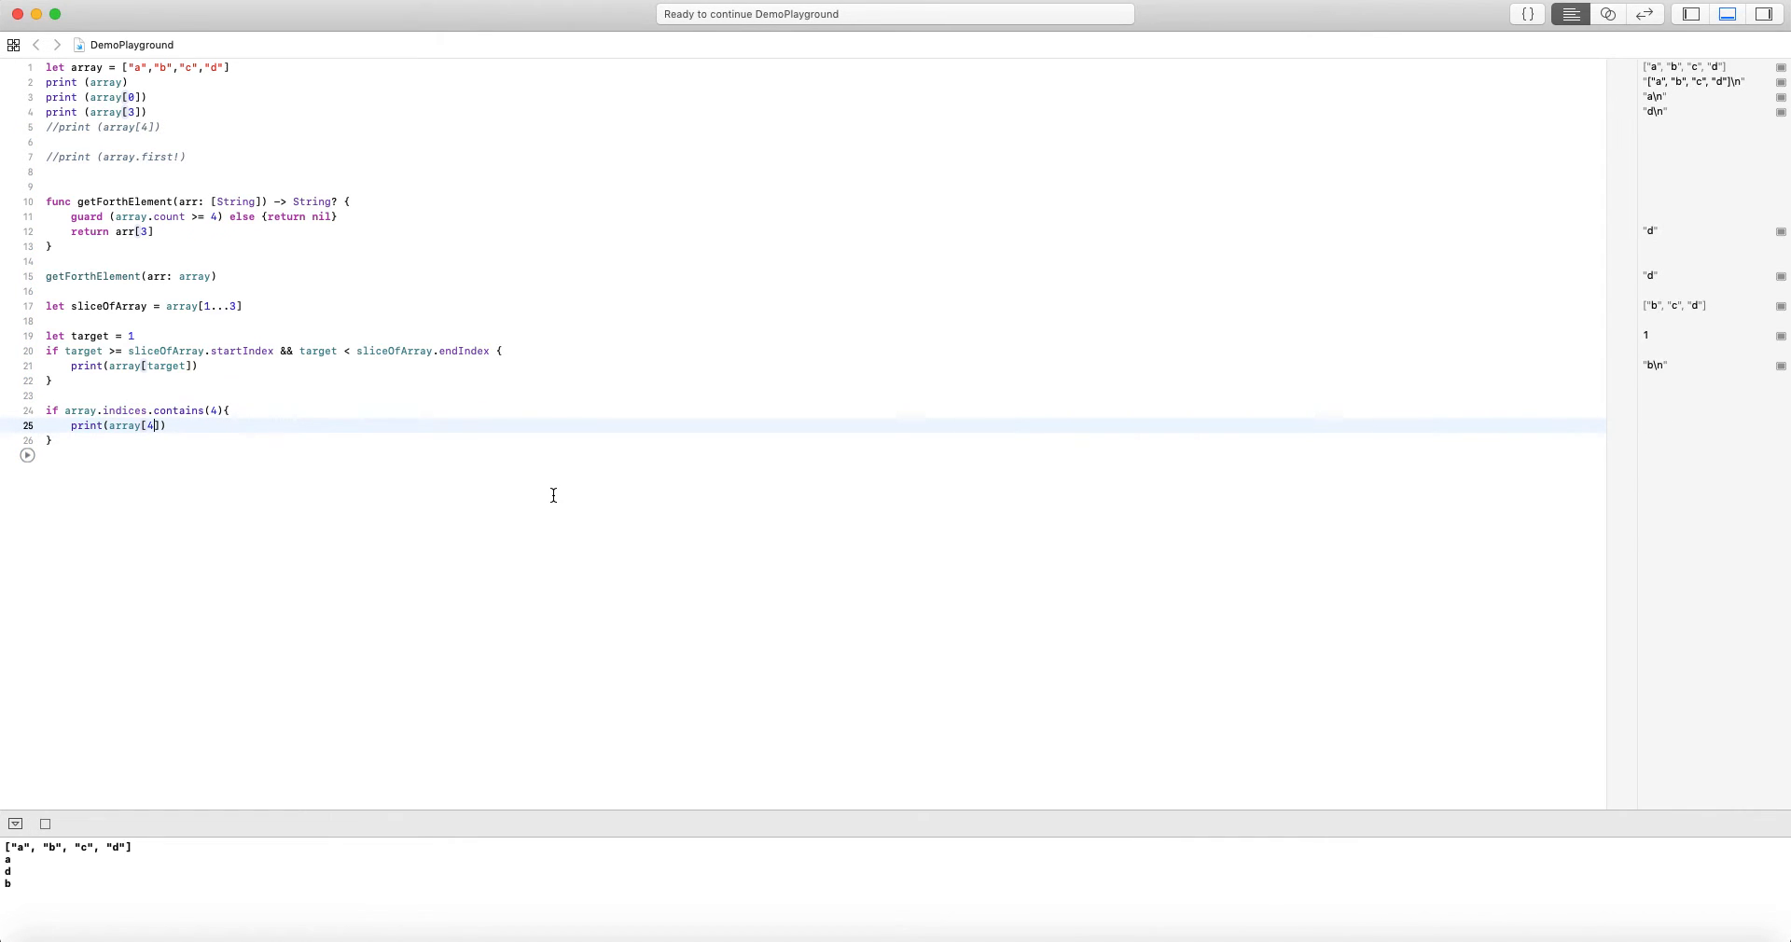
mouse_move(313, 301)
text(sliceOfA)
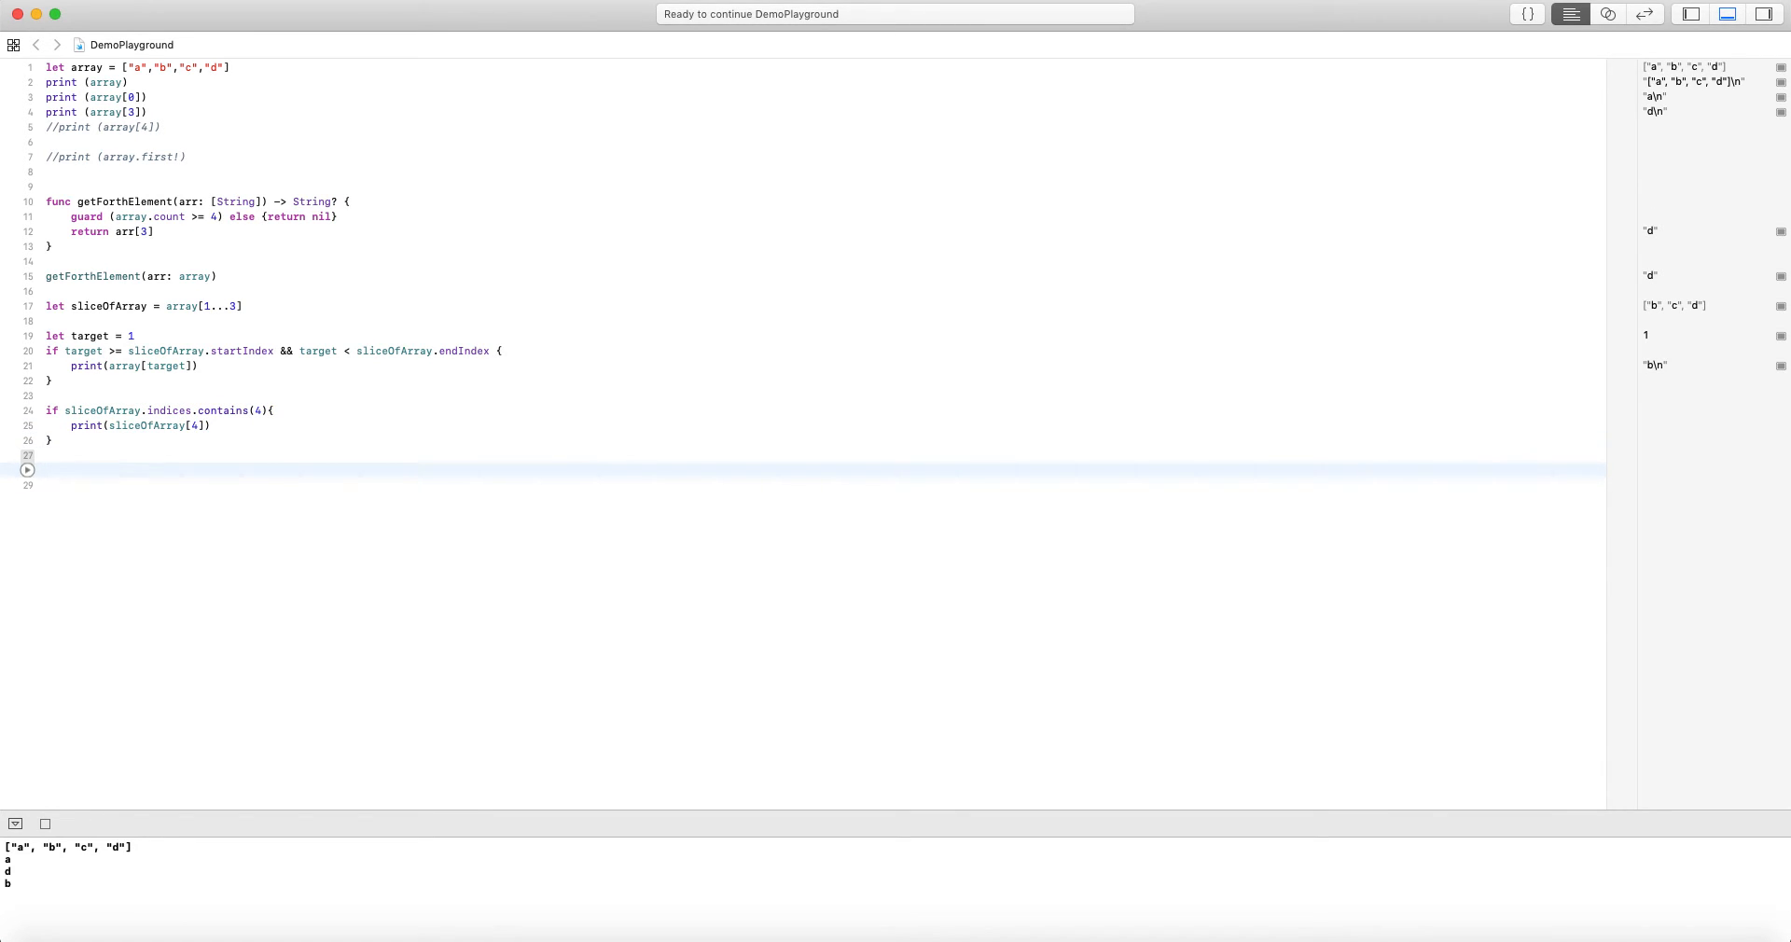
Declare extension Array with func getElement(at index: Int) -> Element?
text(extran)
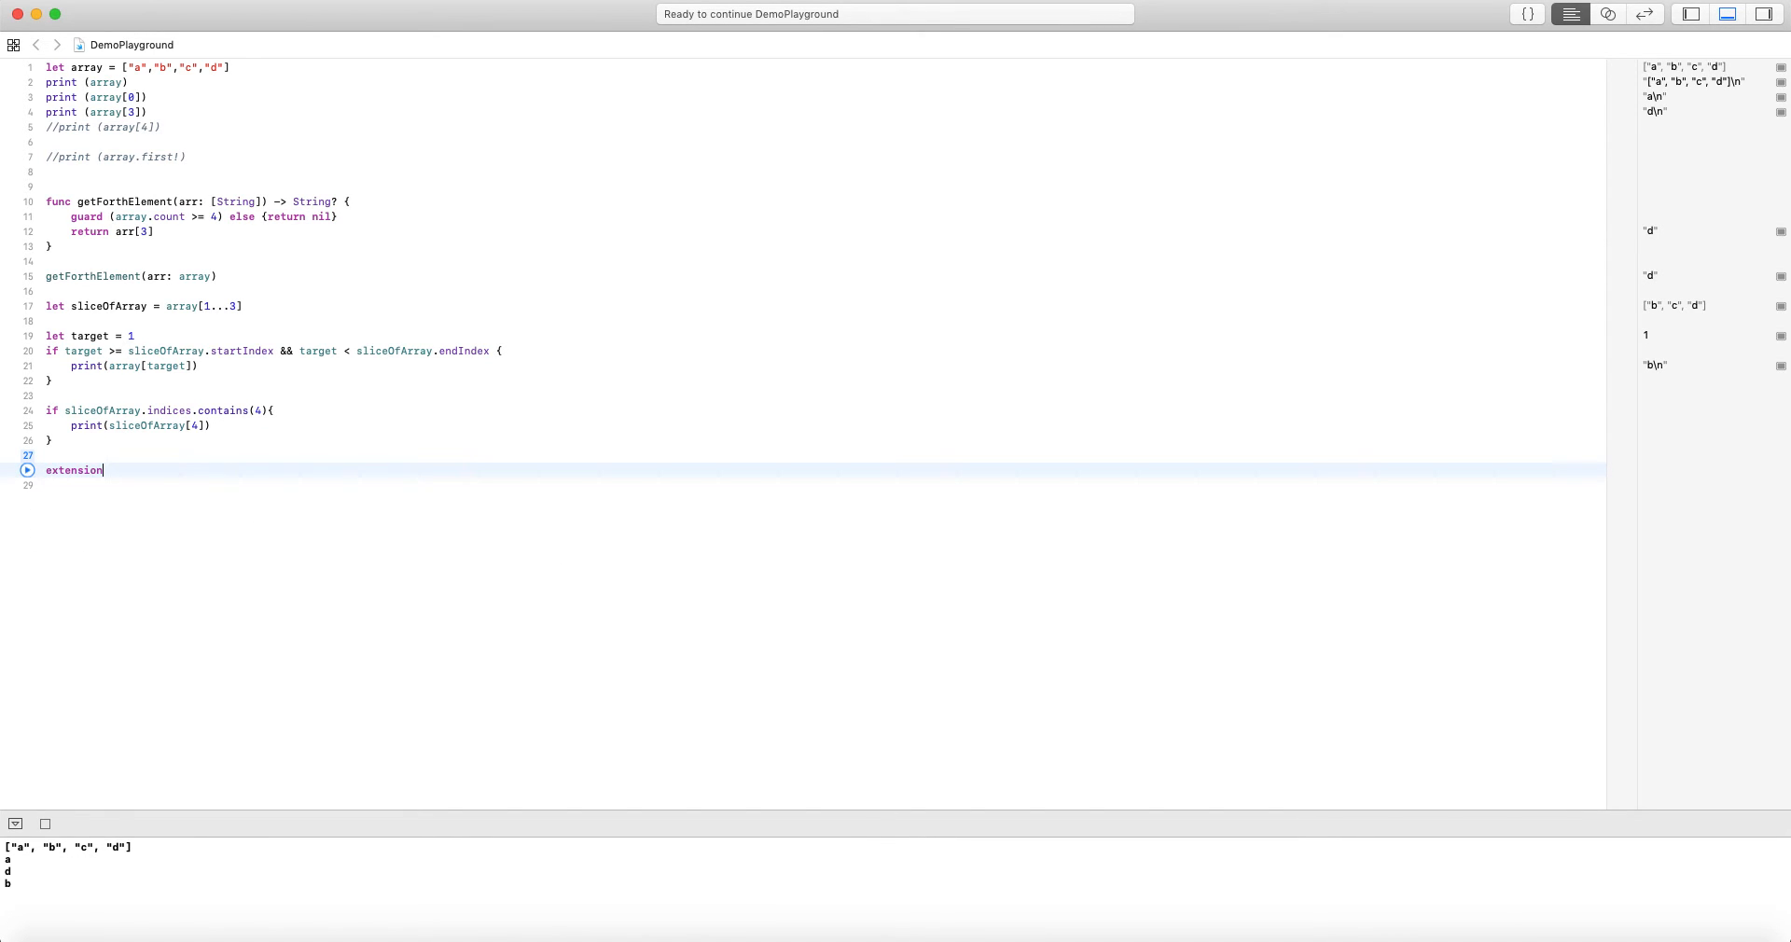
text(Array {)
click(823, 483)
text(fun)
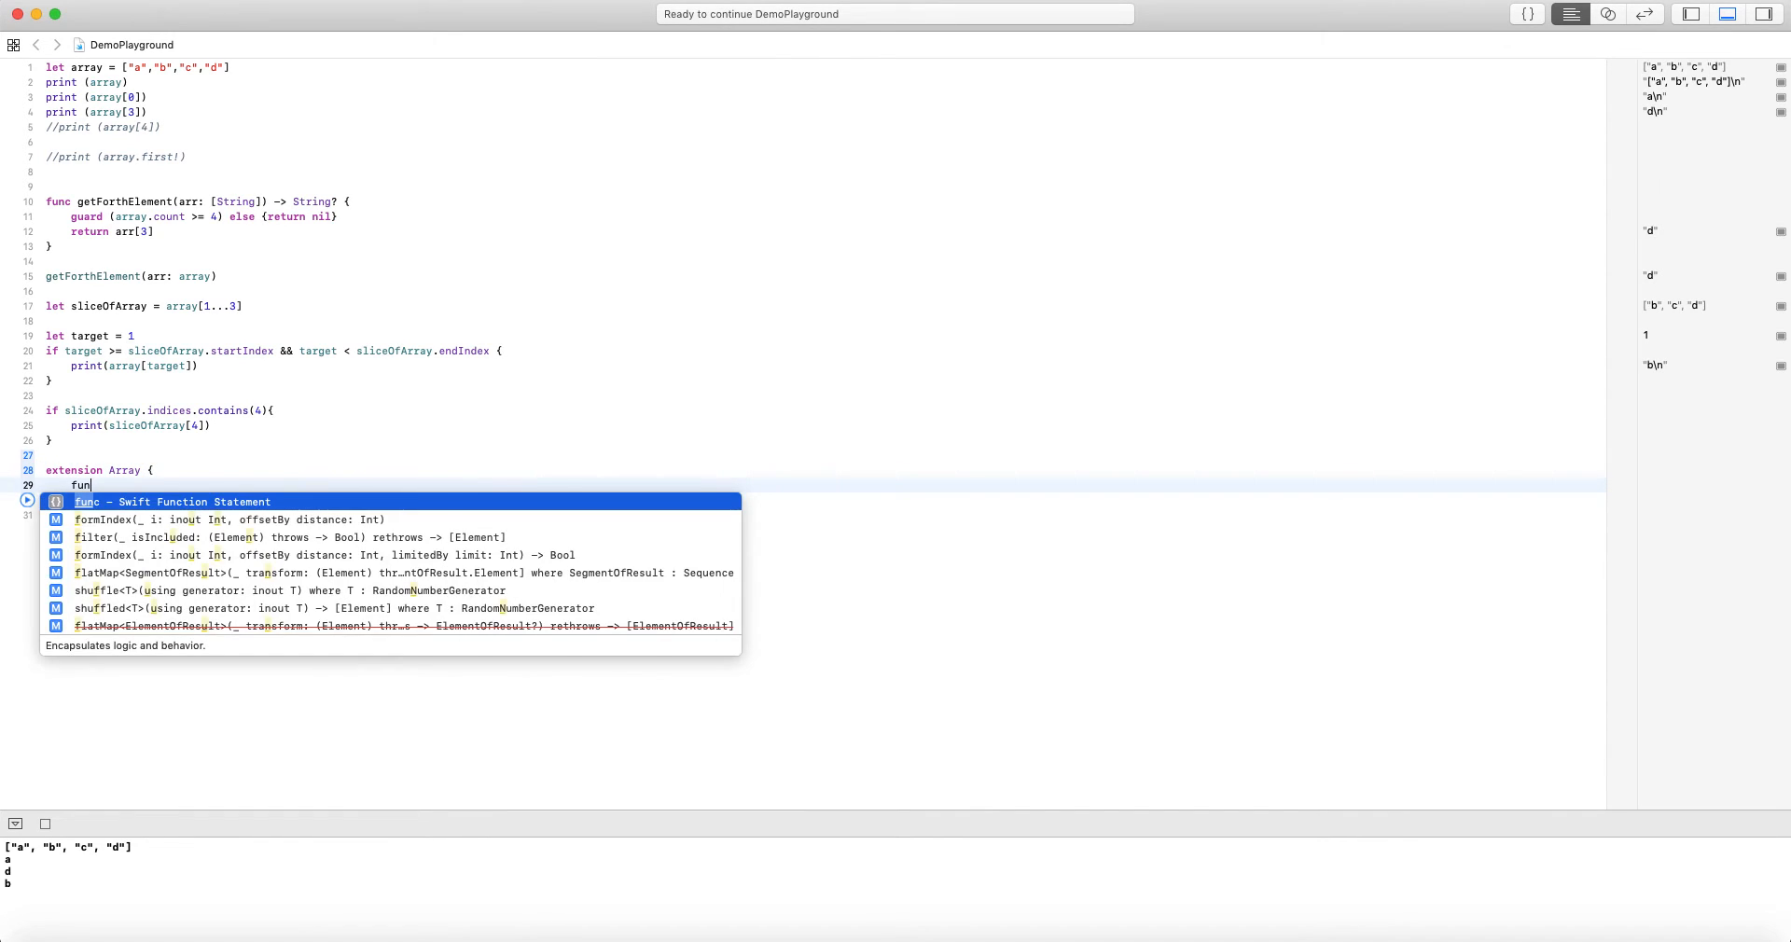
text(getElemen)
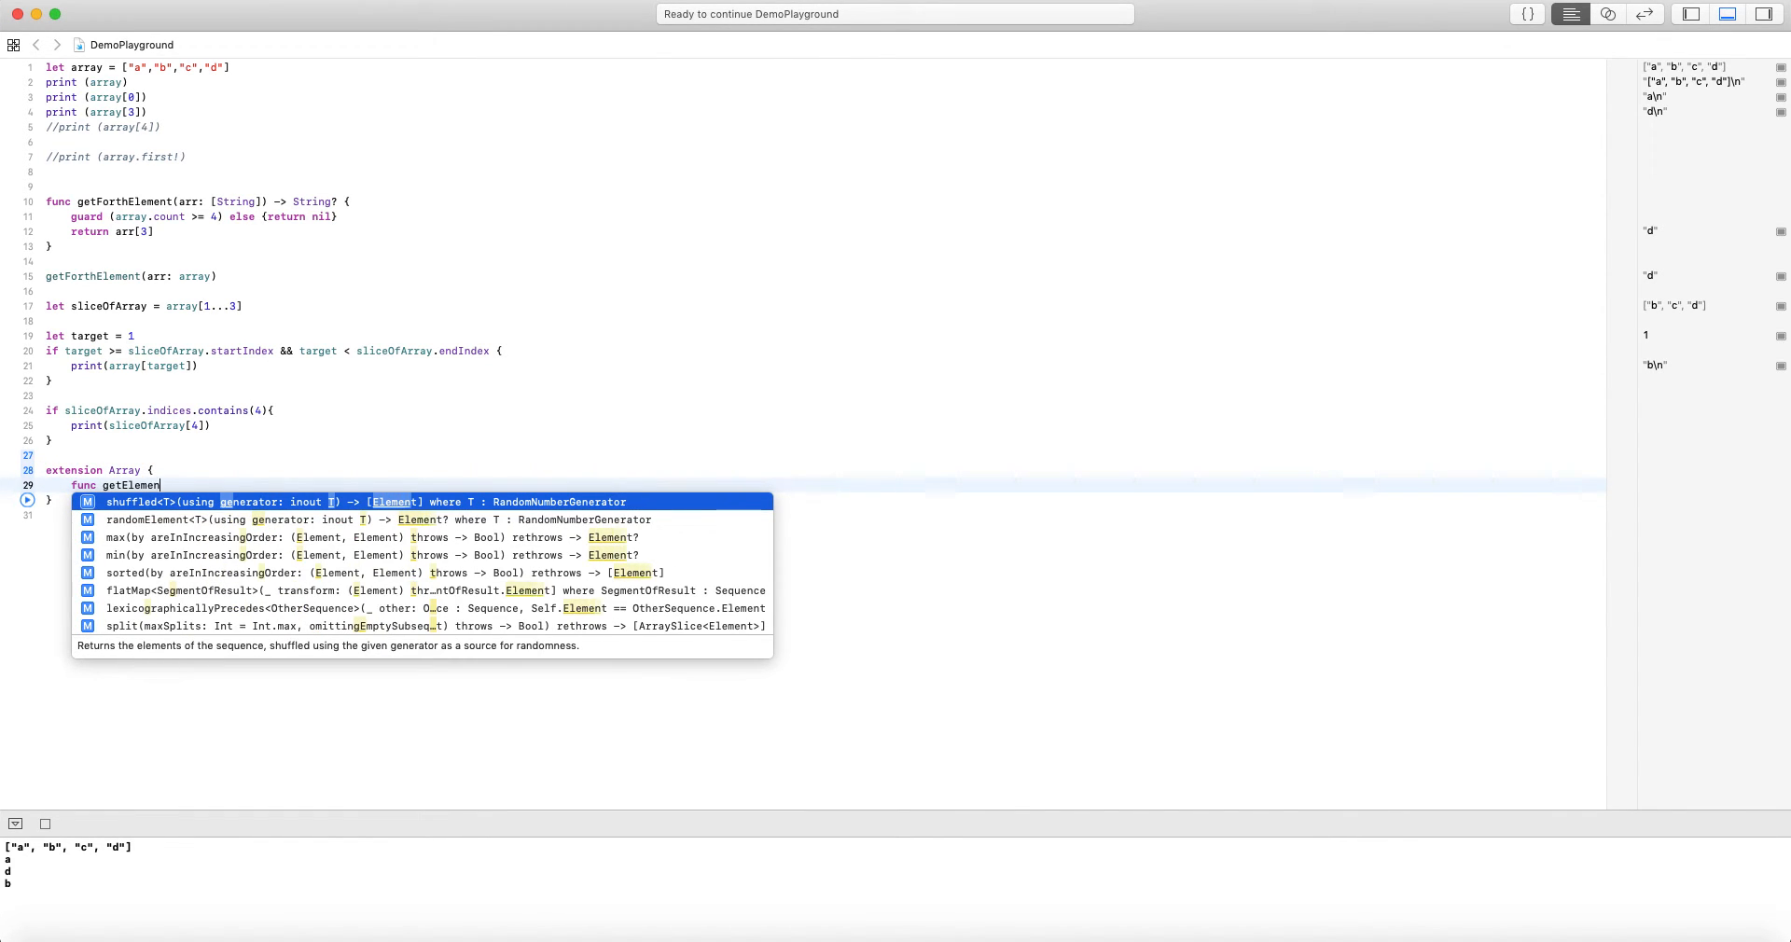
text((at index: Int)
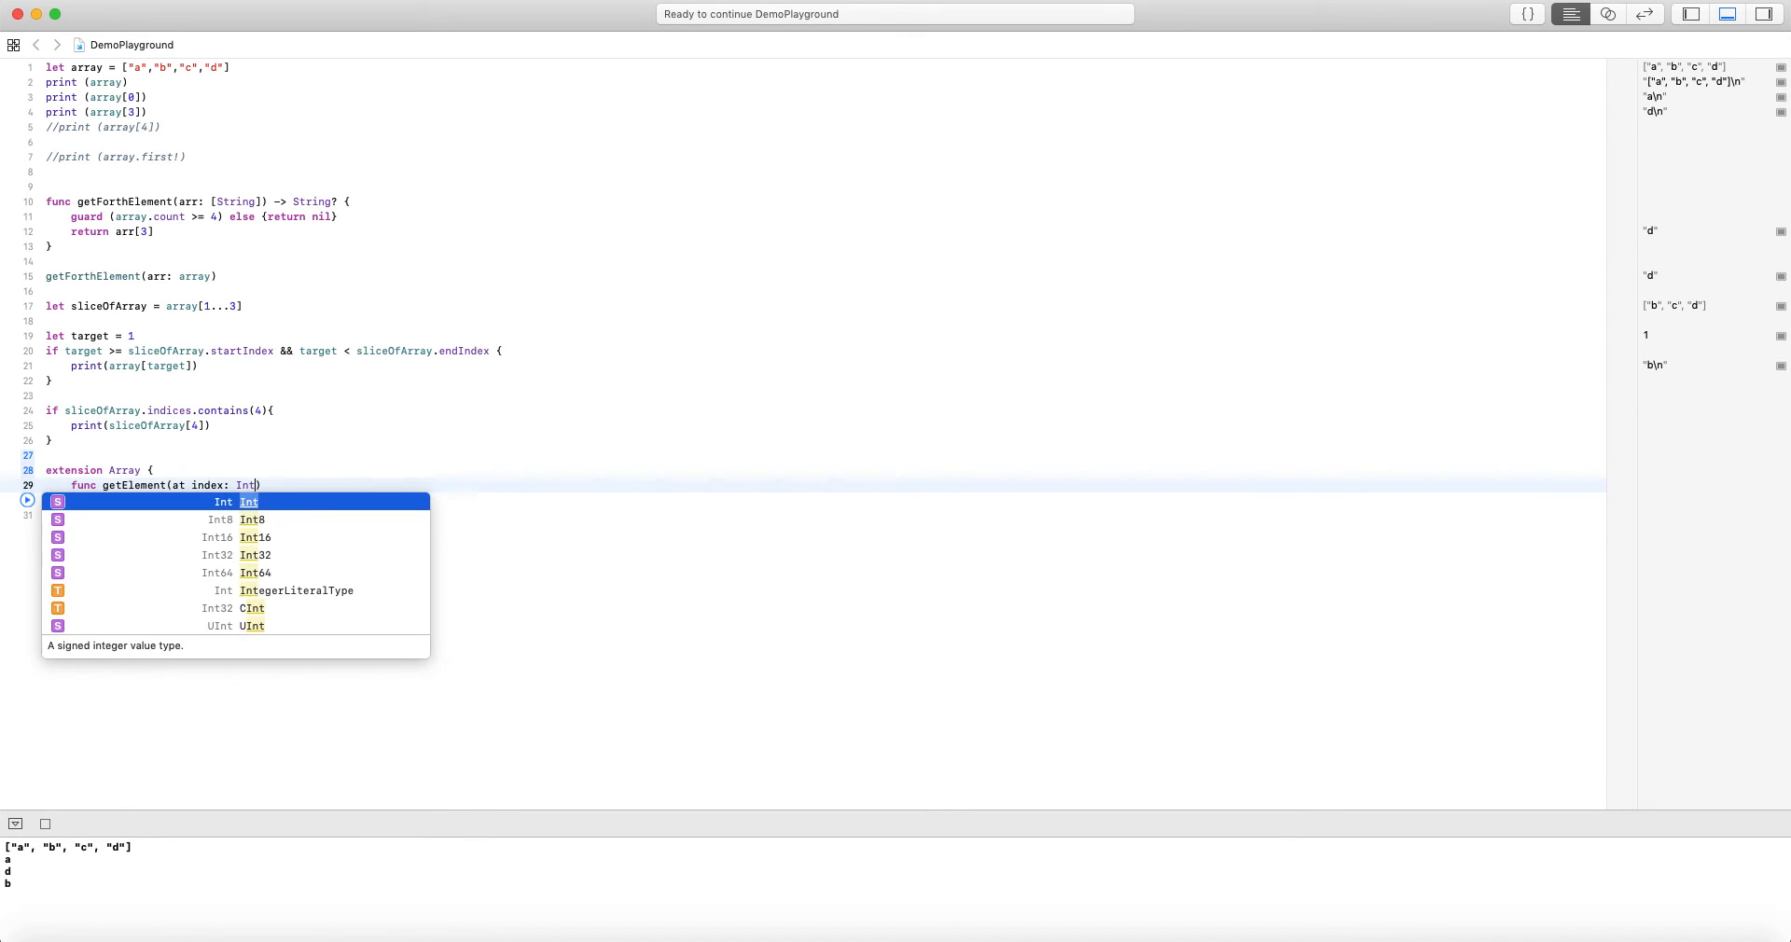
text(-> Element)
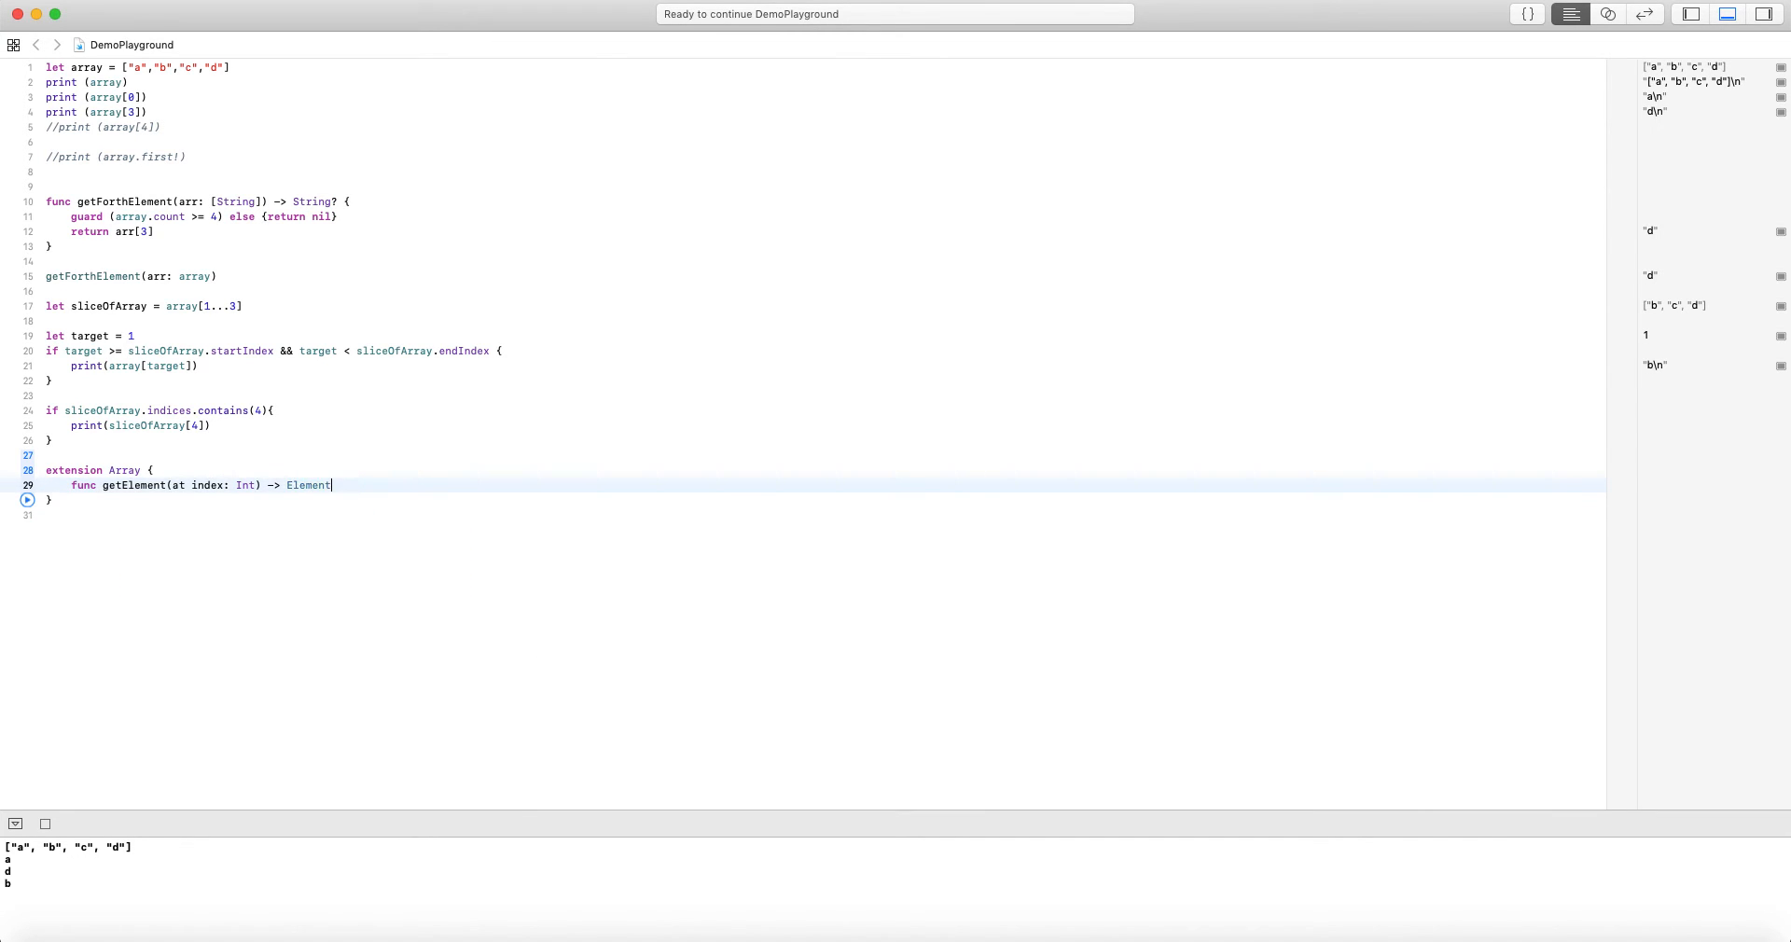
text(? {)
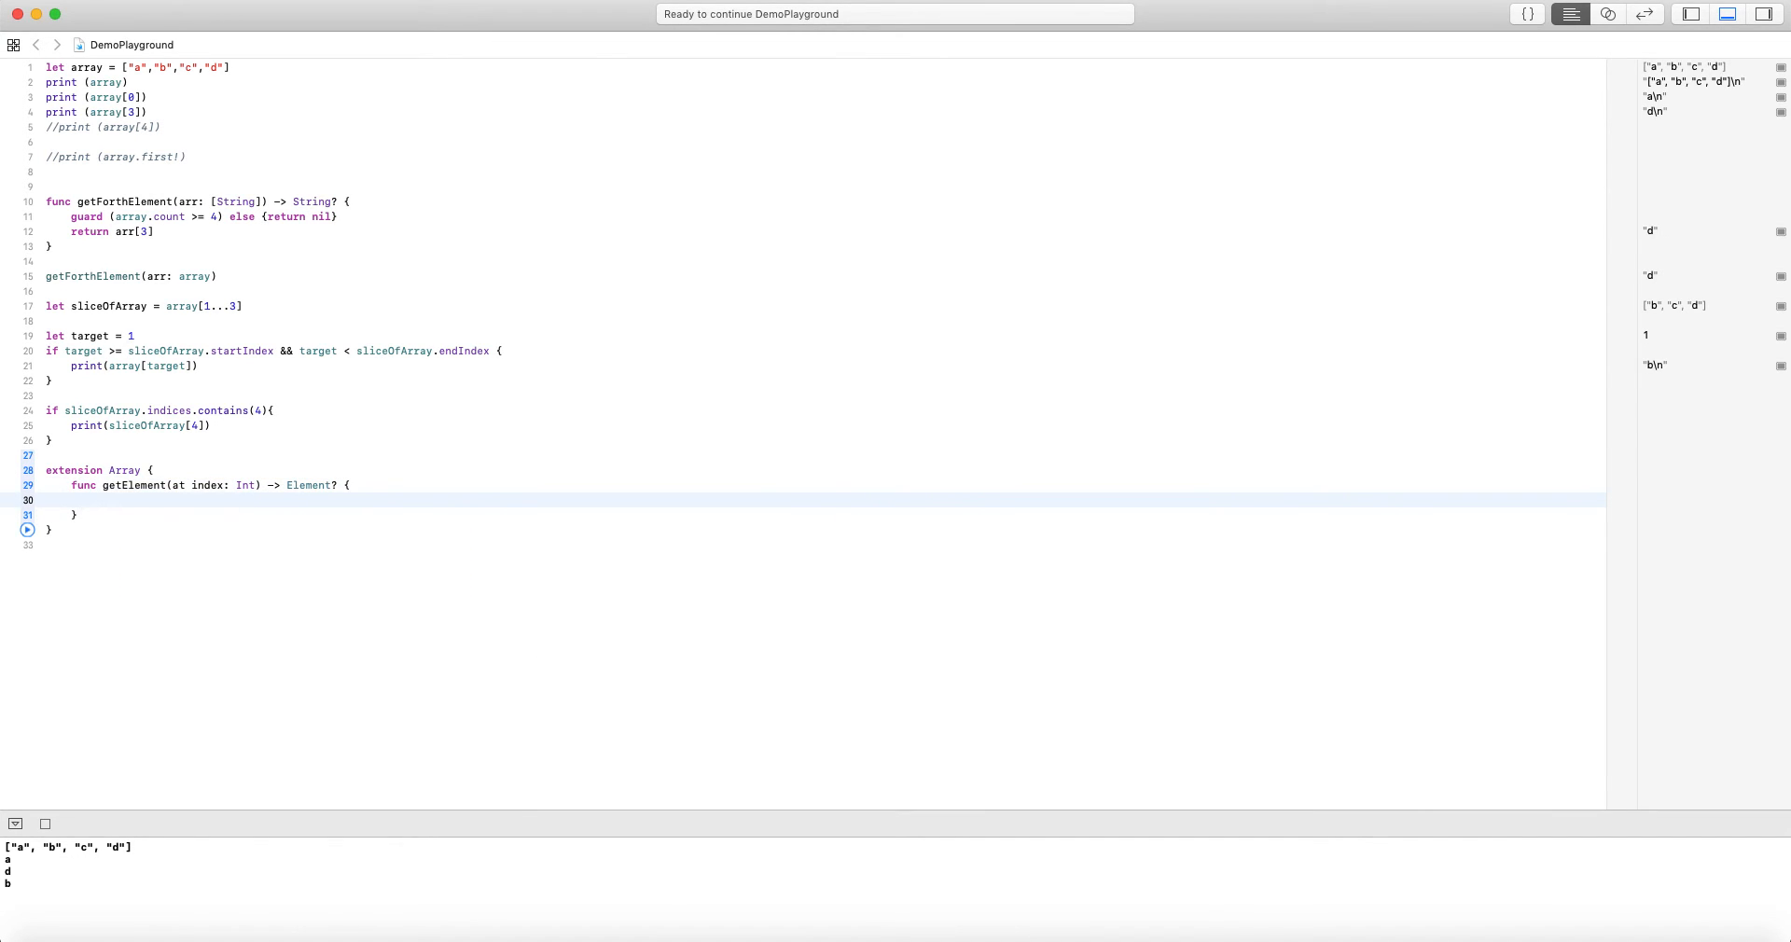
Implement the body: isValidIndex = index >= 0 && index < count, returning self[index] or nil
text(let is)
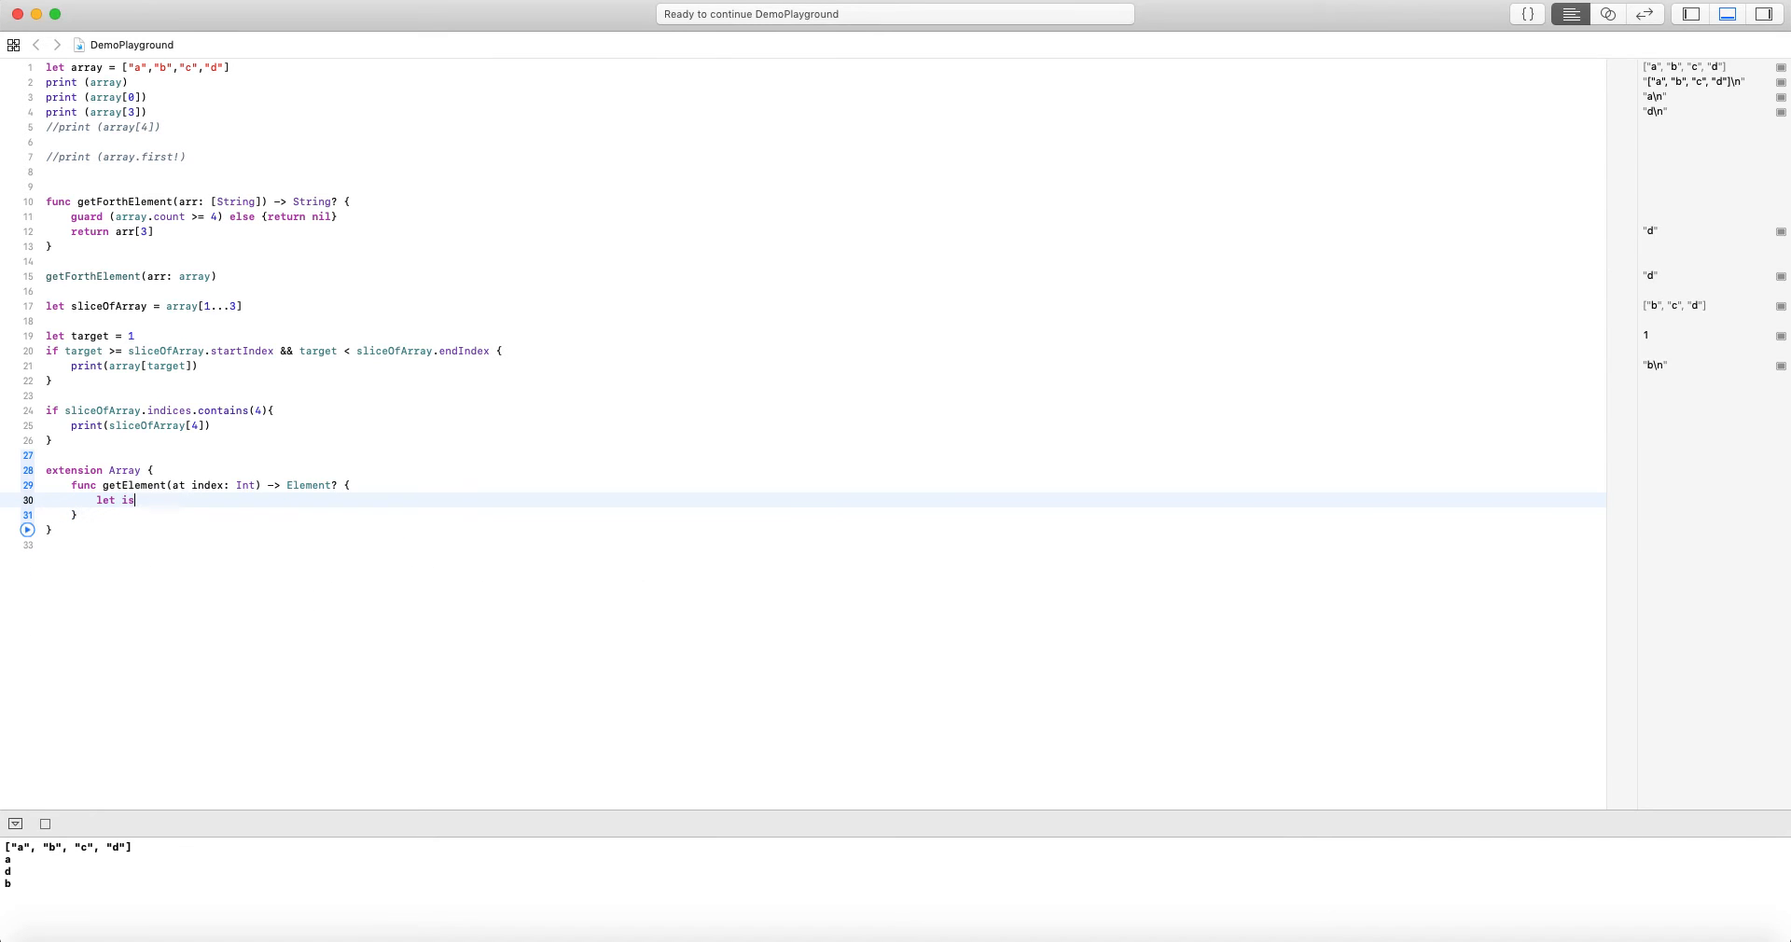
text(Valid)
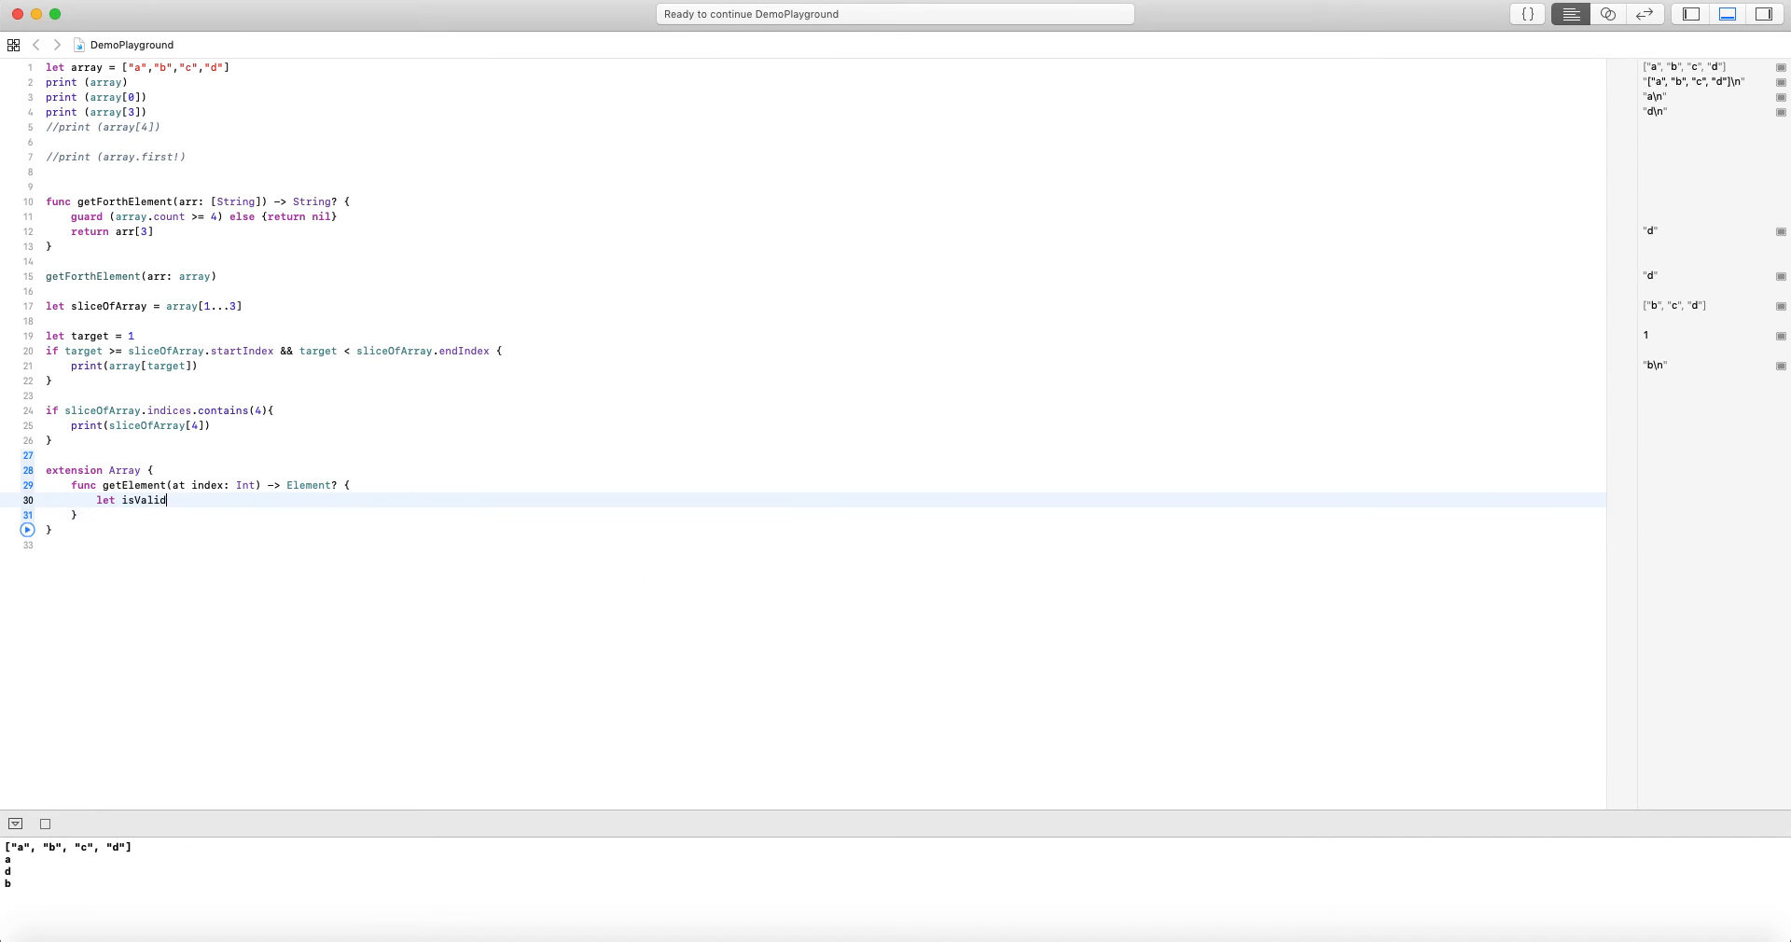
text(Index = index >= 0 &&)
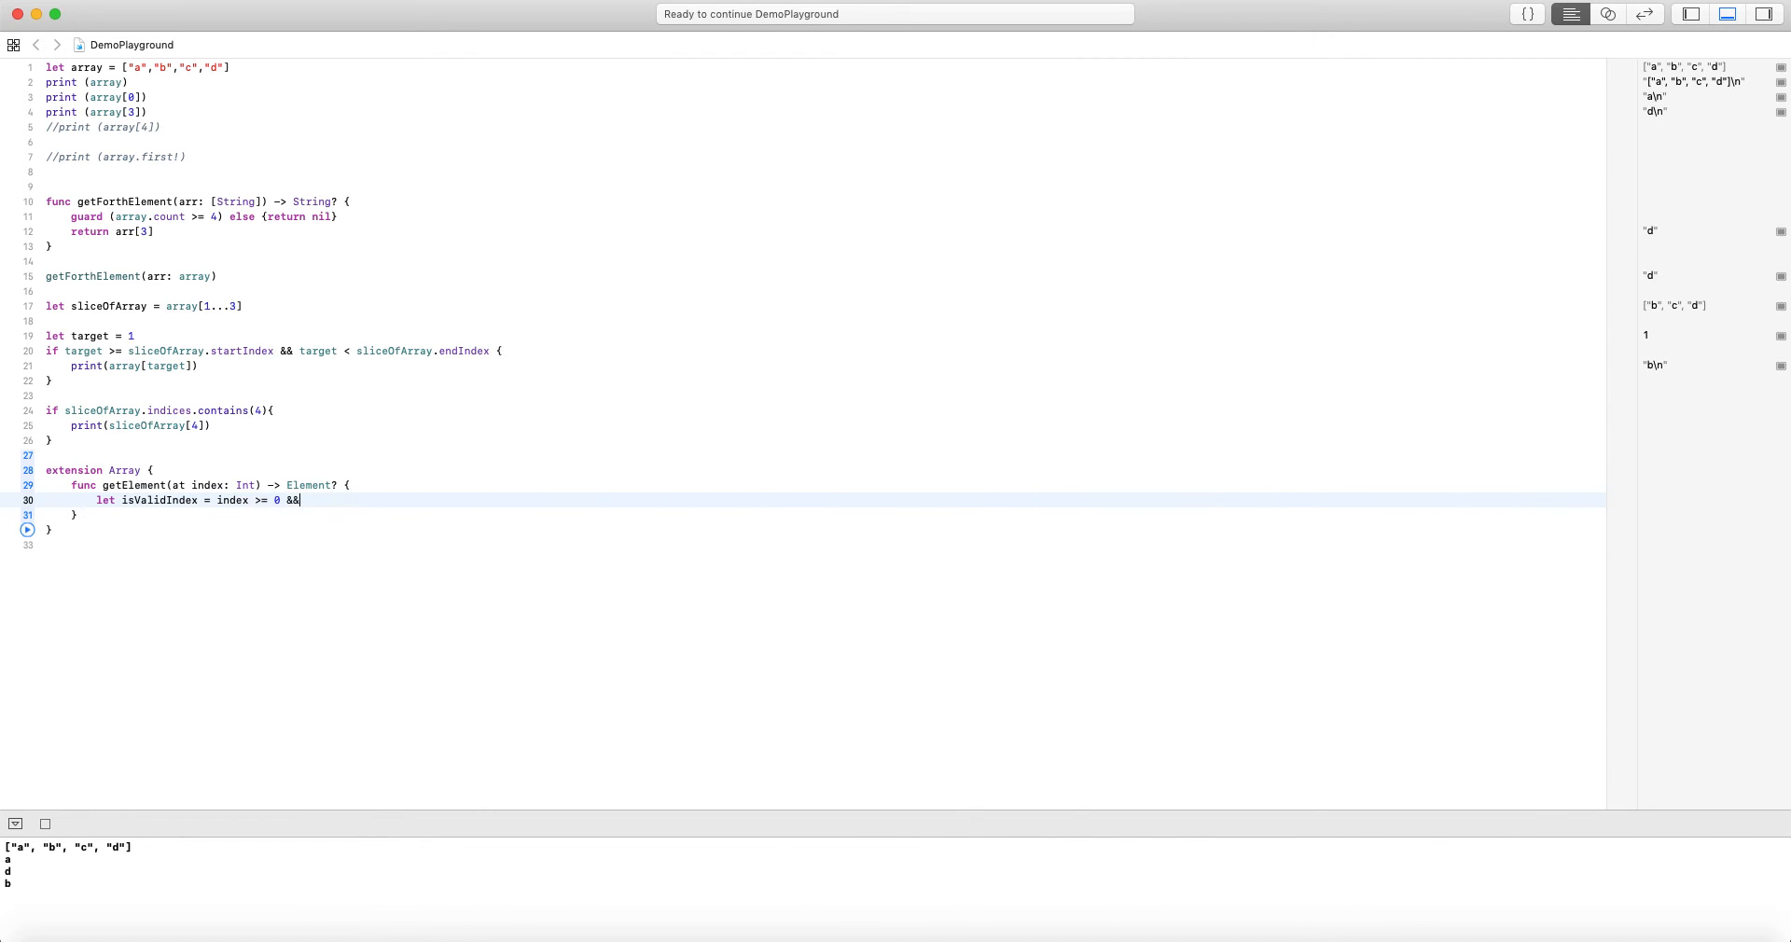
text(index <)
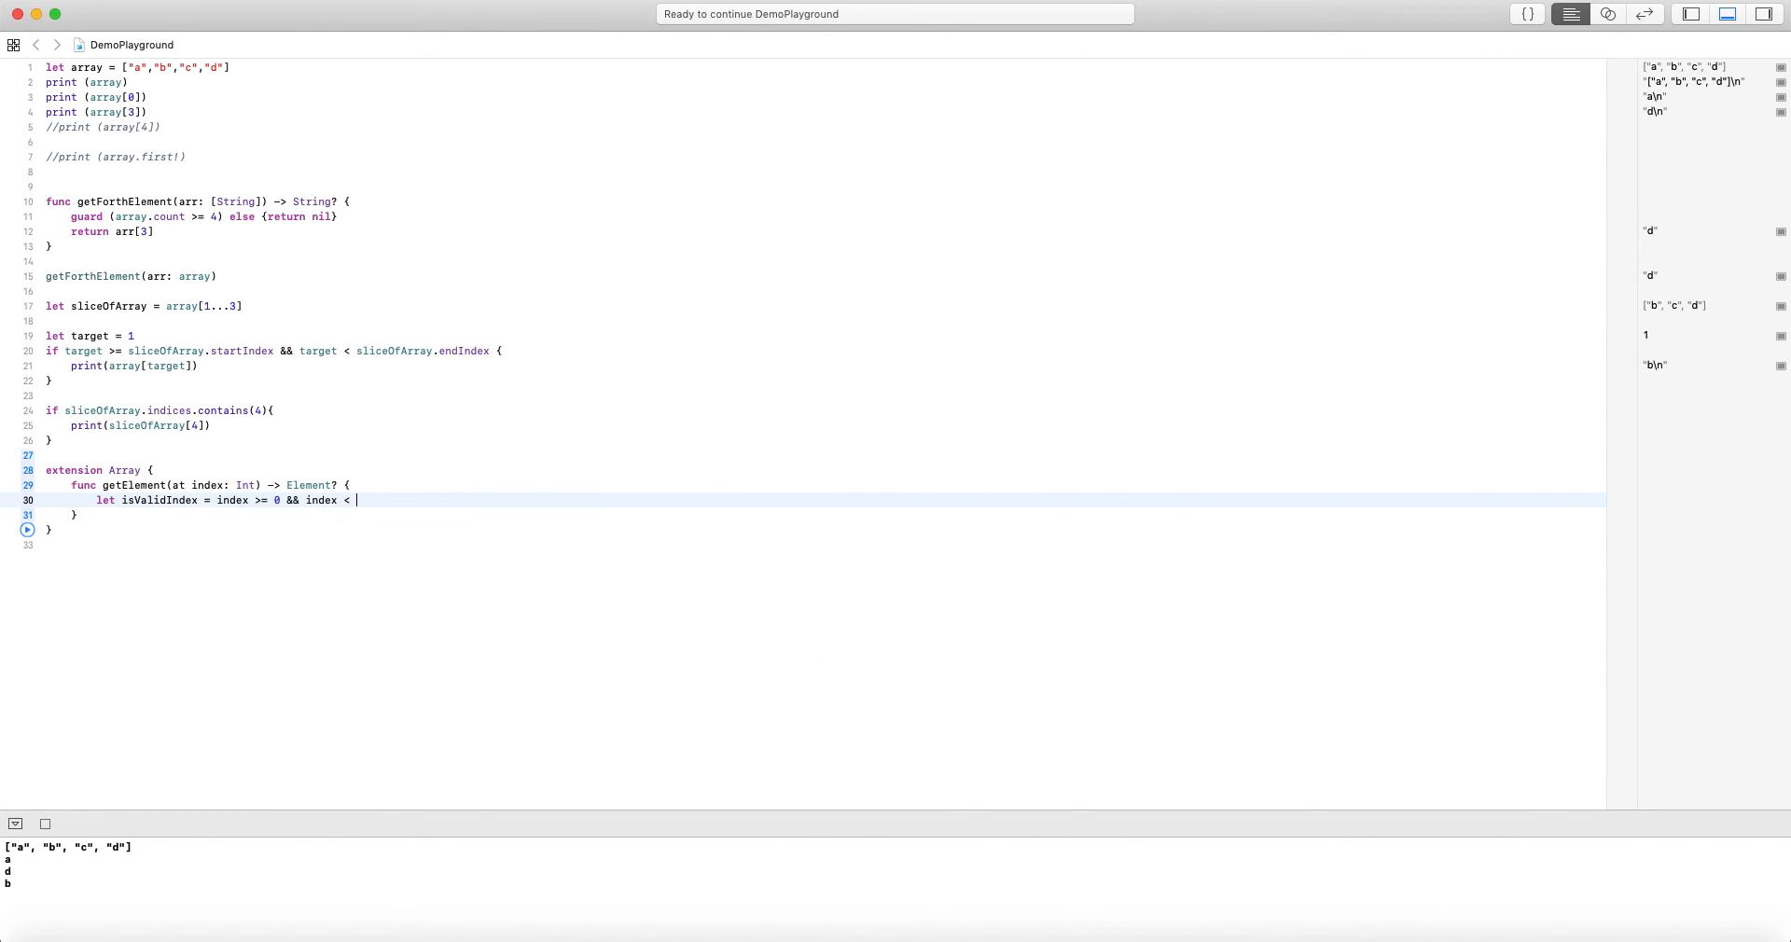
text(count)
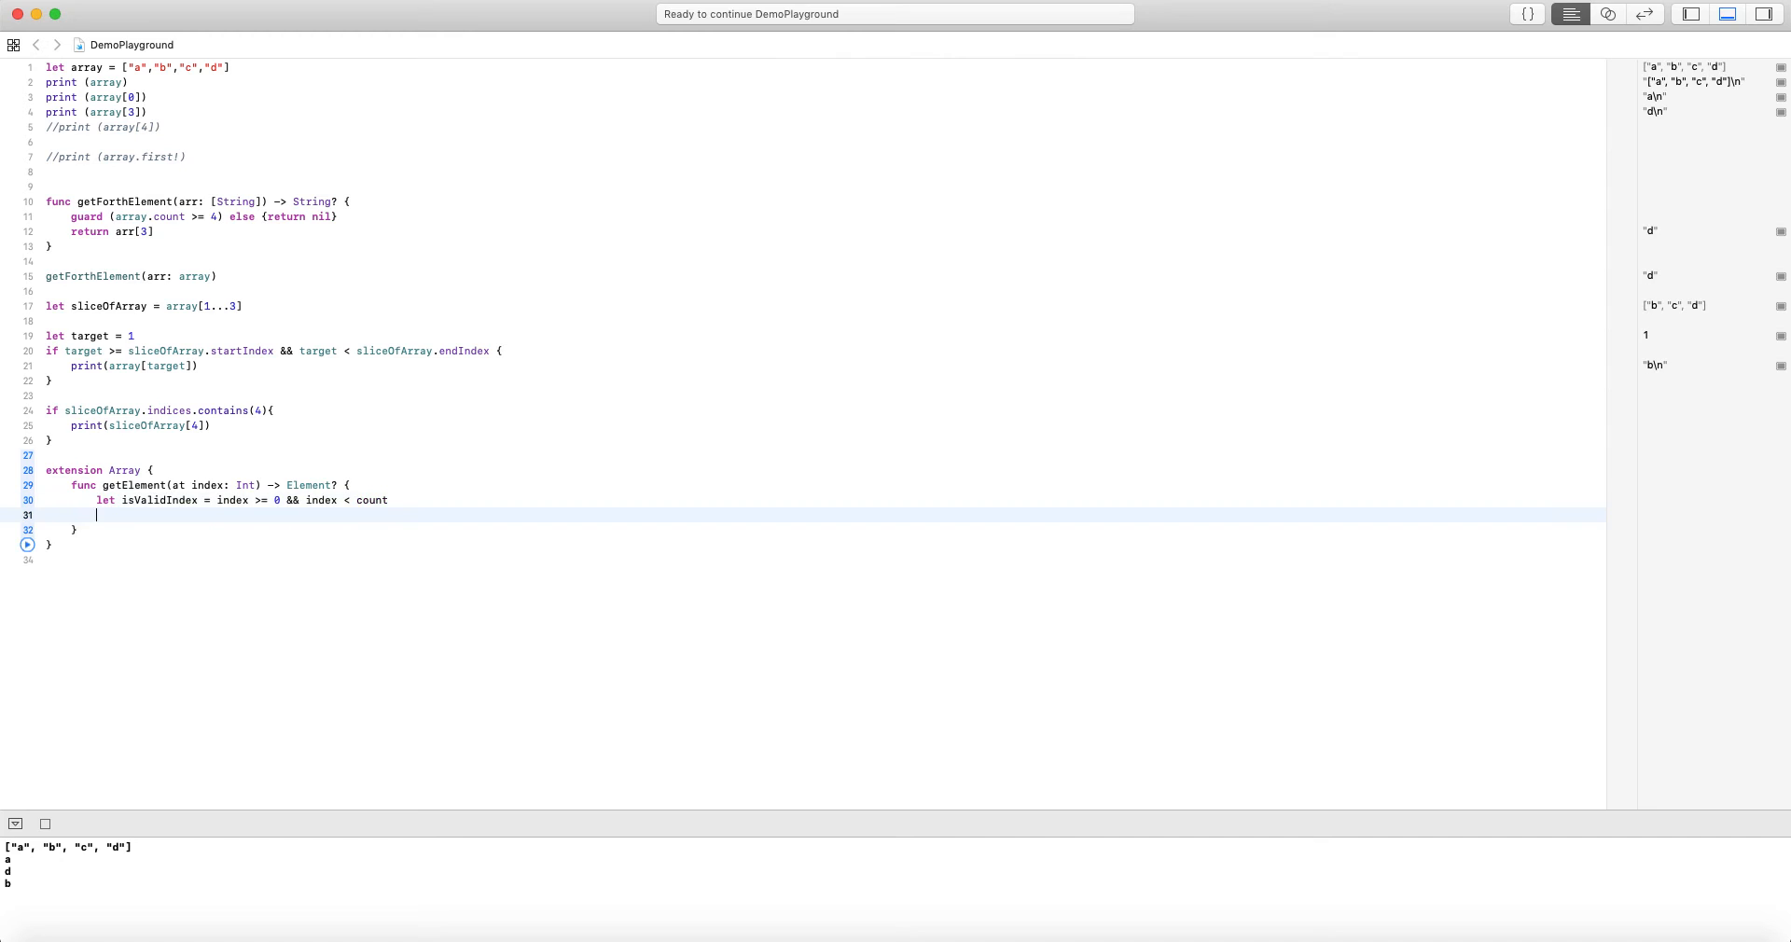
text(return isValidIndex ? self[index] : nil)
text(array.getElement(at: Int)
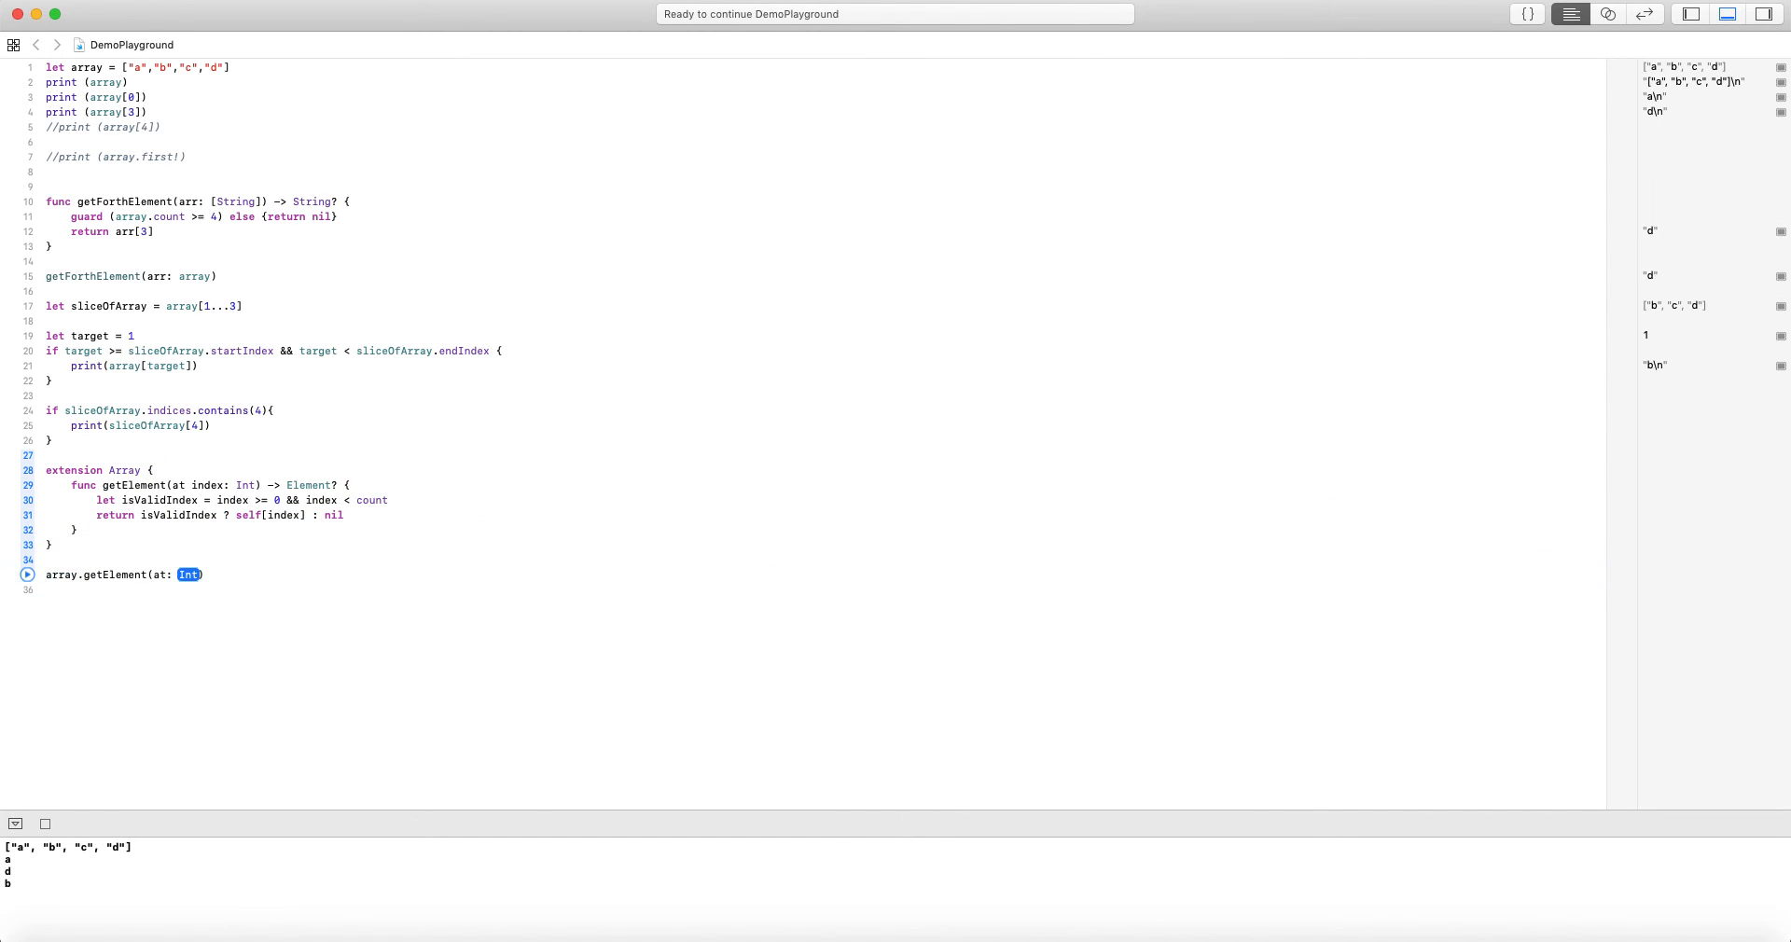
Call array.getElement(at: 1) yielding "b", then try sliceOfArray.getElement, which fails and is commented out
text(1)
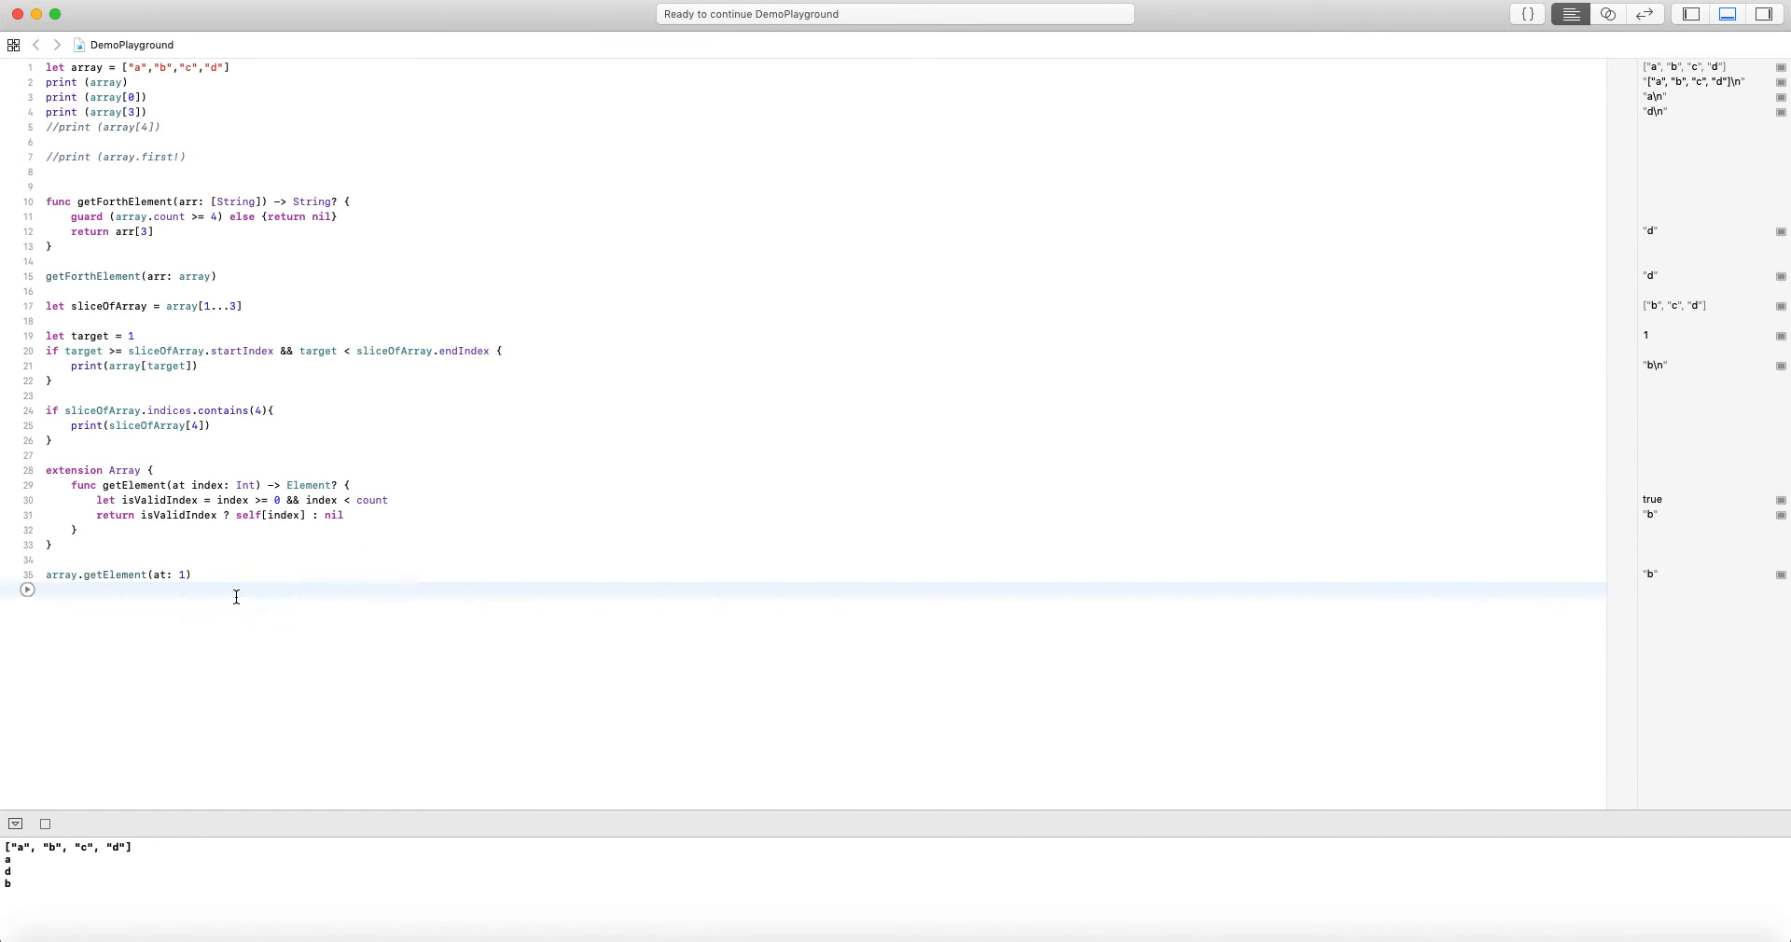
text(sliceOfArray)
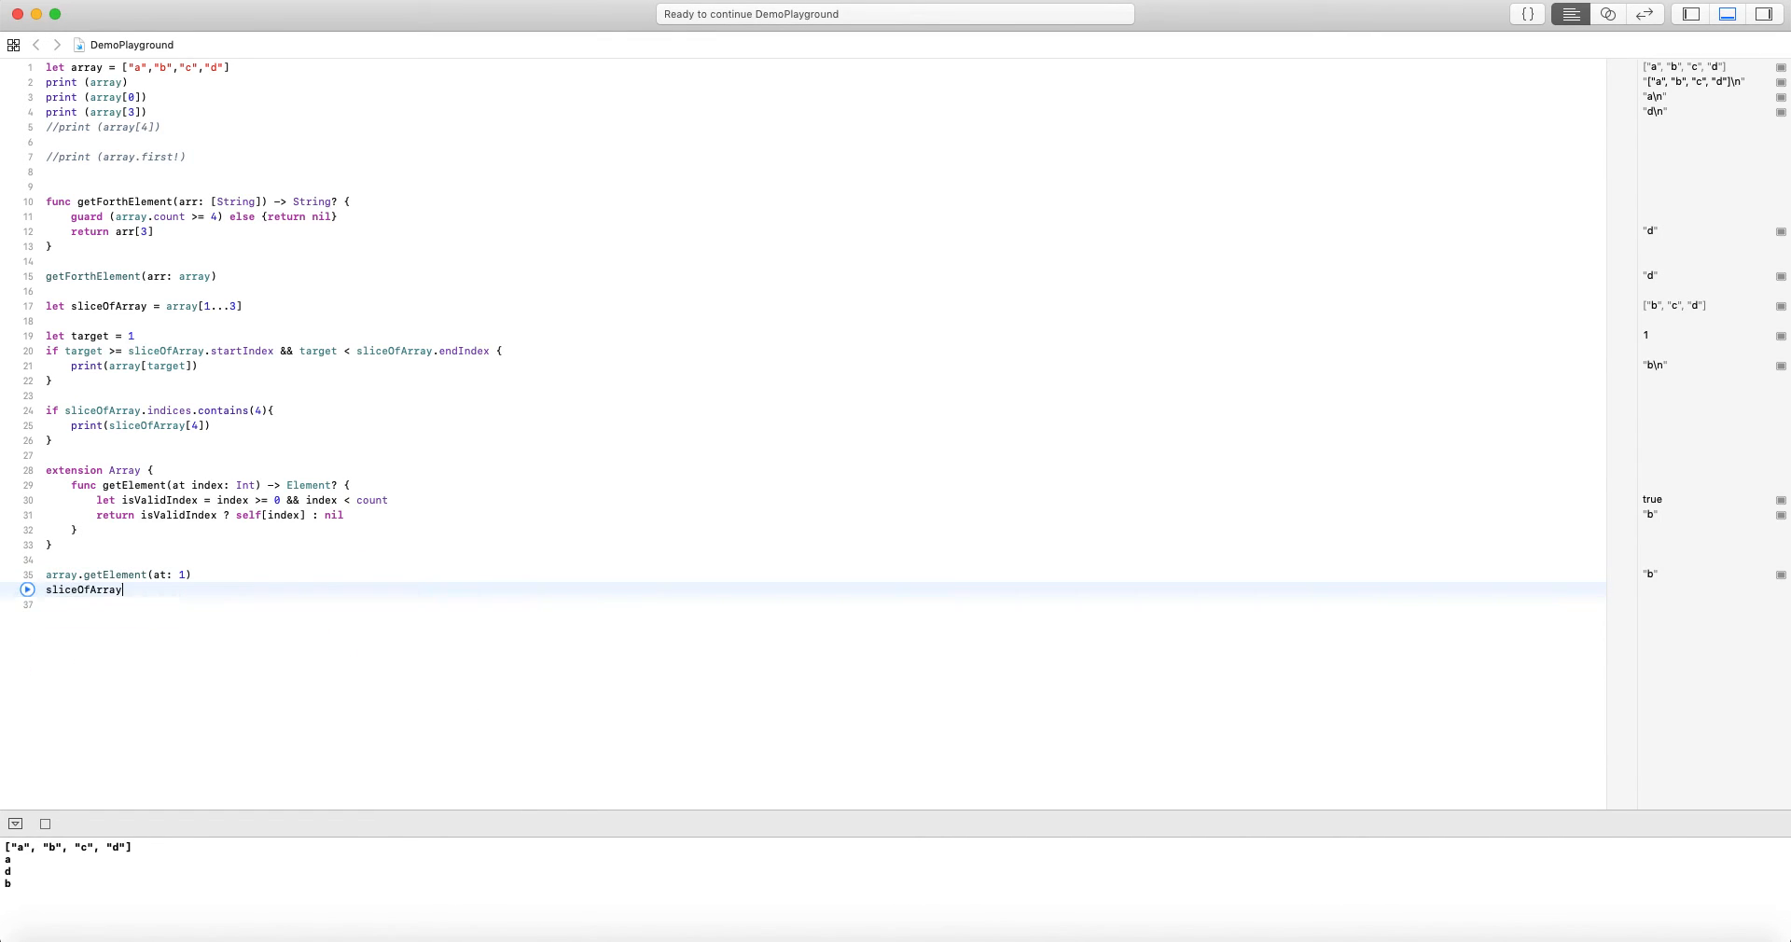
text(.getElement(at: 1)
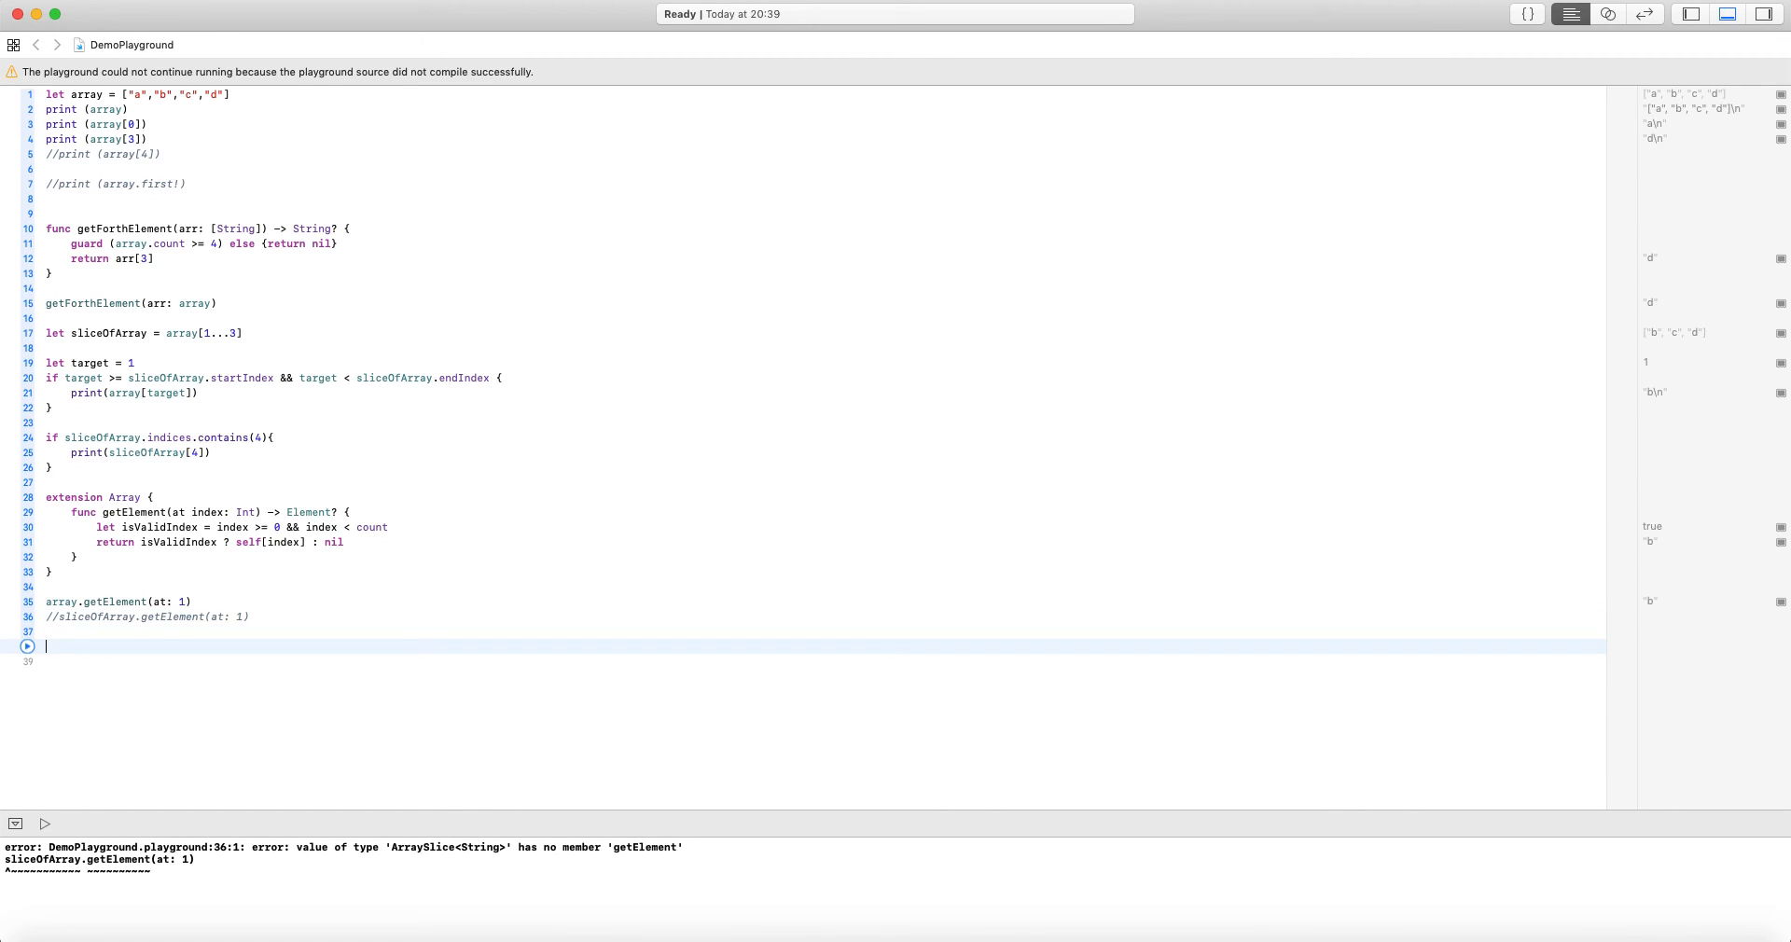
Declare extension Collection with subscript(index i: Index) -> Element?
text(ex)
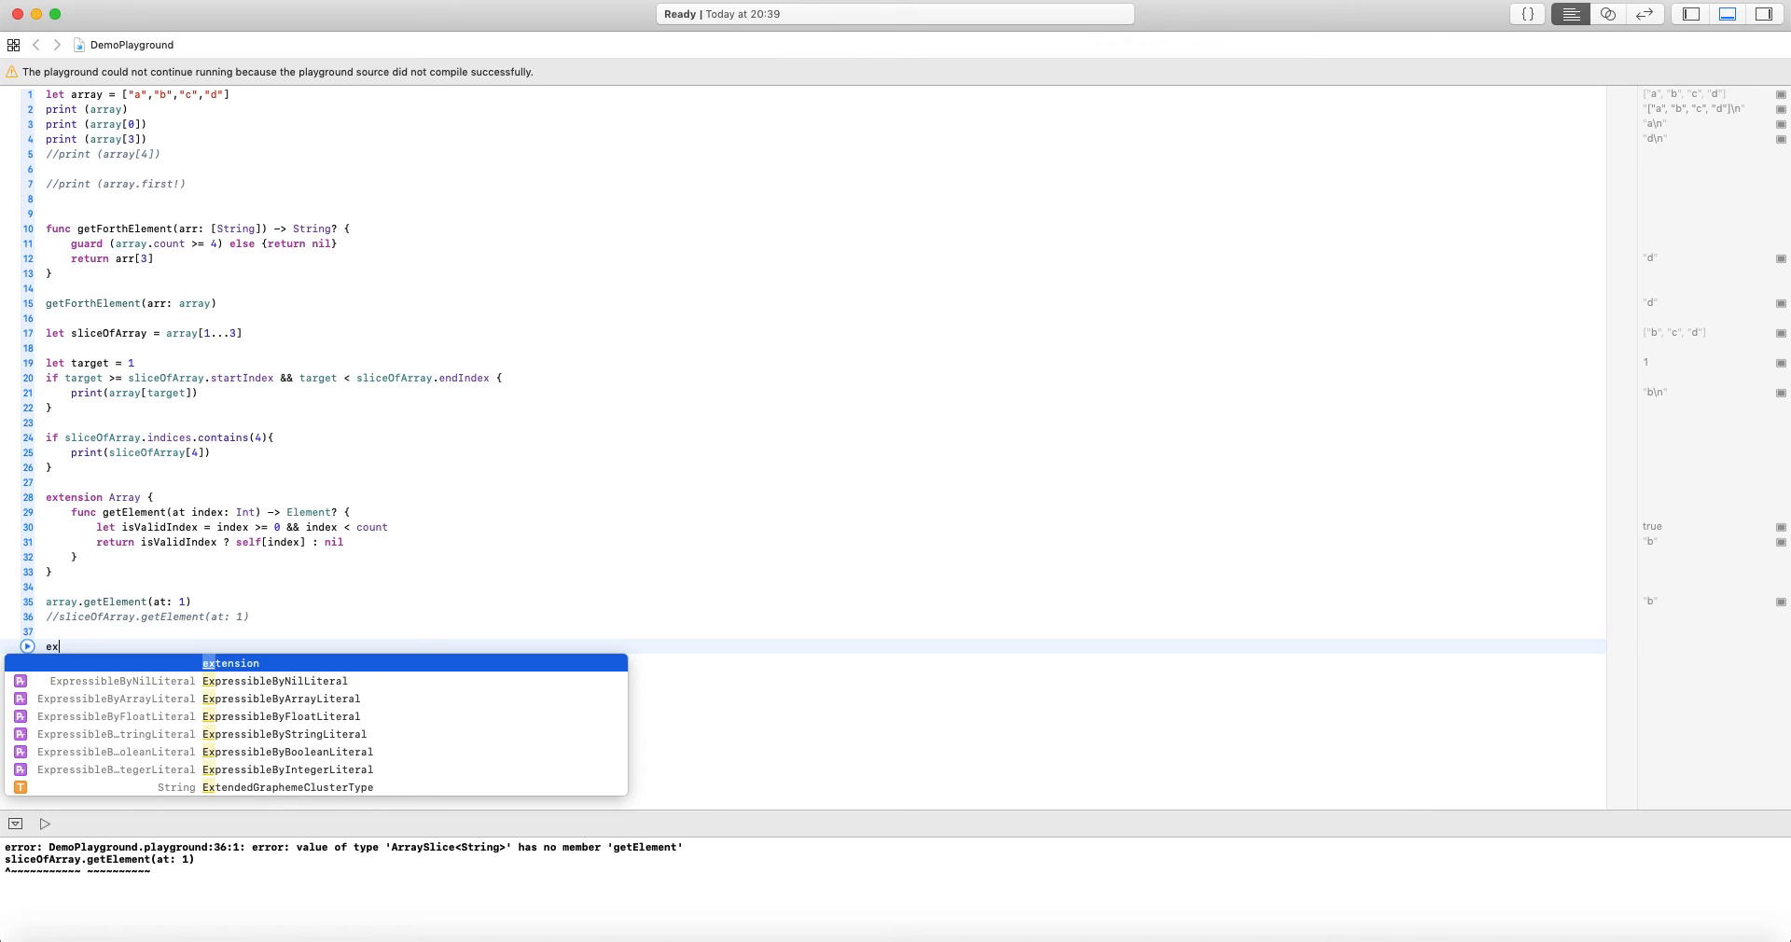
text(tension Collection)
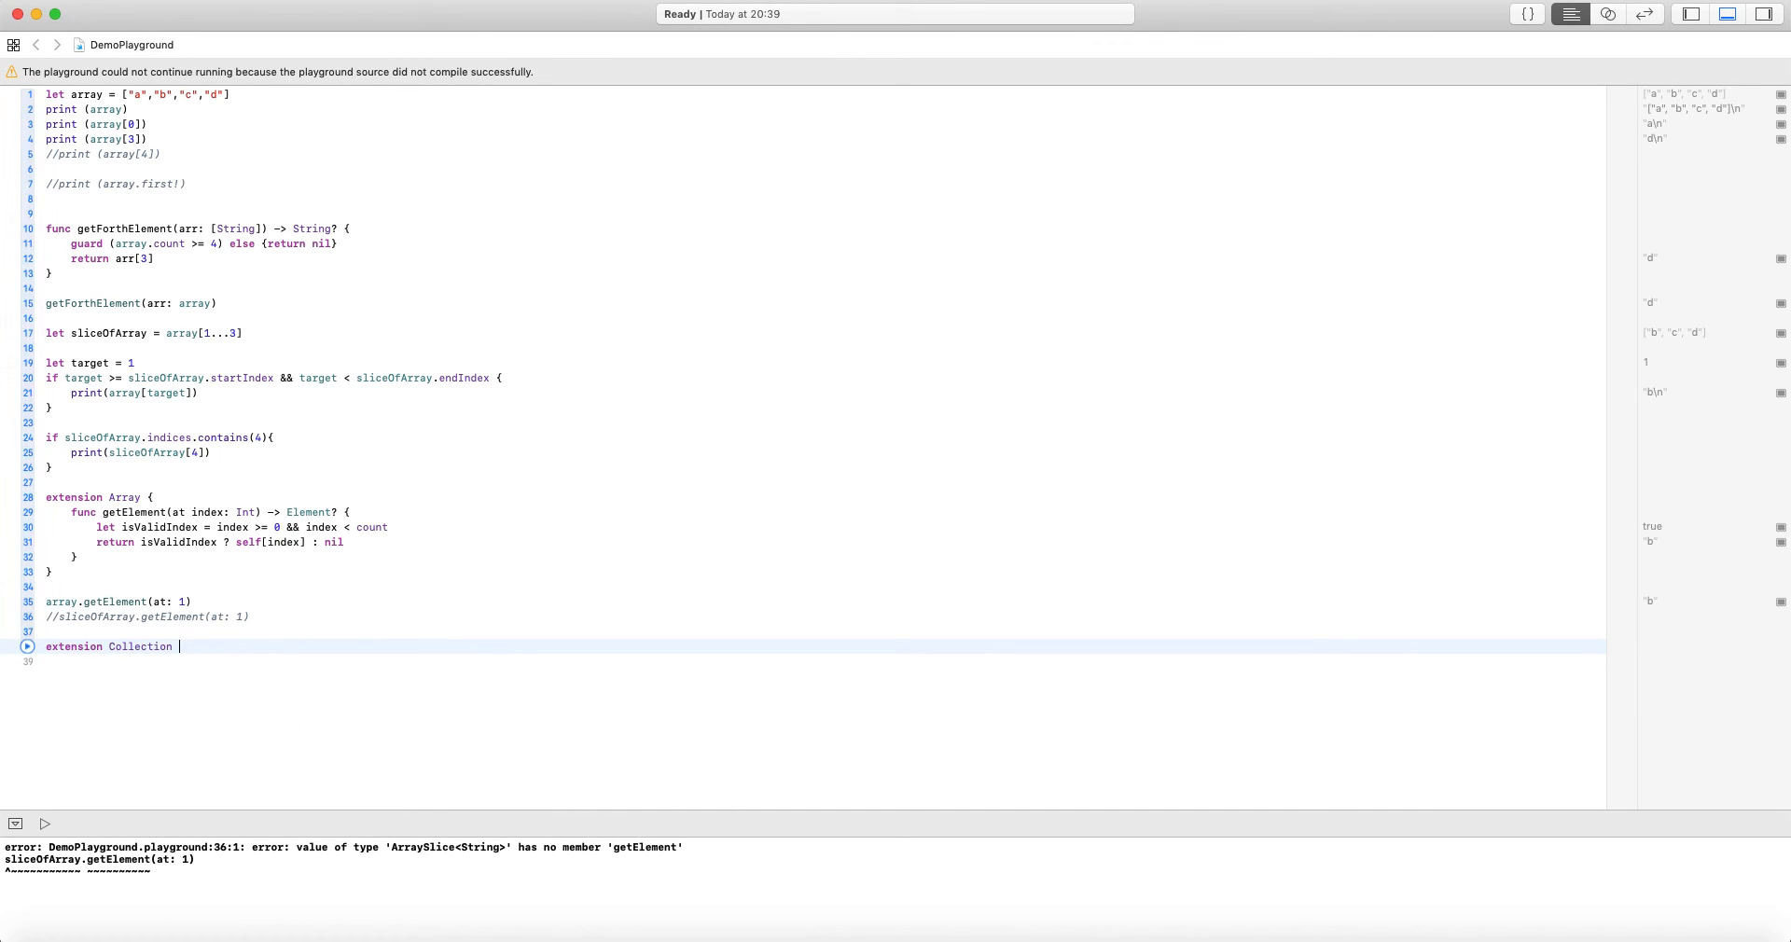
text(subscript(index i: Index)
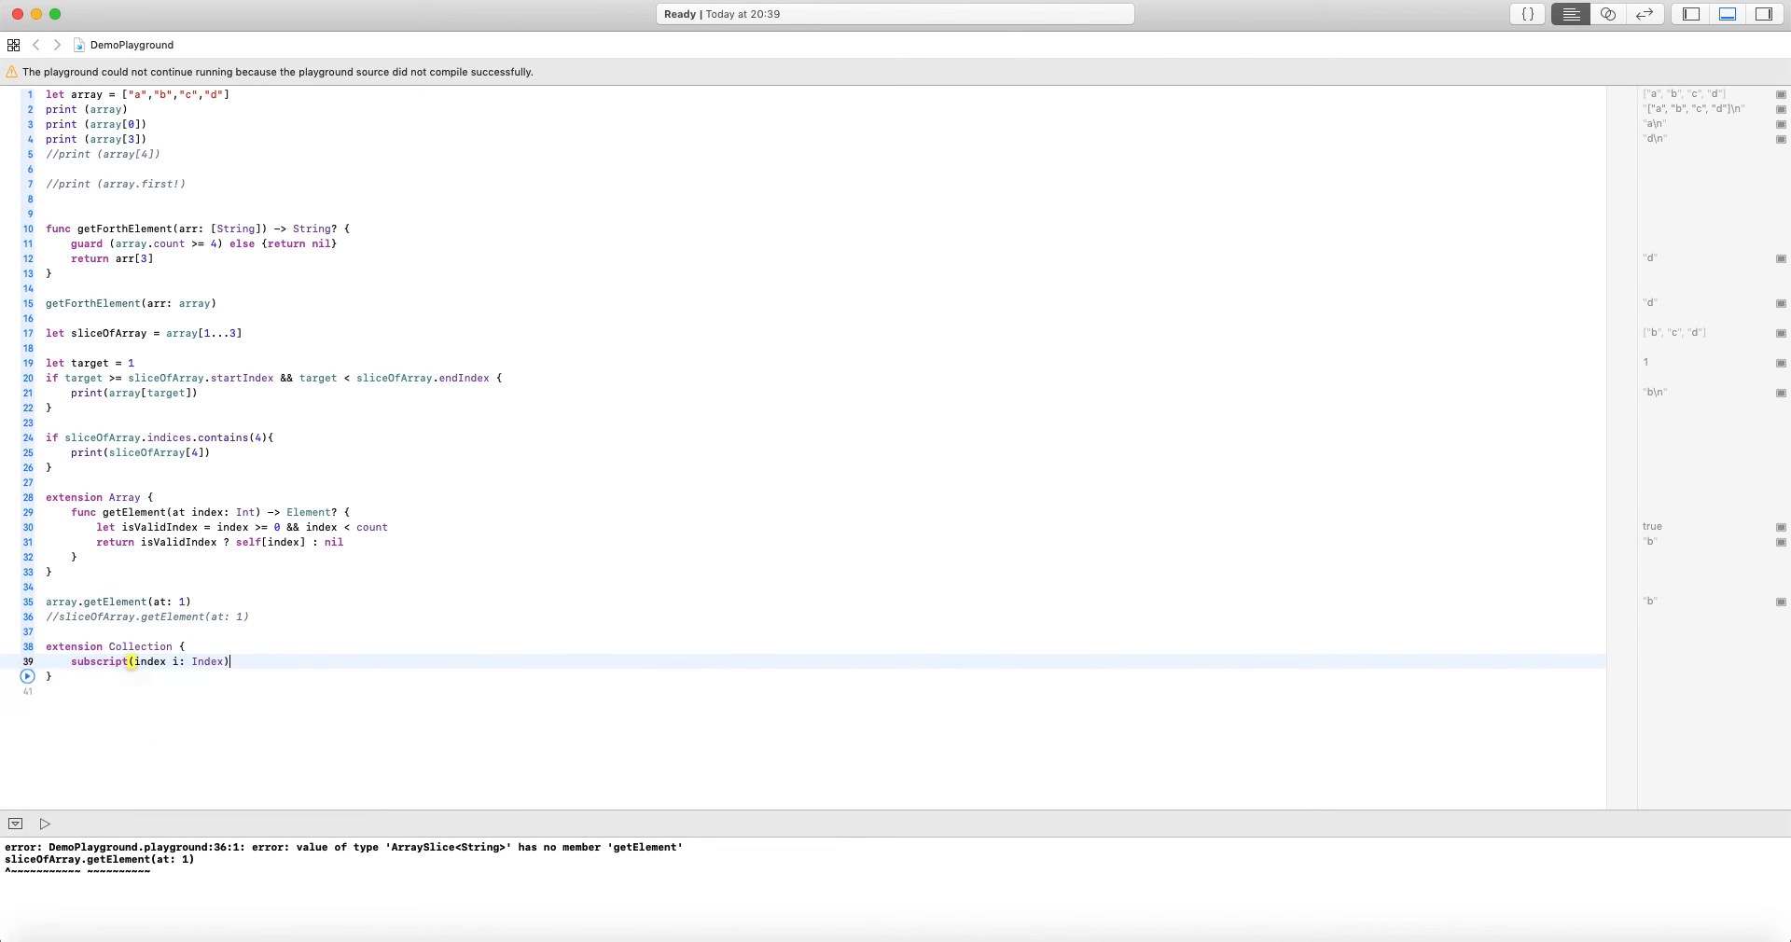
text(-> Element? {)
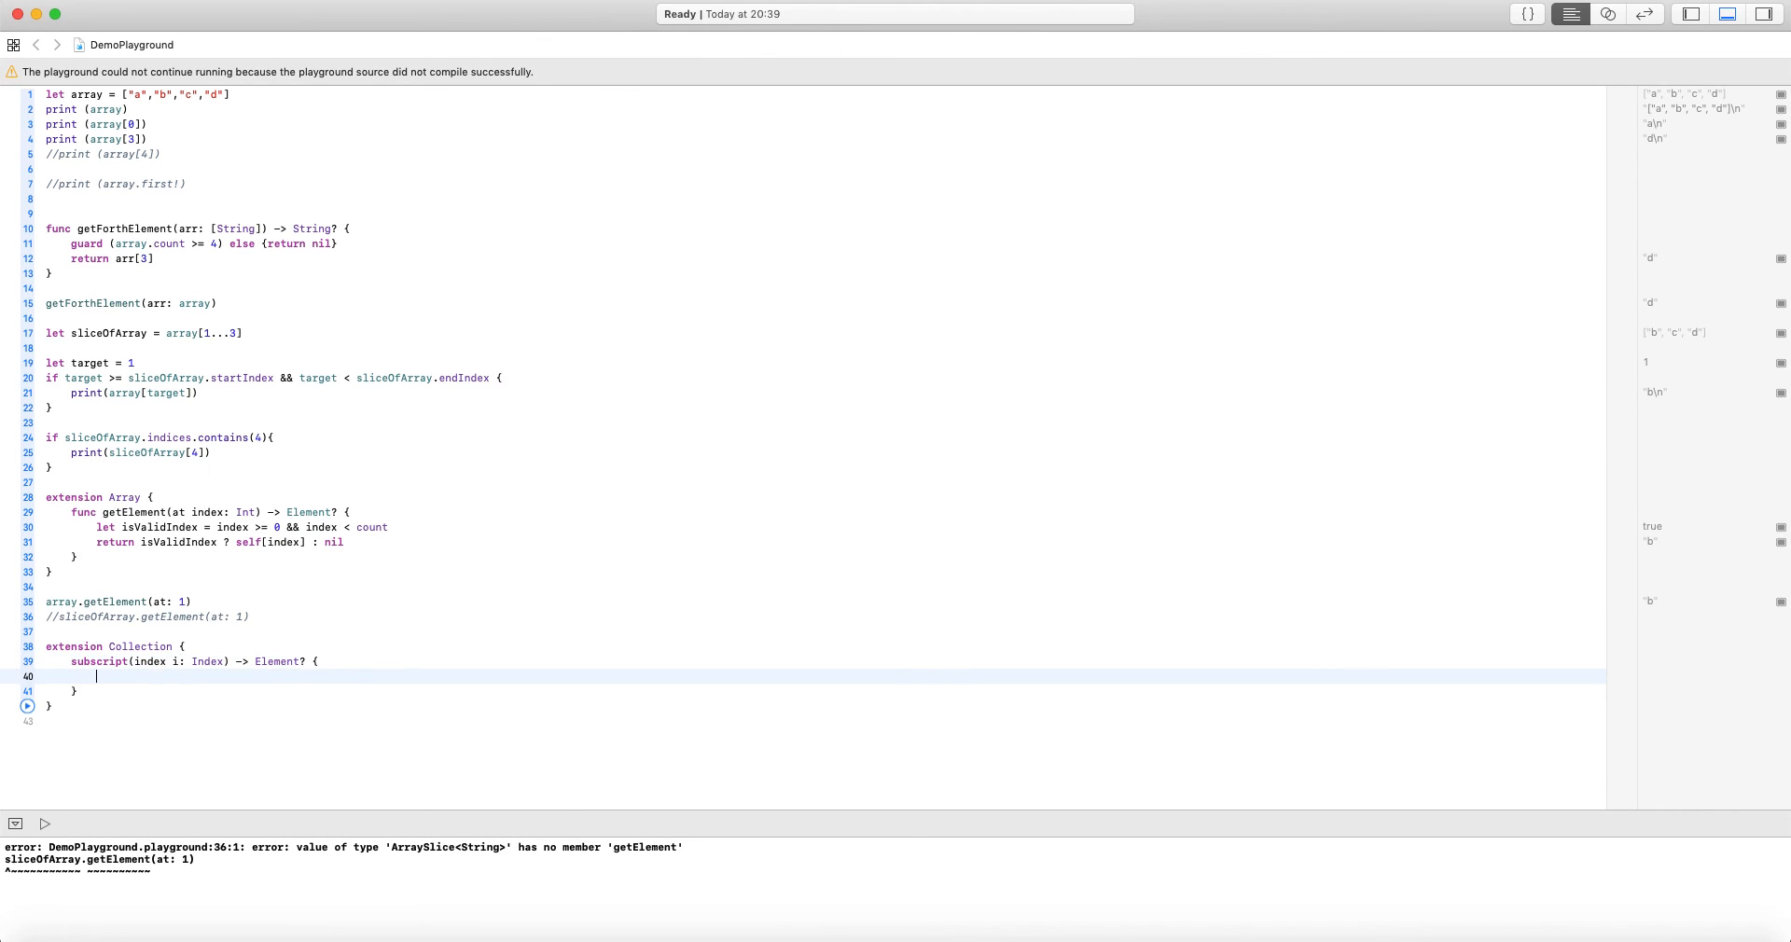
Return indices.contains(i) ? self[i] : nil, then begin sliceOfArray[index: call
text(return)
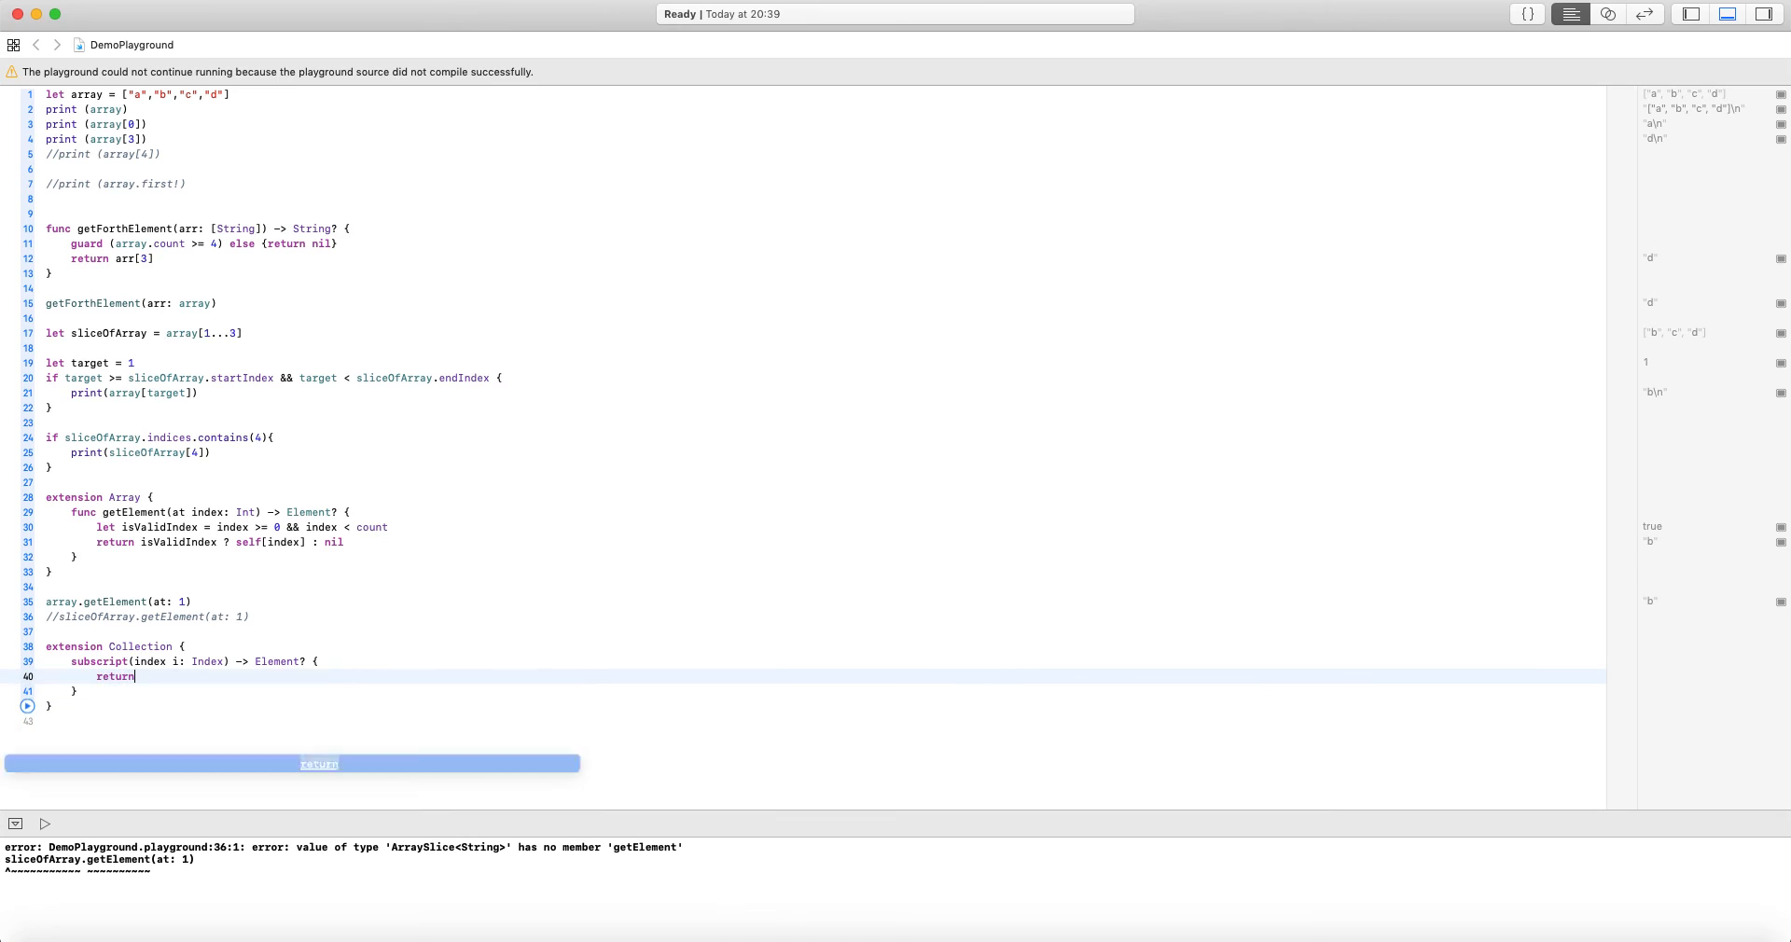
text(inde)
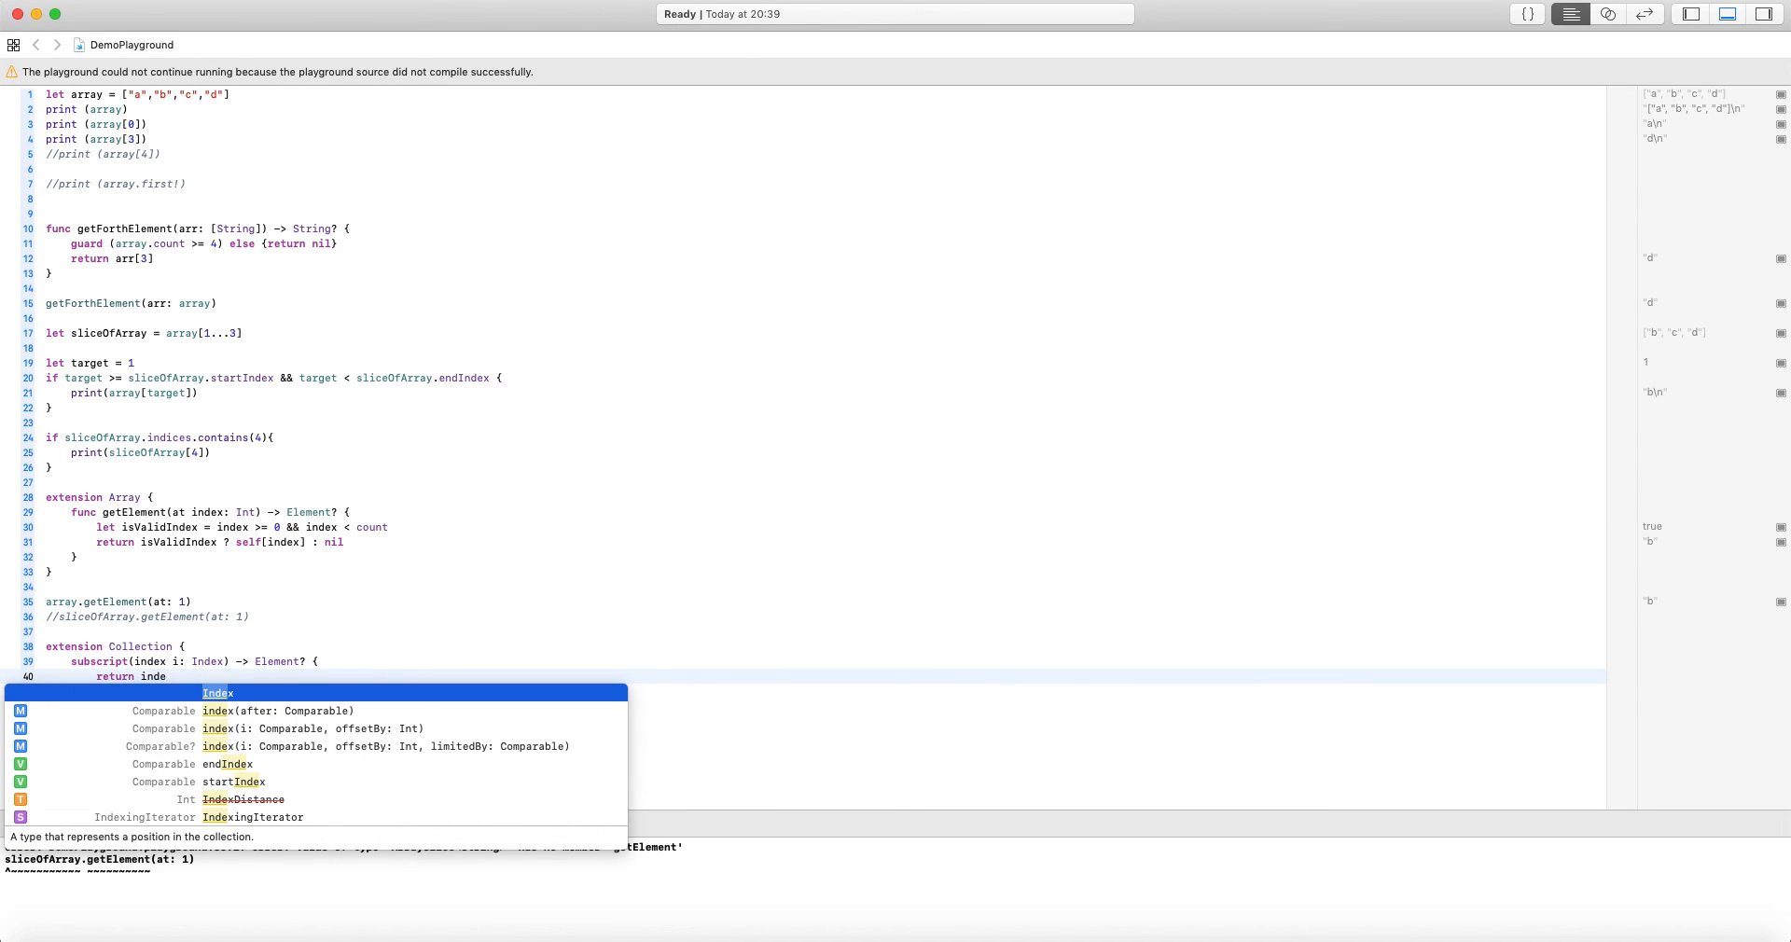
text(ices.contains(i) ?)
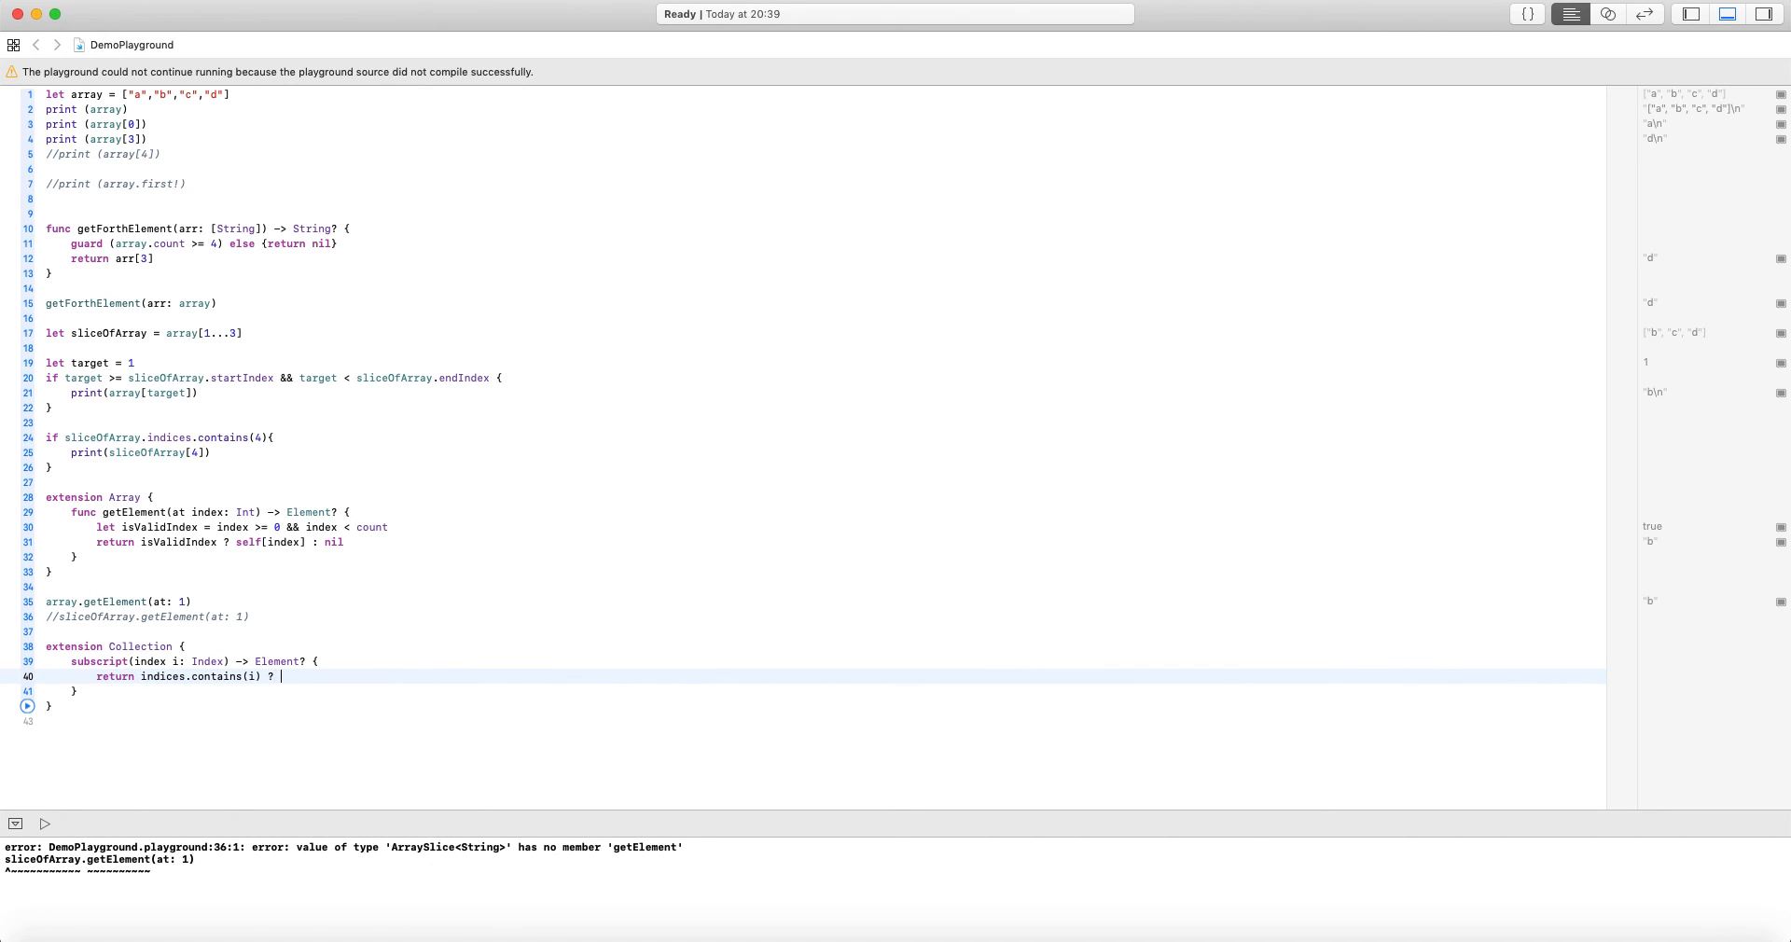
text(self[i] : nil)
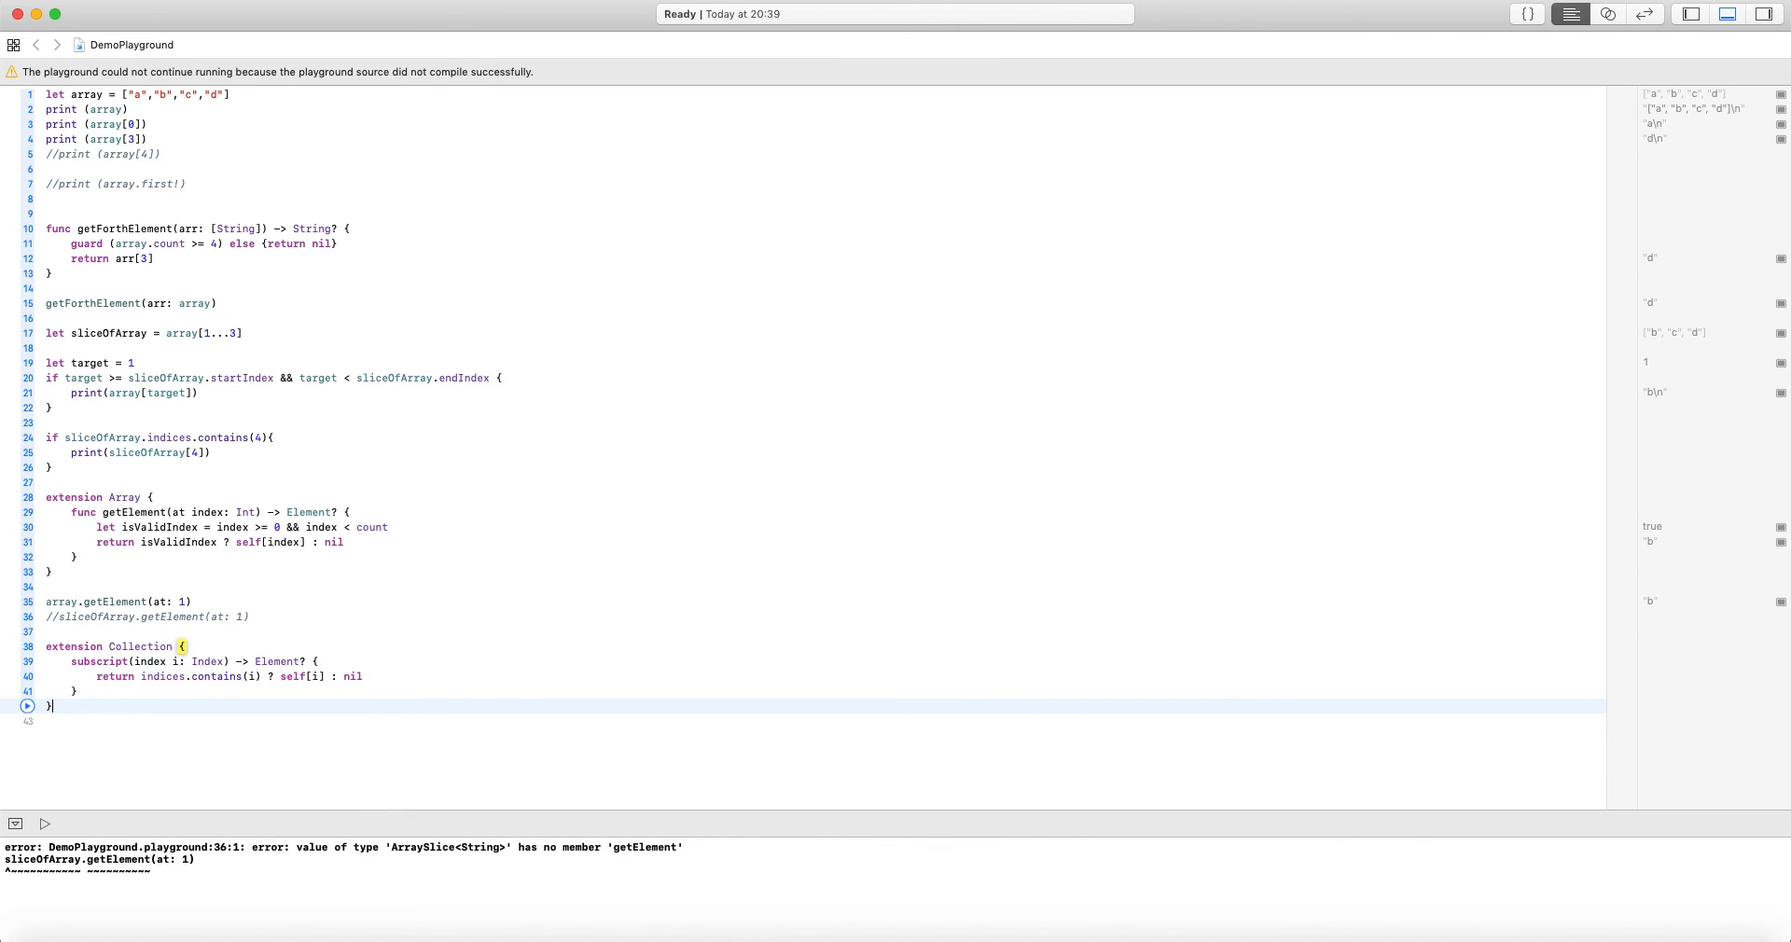
text(sliceOfArray[)
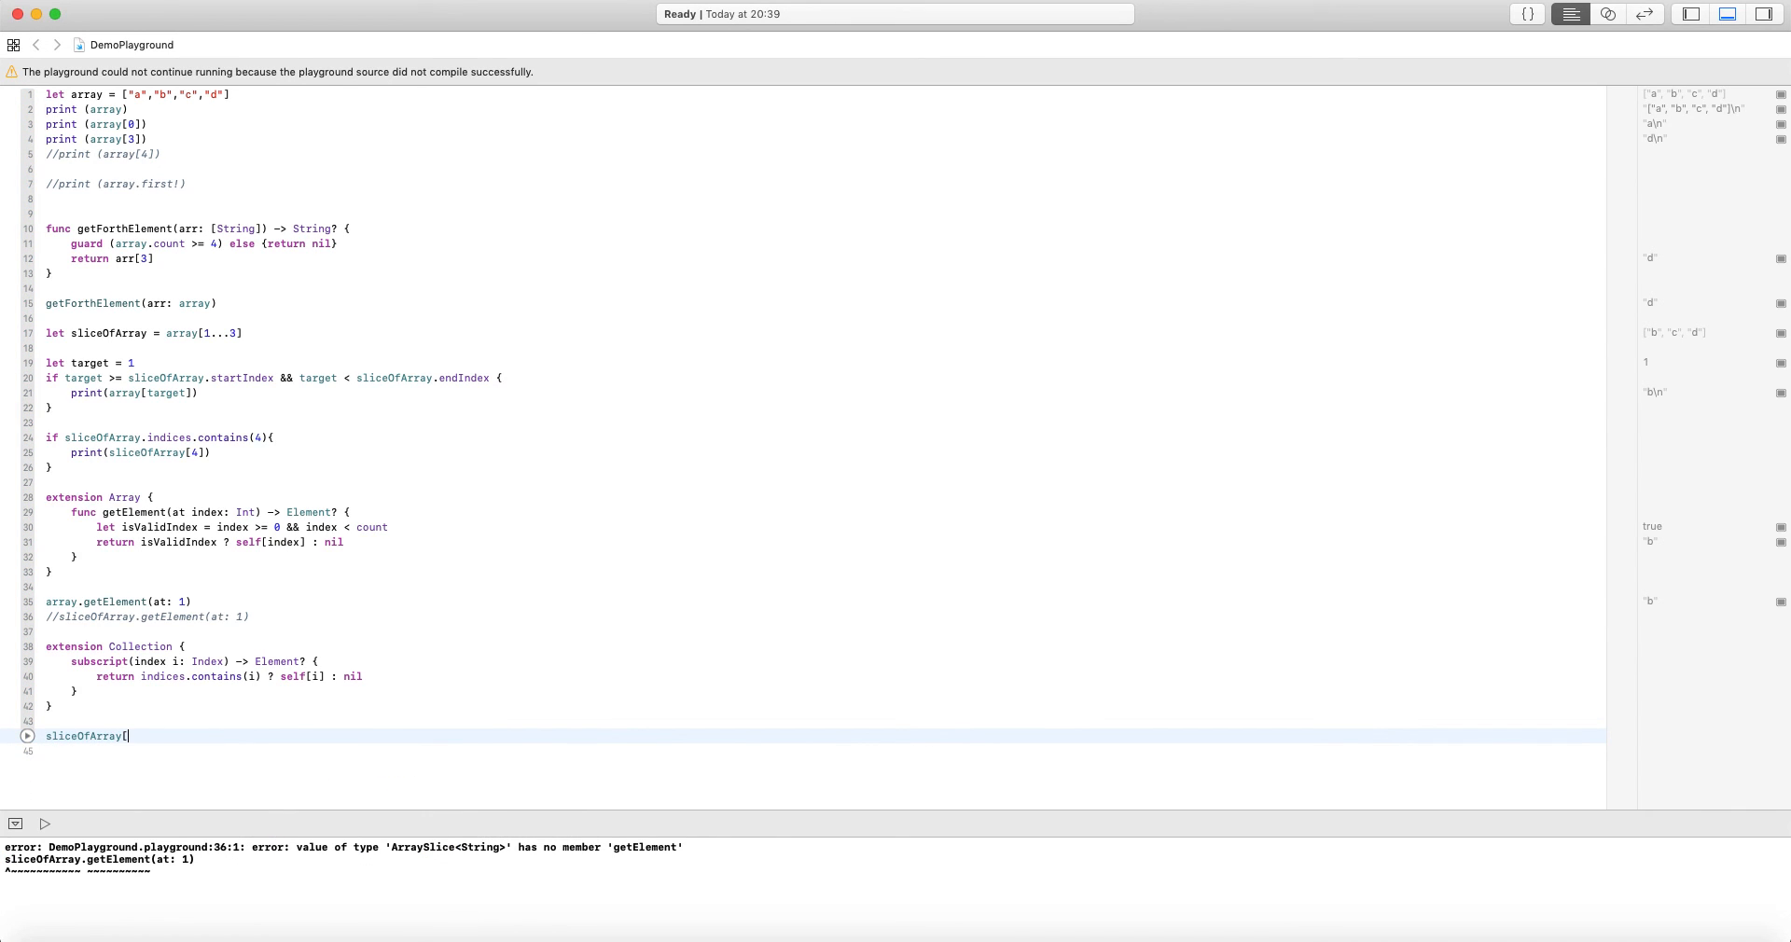
text(index)
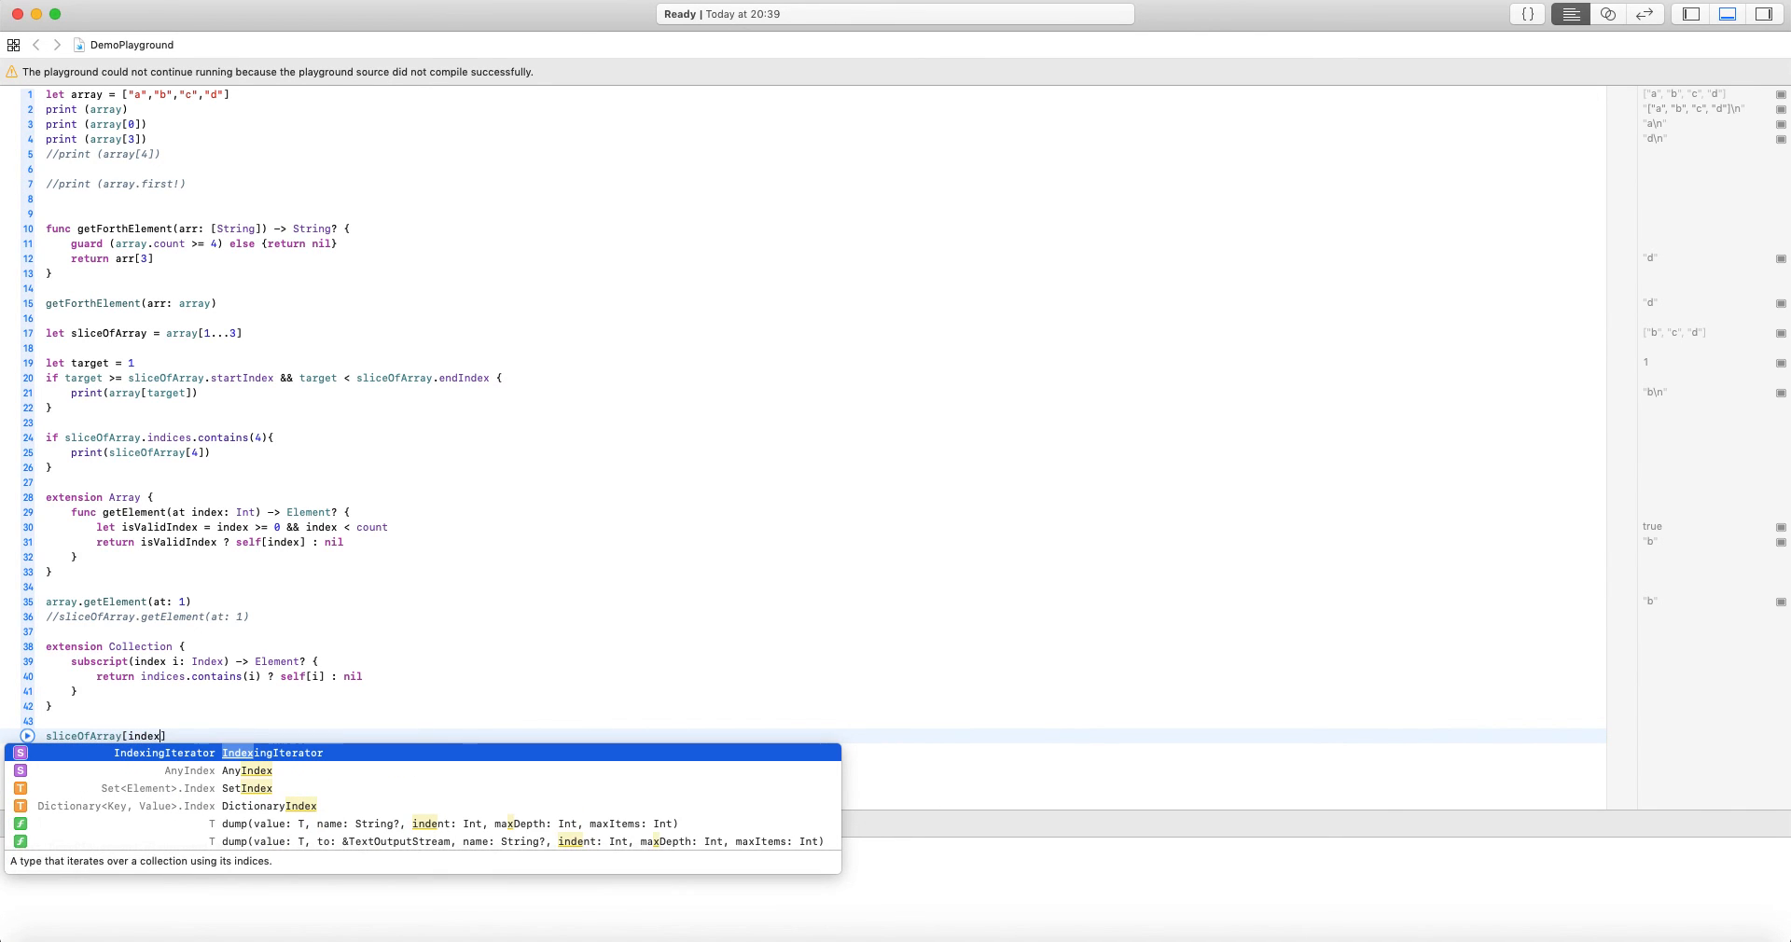